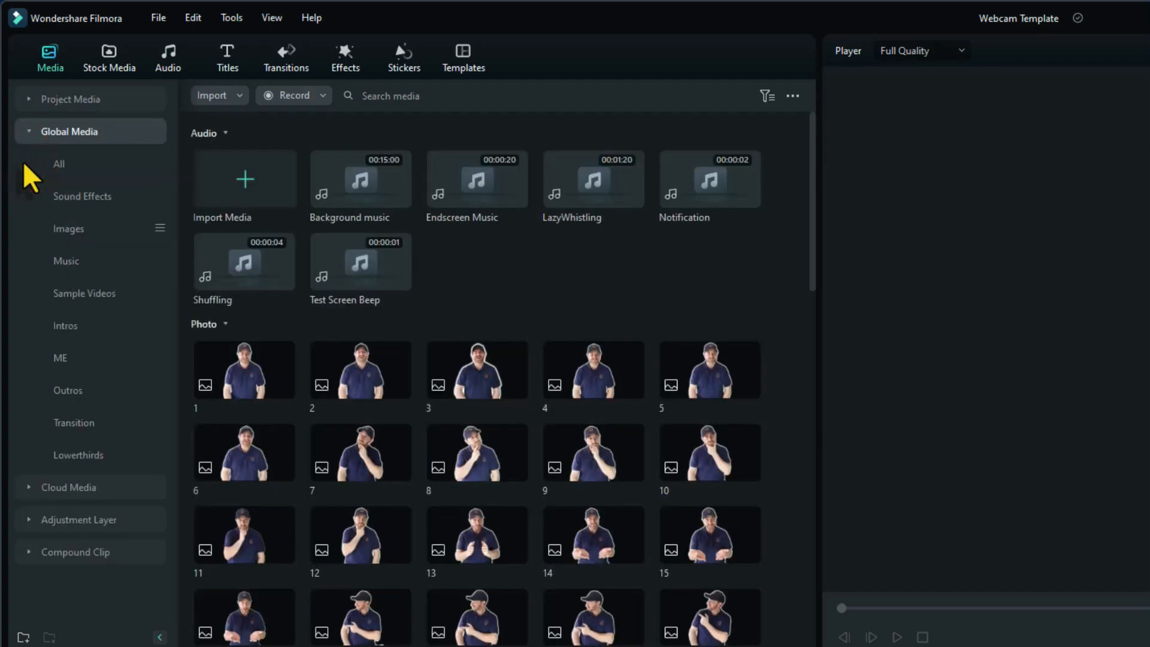
{"action": "mouse_move", "coordinate": [84, 293]}
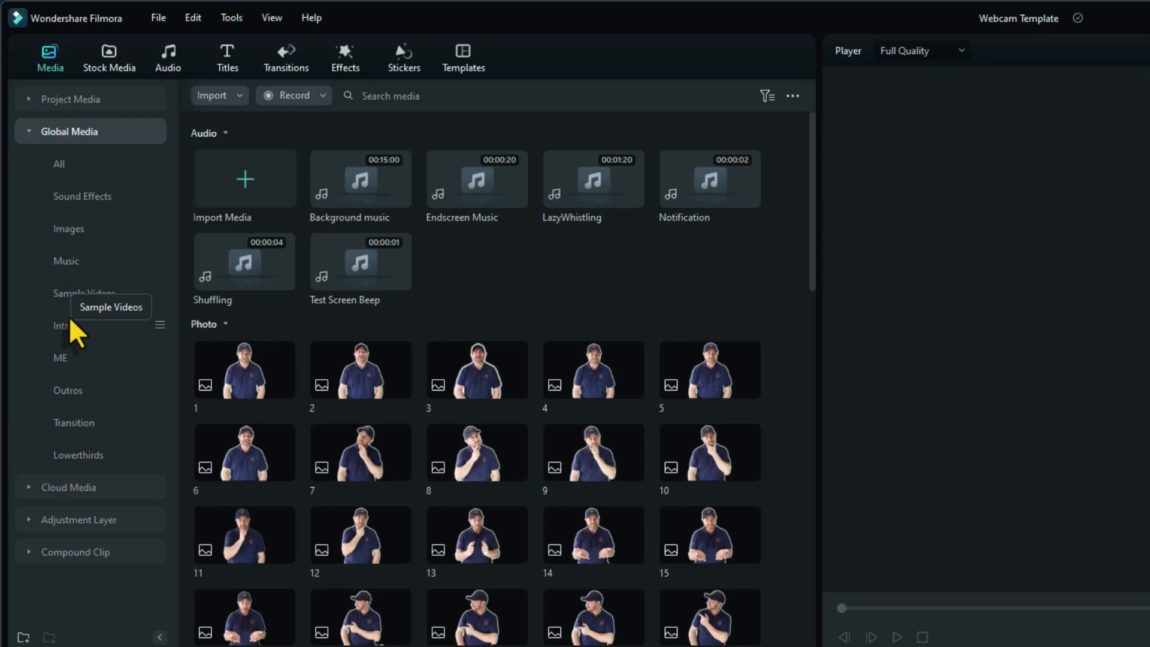
{"action": "mouse_move", "coordinate": [77, 326]}
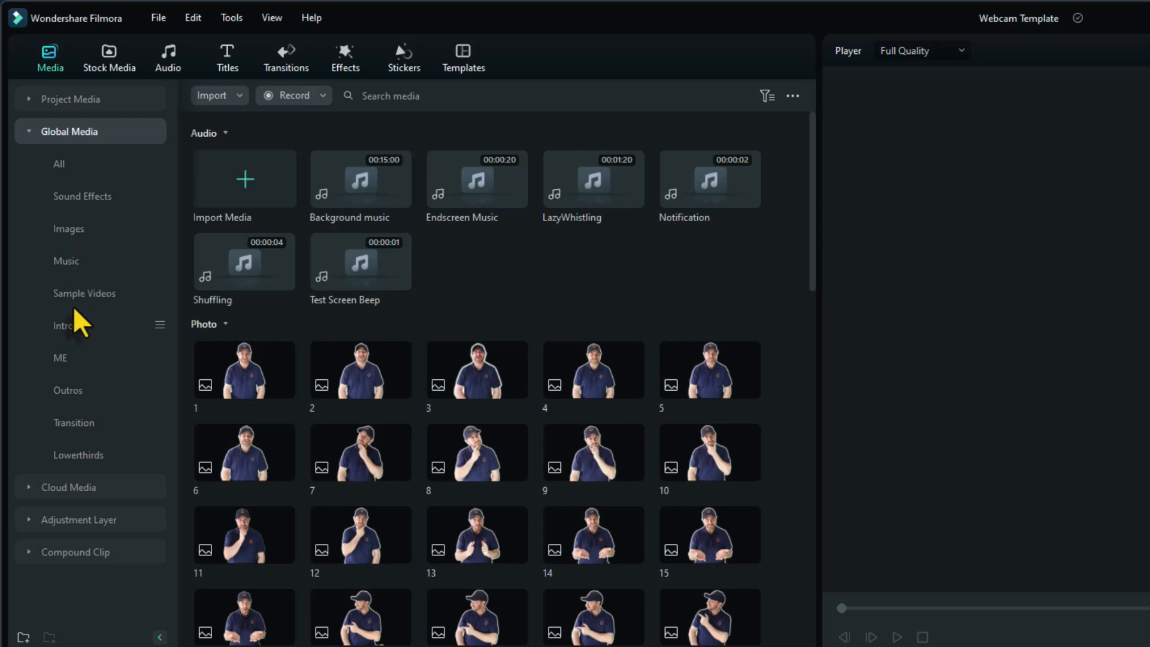
{"action": "mouse_move", "coordinate": [69, 326]}
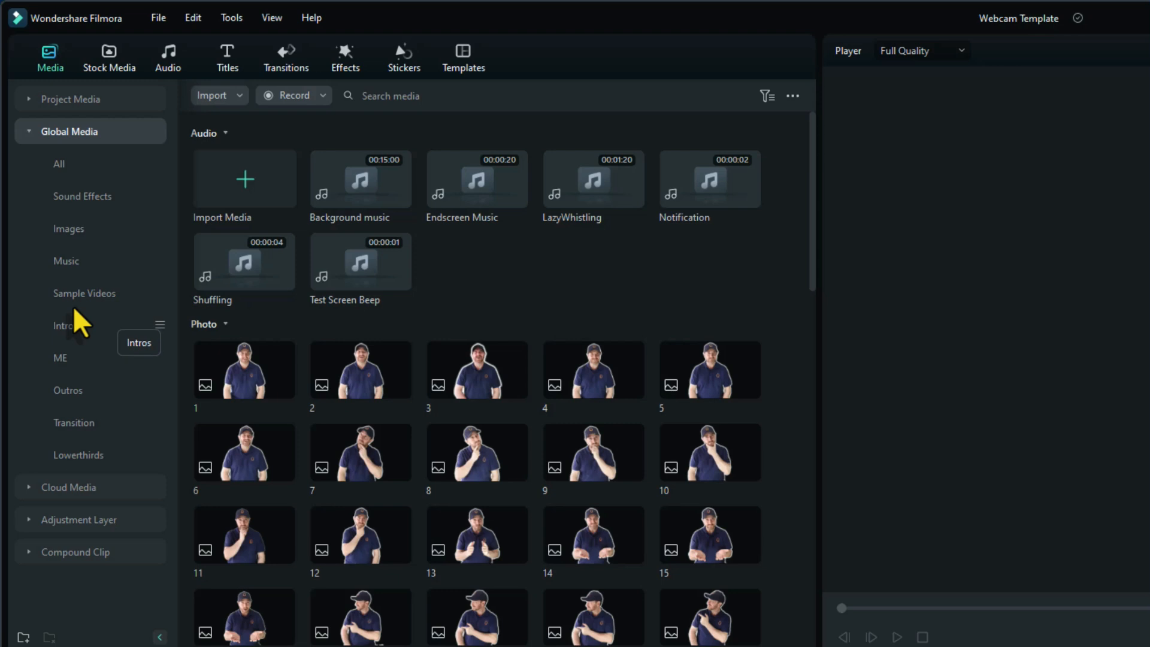
{"action": "mouse_move", "coordinate": [83, 174]}
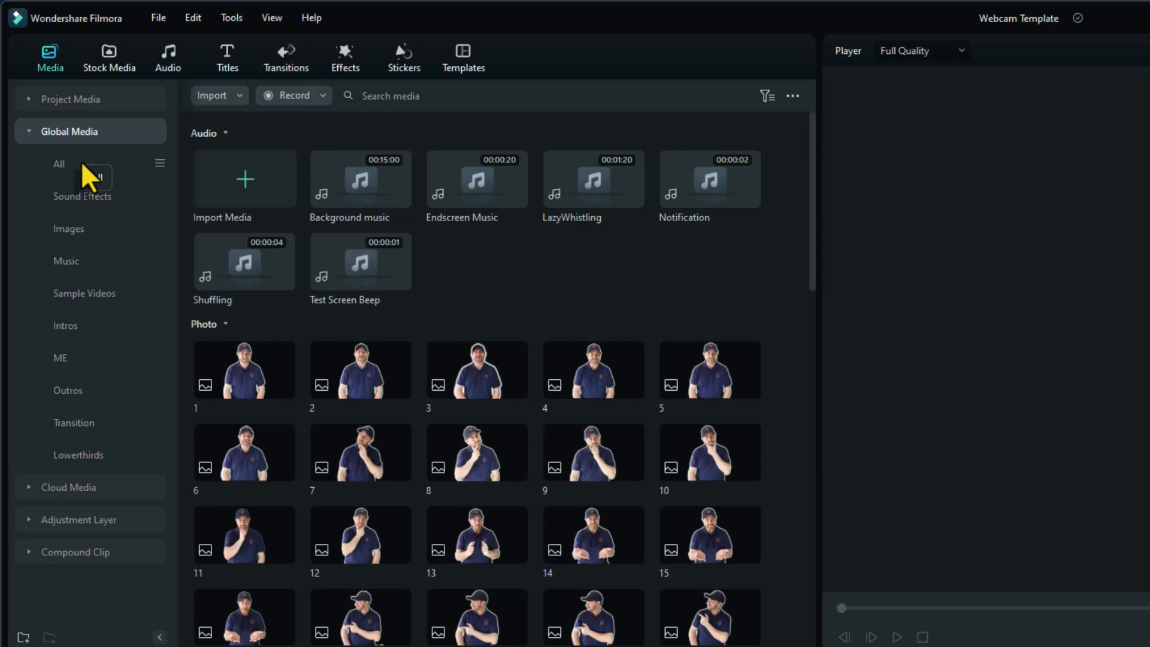
View folder options for the All and Sound Effects categories, showing Images in between
{"action": "right_click", "coordinate": [58, 164]}
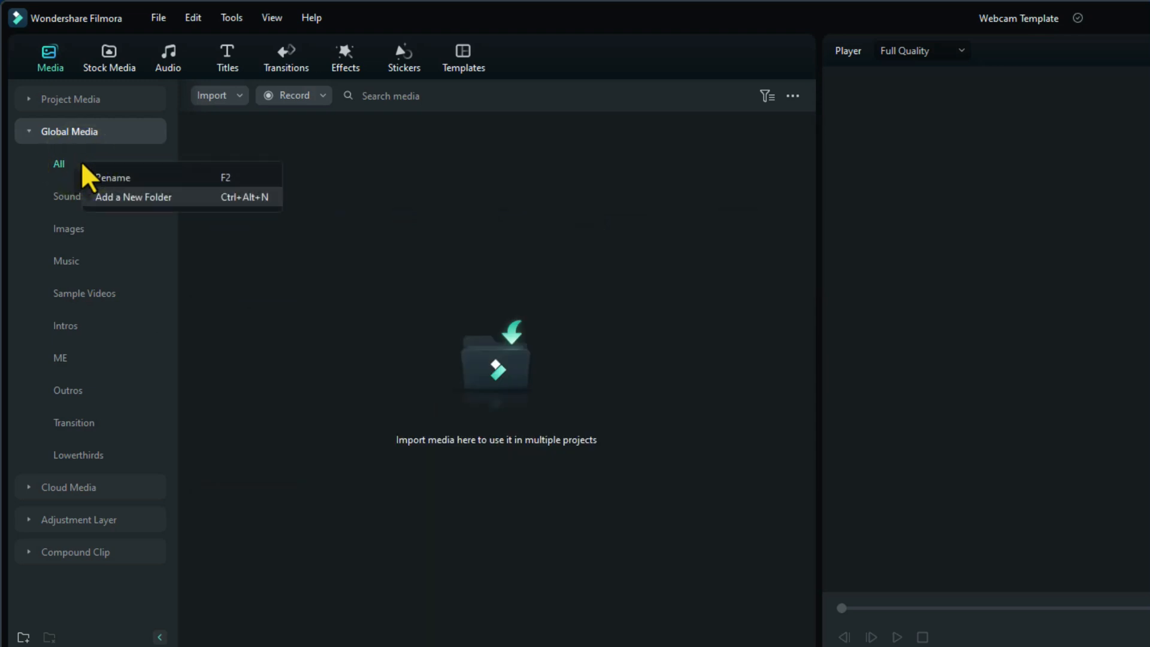
{"action": "left_click", "coordinate": [69, 228]}
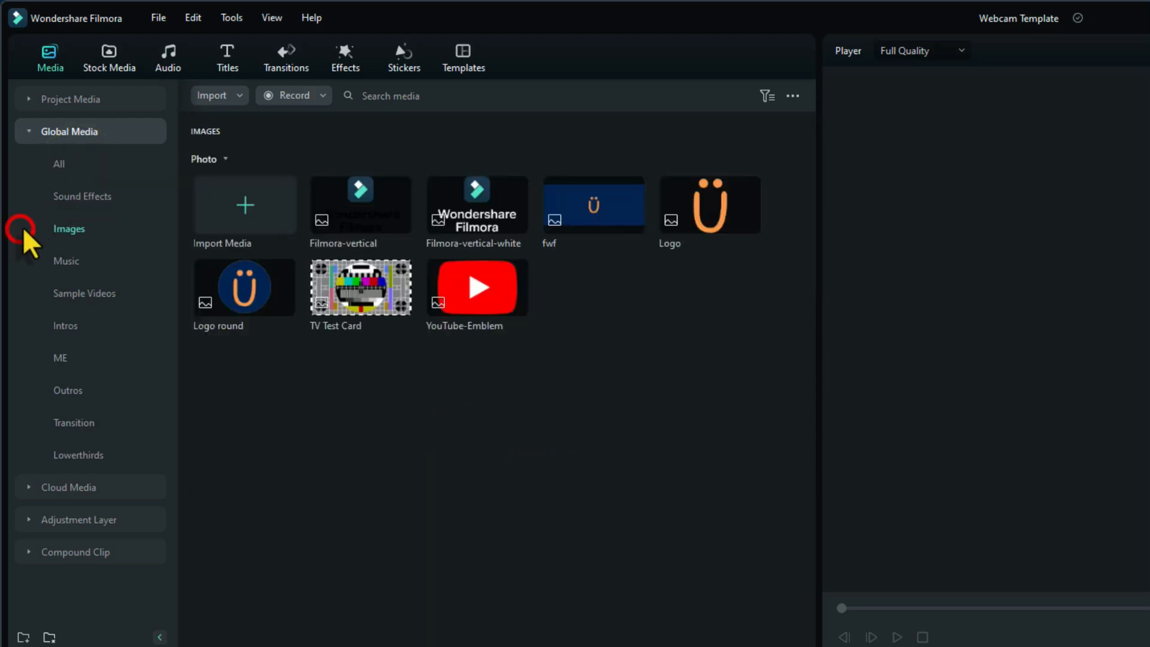
{"action": "right_click", "coordinate": [83, 195]}
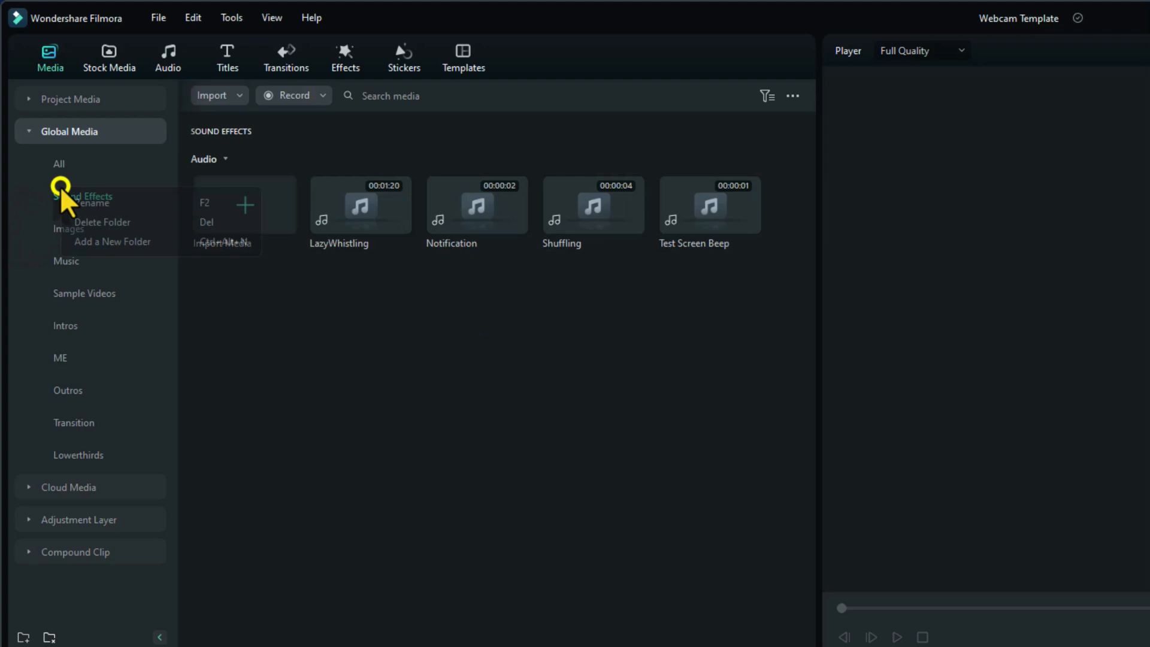
{"action": "left_click", "coordinate": [69, 228]}
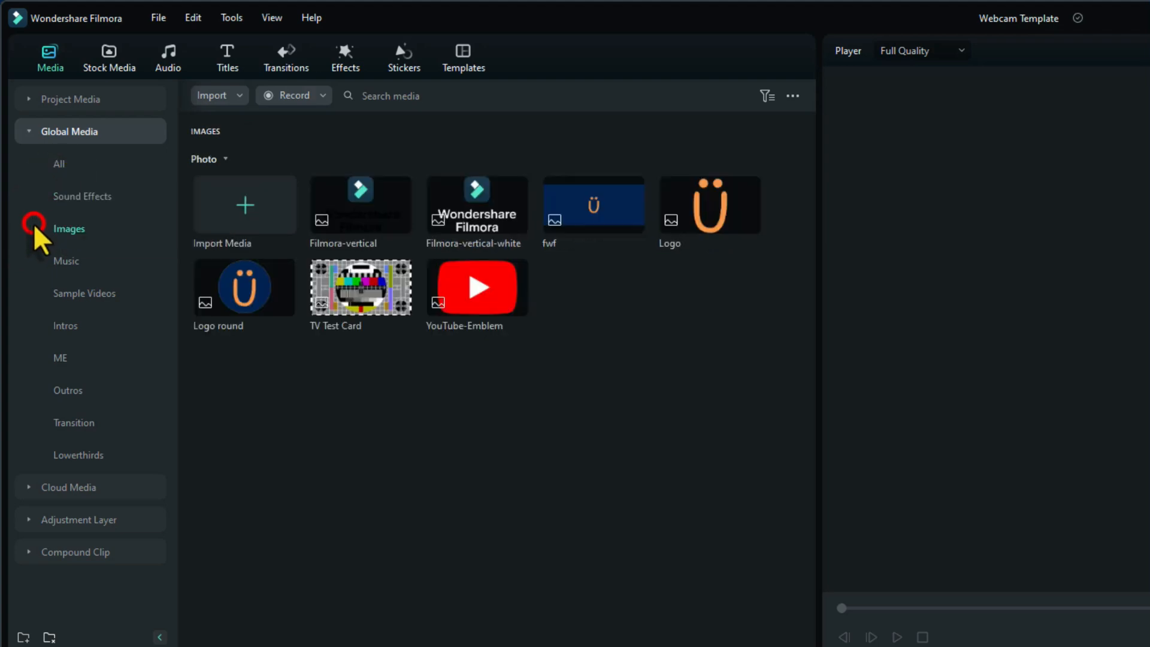
Browse Sound Effects, Images, Music and finally the Sample Videos collection
{"action": "left_click", "coordinate": [83, 196]}
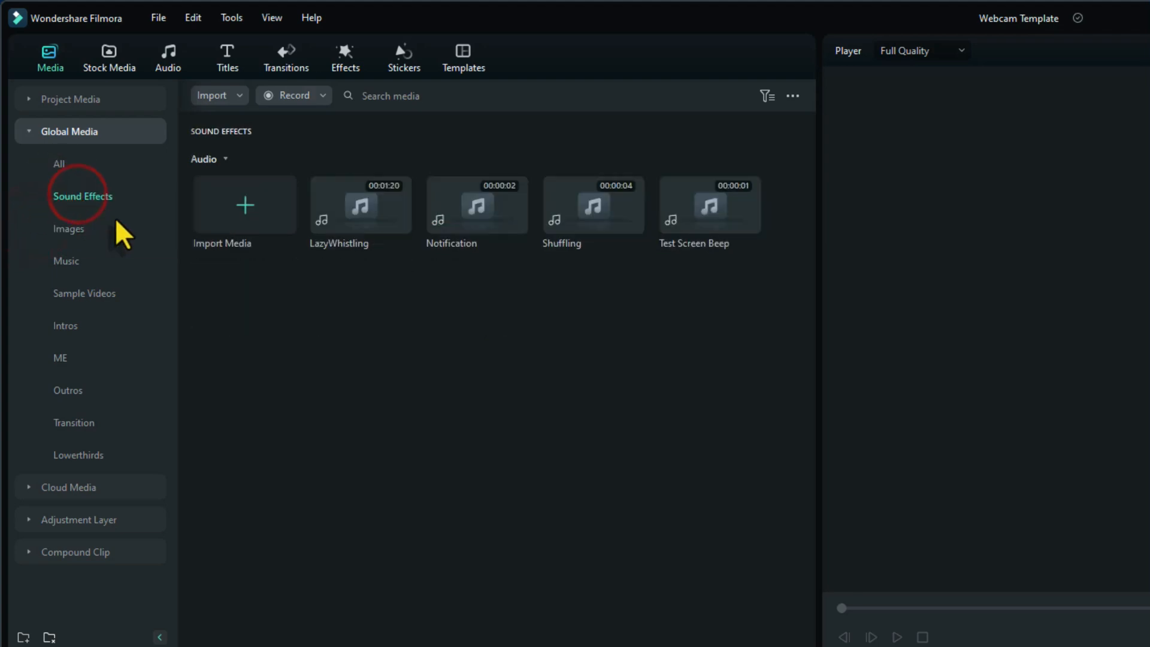
{"action": "mouse_move", "coordinate": [280, 328]}
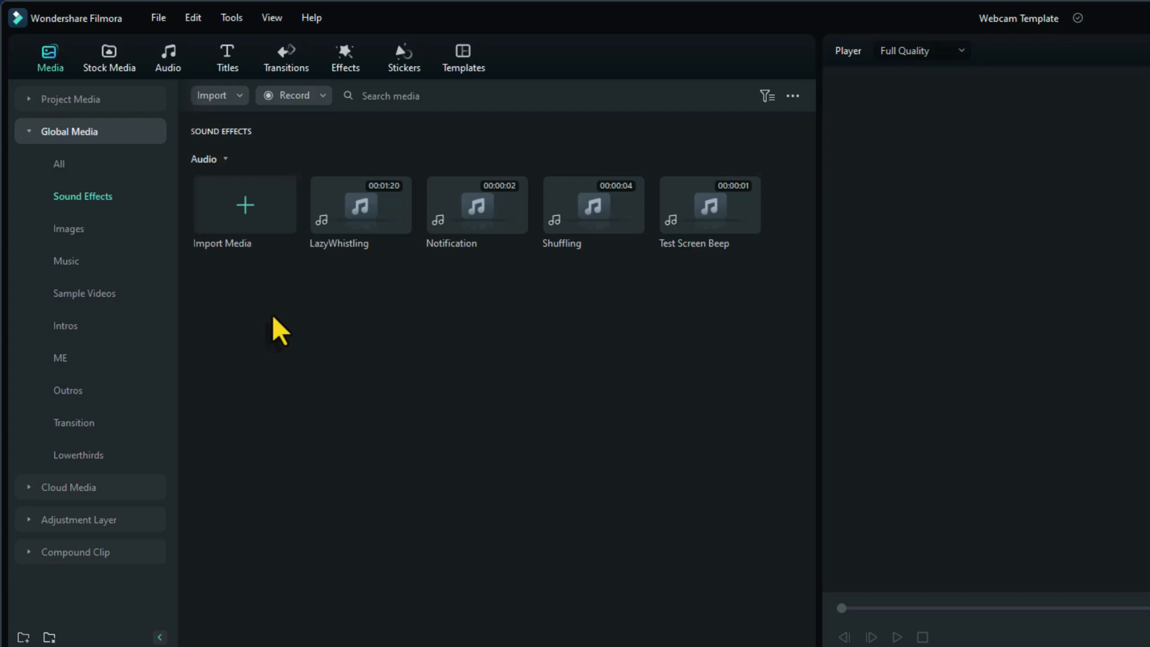
{"action": "left_click", "coordinate": [69, 228]}
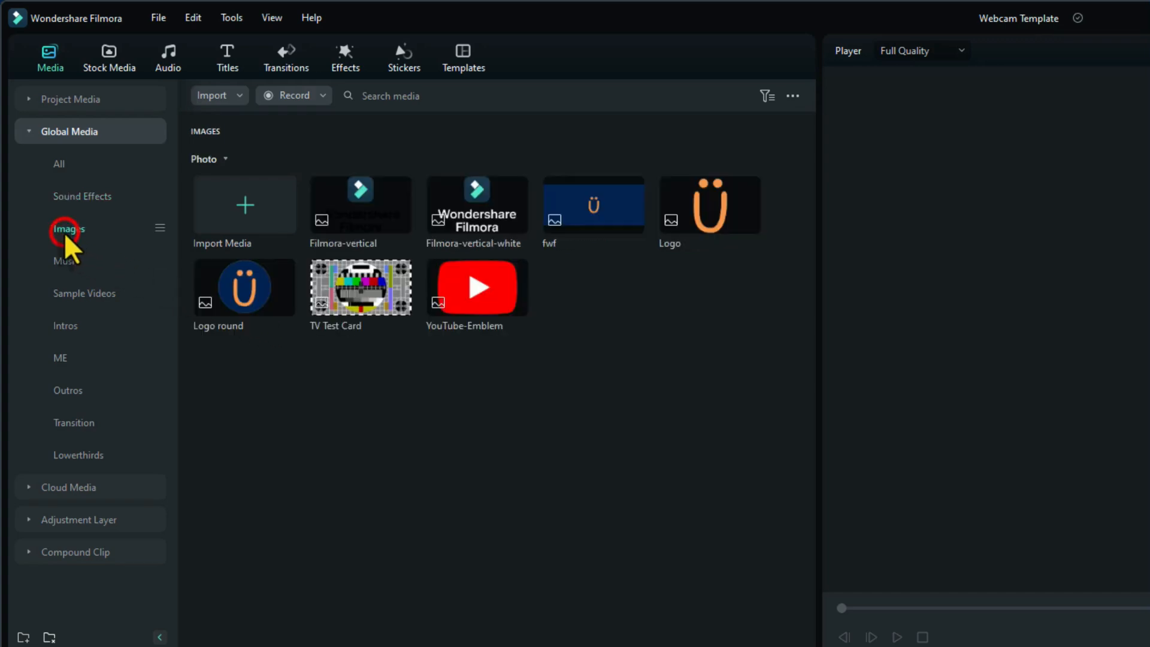
{"action": "left_click", "coordinate": [64, 260]}
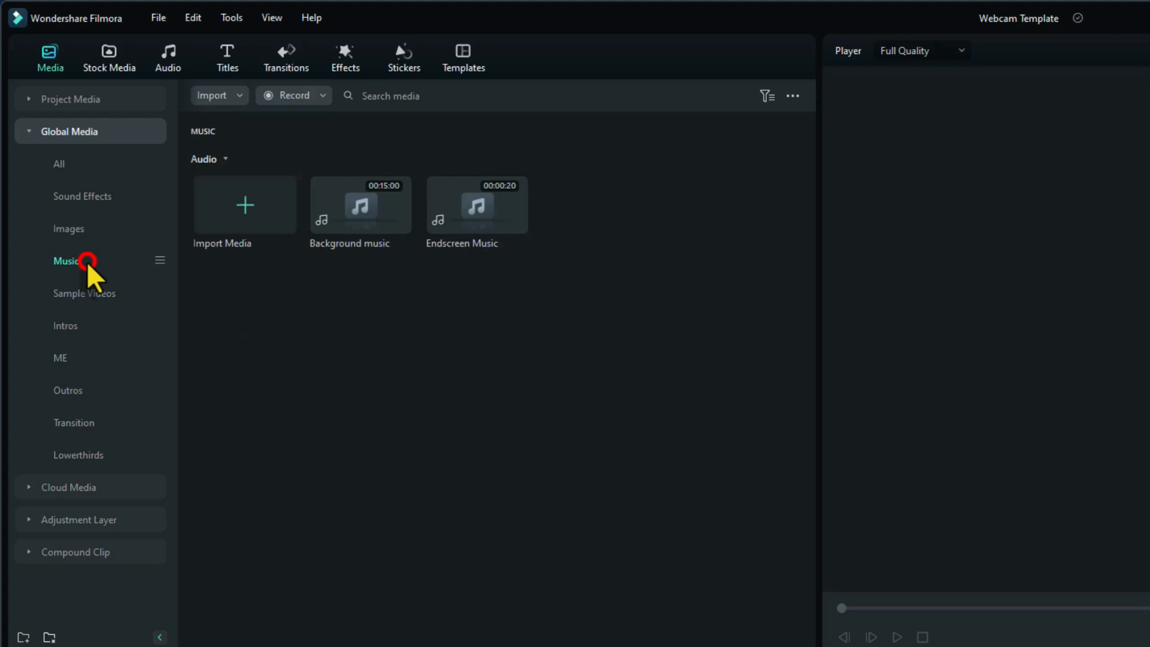
{"action": "mouse_move", "coordinate": [97, 308]}
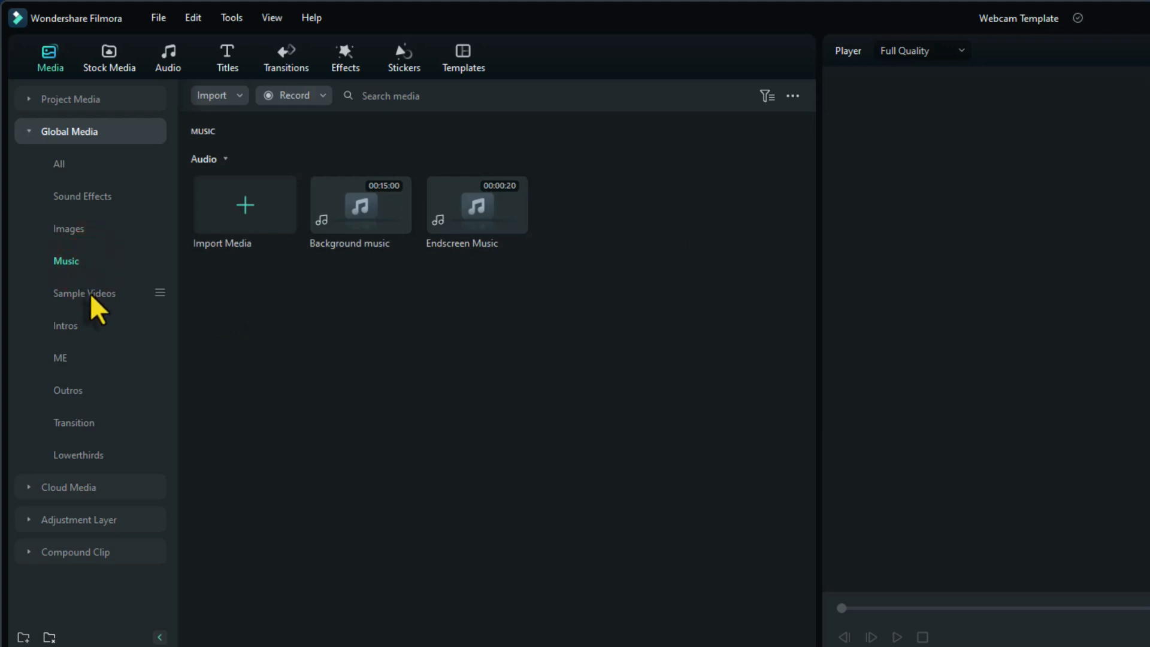
{"action": "left_click", "coordinate": [84, 294]}
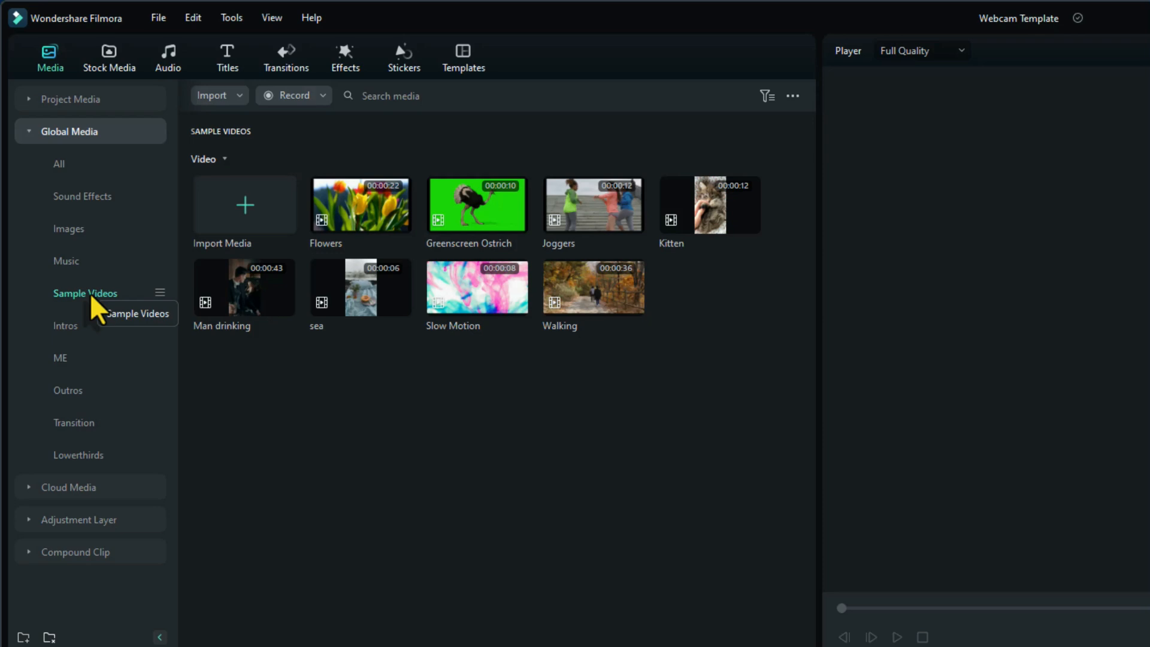
{"action": "mouse_move", "coordinate": [103, 311]}
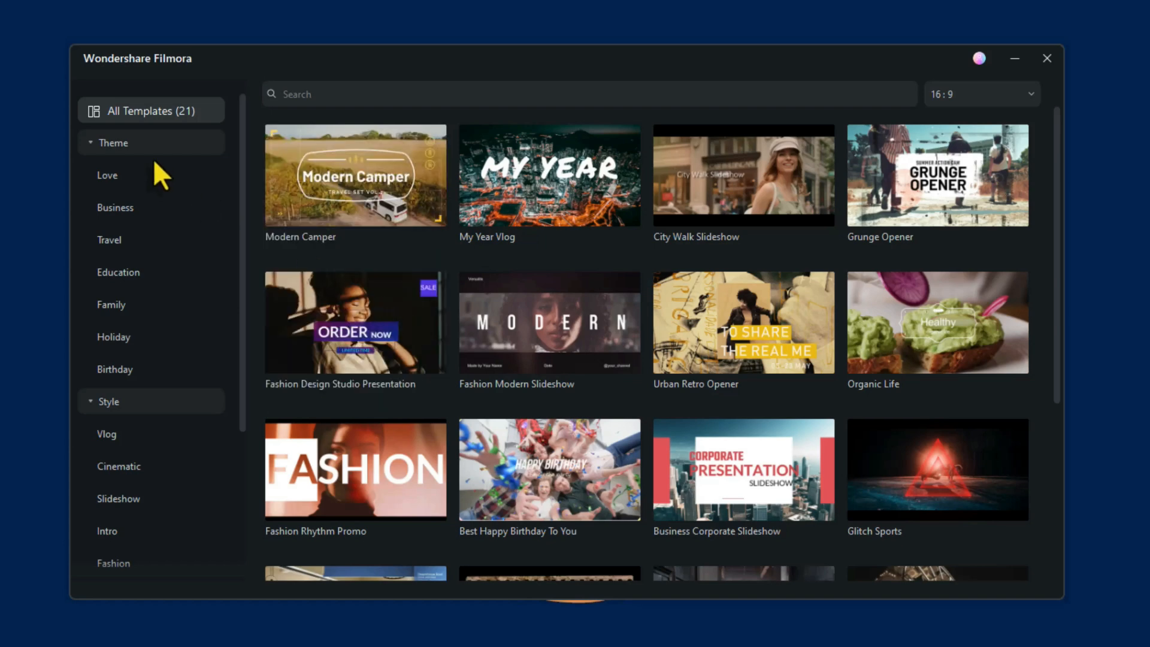
{"action": "mouse_move", "coordinate": [121, 253]}
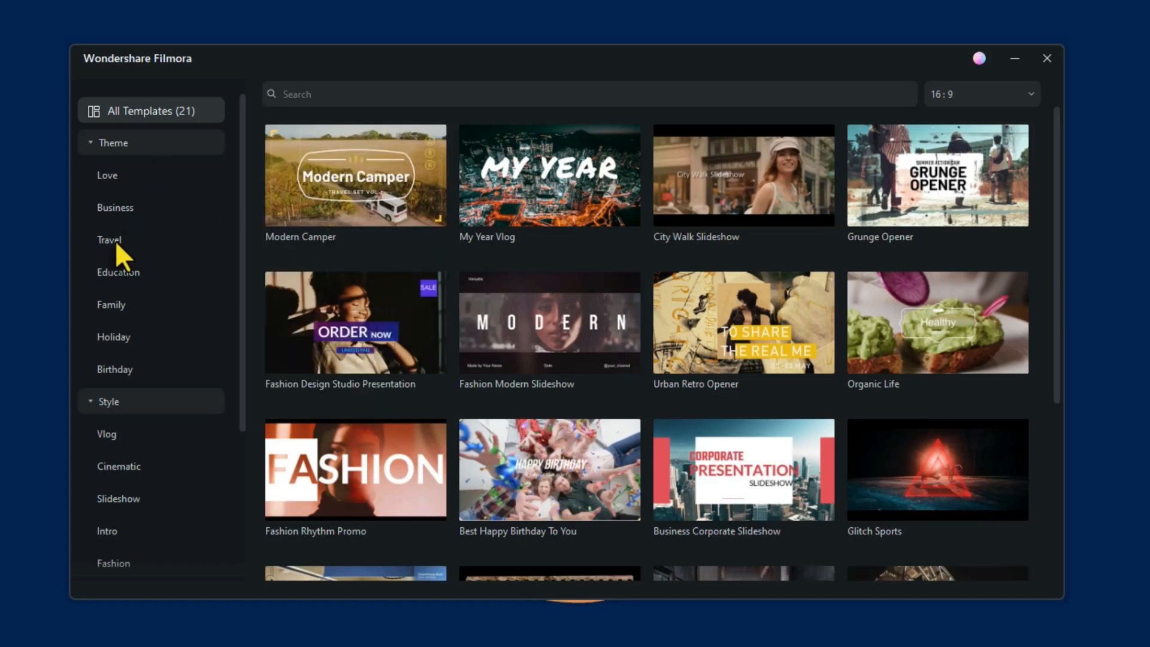
Filter templates to Travel and use the Cinematic Travel Vlog Opener template
{"action": "left_click", "coordinate": [109, 239]}
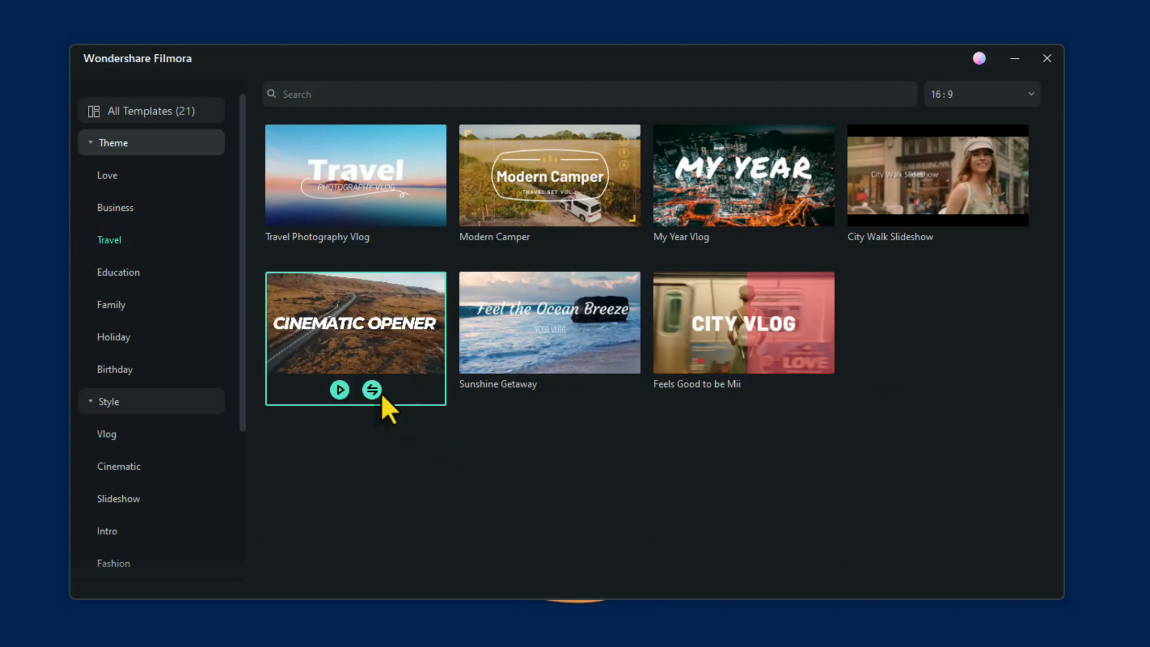
{"action": "left_click", "coordinate": [372, 390]}
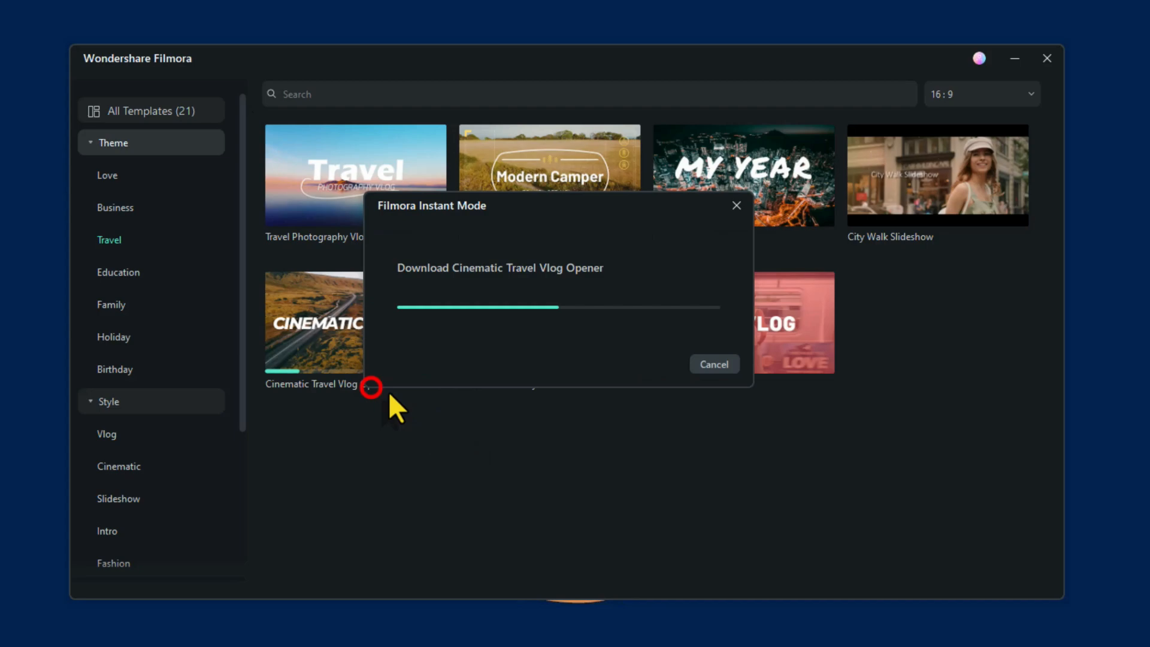
{"action": "mouse_move", "coordinate": [733, 496]}
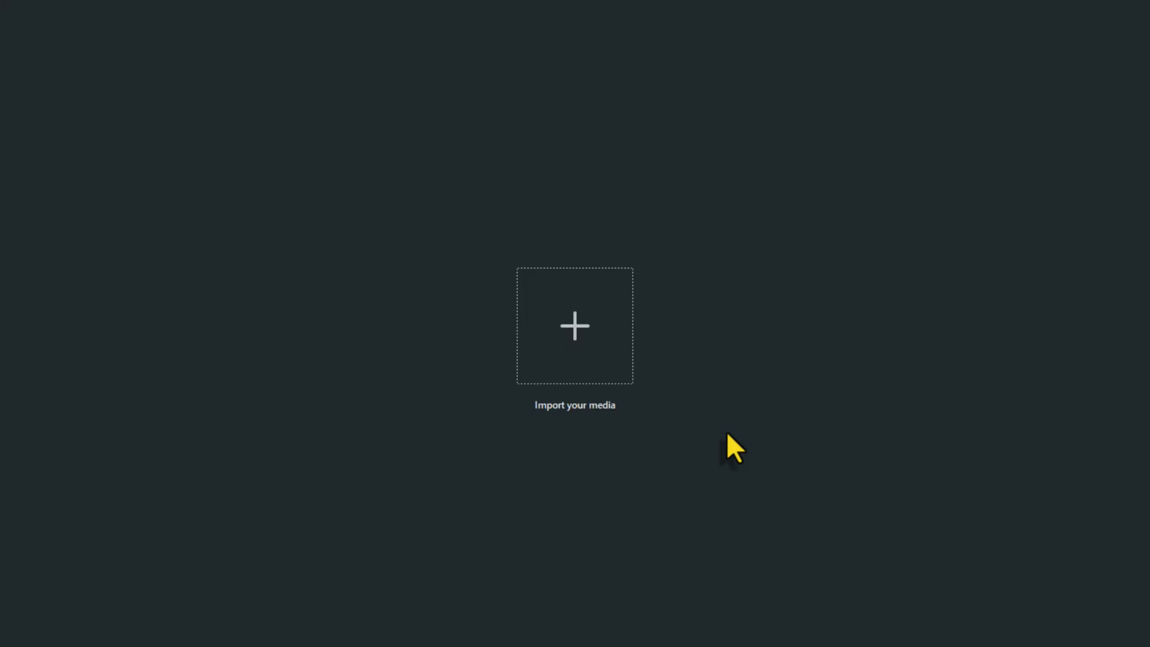
Import every file from the SAMPLES folder into the template's media list
{"action": "left_click", "coordinate": [574, 345]}
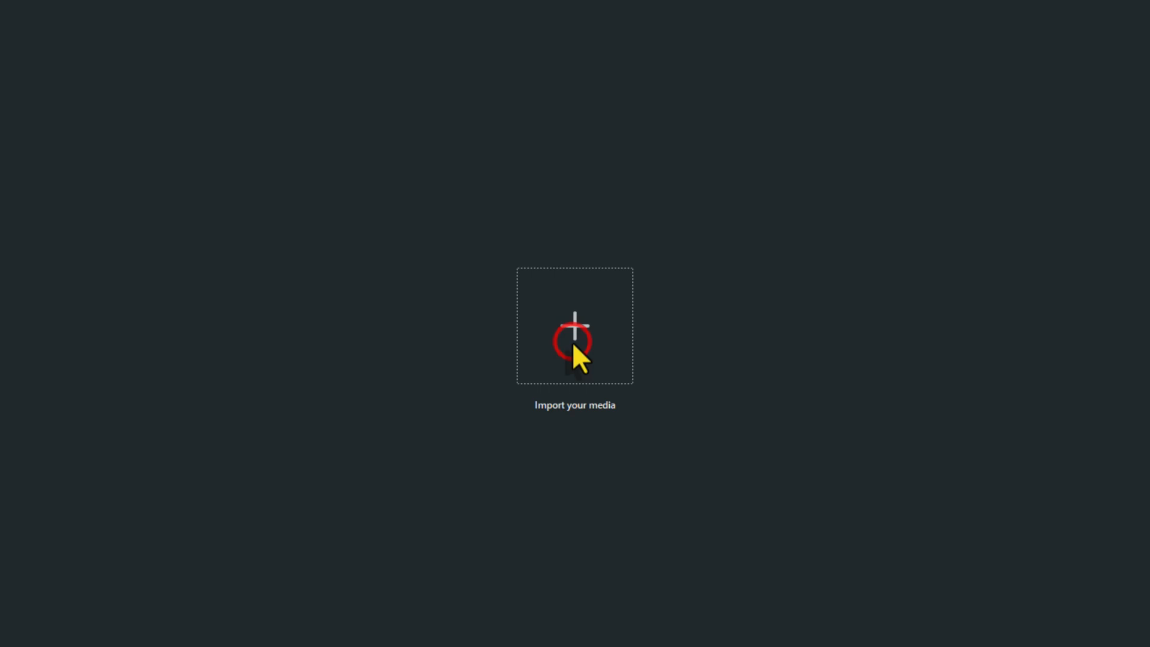
{"action": "left_click", "coordinate": [574, 345]}
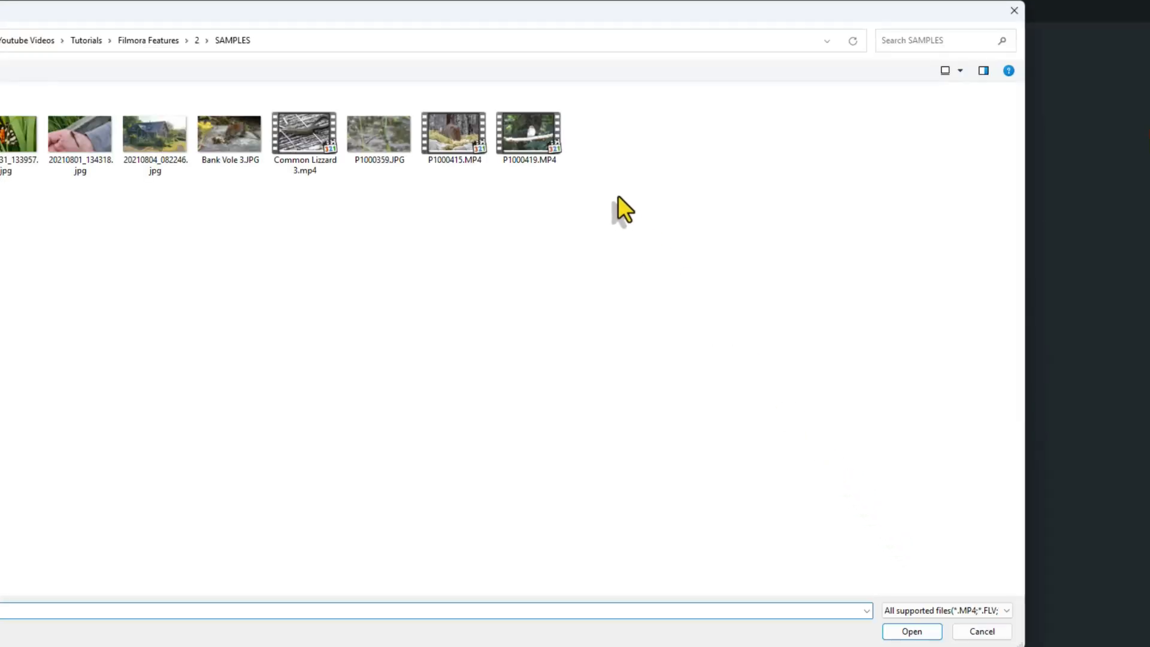
{"action": "key", "text": "ctrl+a"}
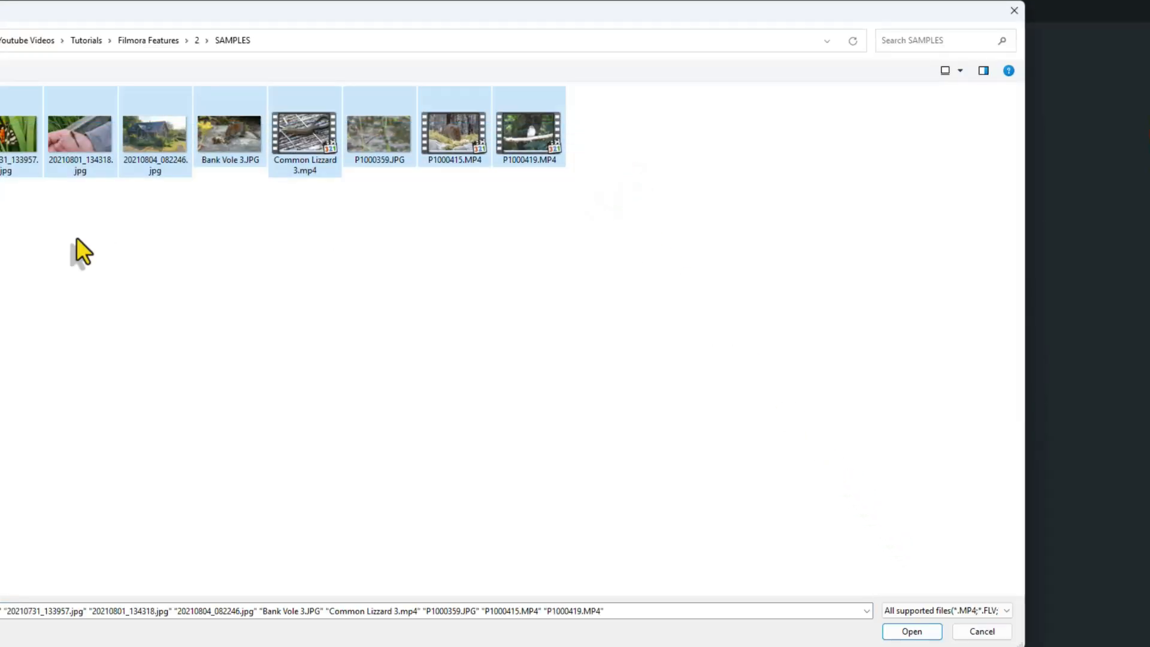
{"action": "mouse_move", "coordinate": [994, 639]}
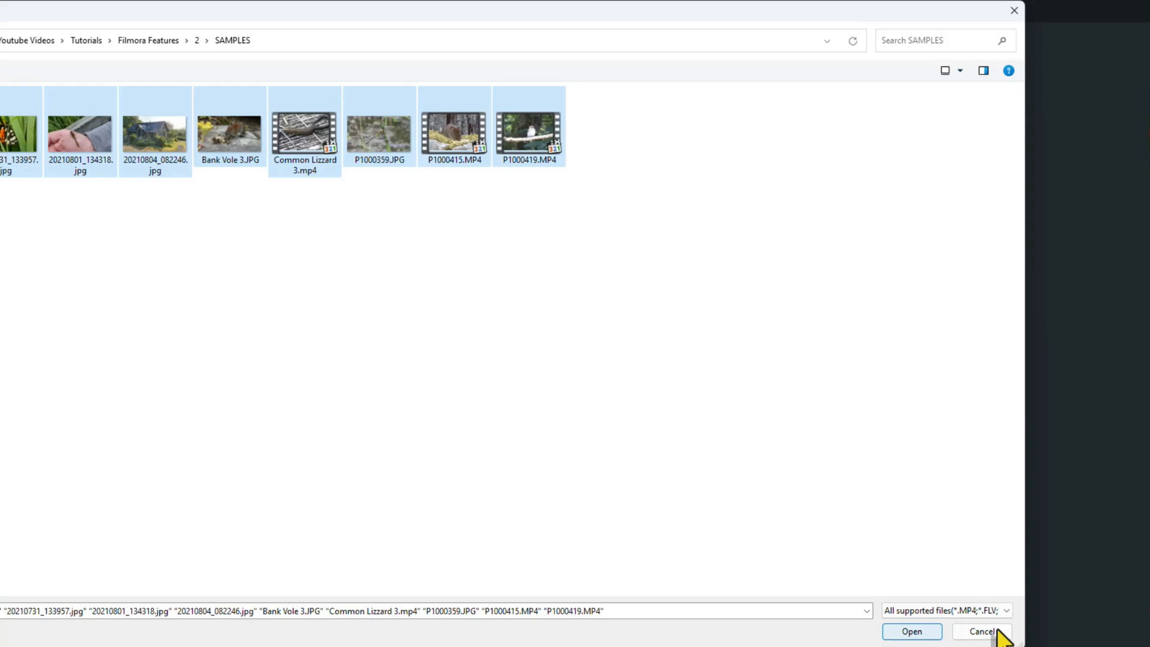
{"action": "left_click", "coordinate": [911, 631]}
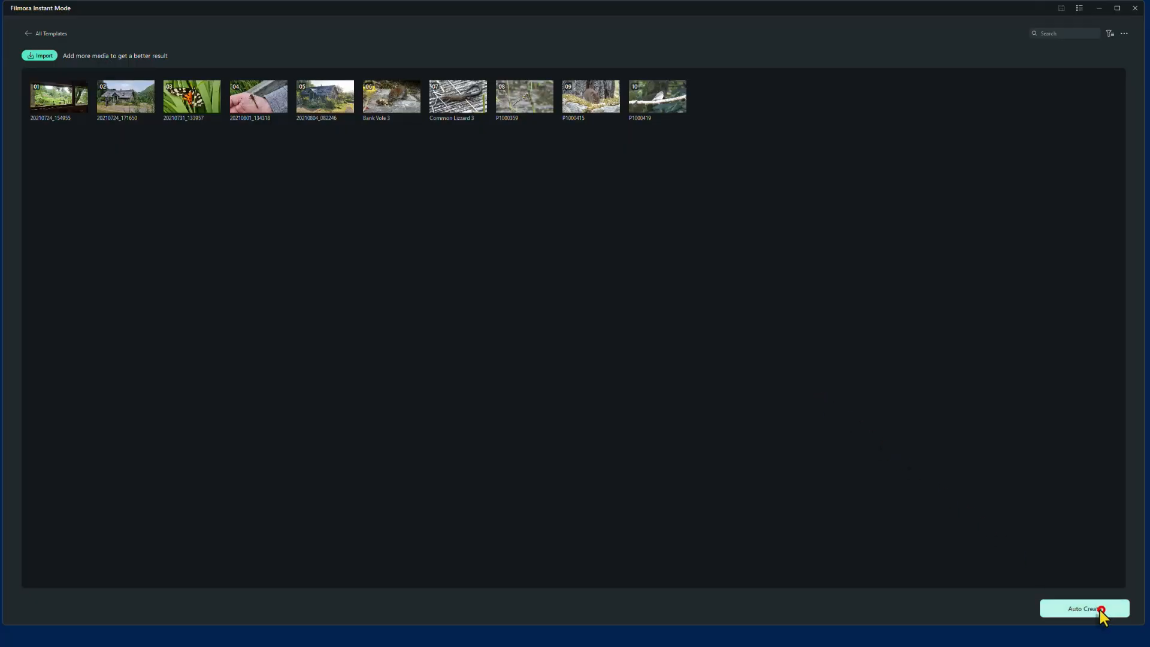
Auto-create the travel opener video from the imported media and preview its playback
{"action": "left_click", "coordinate": [1085, 609]}
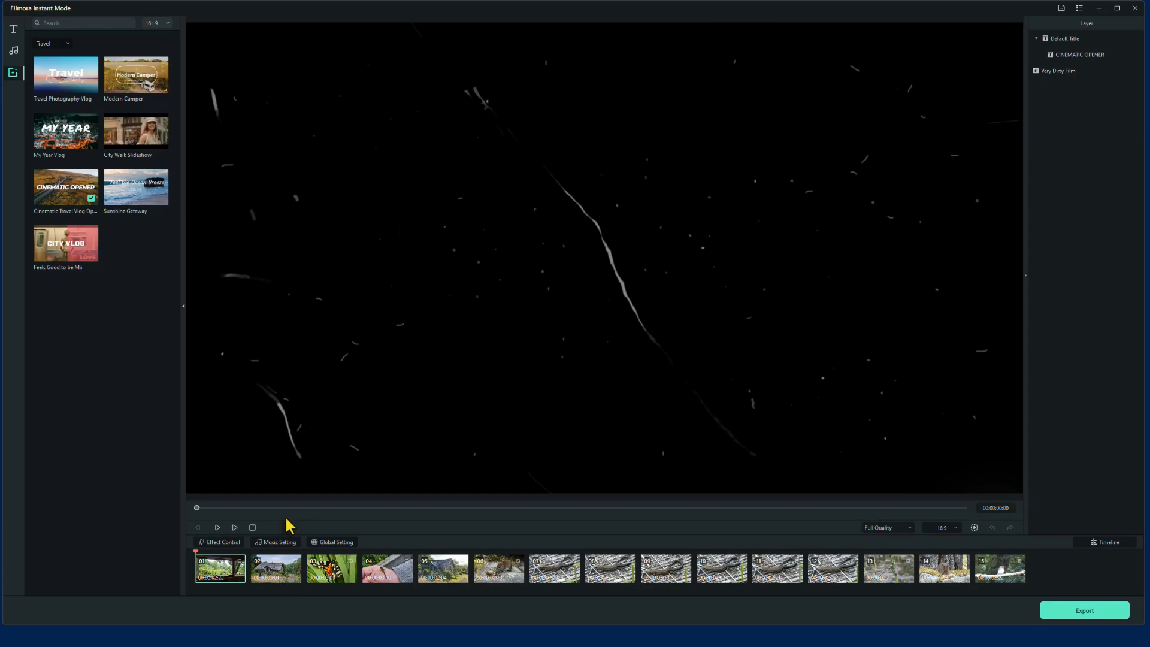
{"action": "left_click", "coordinate": [217, 527]}
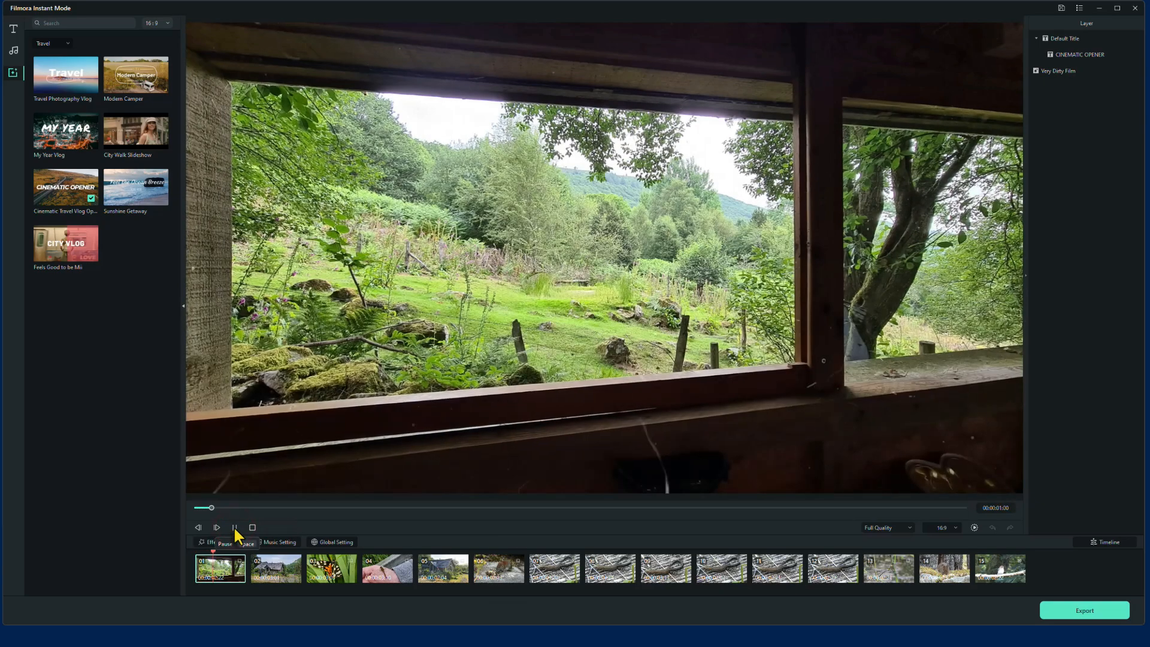
{"action": "left_click", "coordinate": [235, 527]}
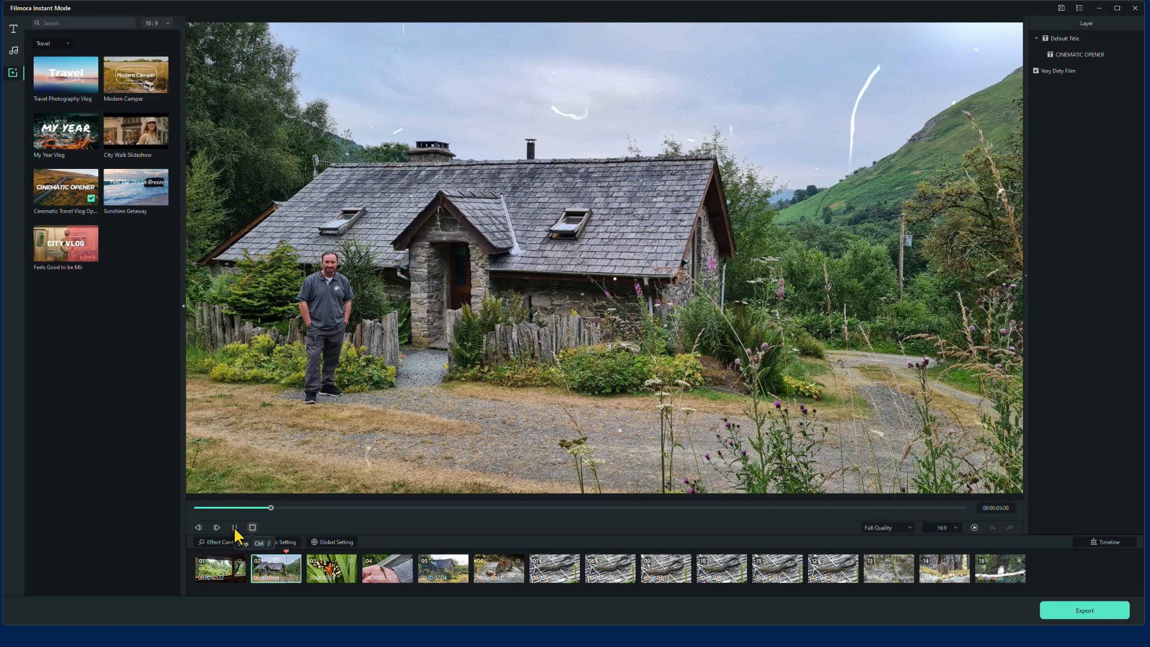
{"action": "left_click", "coordinate": [217, 527]}
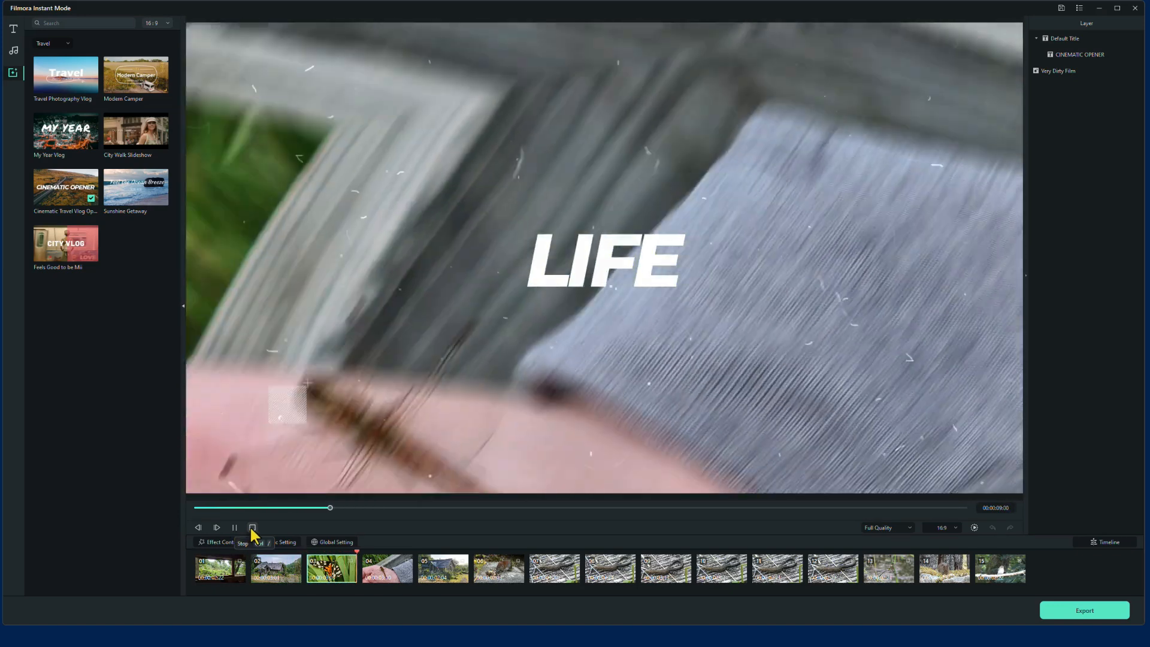
{"action": "left_click", "coordinate": [251, 527]}
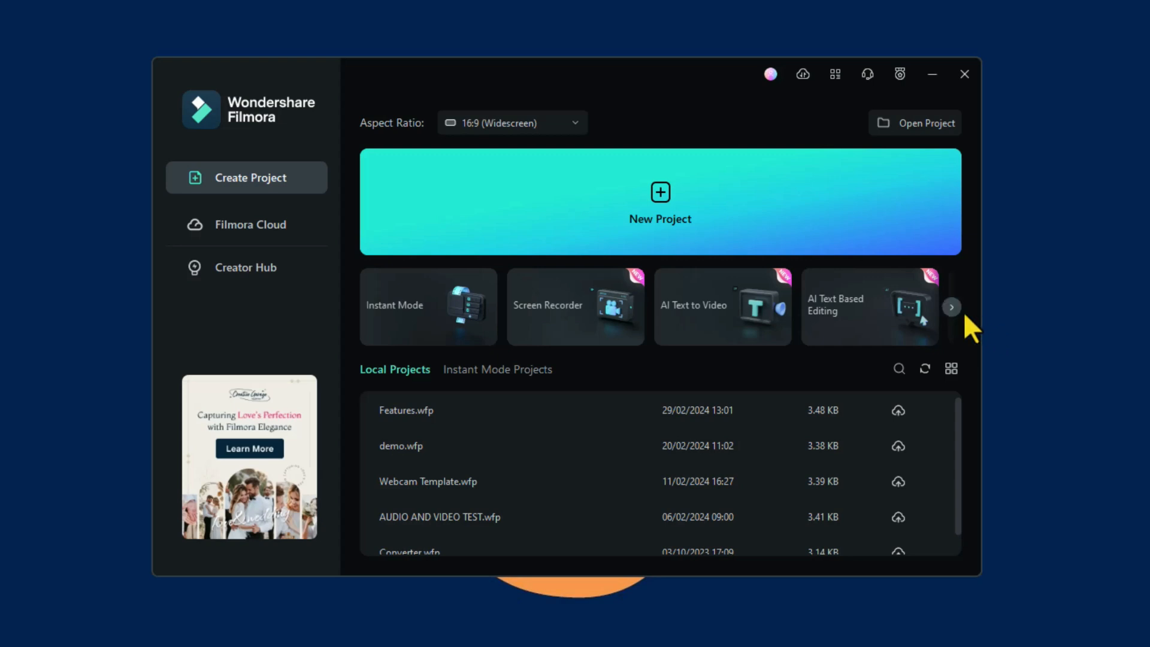
Reveal more start-screen tools and launch Auto Reframe
{"action": "left_click", "coordinate": [950, 308]}
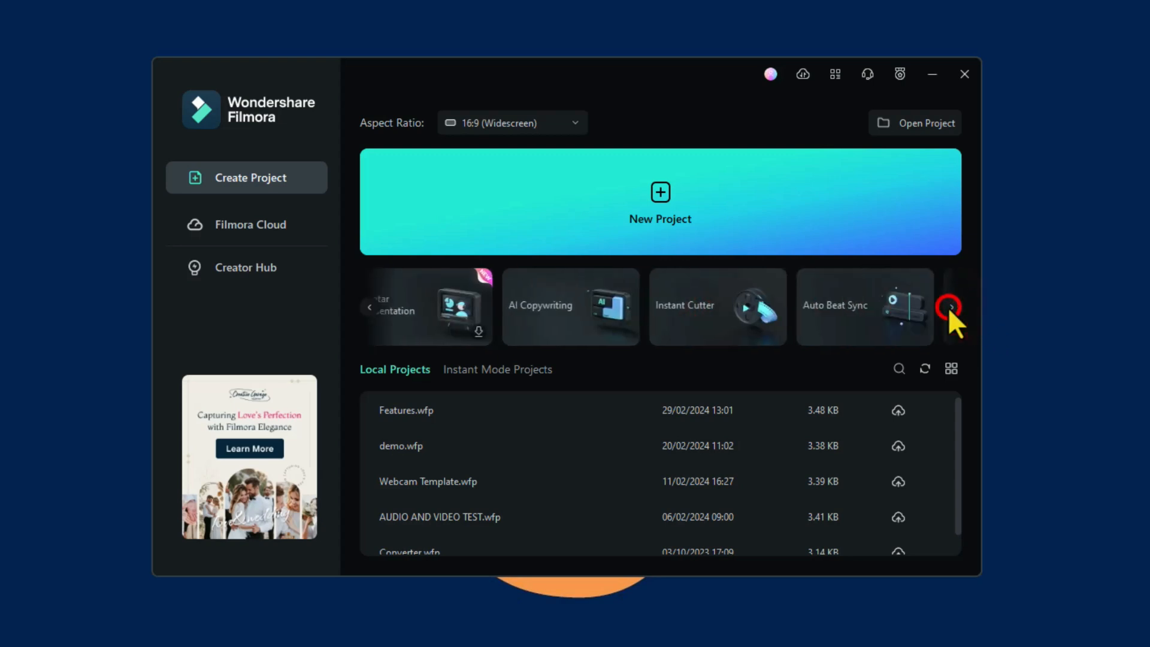
{"action": "left_click", "coordinate": [950, 308]}
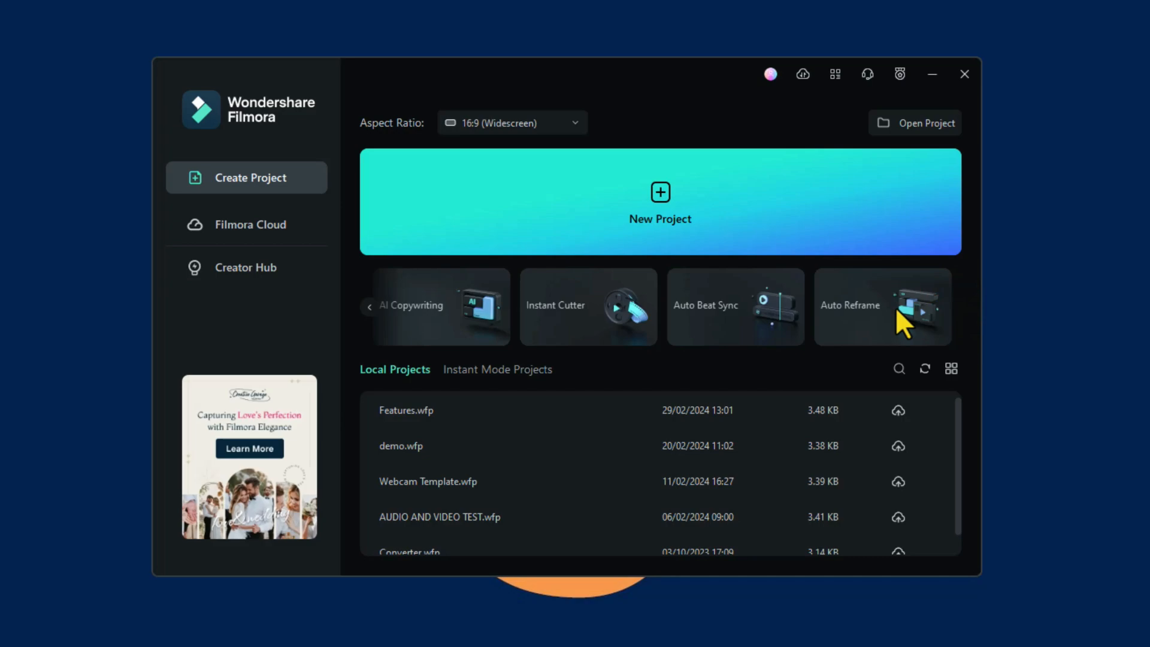
{"action": "mouse_move", "coordinate": [883, 306]}
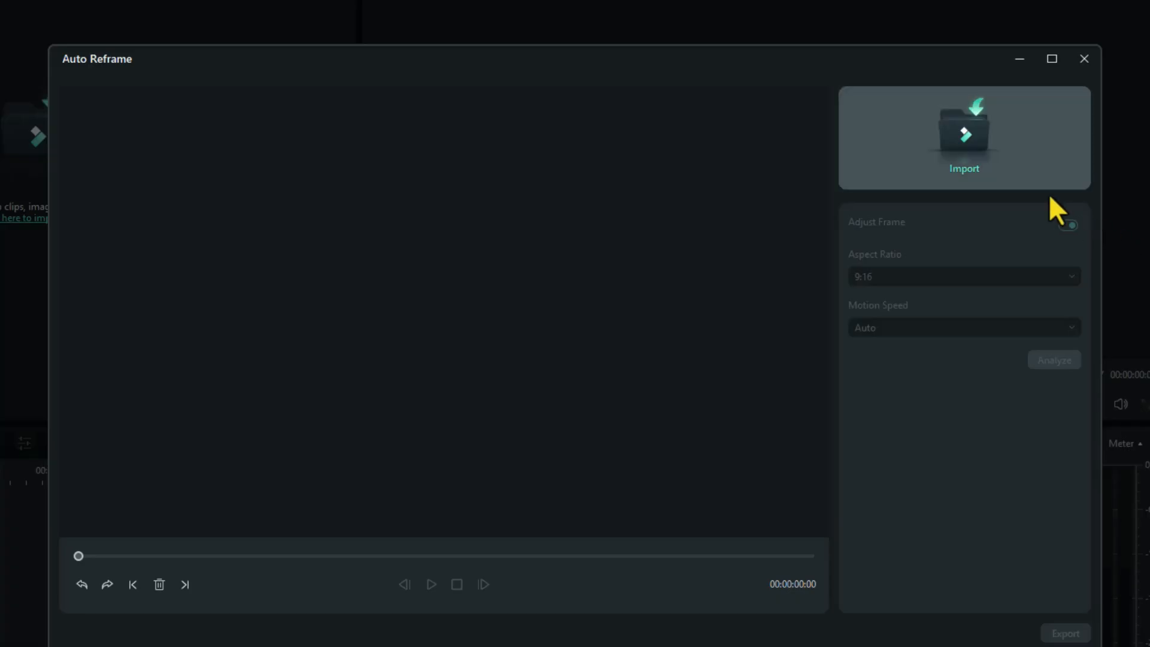
Load the heron coastline clip into Auto Reframe
{"action": "left_click", "coordinate": [963, 138]}
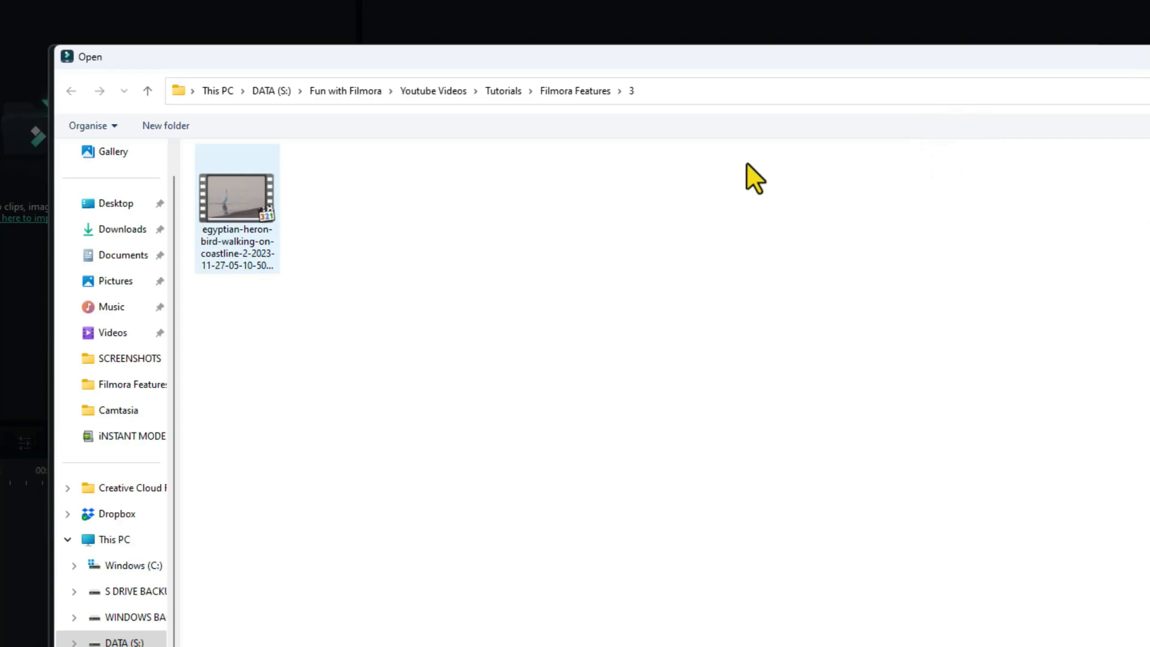
{"action": "left_click", "coordinate": [236, 197]}
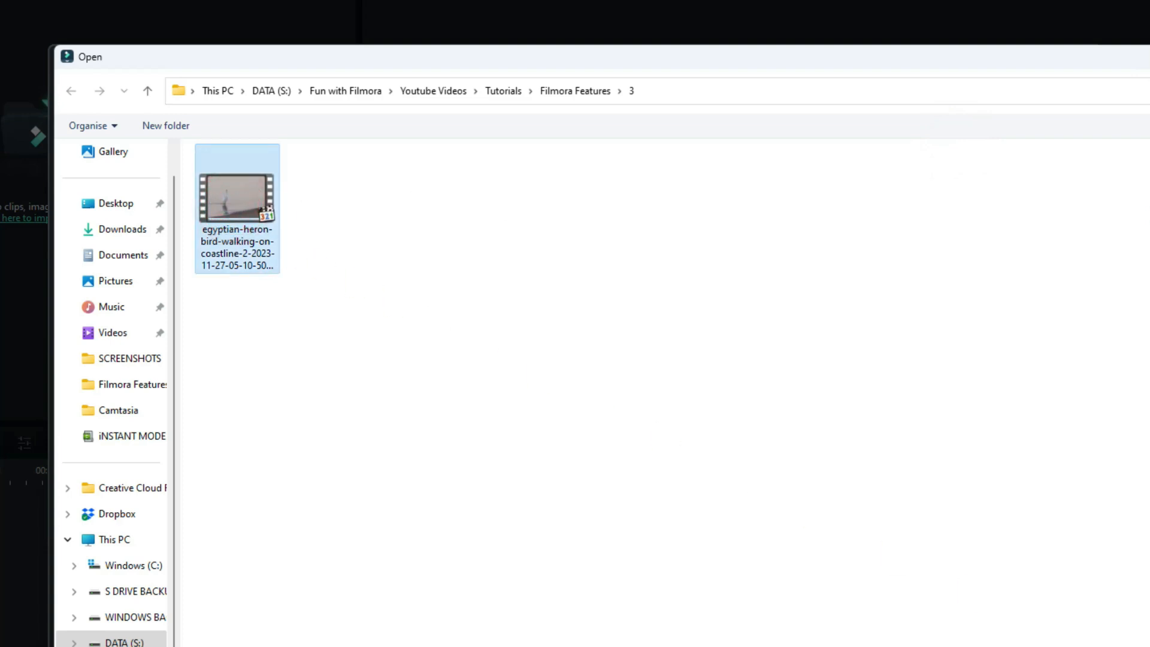
{"action": "double_click", "coordinate": [238, 199]}
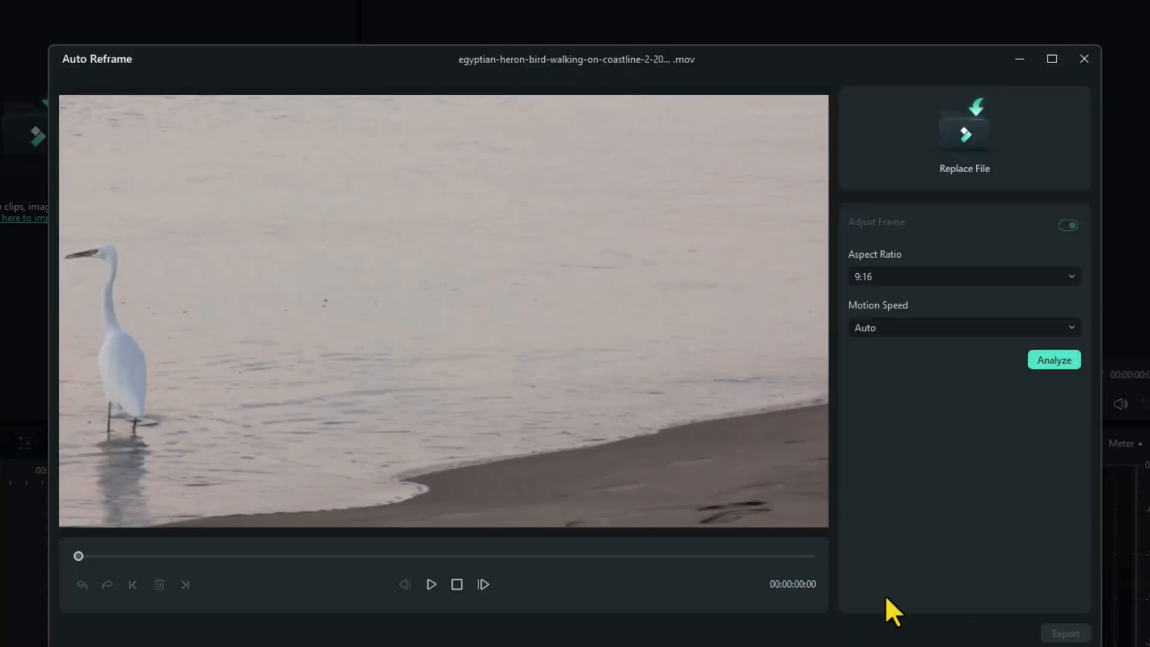
{"action": "mouse_move", "coordinate": [105, 362]}
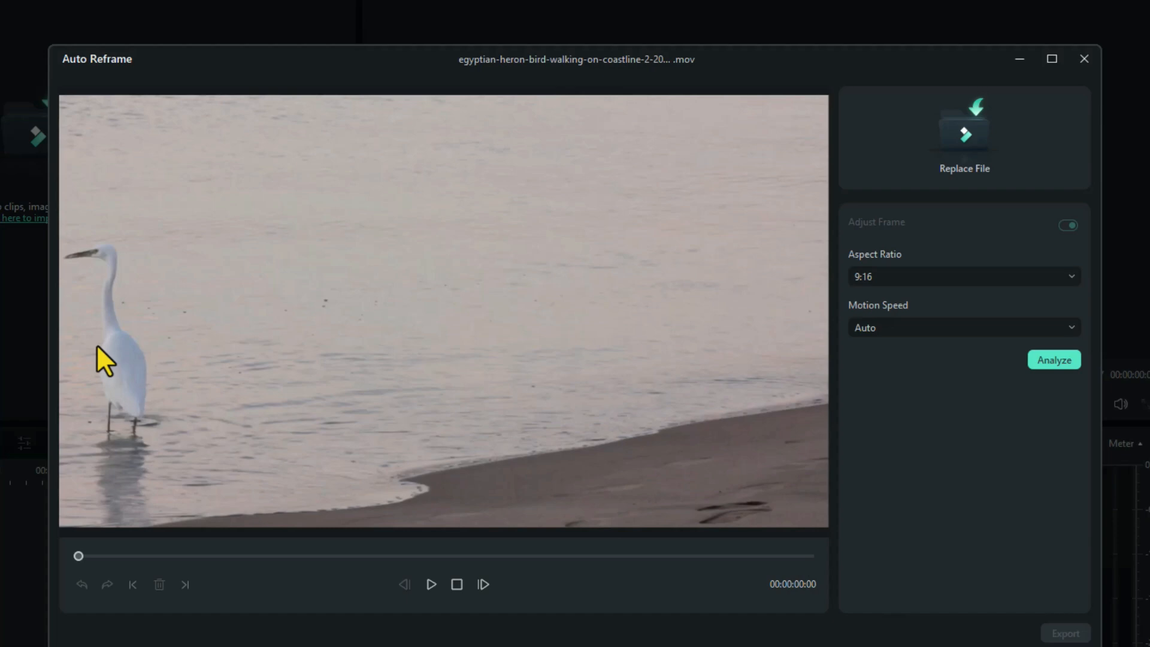
{"action": "mouse_move", "coordinate": [189, 421]}
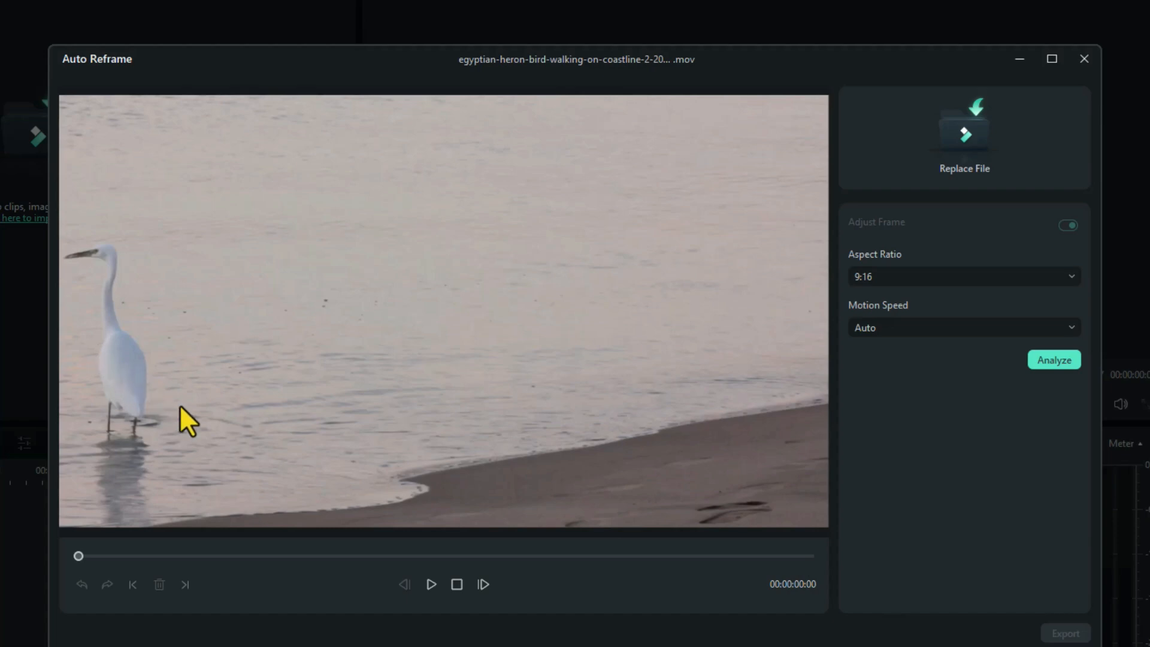
Preview the heron clip and analyse it for a 9:16 reframe
{"action": "left_click", "coordinate": [431, 584]}
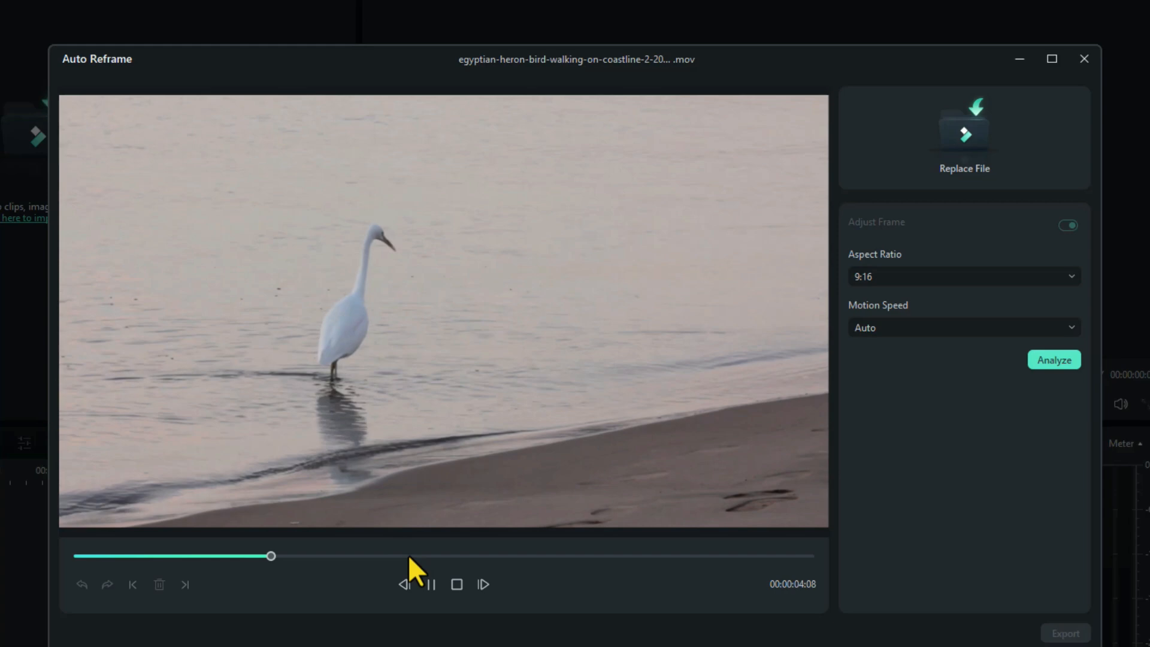
{"action": "left_click", "coordinate": [456, 584]}
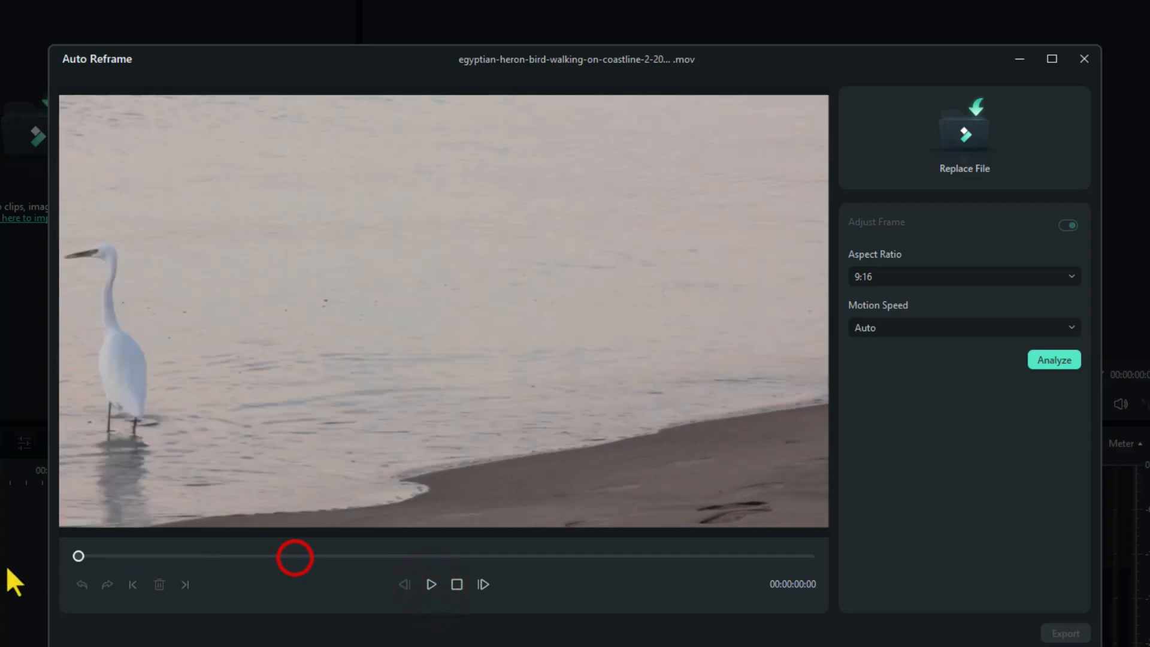
{"action": "left_click", "coordinate": [1053, 359]}
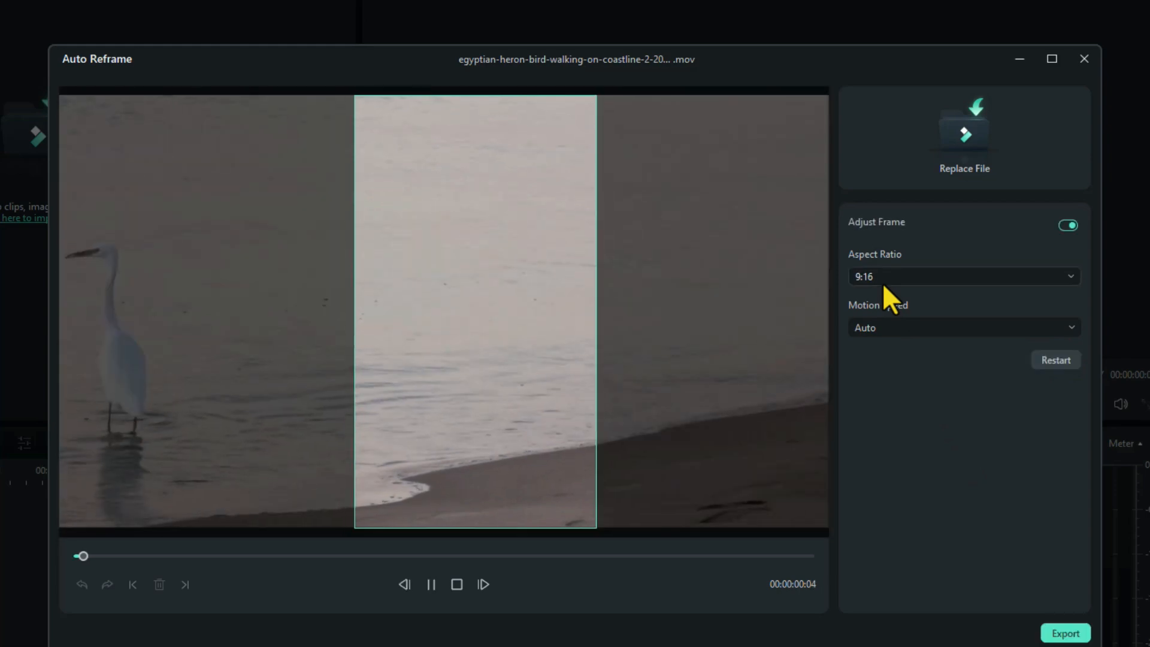
Play and pause the 9:16 reframed heron preview
{"action": "left_click", "coordinate": [430, 585]}
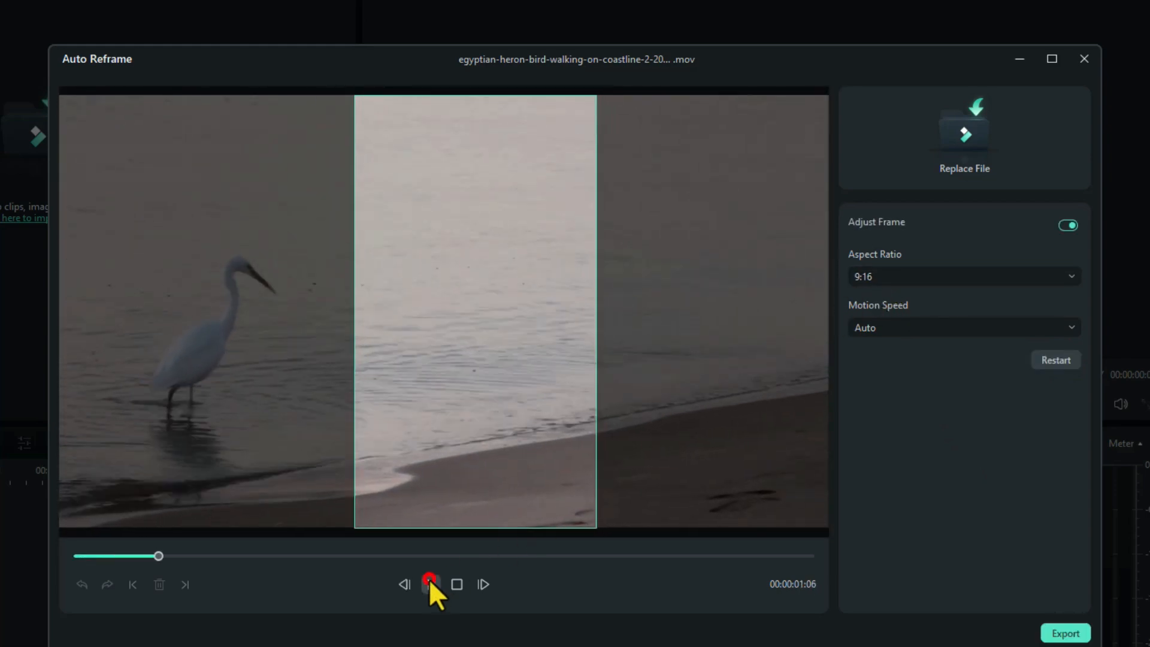
{"action": "left_click", "coordinate": [431, 585]}
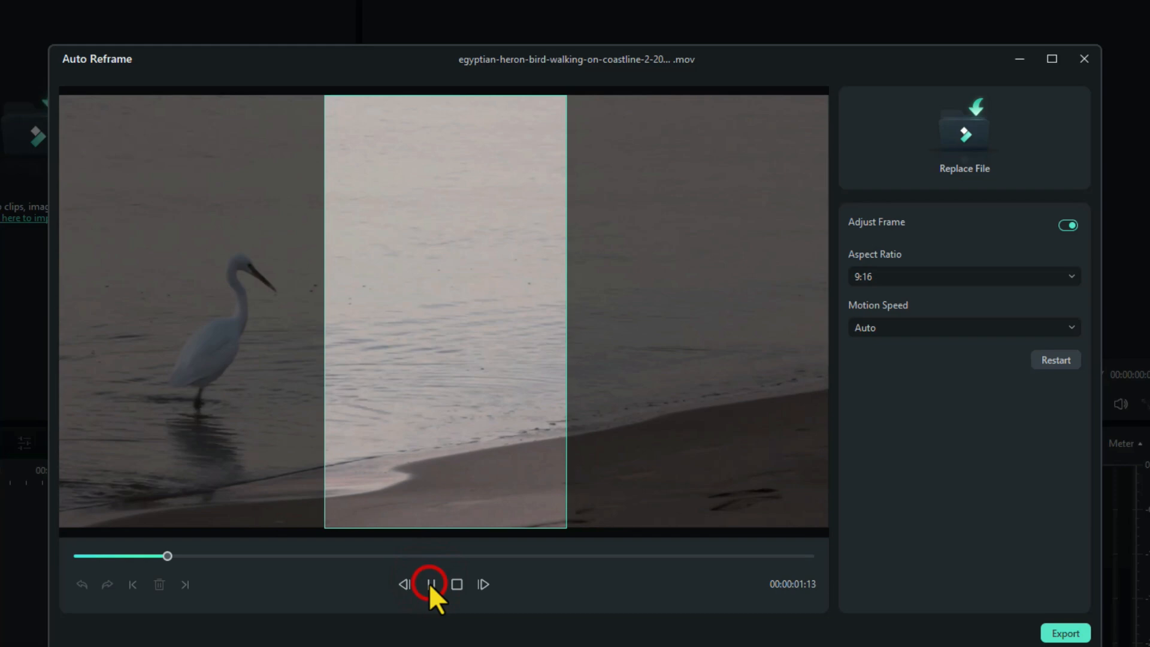
{"action": "left_click", "coordinate": [432, 585]}
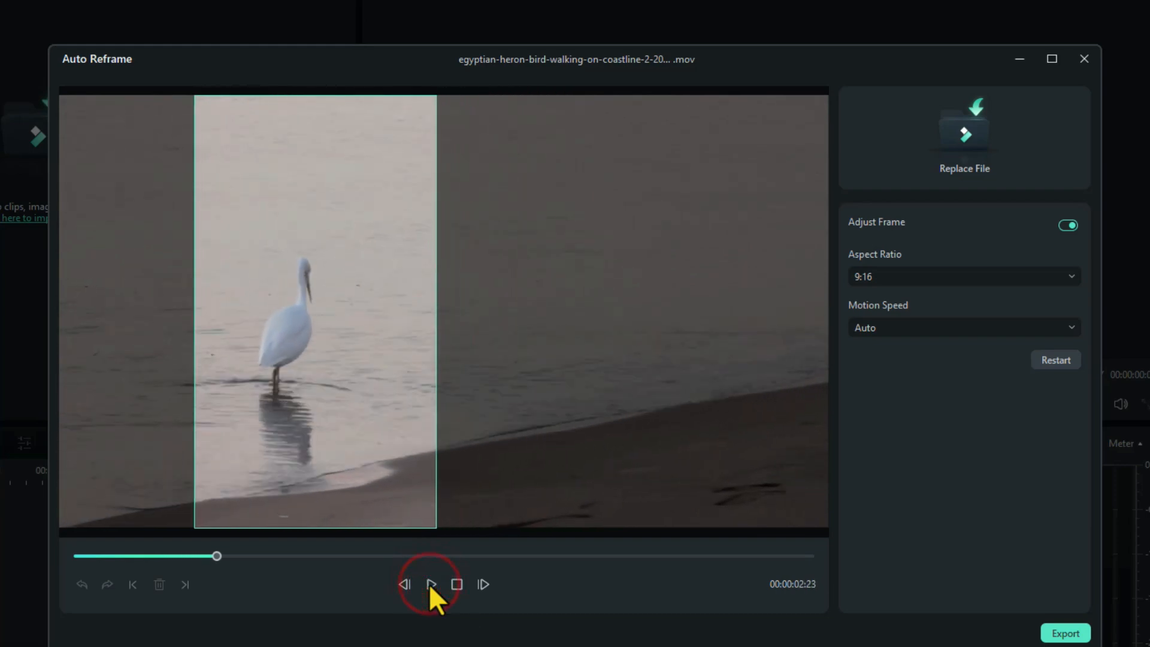
{"action": "mouse_move", "coordinate": [311, 359]}
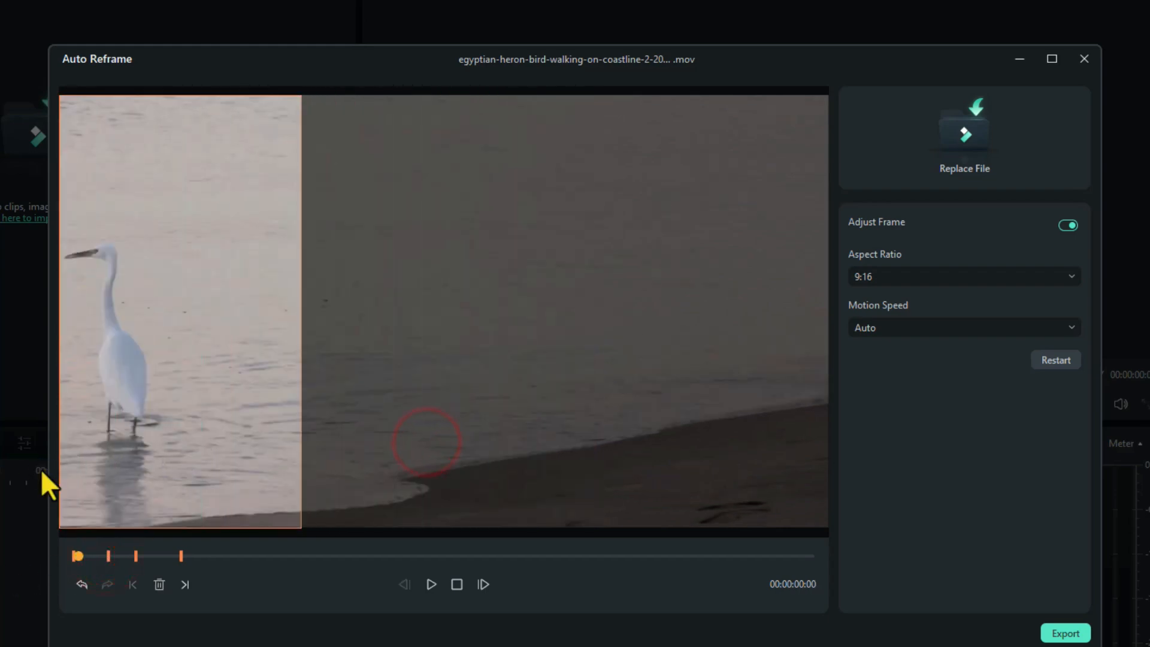
Replay the reframe after adjusting the crop keyframes, then pause it
{"action": "left_click", "coordinate": [431, 585]}
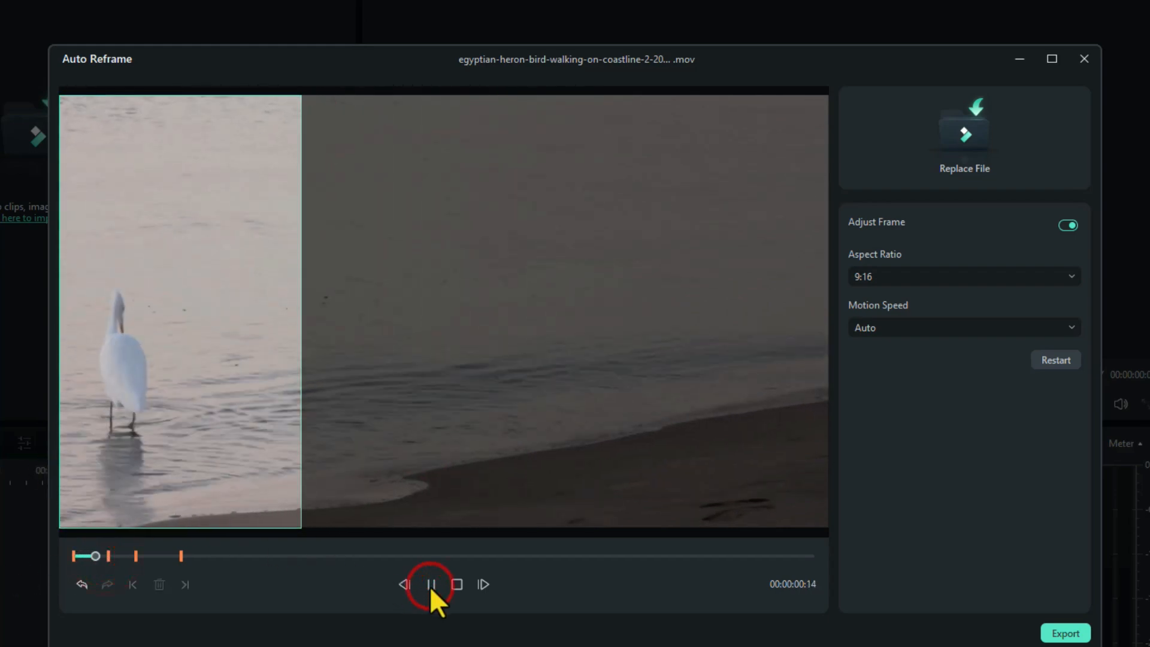
{"action": "left_click", "coordinate": [432, 584]}
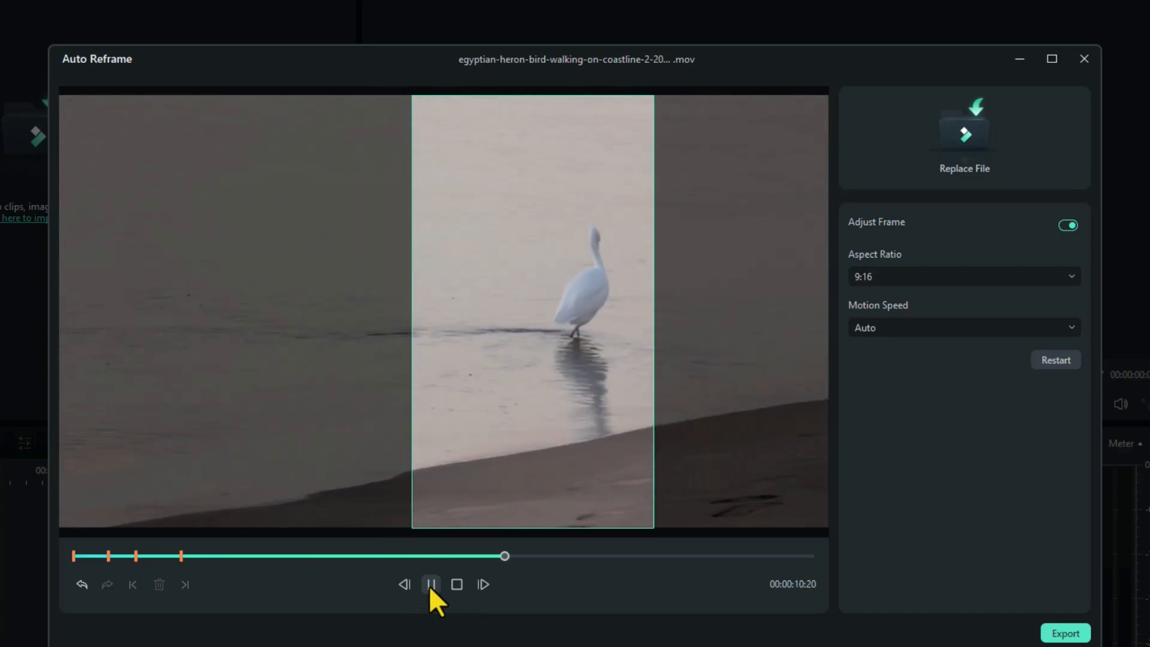
{"action": "left_click", "coordinate": [431, 584]}
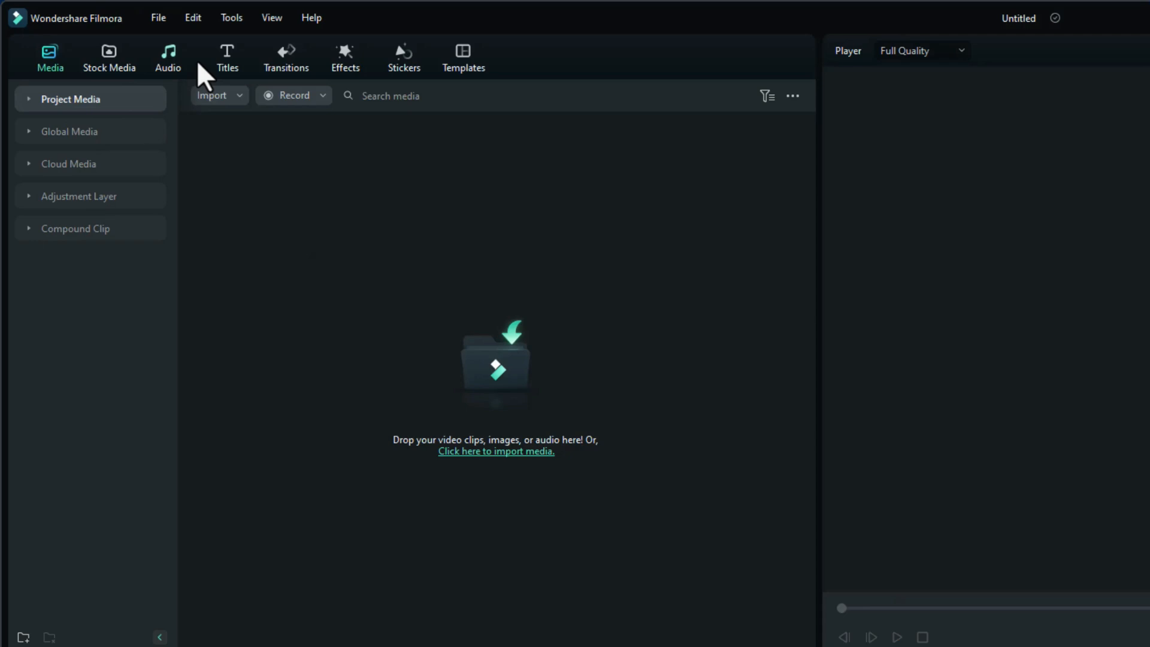
Add the free 3D Text Retro Comic title from the 3D Titles library to the timeline
{"action": "left_click", "coordinate": [227, 58]}
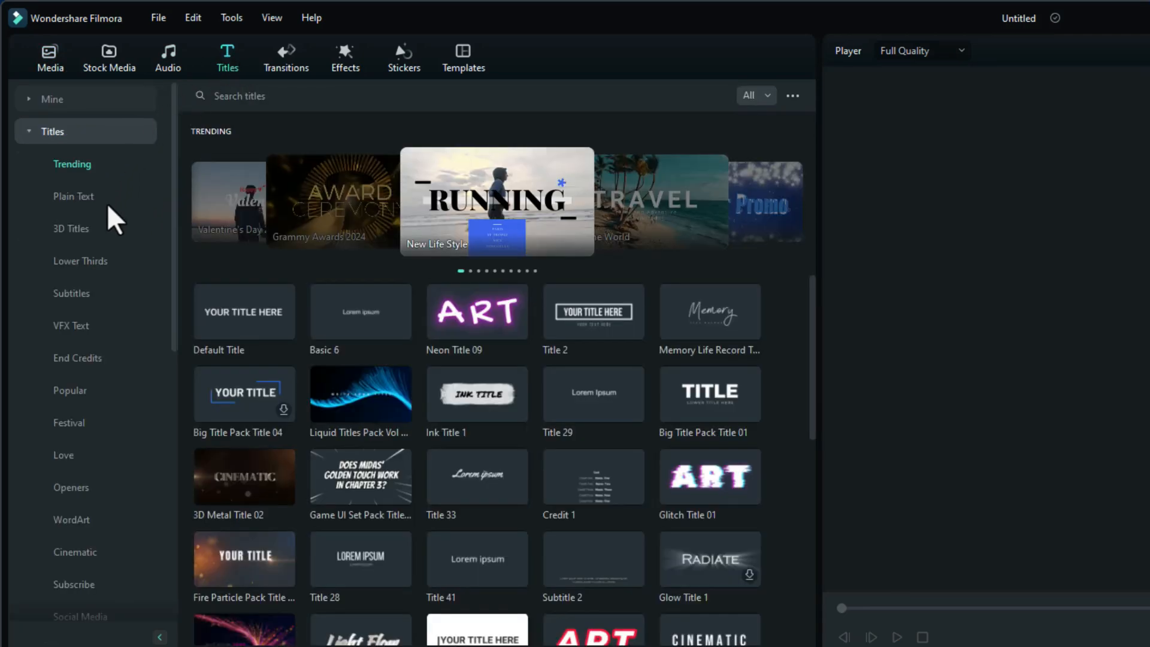
{"action": "left_click", "coordinate": [70, 227]}
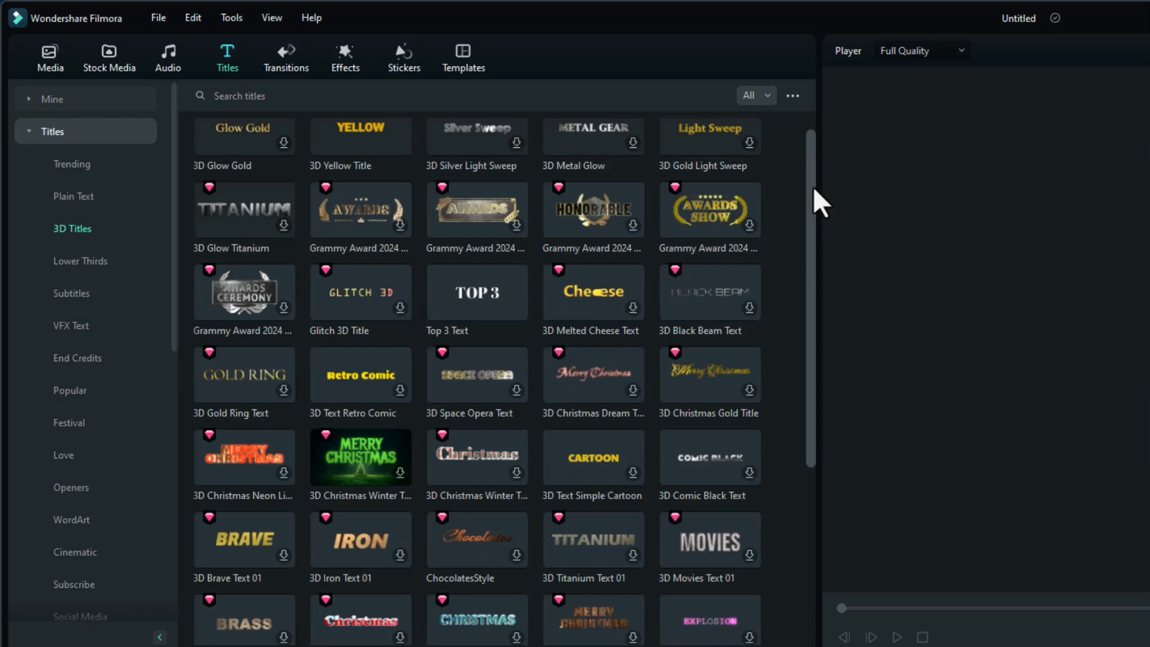
{"action": "scroll", "scroll_direction": "up", "scroll_amount": 3}
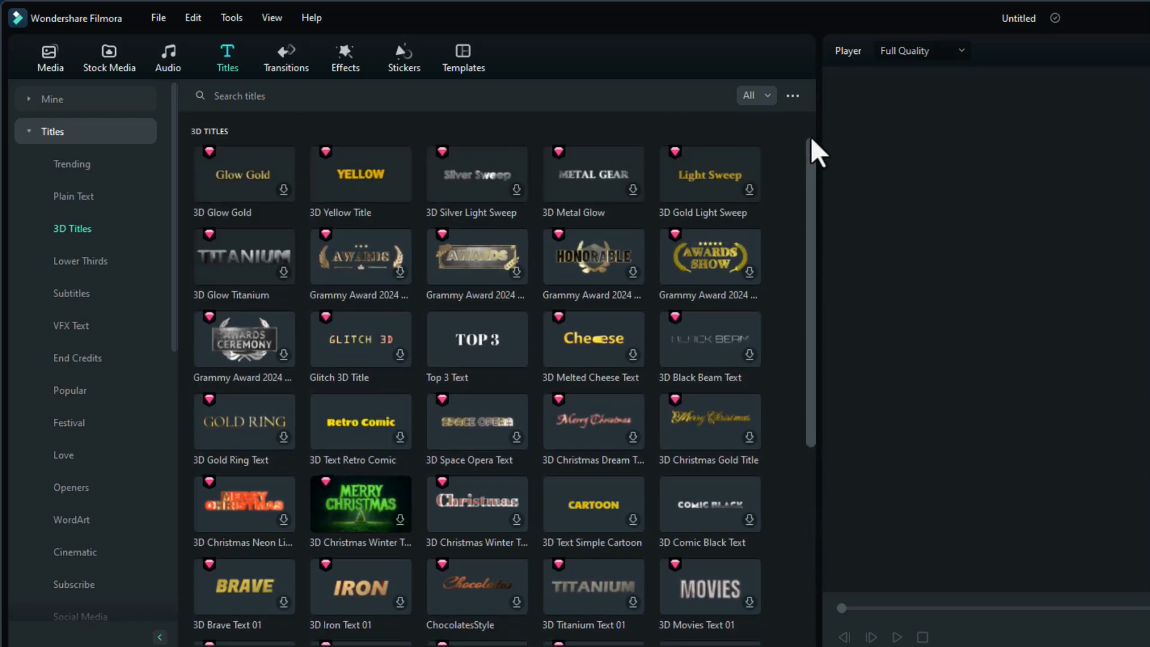
{"action": "mouse_move", "coordinate": [778, 114]}
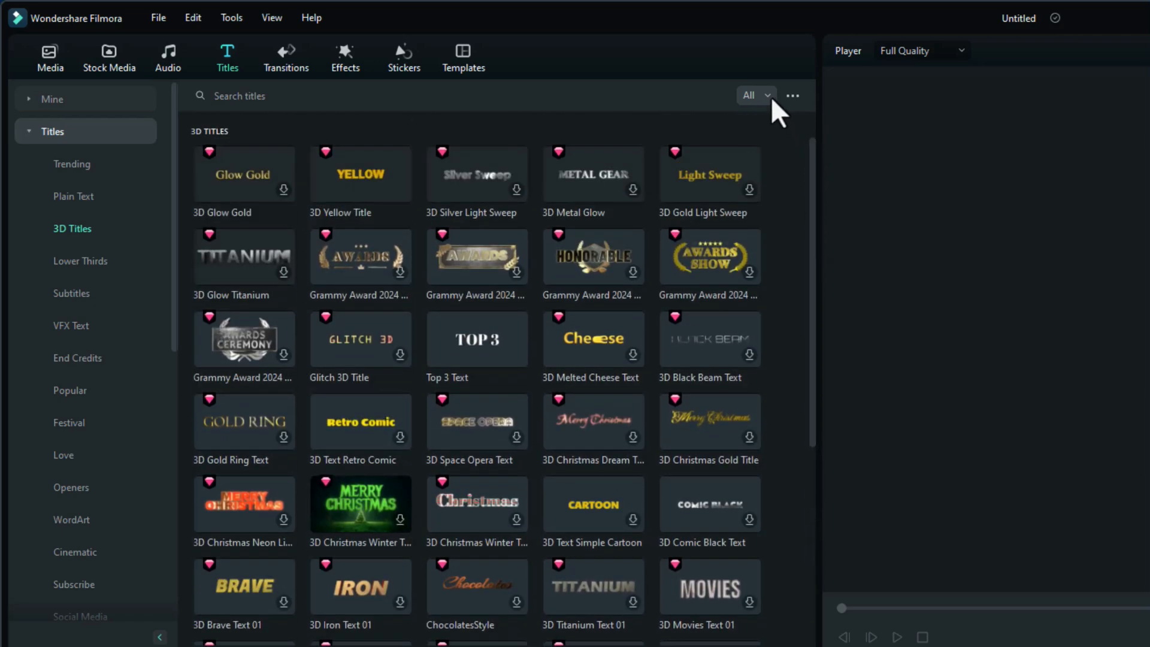
{"action": "left_click", "coordinate": [752, 96]}
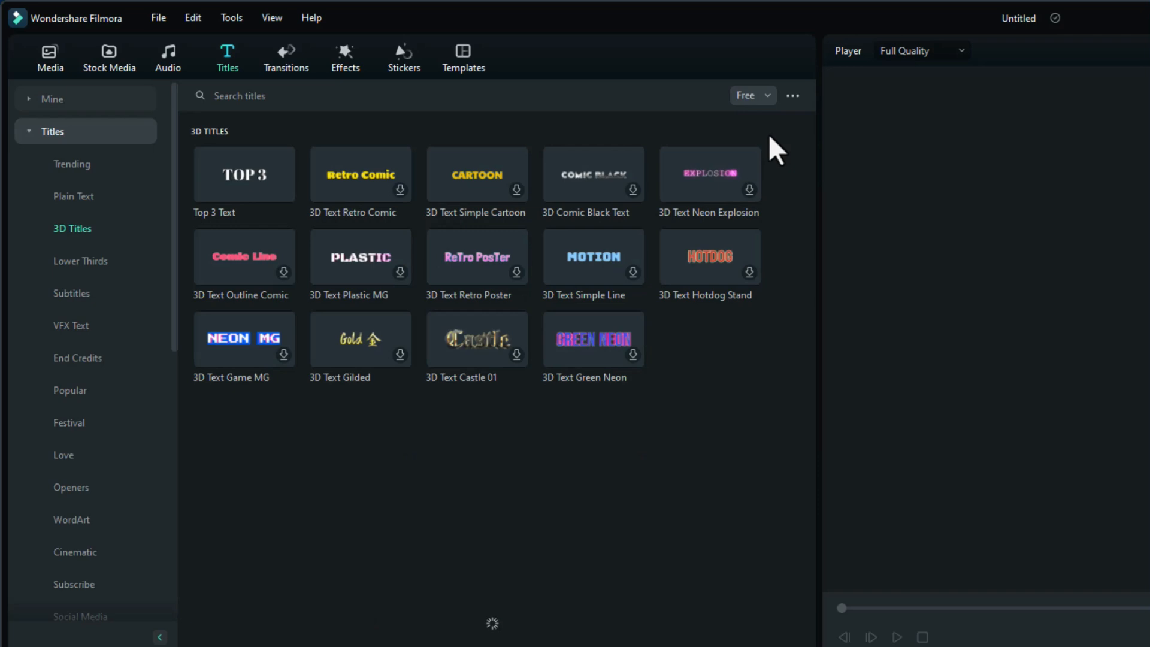
{"action": "scroll", "scroll_direction": "down", "scroll_amount": 3}
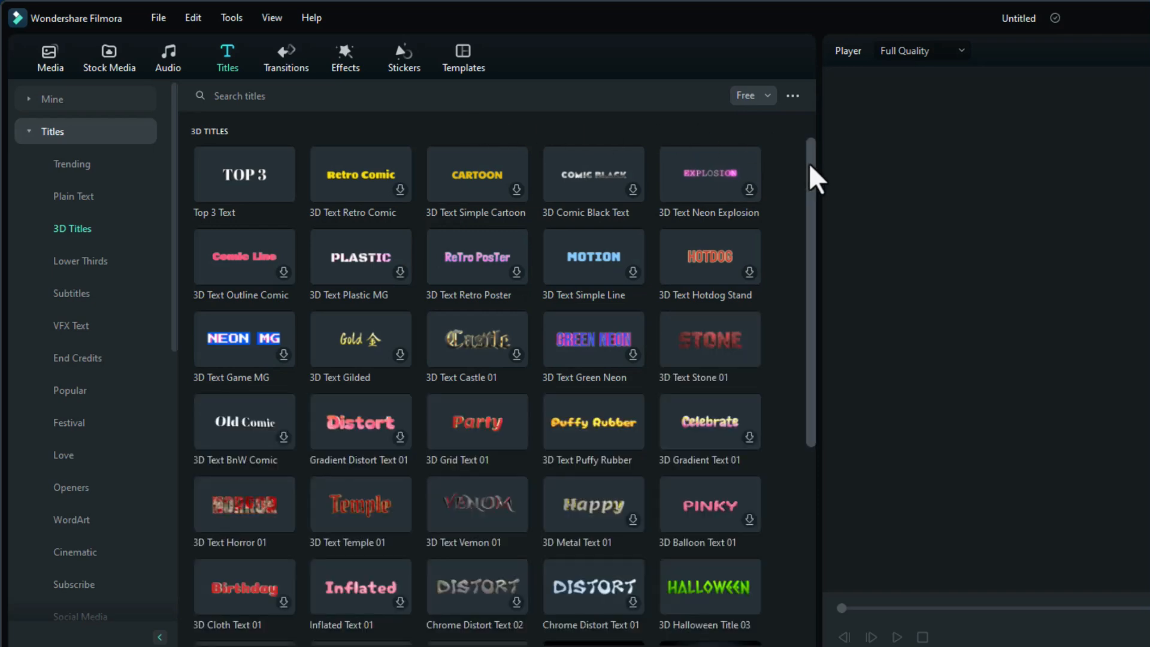
{"action": "mouse_move", "coordinate": [806, 170]}
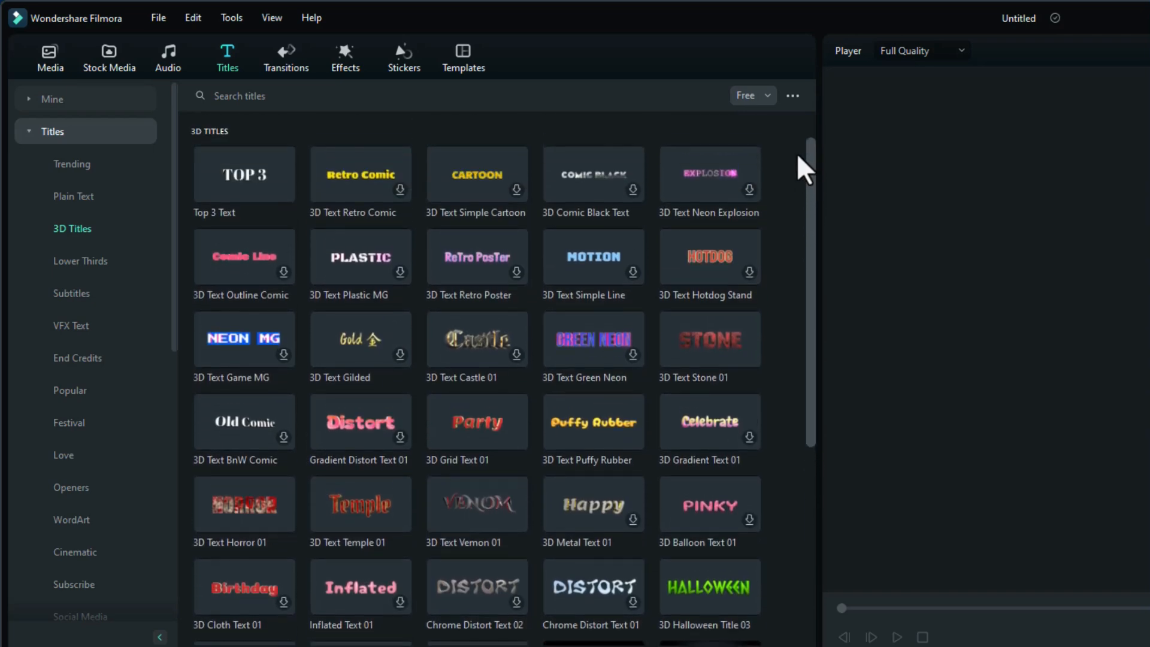
{"action": "mouse_move", "coordinate": [502, 172]}
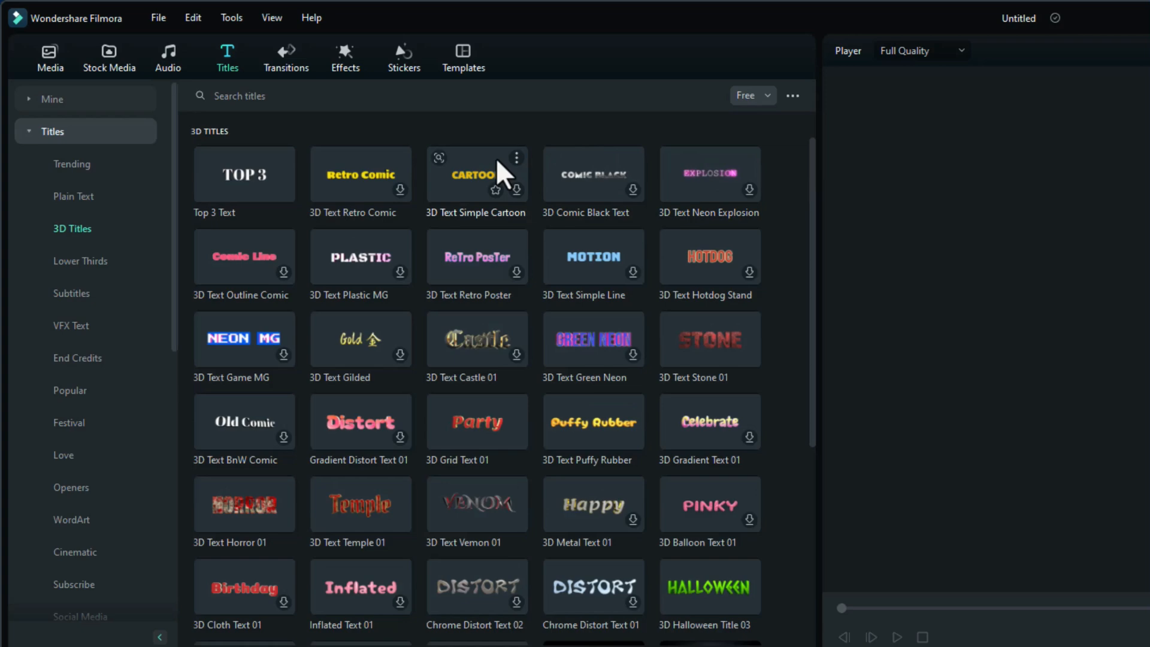
{"action": "mouse_move", "coordinate": [360, 174]}
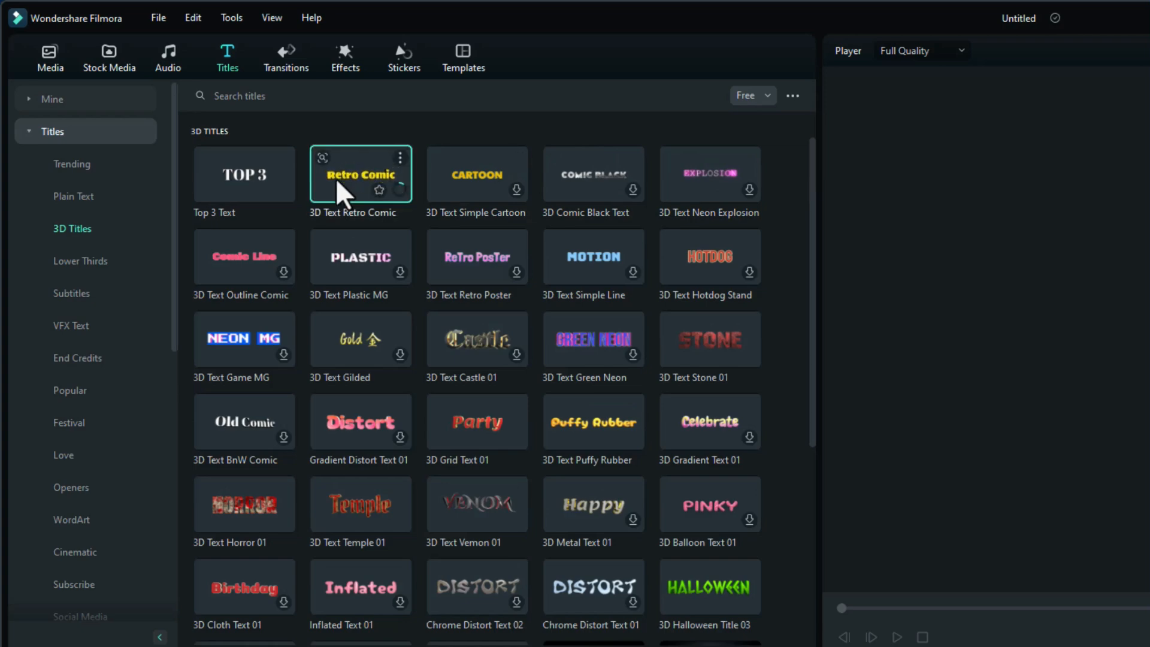
{"action": "double_click", "coordinate": [360, 174]}
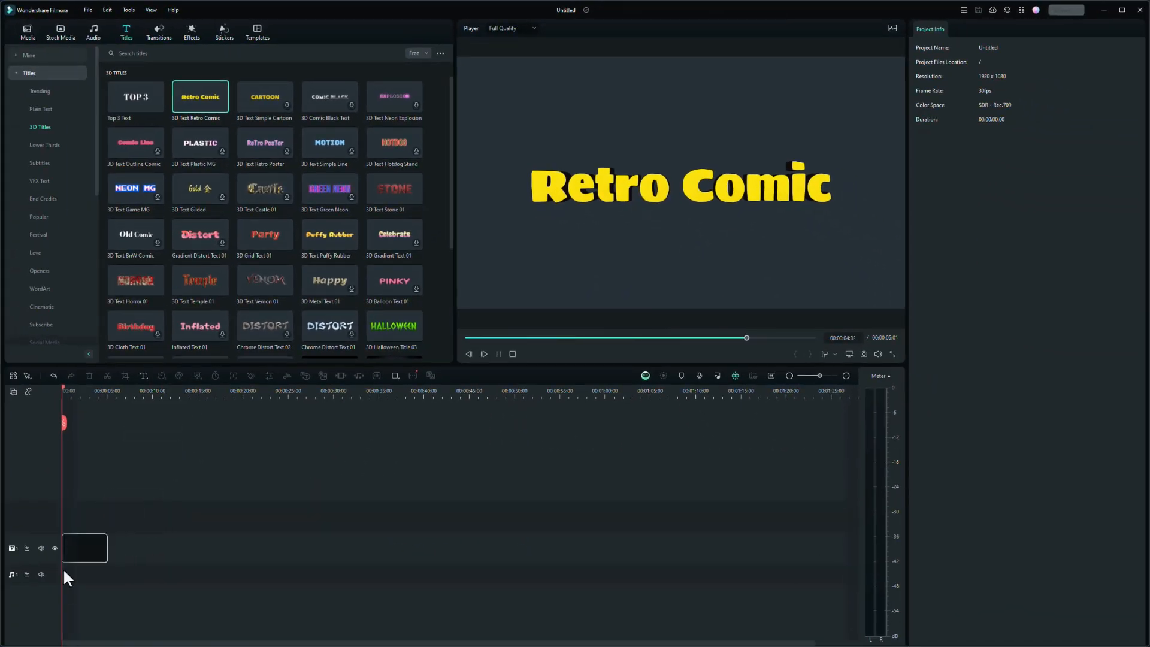
Set the Retro Comic title's font size to 105
{"action": "double_click", "coordinate": [200, 96]}
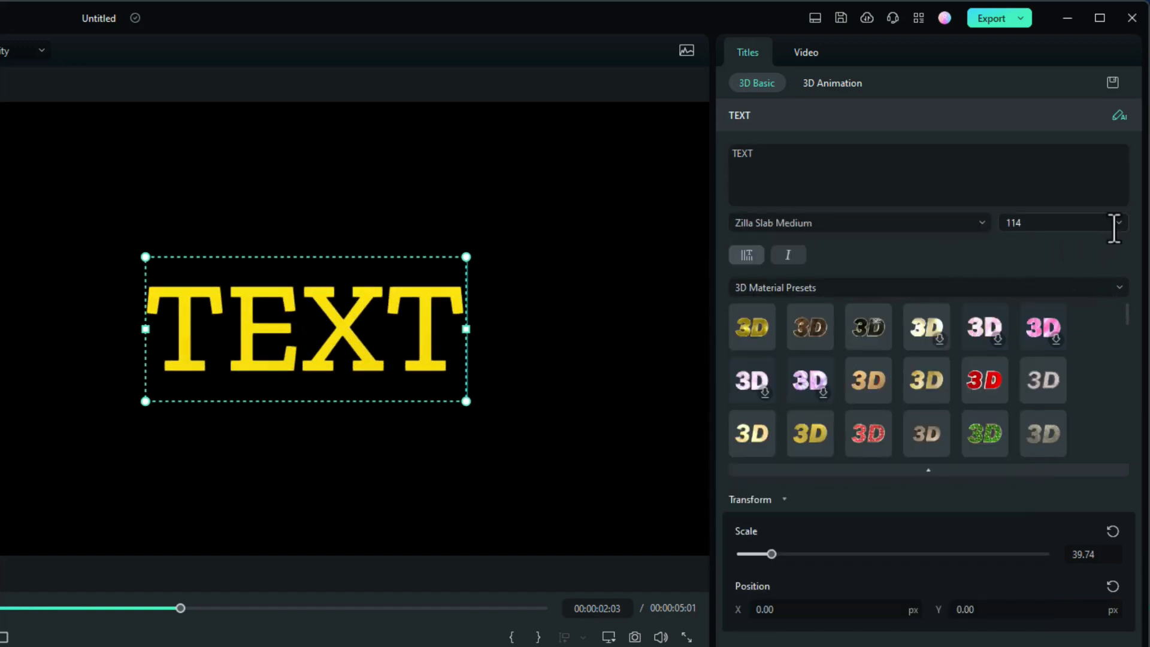
{"action": "left_click", "coordinate": [1116, 223]}
{"action": "type", "text": "105"}
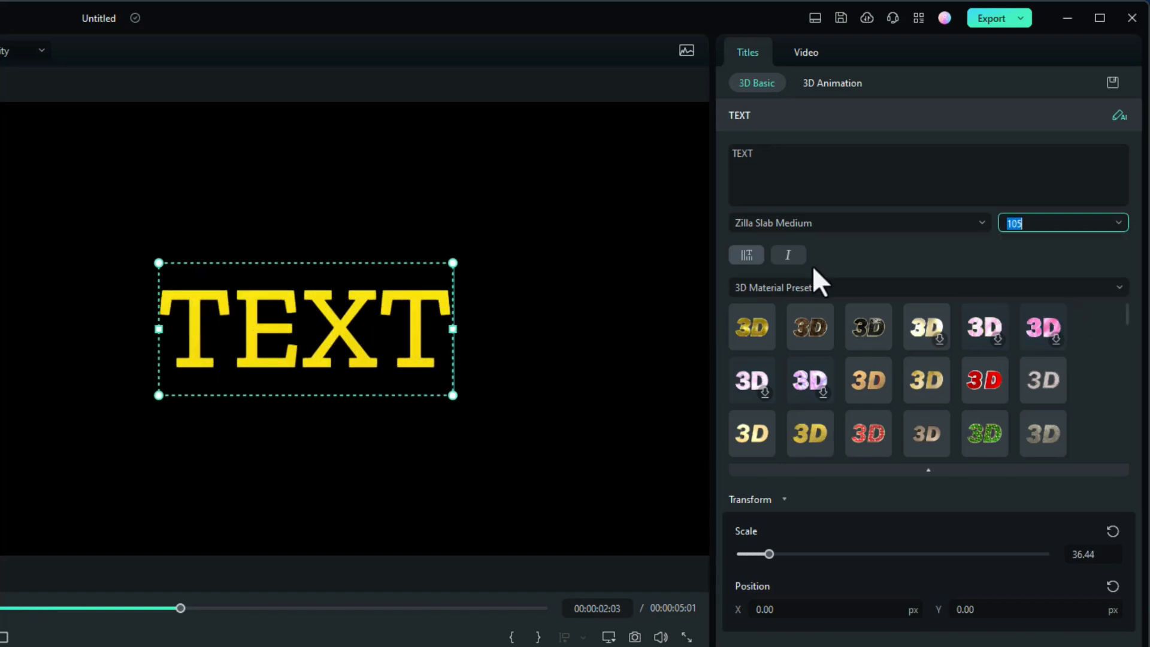
{"action": "mouse_move", "coordinate": [822, 312]}
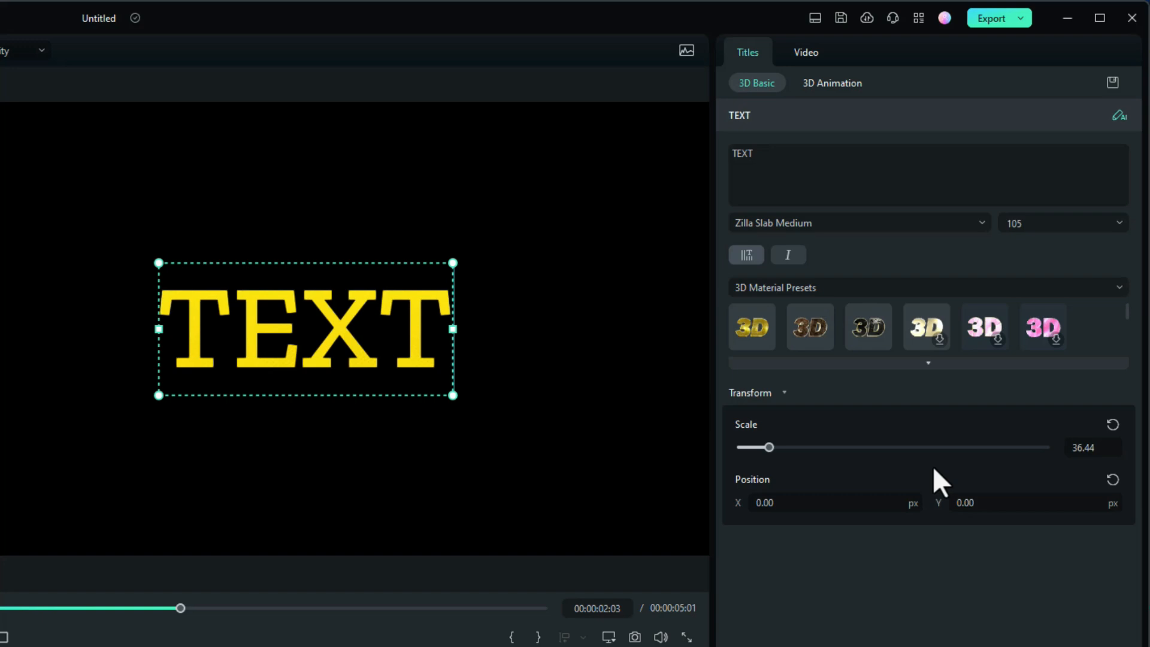
{"action": "mouse_move", "coordinate": [930, 376]}
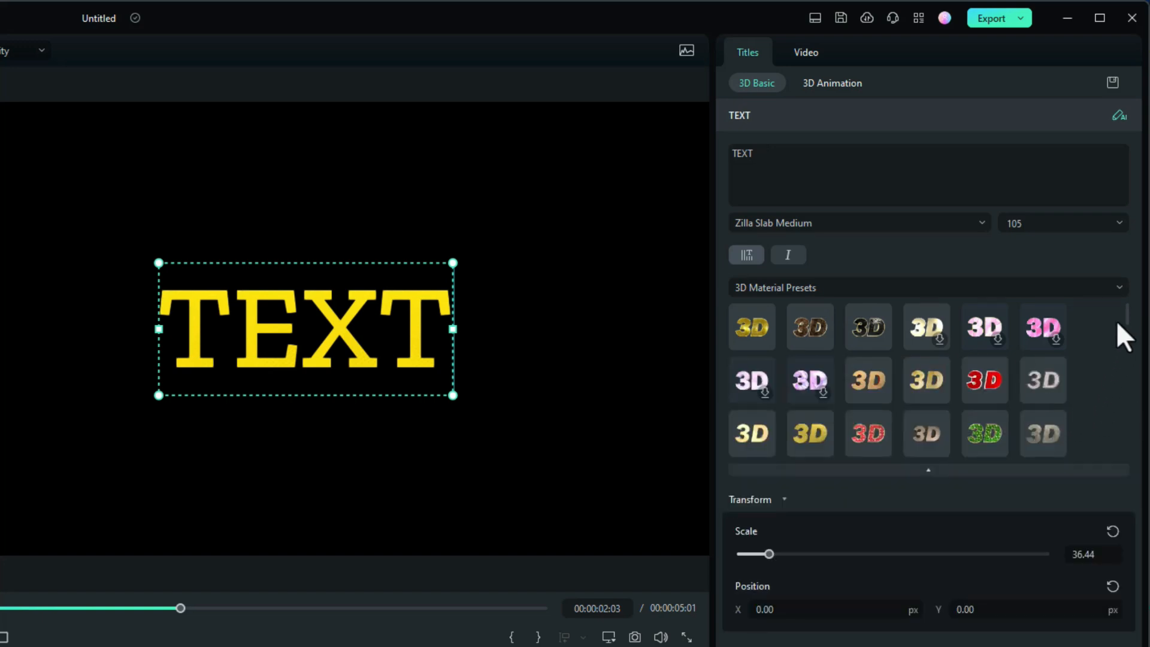
Apply the green textured then the dark red 3D material preset to the title
{"action": "scroll", "scroll_direction": "down", "scroll_amount": 3}
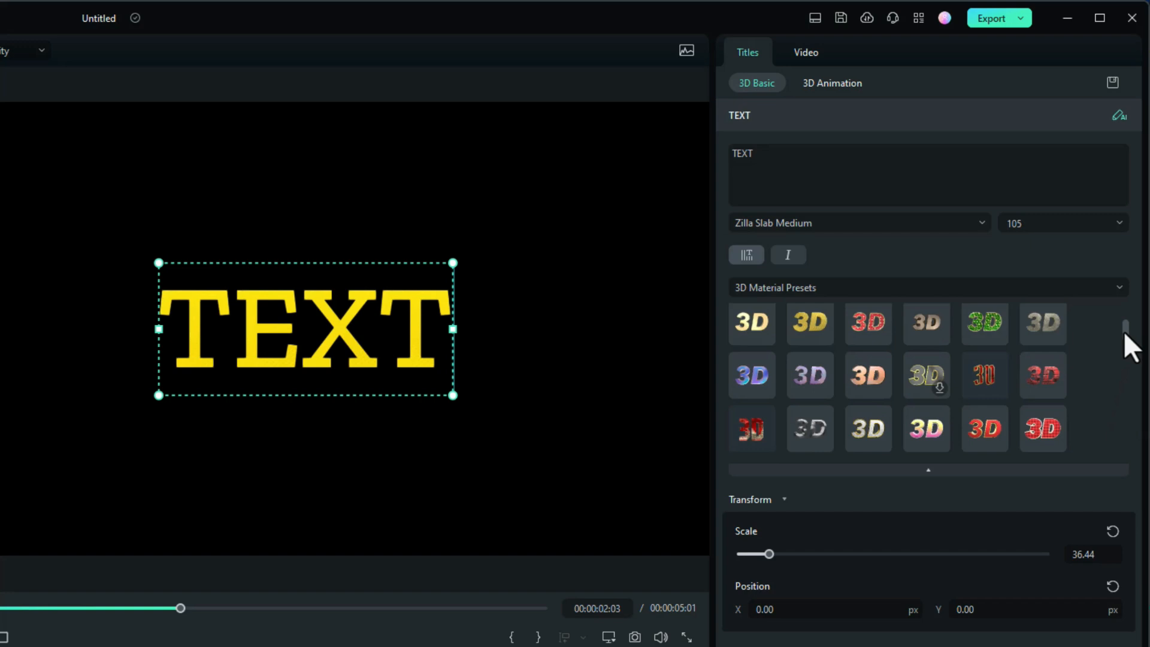
{"action": "scroll", "scroll_direction": "down", "scroll_amount": 3}
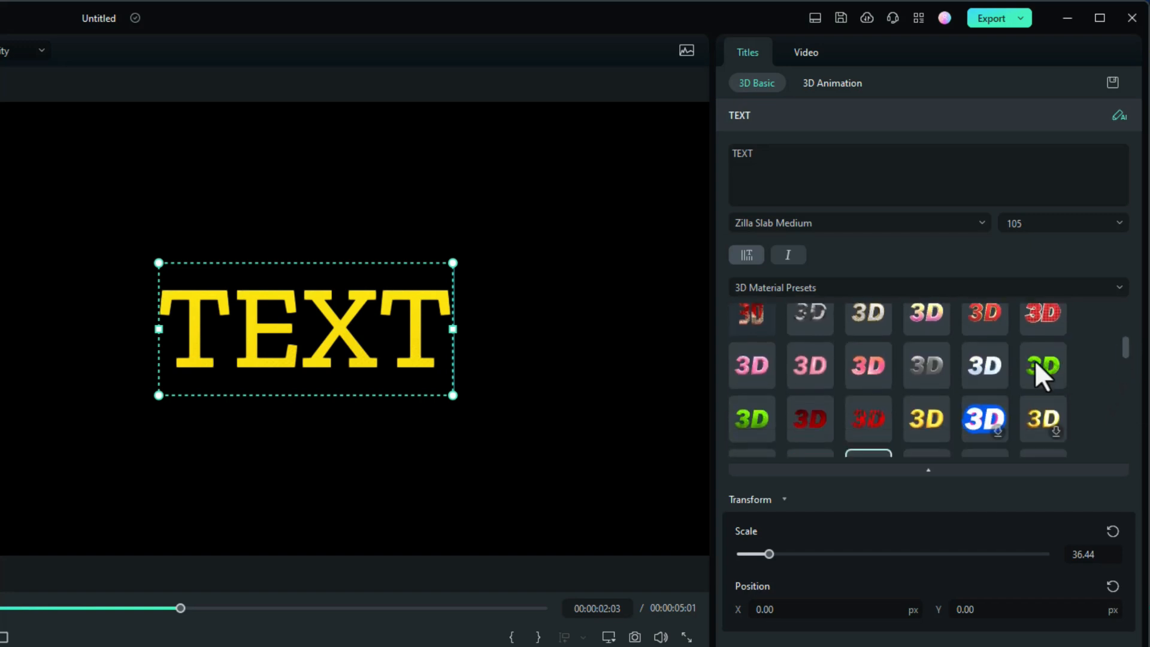
{"action": "left_click", "coordinate": [1043, 365]}
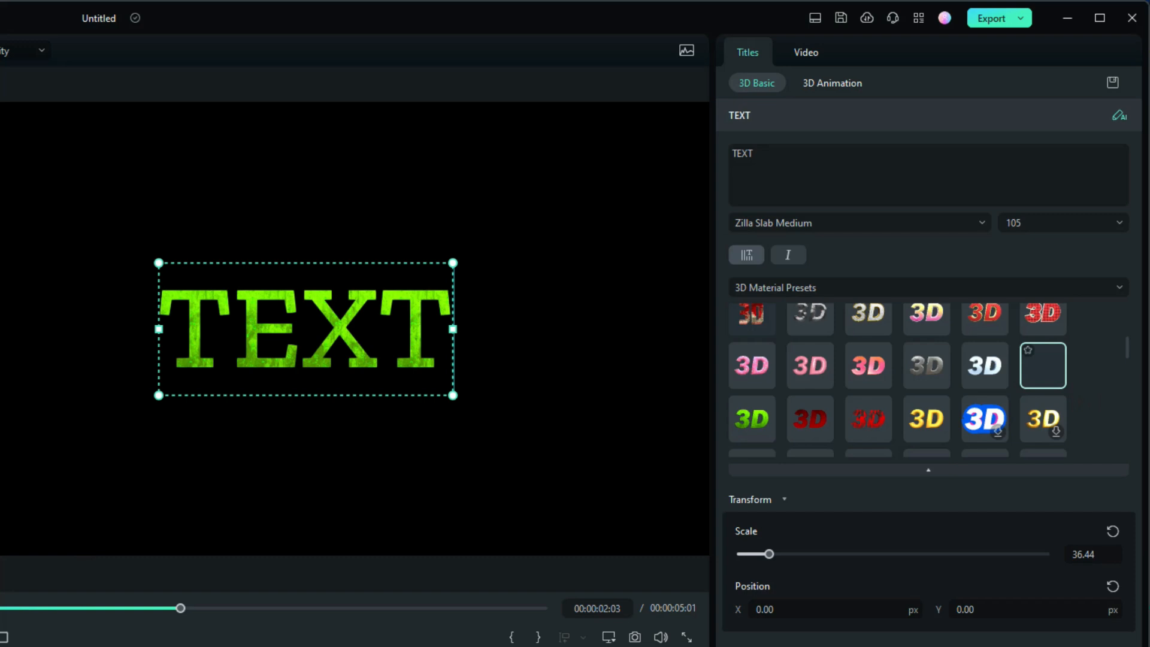
{"action": "left_click", "coordinate": [1041, 365]}
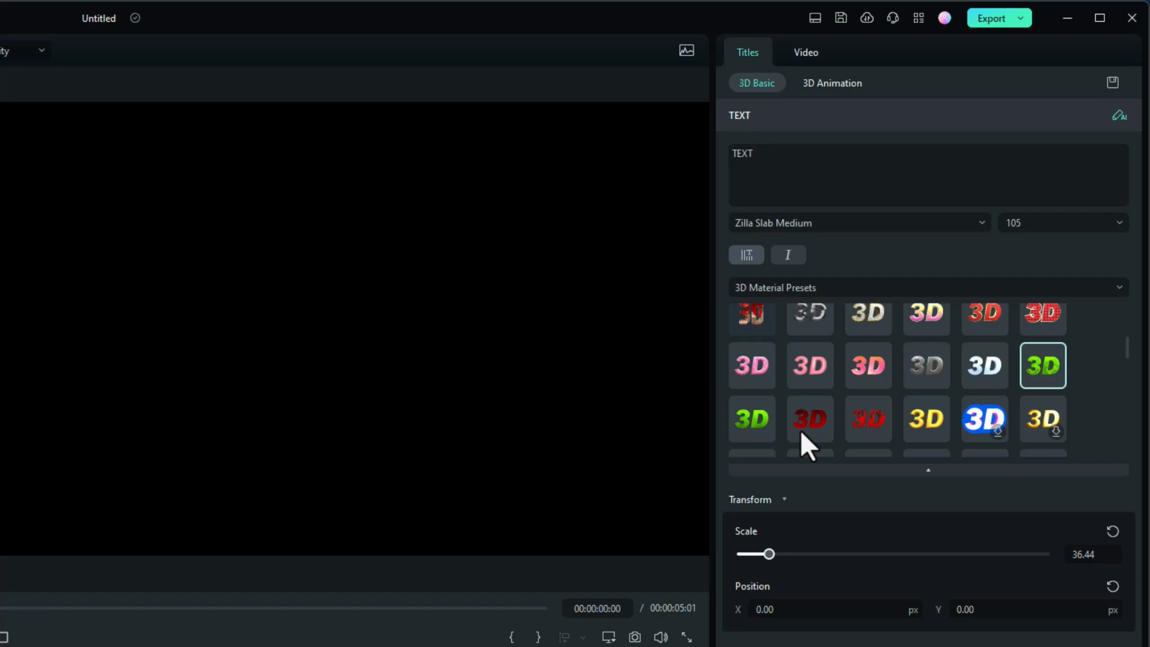
{"action": "left_click", "coordinate": [810, 420]}
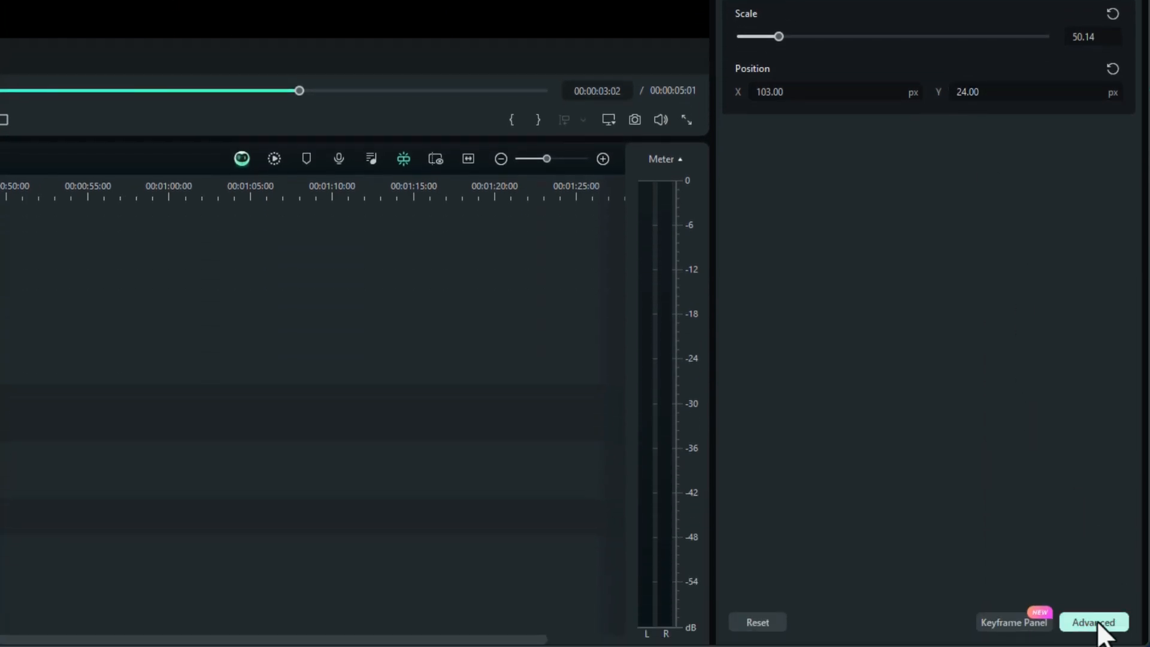
Open the dark red 3D title in the Advanced Text Edit window
{"action": "left_click", "coordinate": [1092, 622]}
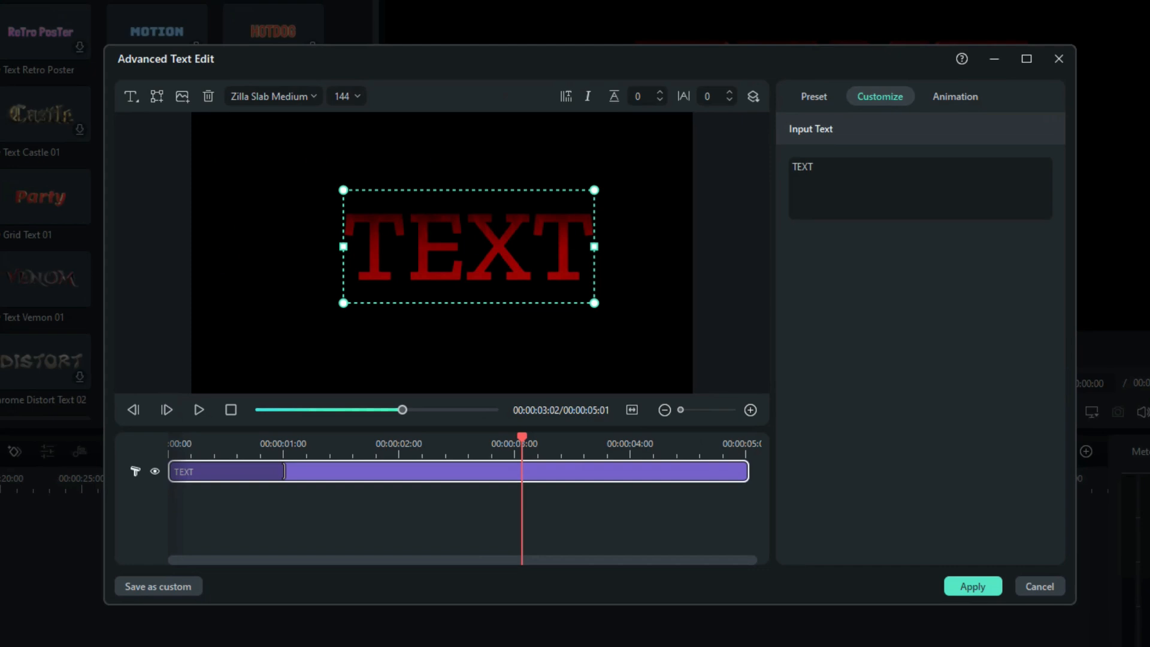
{"action": "mouse_move", "coordinate": [918, 315]}
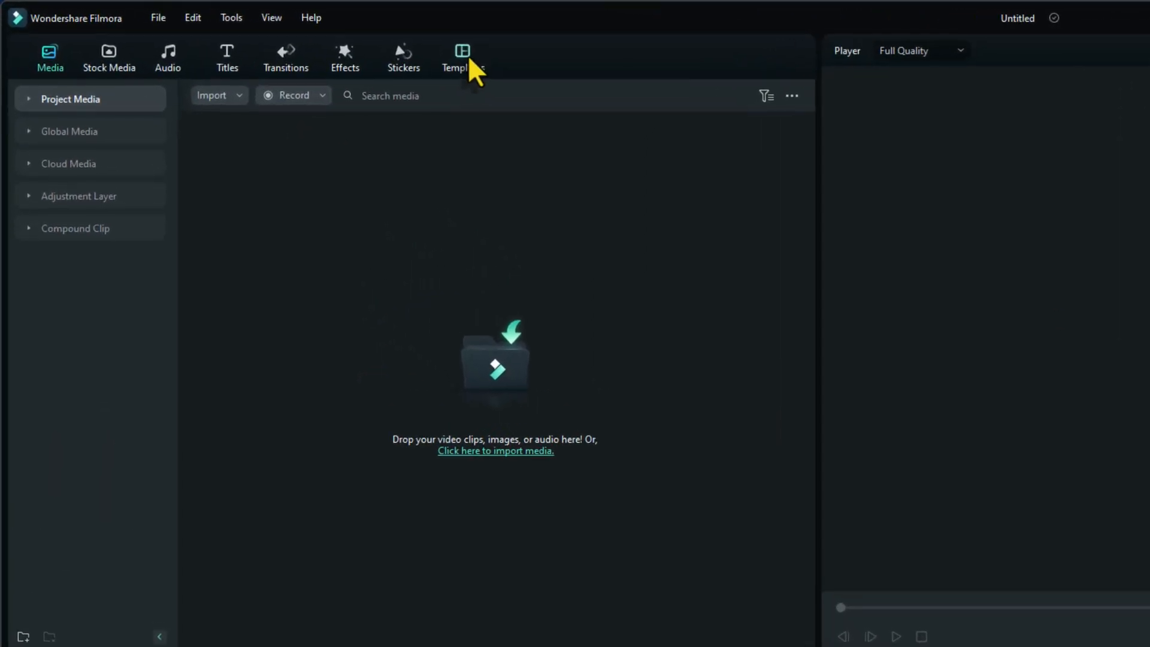
Browse Templates > Split Screen > Vlog and preview the Travel Polaroid Vlog layout
{"action": "left_click", "coordinate": [462, 58]}
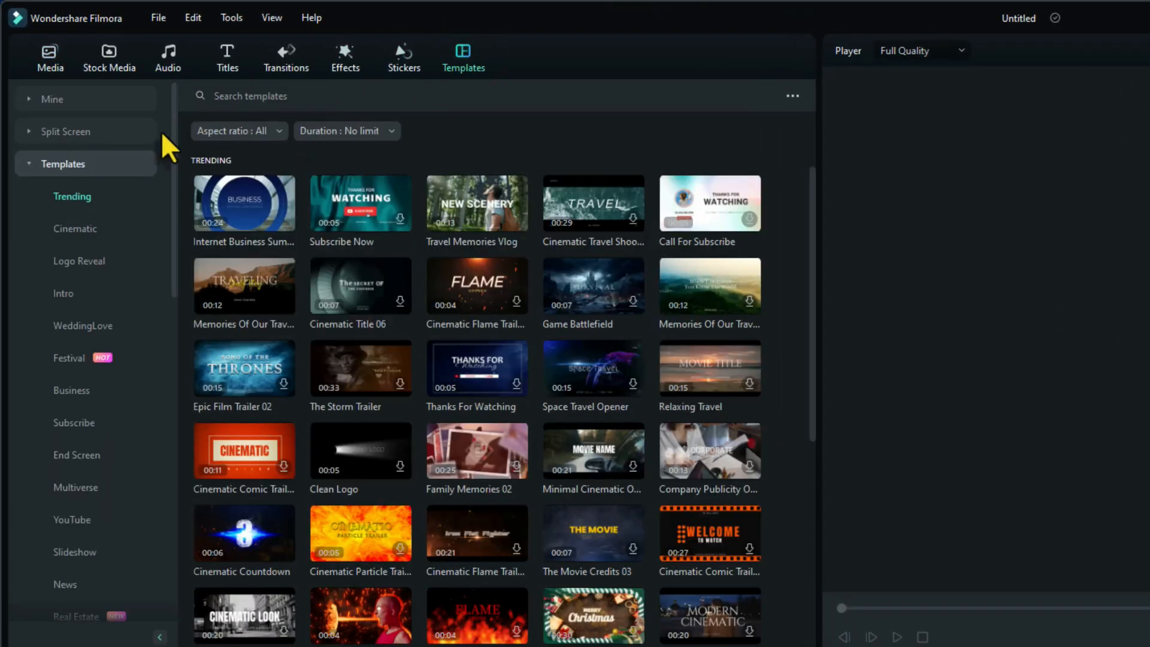
{"action": "left_click", "coordinate": [64, 131]}
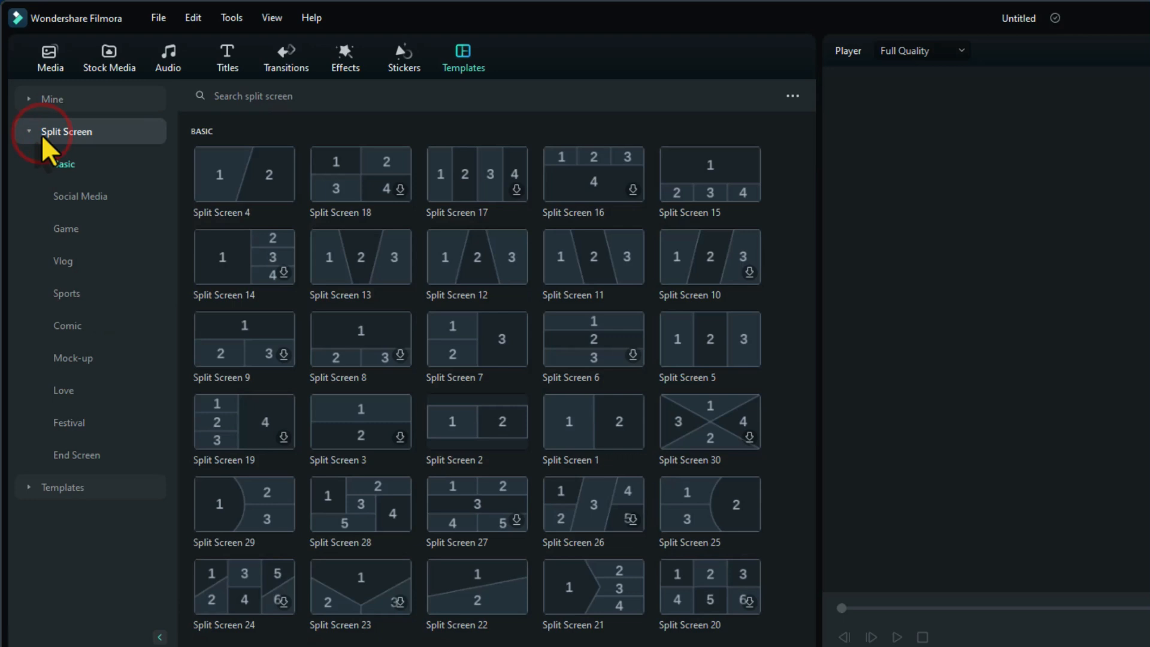
{"action": "mouse_move", "coordinate": [784, 231]}
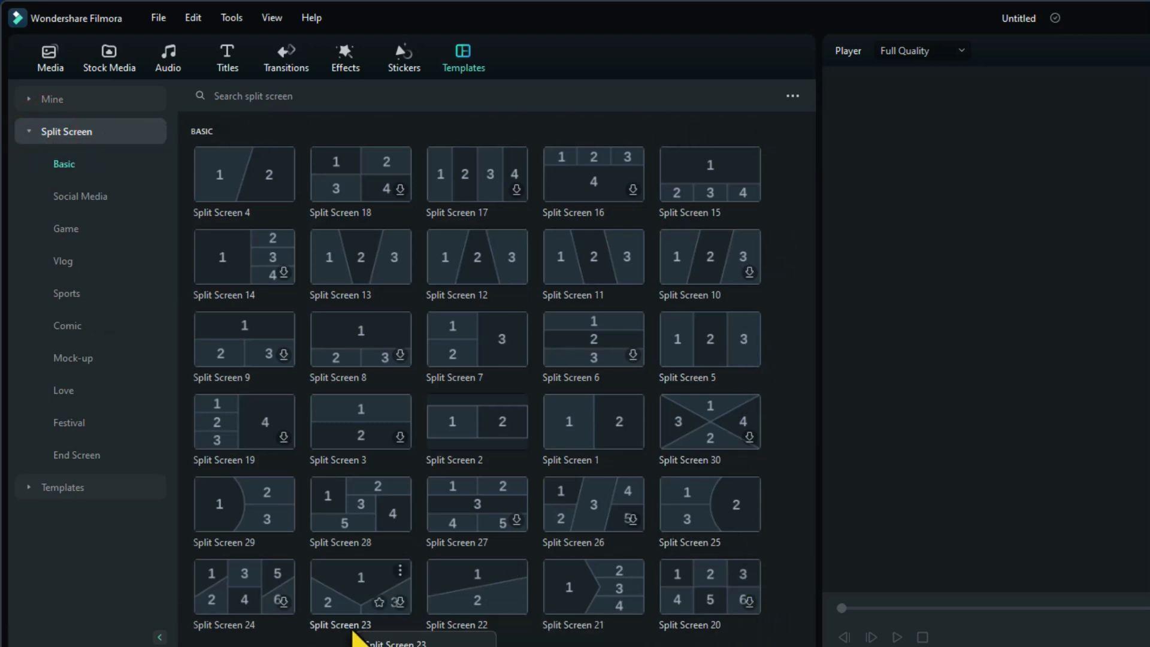
{"action": "mouse_move", "coordinate": [18, 525]}
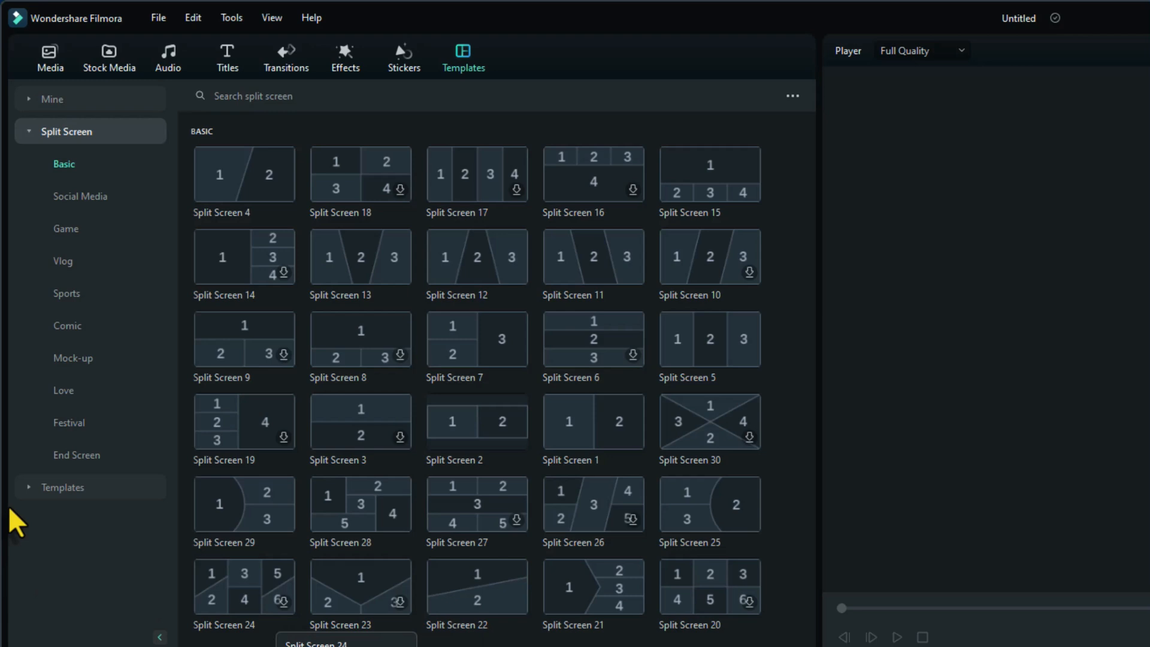
{"action": "mouse_move", "coordinate": [29, 263]}
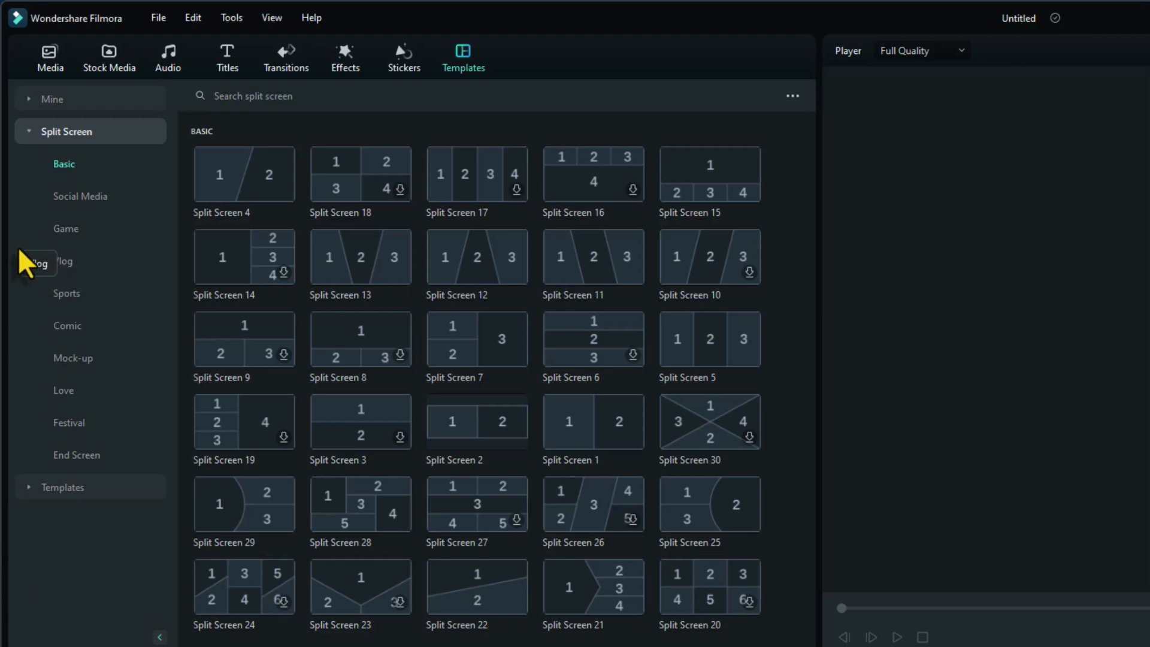
{"action": "mouse_move", "coordinate": [14, 250]}
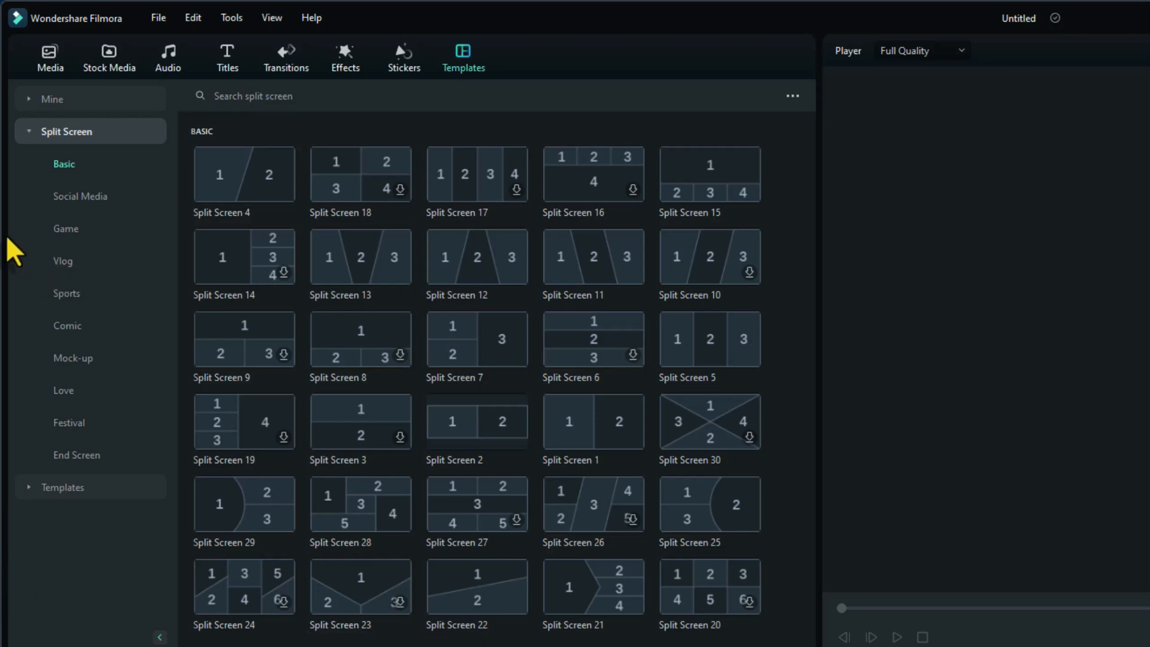
{"action": "left_click", "coordinate": [62, 261]}
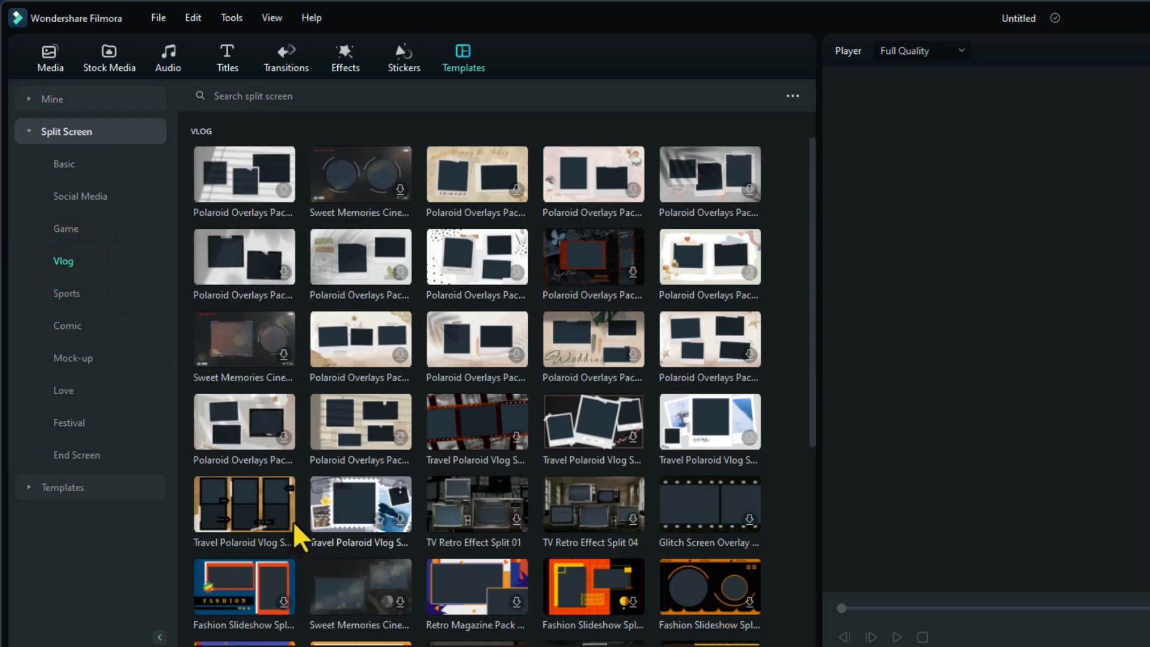
{"action": "mouse_move", "coordinate": [245, 523]}
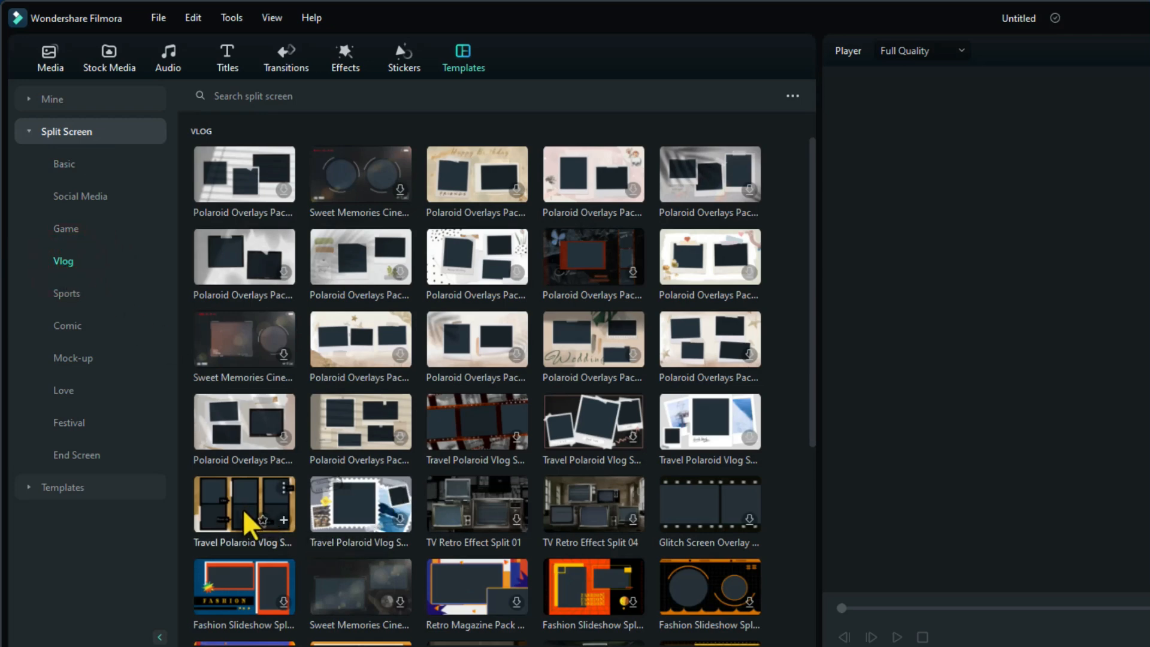
{"action": "left_click", "coordinate": [243, 506]}
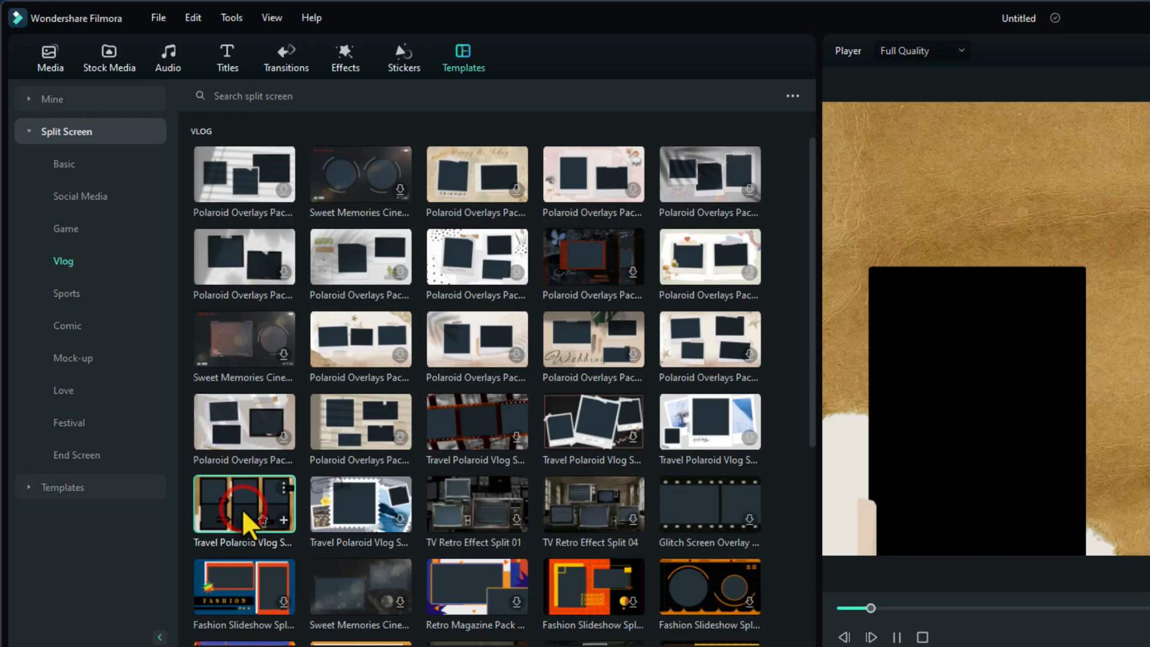
Add the Travel Polaroid template and fill its frames with the snowy mountain, sunset and other favourite clips
{"action": "left_click", "coordinate": [243, 503]}
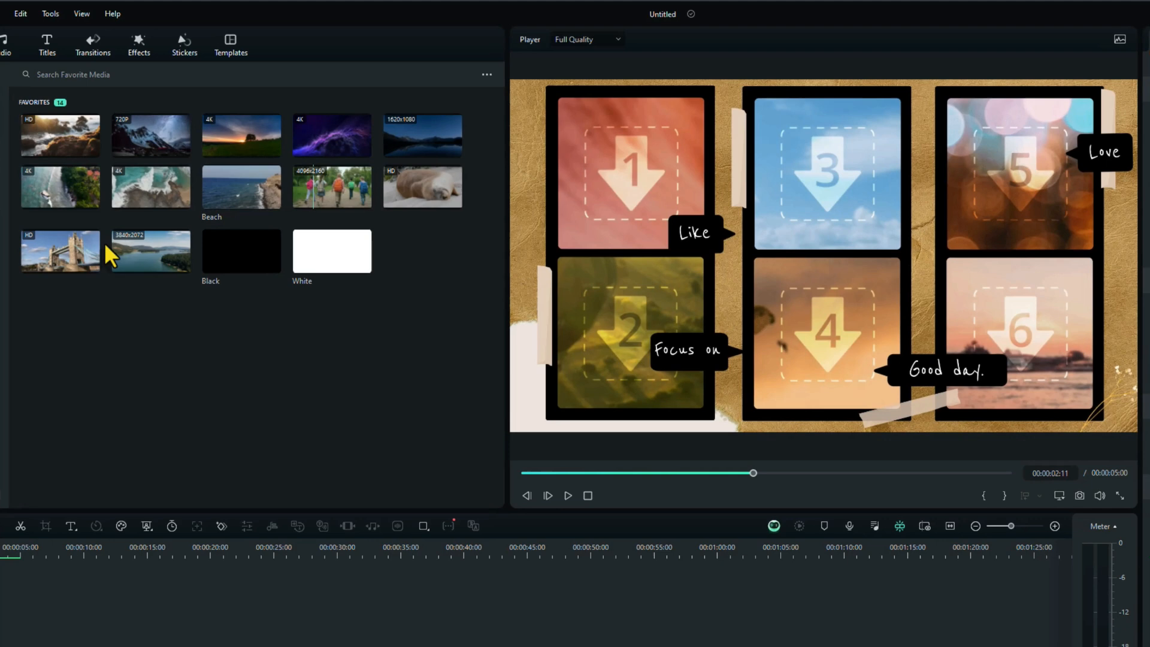
{"action": "left_click", "coordinate": [60, 135]}
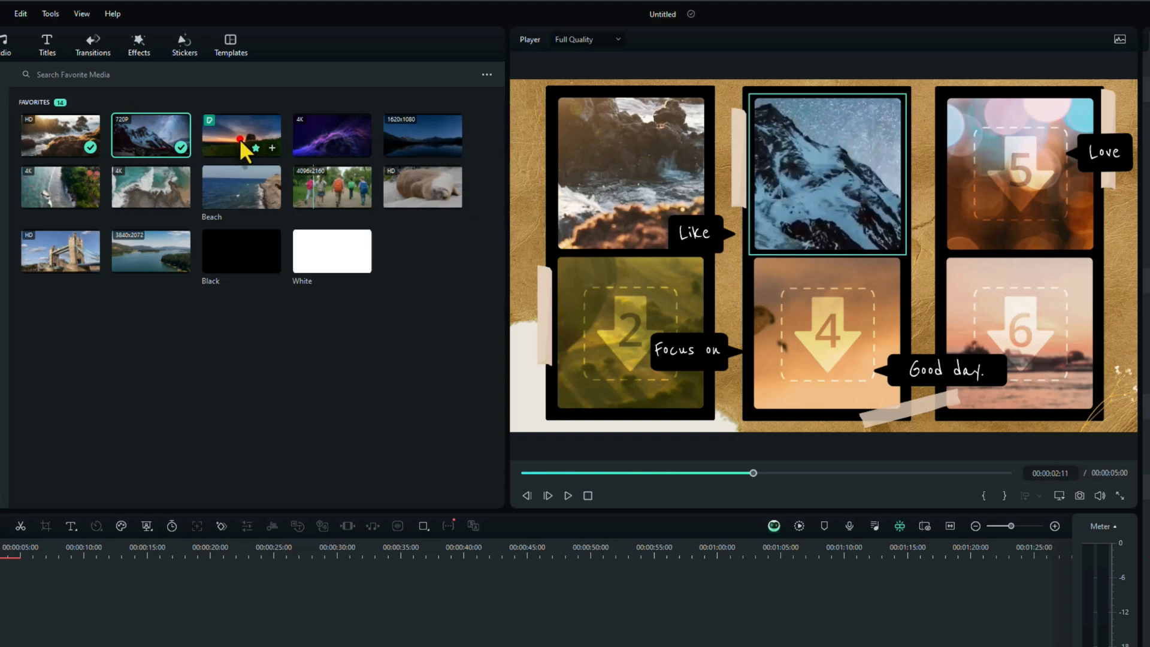
{"action": "left_click", "coordinate": [240, 135]}
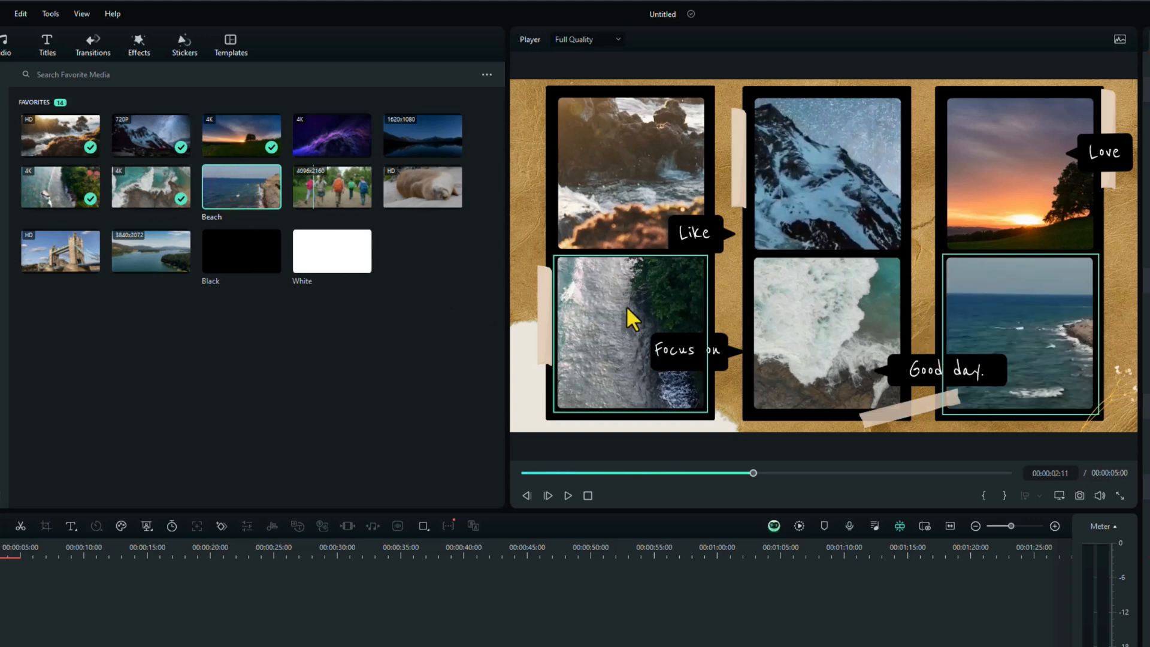
{"action": "left_click", "coordinate": [627, 155]}
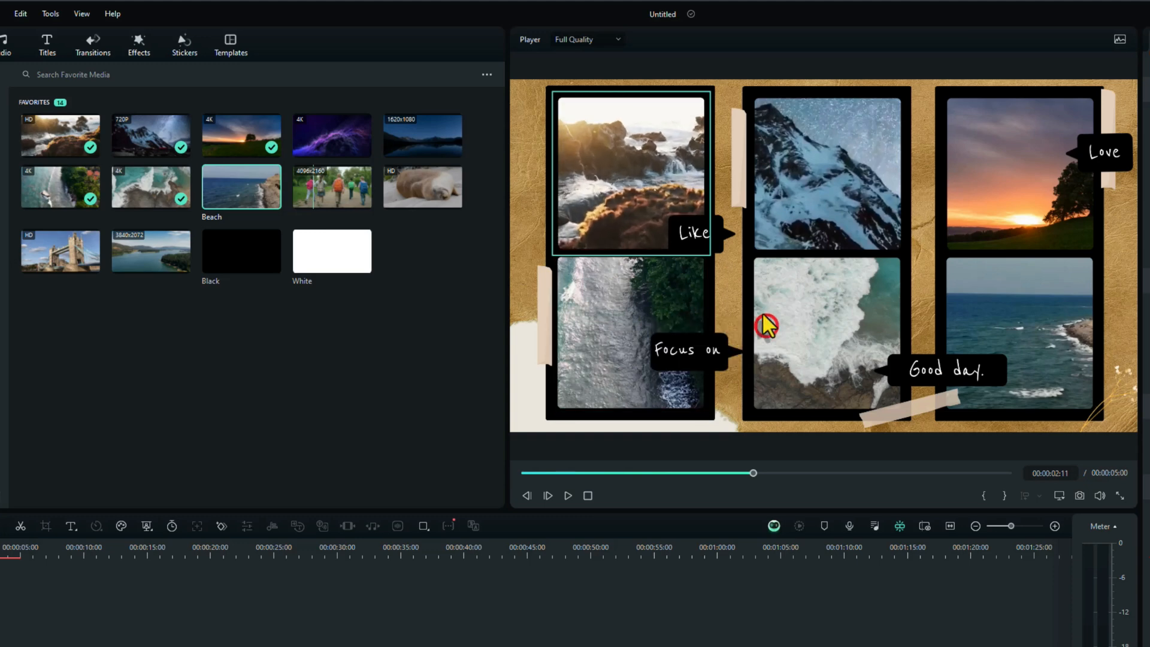
{"action": "mouse_move", "coordinate": [623, 311]}
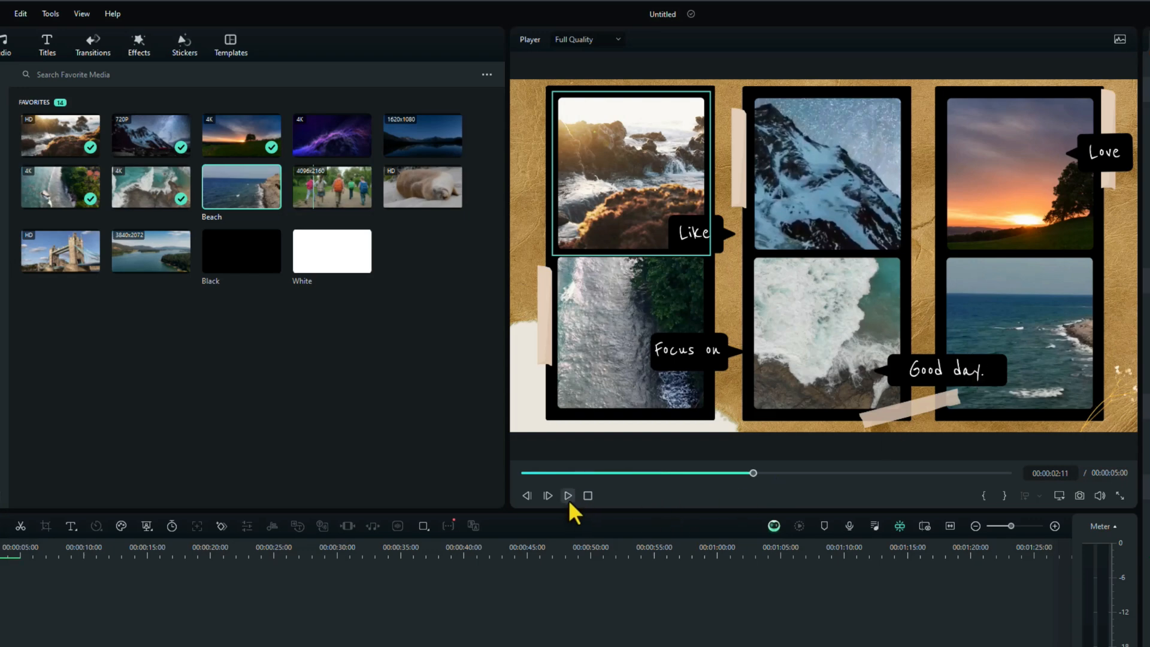
Rewind and play the filled six-frame split-screen result, then pause
{"action": "left_click", "coordinate": [567, 495]}
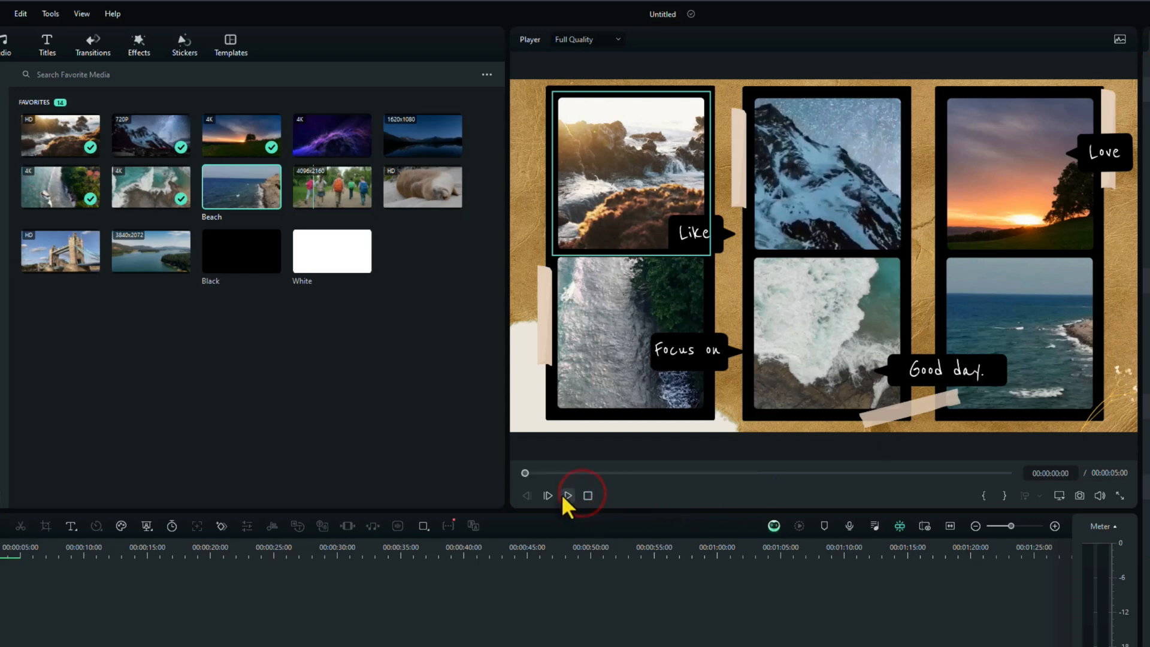
{"action": "left_click", "coordinate": [567, 496]}
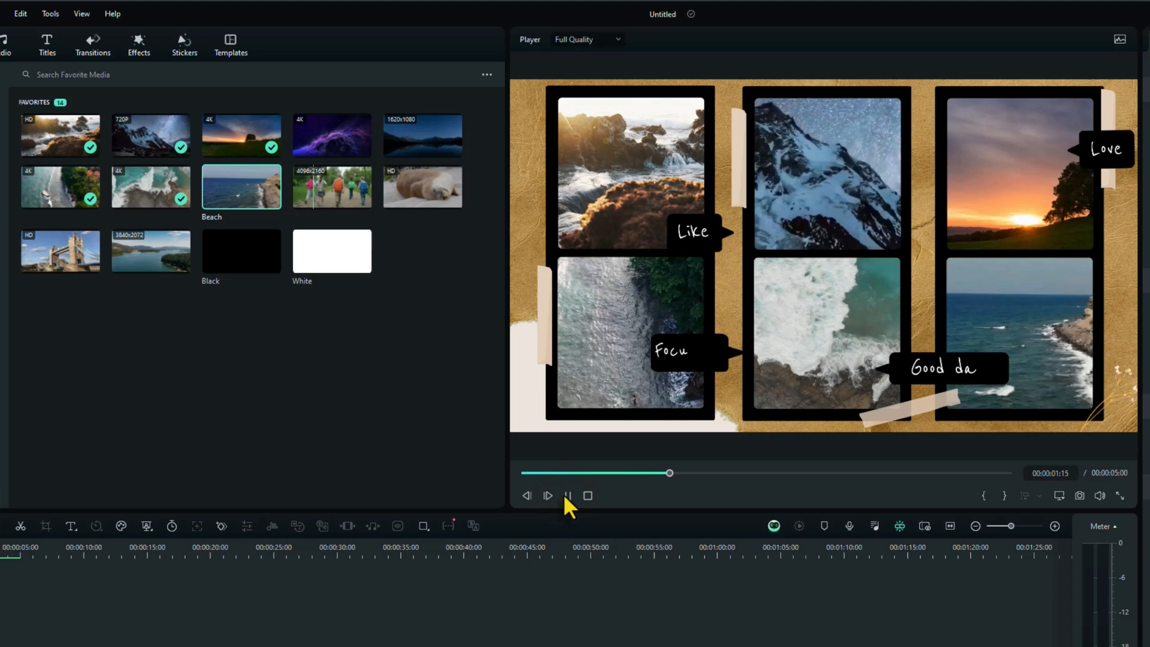
{"action": "left_click", "coordinate": [547, 494]}
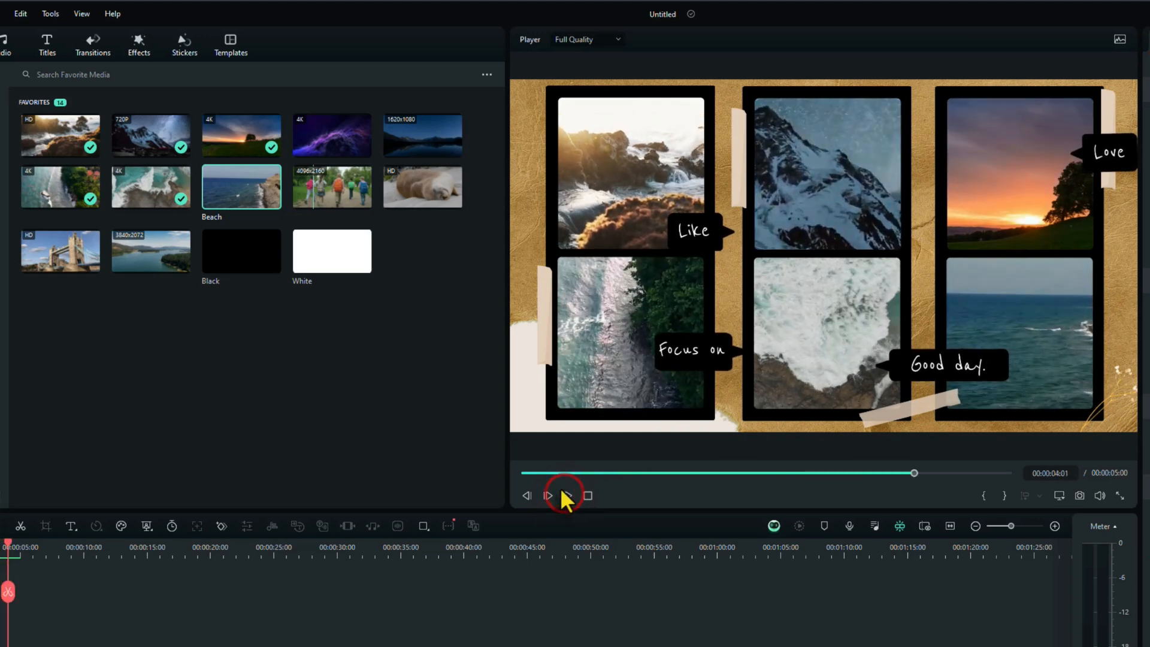
{"action": "mouse_move", "coordinate": [548, 495]}
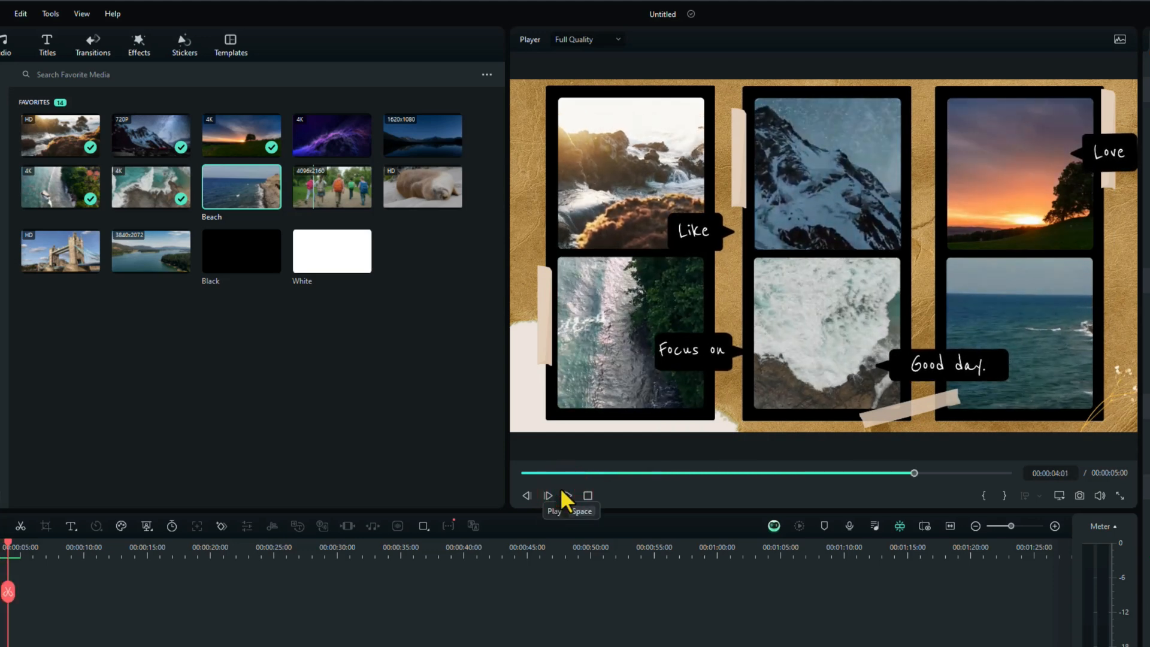
{"action": "mouse_move", "coordinate": [490, 501]}
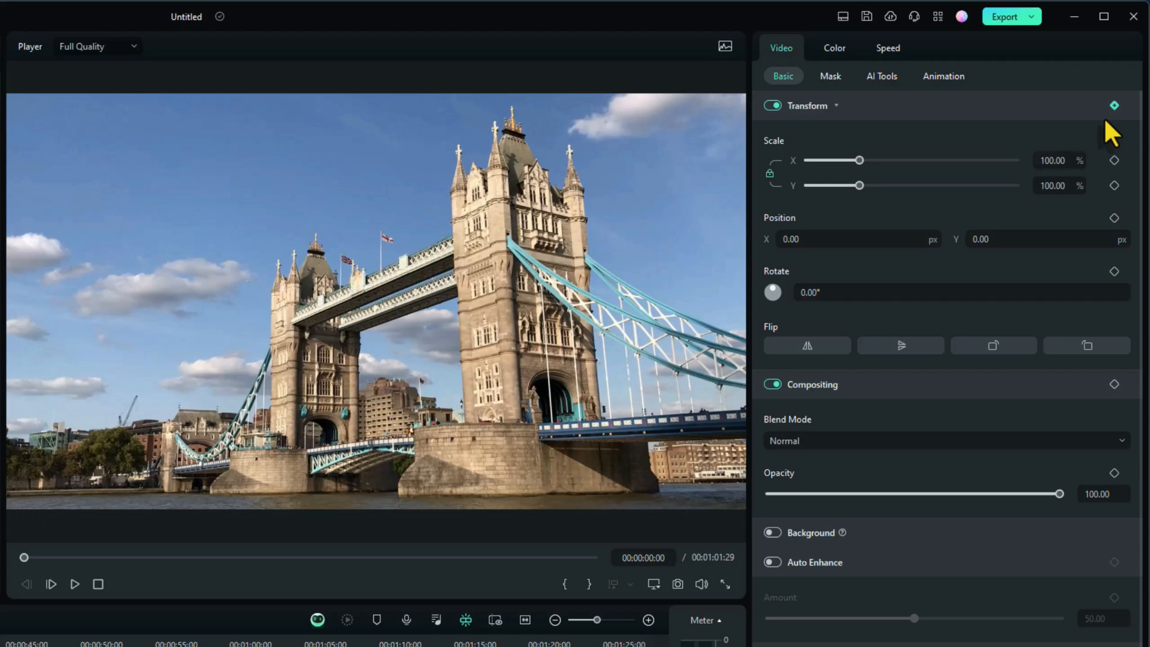
{"action": "mouse_move", "coordinate": [1113, 121]}
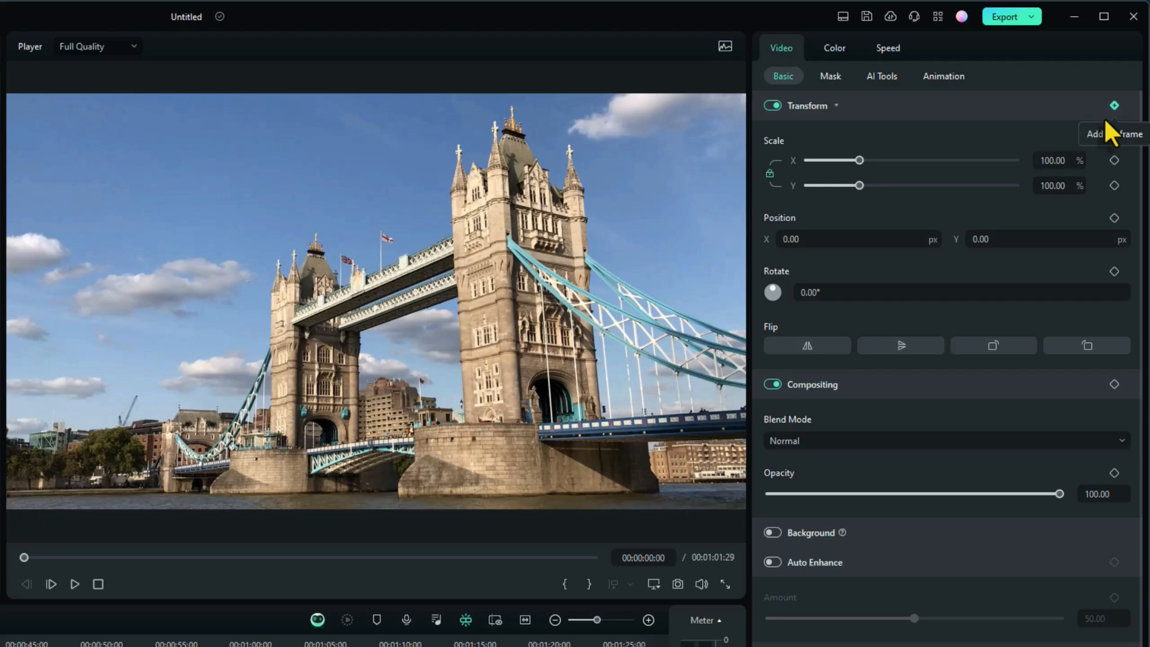
{"action": "mouse_move", "coordinate": [1112, 129]}
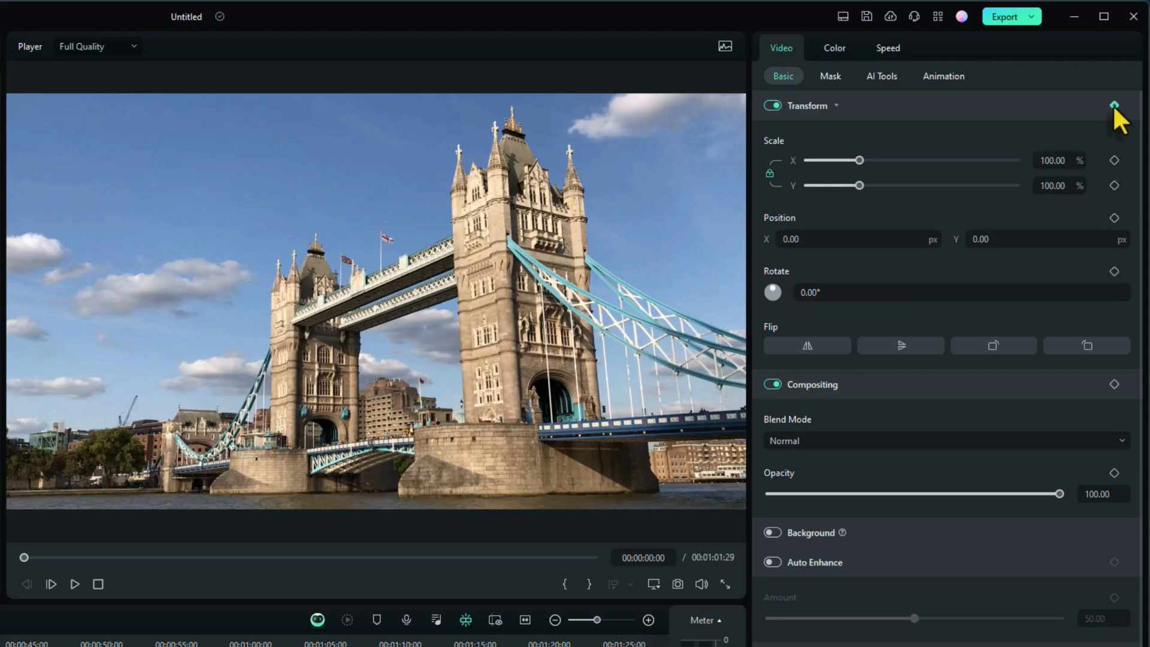
Add starting Transform keyframes for scale, position and rotation on the Tower Bridge clip
{"action": "left_click", "coordinate": [1113, 106]}
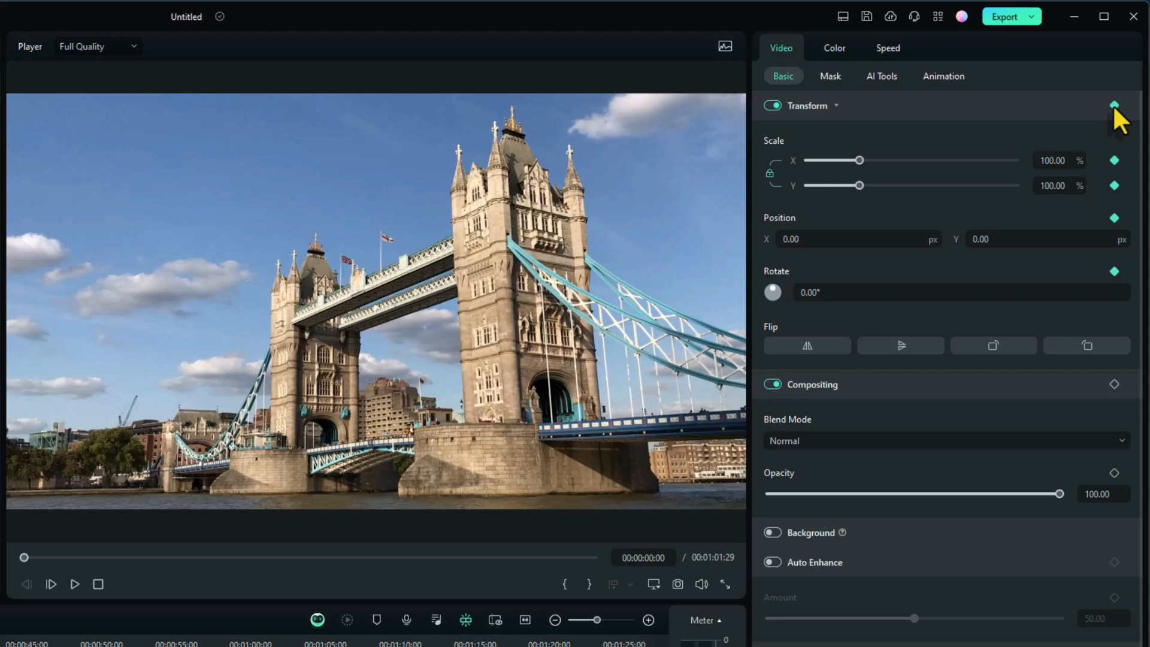
{"action": "mouse_move", "coordinate": [1121, 272]}
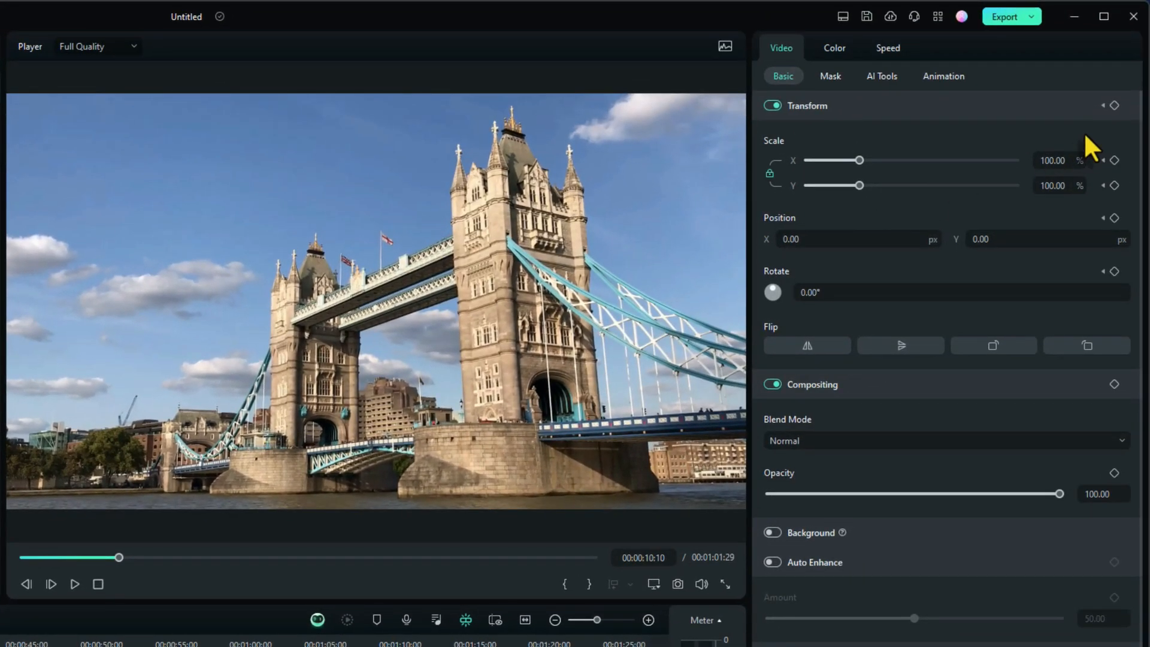
{"action": "left_click", "coordinate": [1114, 105]}
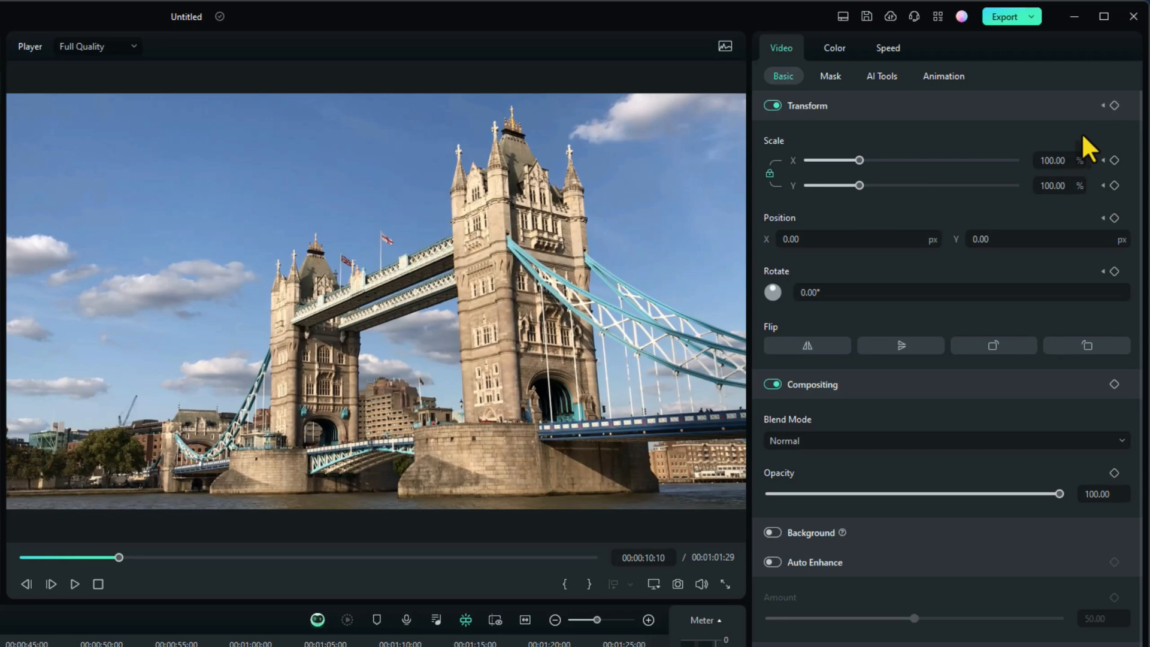
{"action": "mouse_move", "coordinate": [861, 185]}
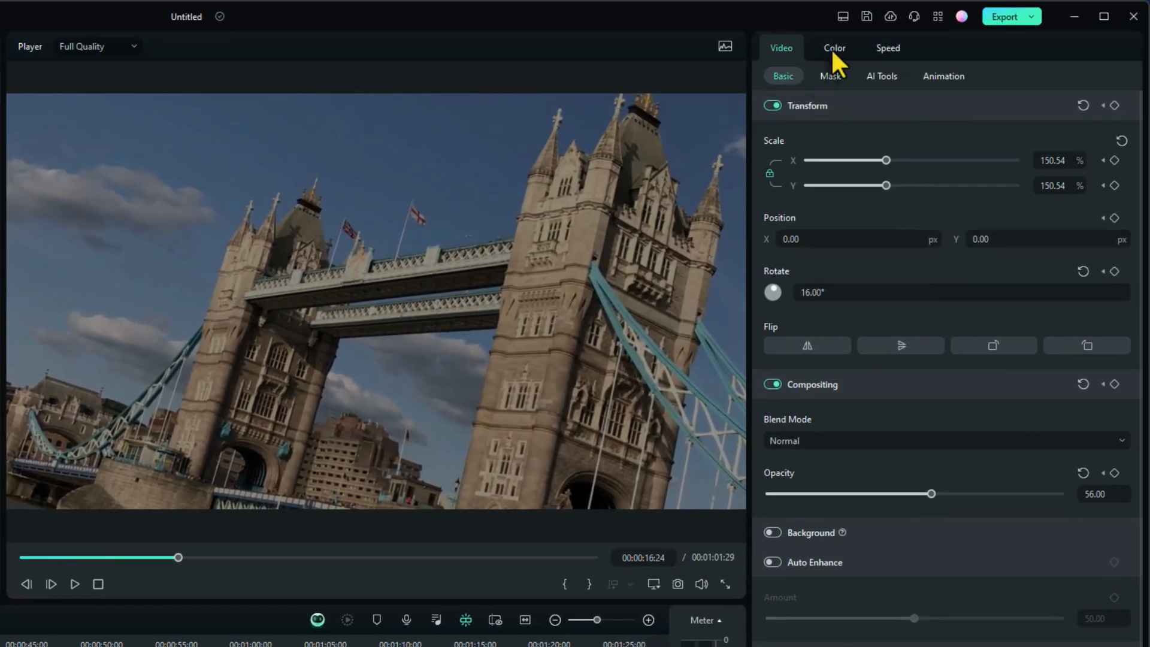
Grade the clip in Color > Basic: Temperature -26, Tint 36, Vibrance 31, Saturation 36, Brightness 23, Contrast 63
{"action": "left_click", "coordinate": [833, 48]}
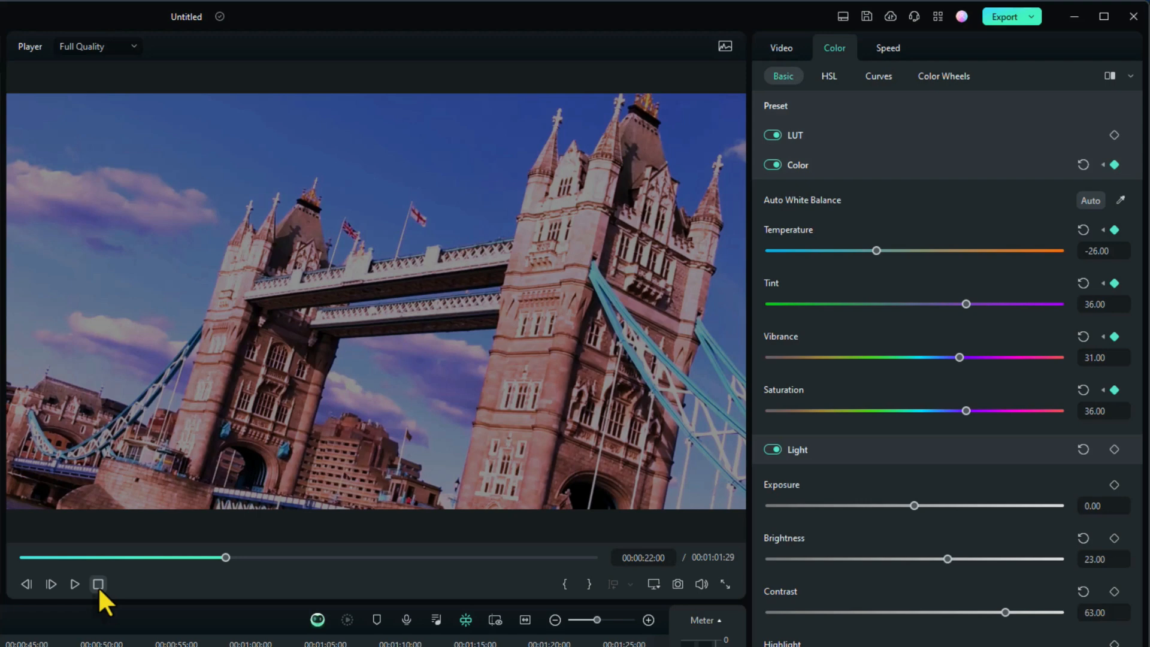
Play the Tower Bridge clip from the start to watch the keyframed colour grade fade in, then return to Video properties
{"action": "left_click", "coordinate": [74, 583]}
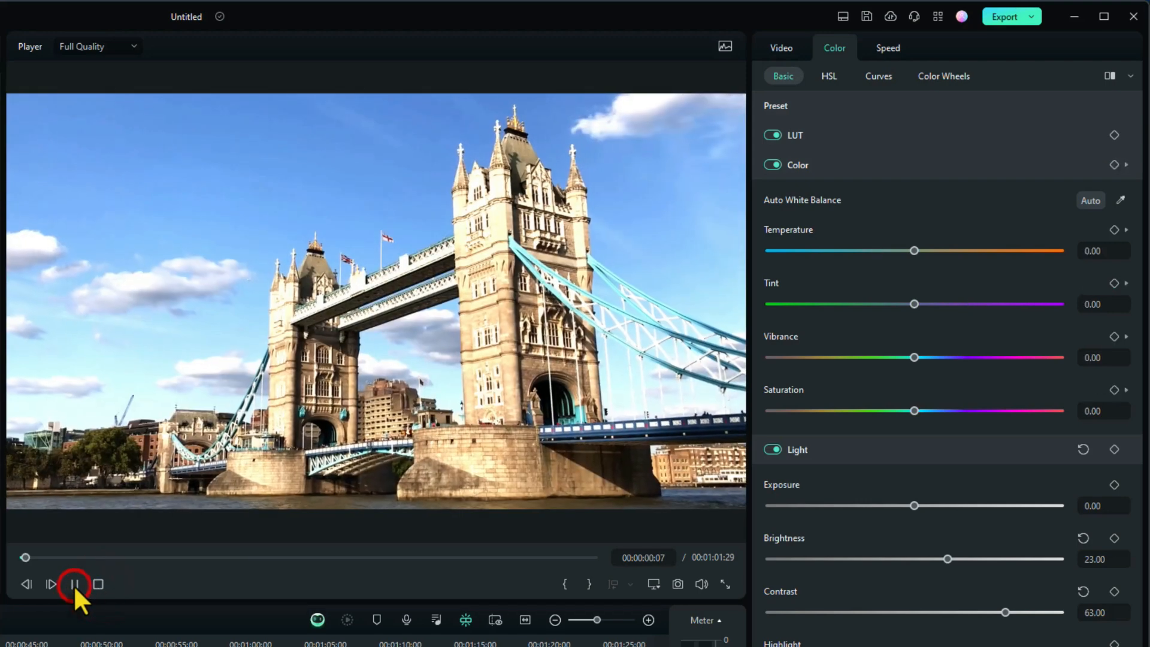
{"action": "left_click", "coordinate": [75, 584]}
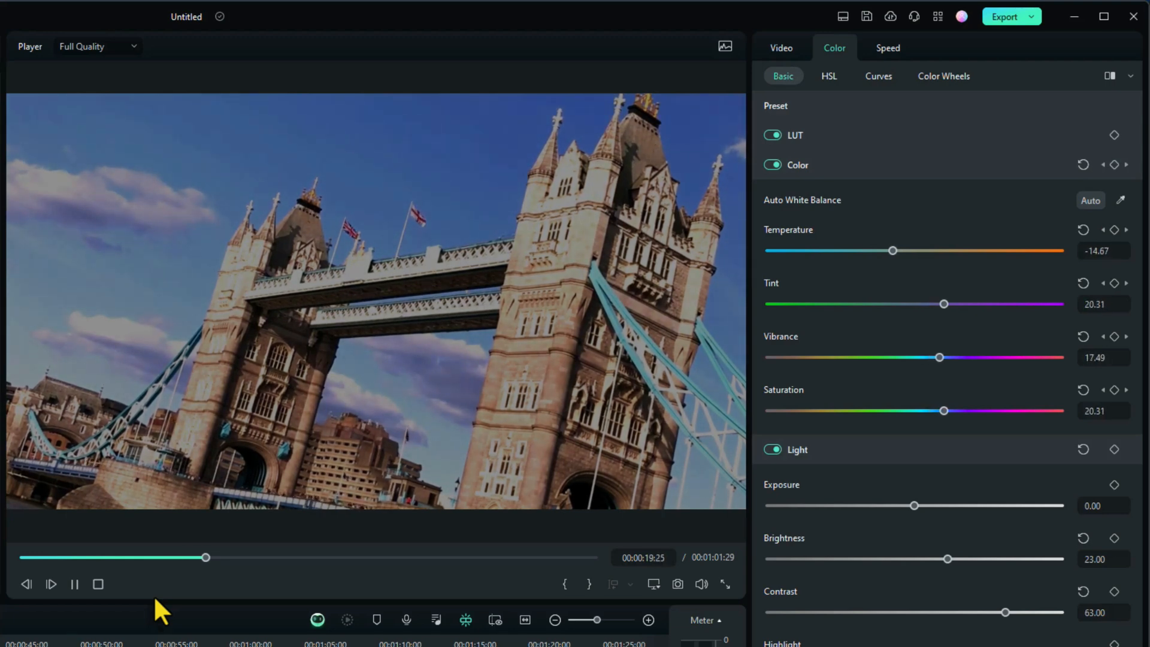
{"action": "left_click", "coordinate": [781, 47]}
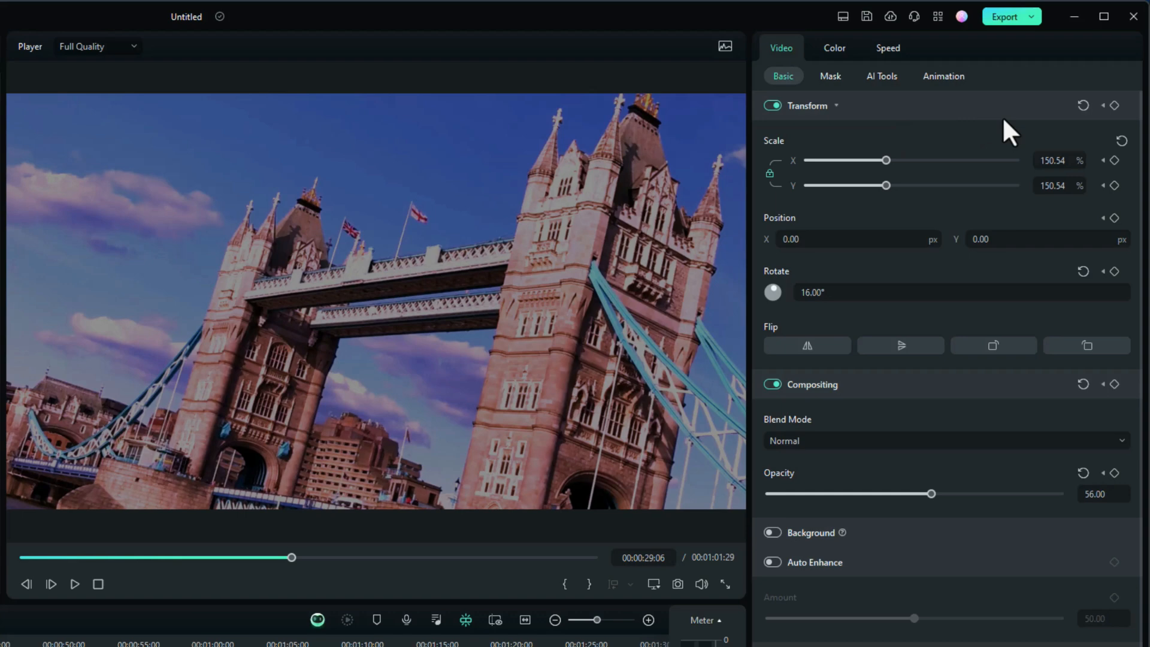
{"action": "mouse_move", "coordinate": [1083, 105]}
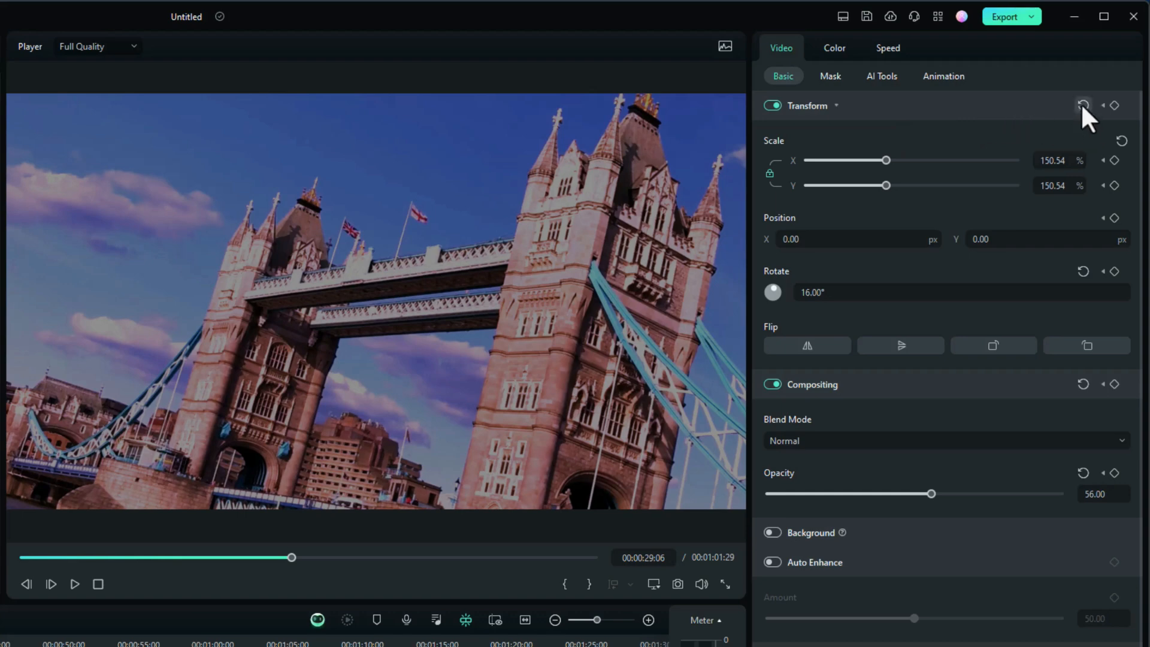
Reset the clip's Transform and Compositing to default size, straight angle and full opacity
{"action": "left_click", "coordinate": [1083, 105]}
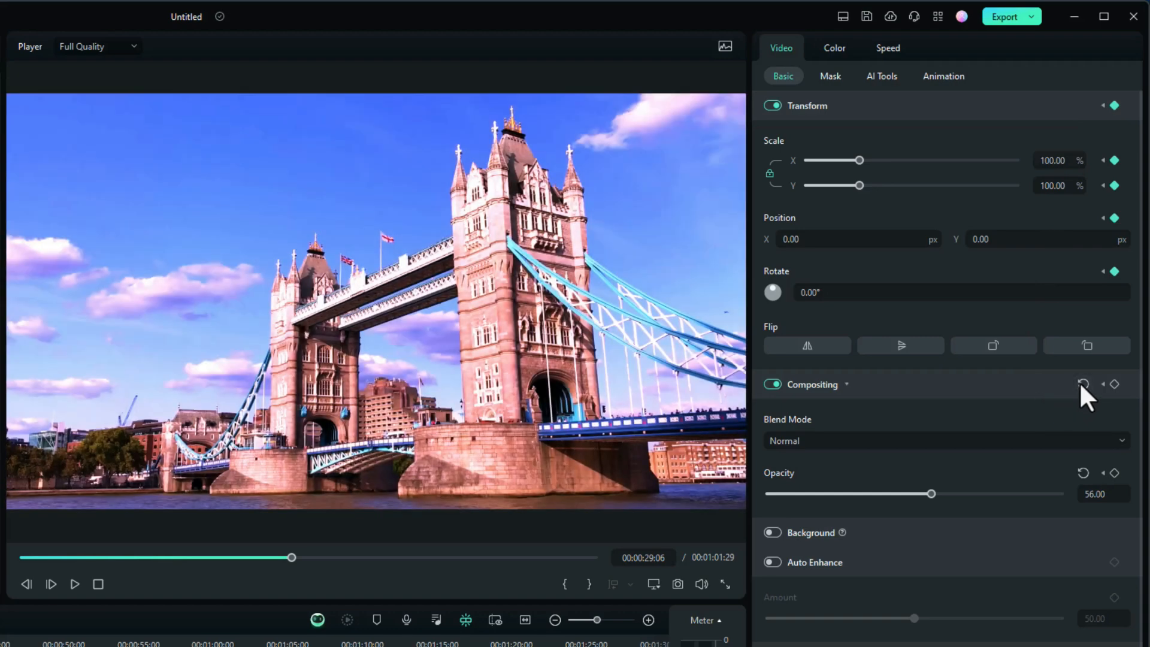
{"action": "left_click", "coordinate": [1082, 474]}
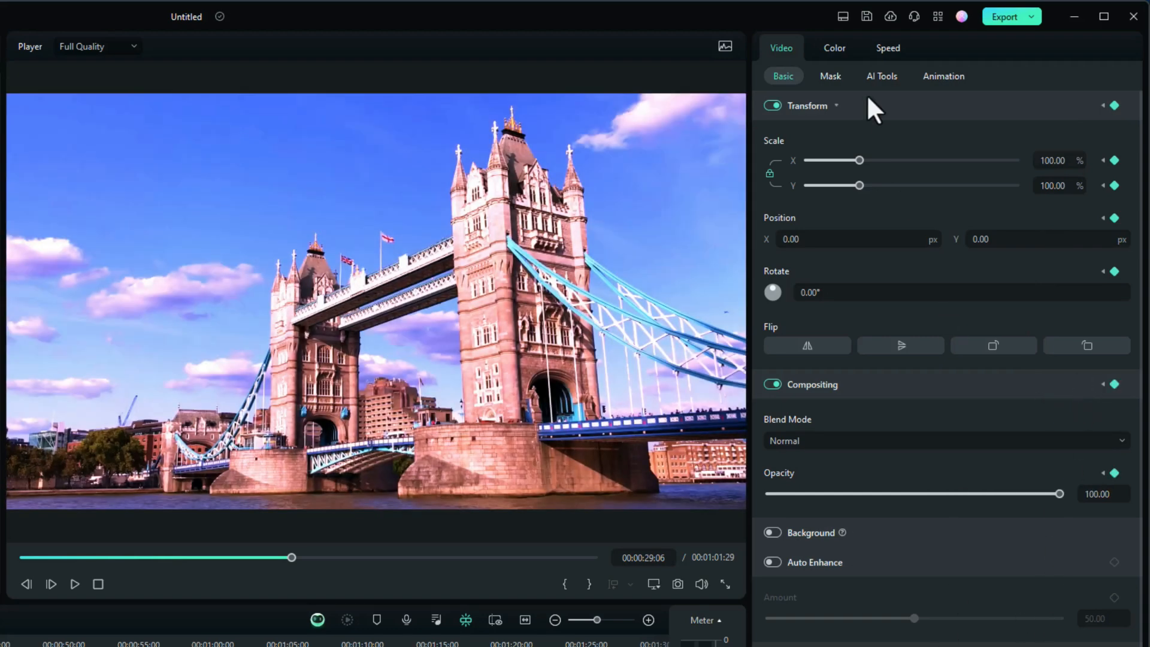
Reset the clip's Color and Light adjustments back to zero
{"action": "left_click", "coordinate": [834, 48]}
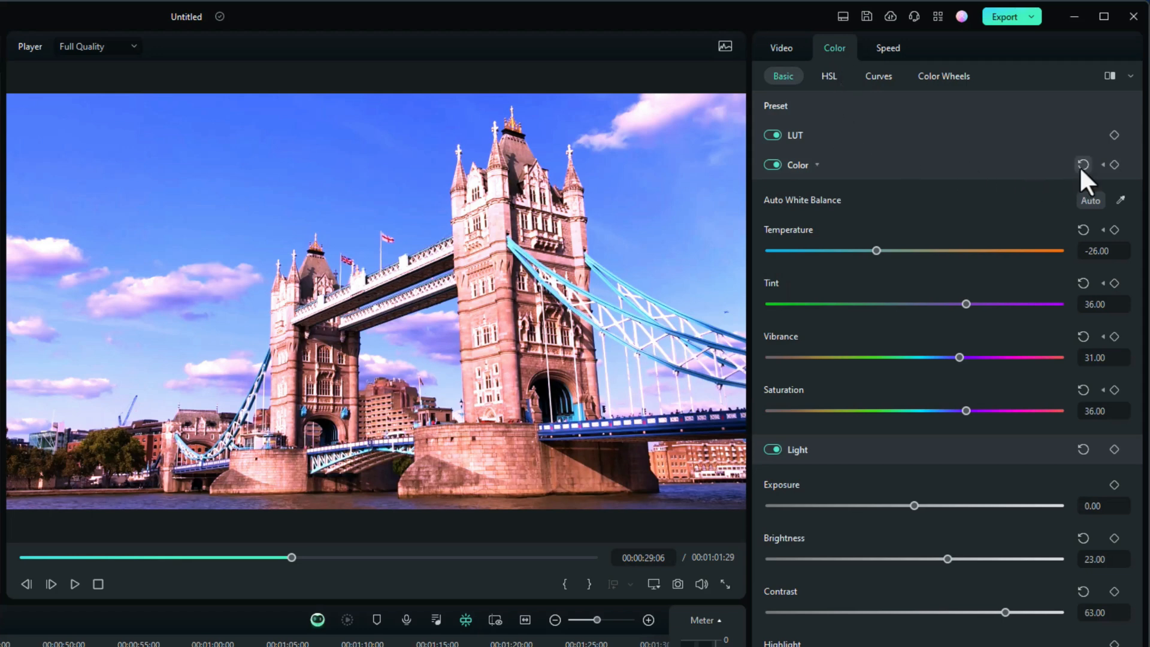
{"action": "left_click", "coordinate": [1083, 165]}
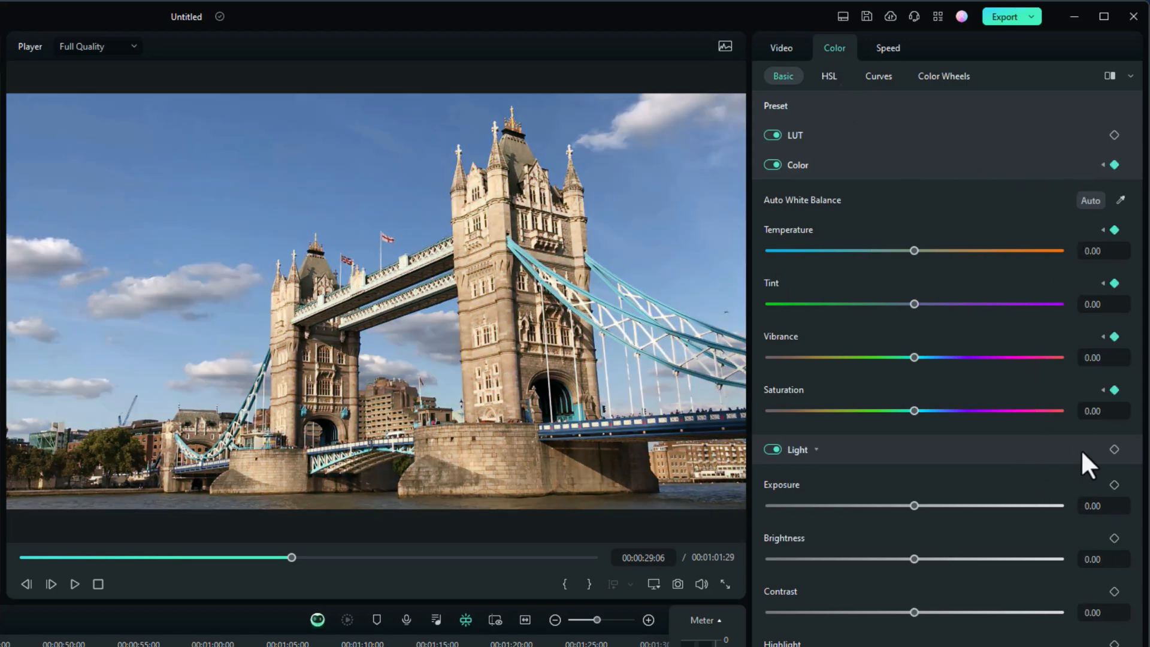
{"action": "mouse_move", "coordinate": [1053, 470]}
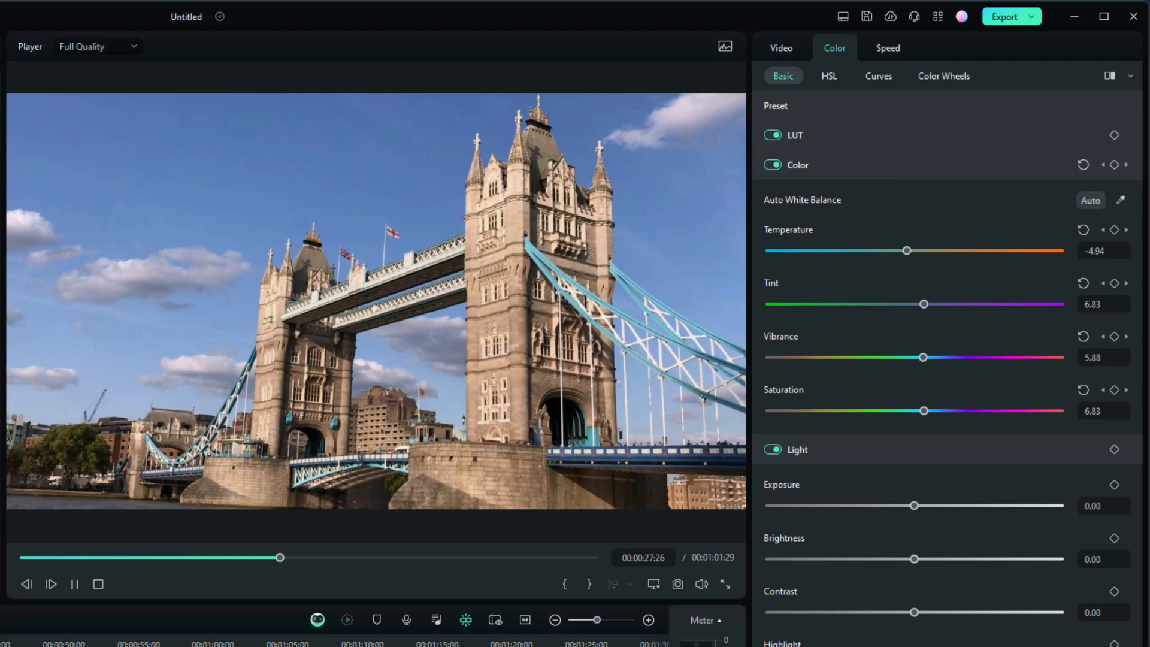
{"action": "left_click", "coordinate": [1084, 164]}
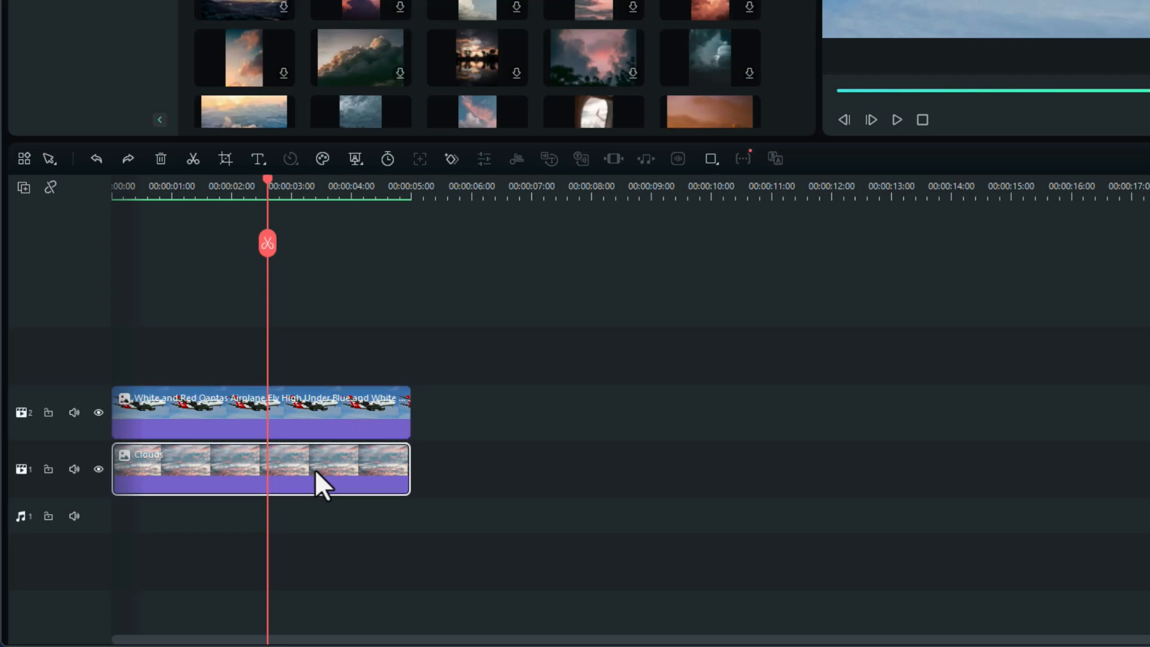
{"action": "mouse_move", "coordinate": [326, 491]}
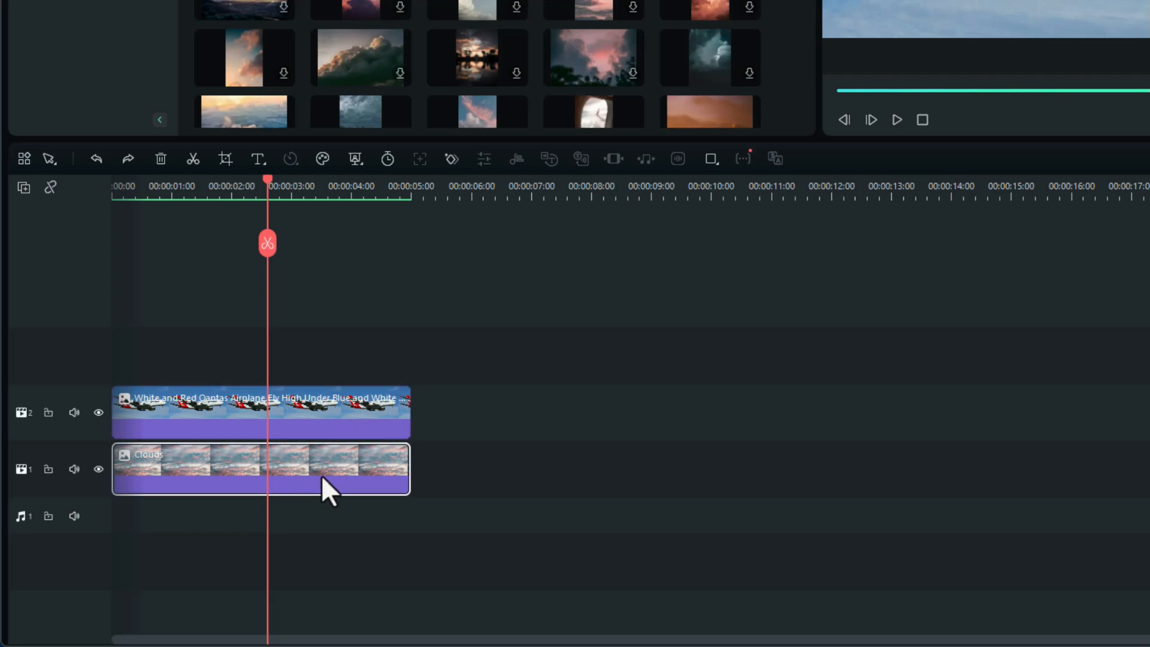
Select the Qantas airplane image on the timeline to show its Image properties
{"action": "left_click", "coordinate": [304, 411]}
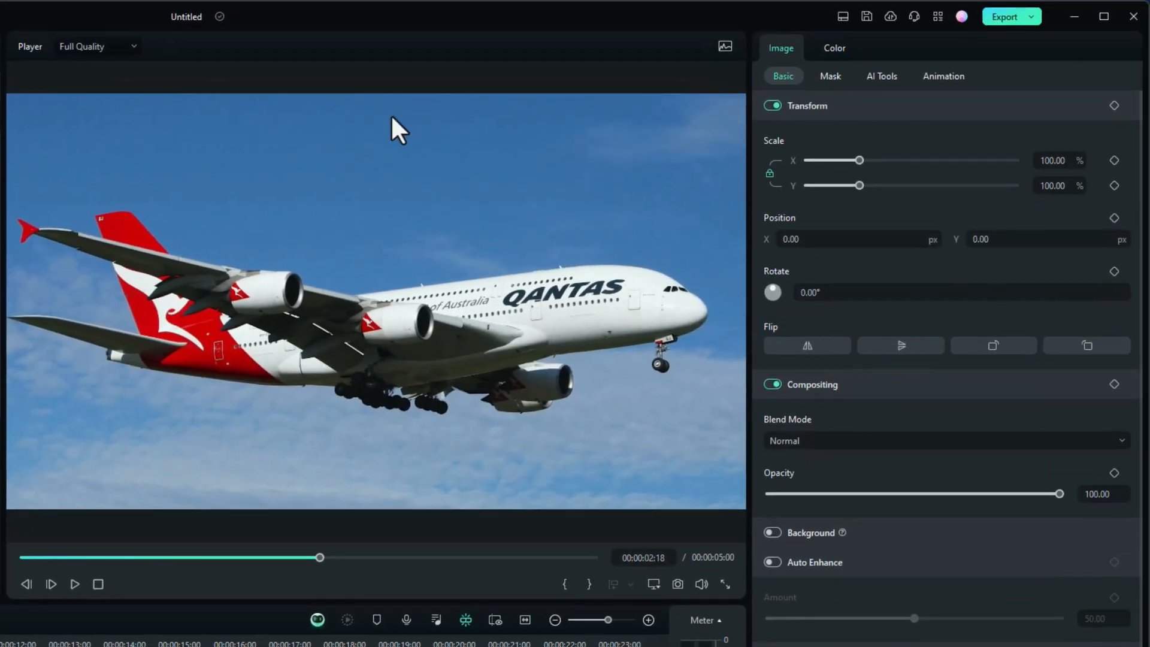
{"action": "mouse_move", "coordinate": [266, 332]}
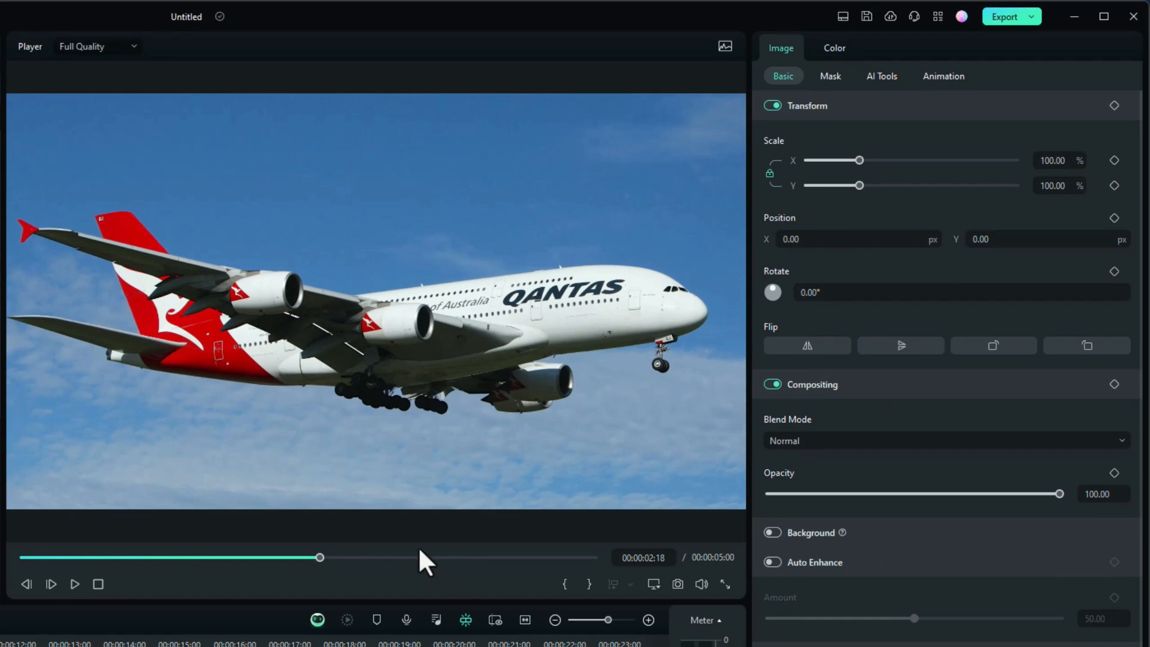
Apply an AI Mask to the airplane image, trying Select Character then settling on Select Subject
{"action": "left_click", "coordinate": [829, 75]}
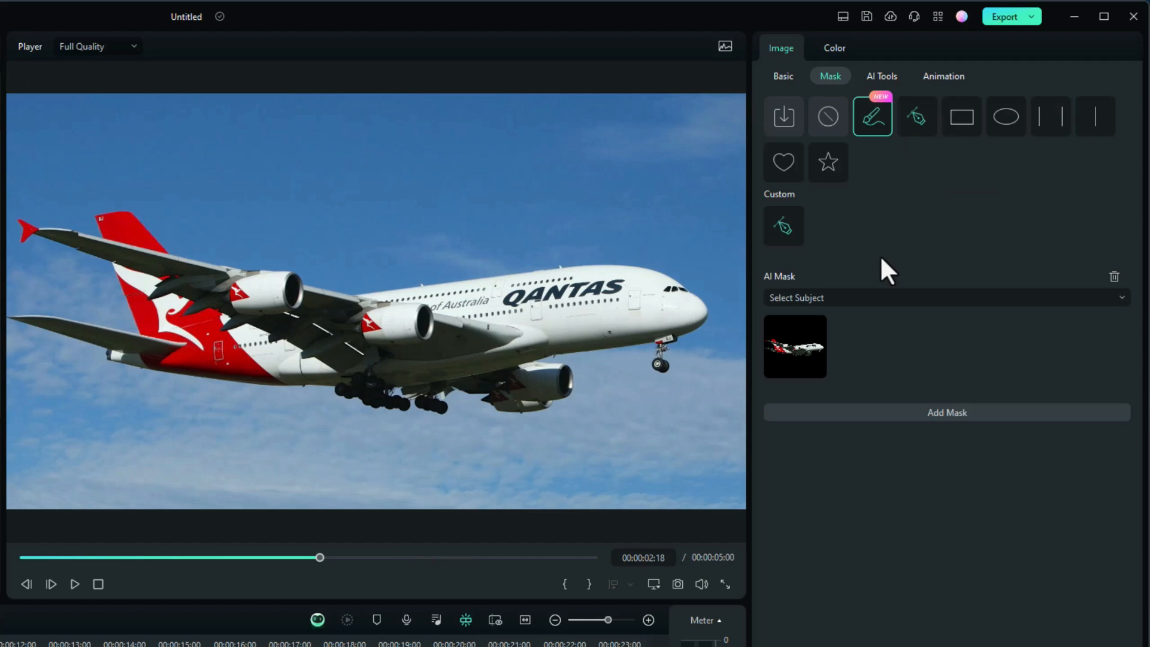
{"action": "mouse_move", "coordinate": [915, 254]}
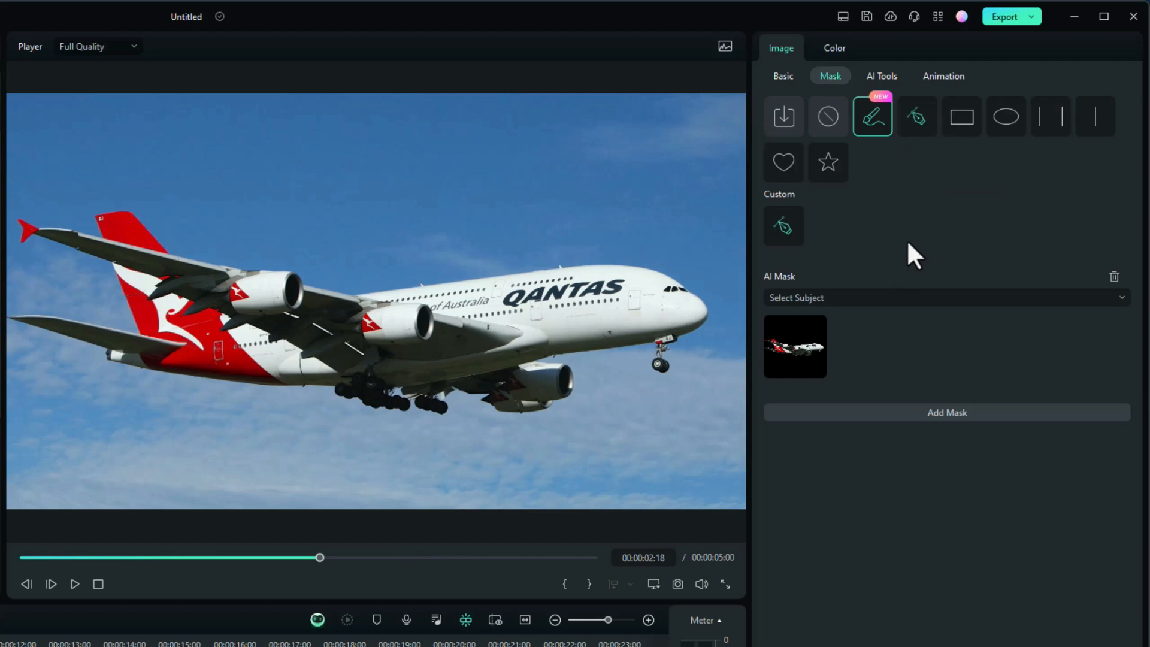
{"action": "mouse_move", "coordinate": [890, 151]}
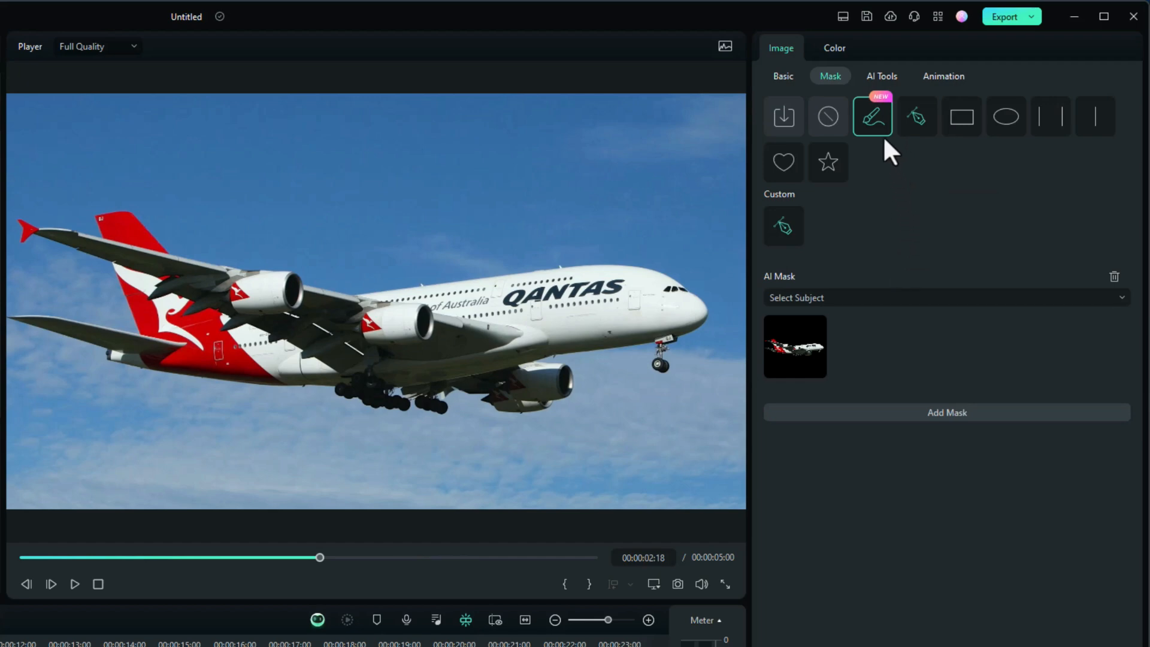
{"action": "mouse_move", "coordinate": [873, 117]}
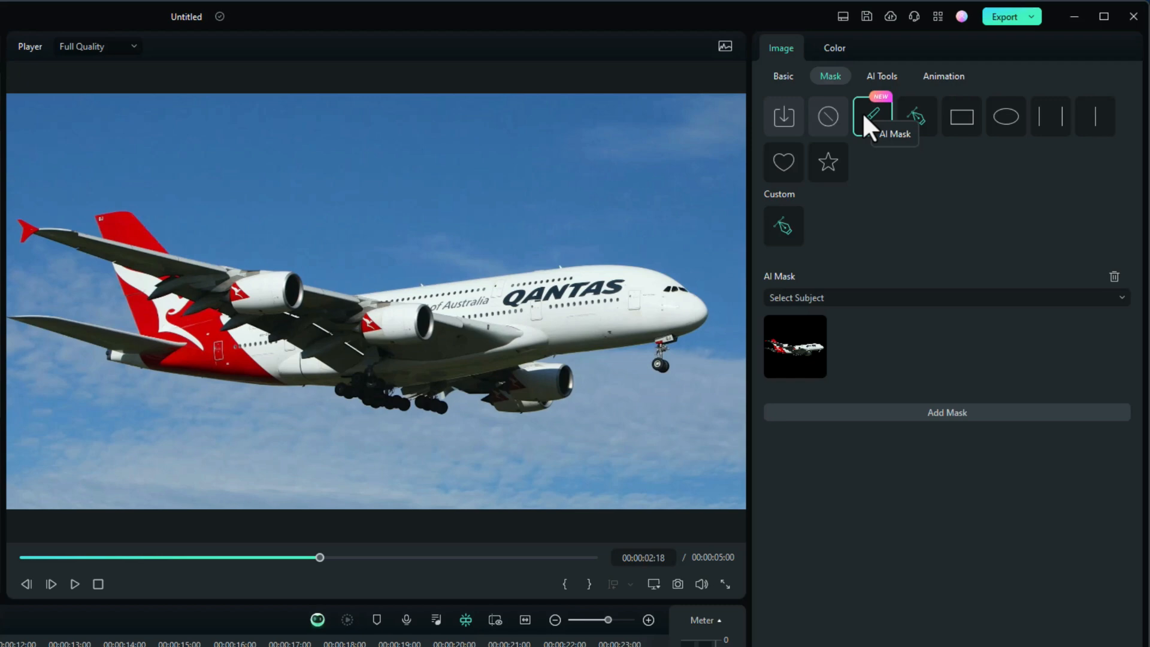
{"action": "mouse_move", "coordinate": [922, 332]}
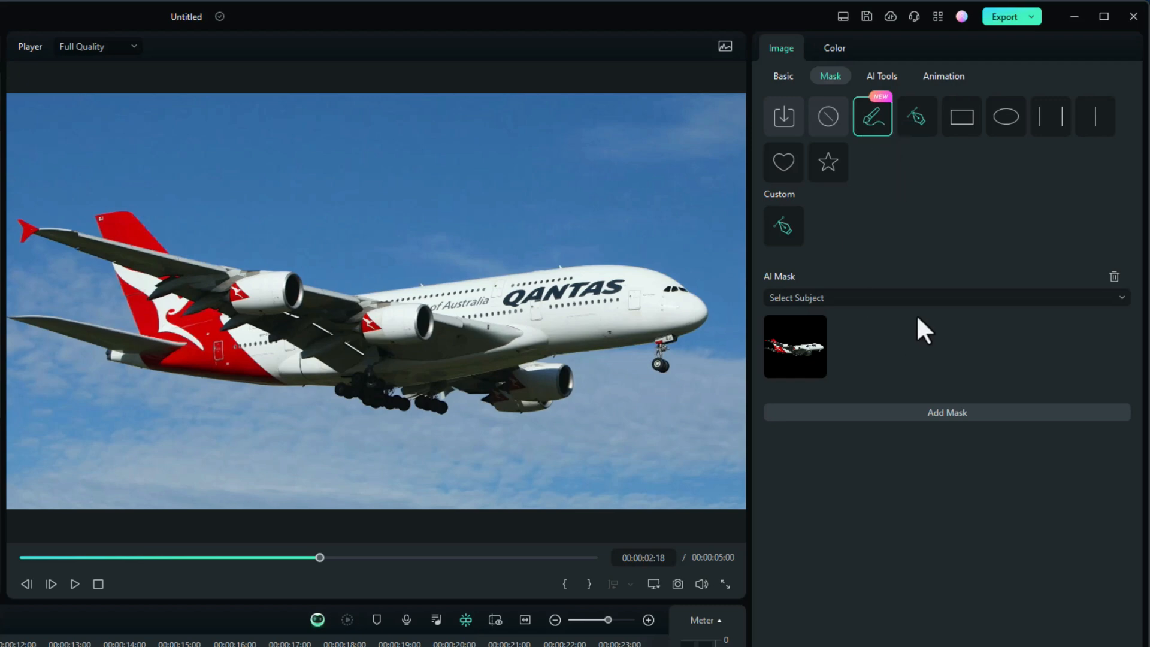
{"action": "left_click", "coordinate": [947, 297]}
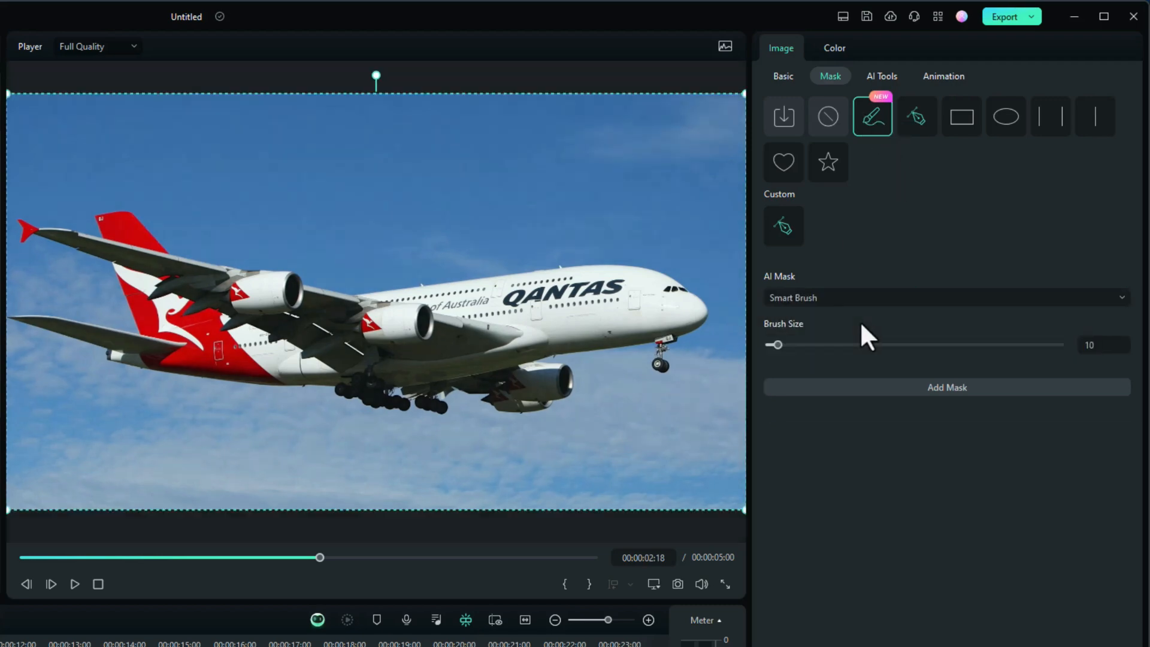
{"action": "left_click", "coordinate": [947, 297]}
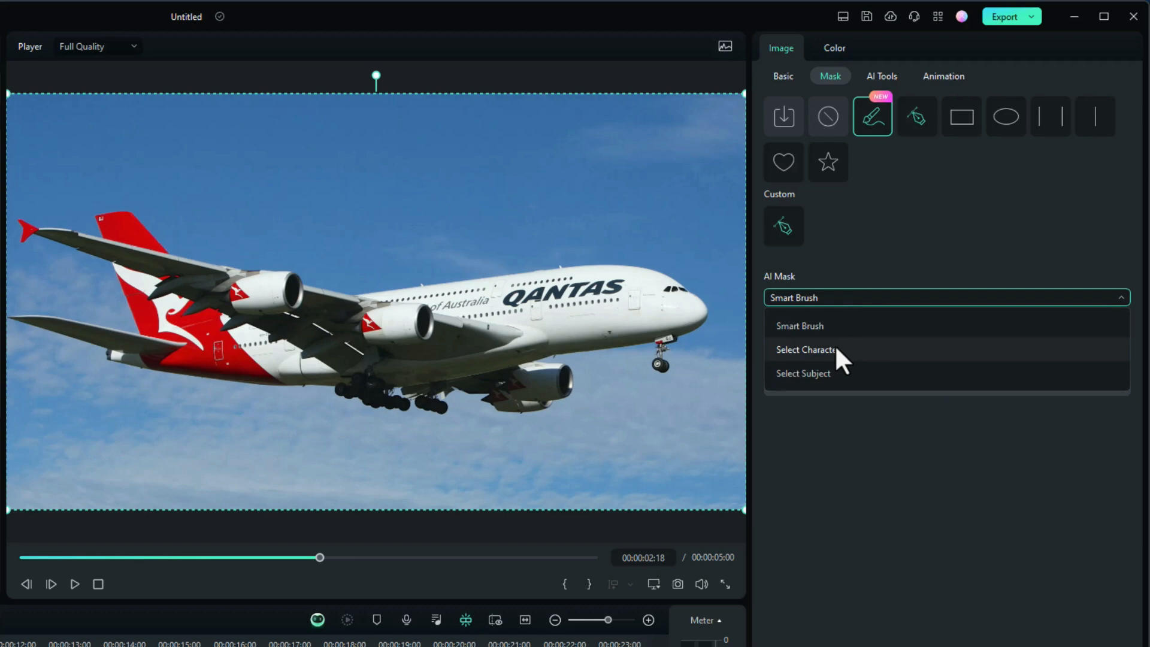
{"action": "left_click", "coordinate": [806, 349]}
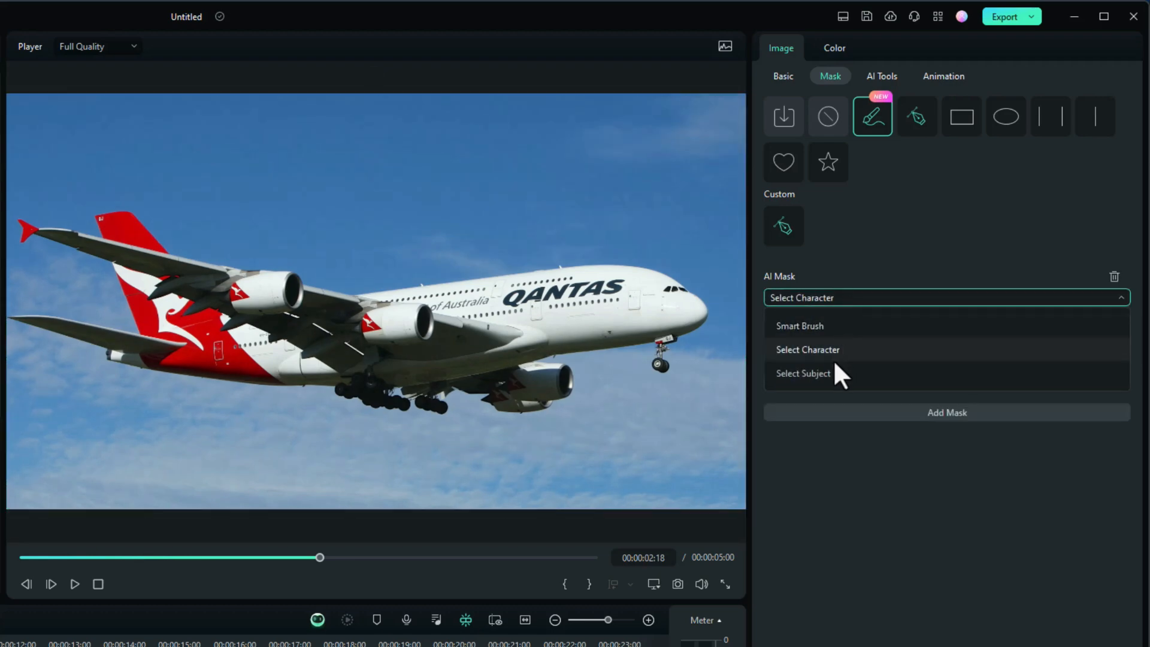
{"action": "left_click", "coordinate": [803, 374]}
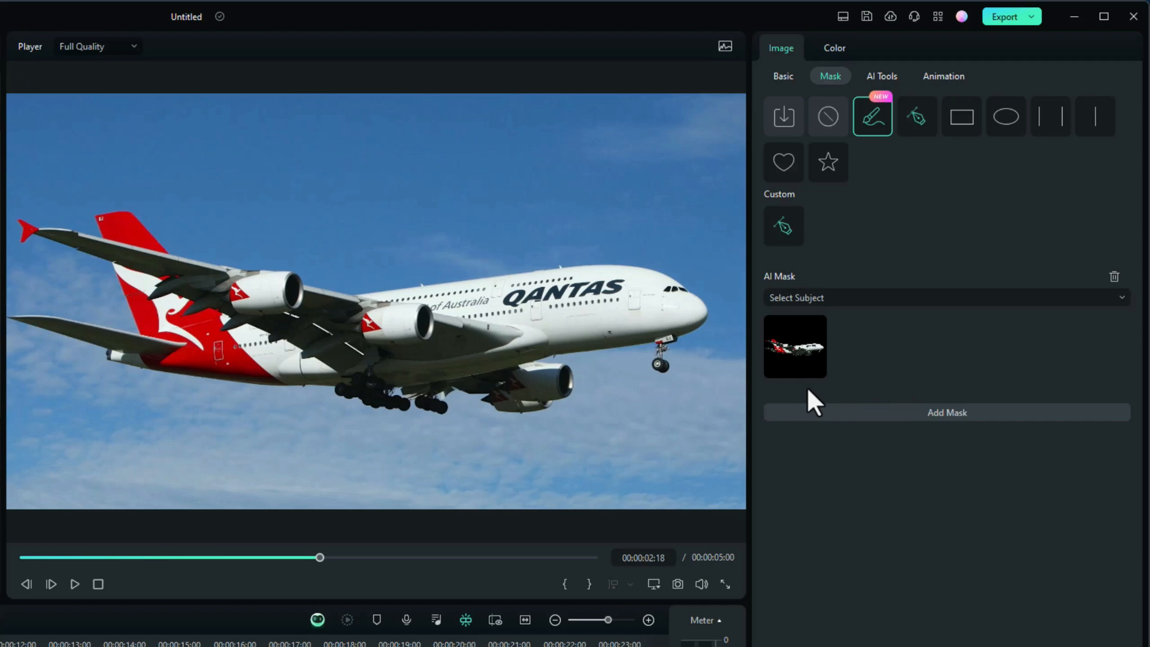
{"action": "left_click", "coordinate": [795, 346]}
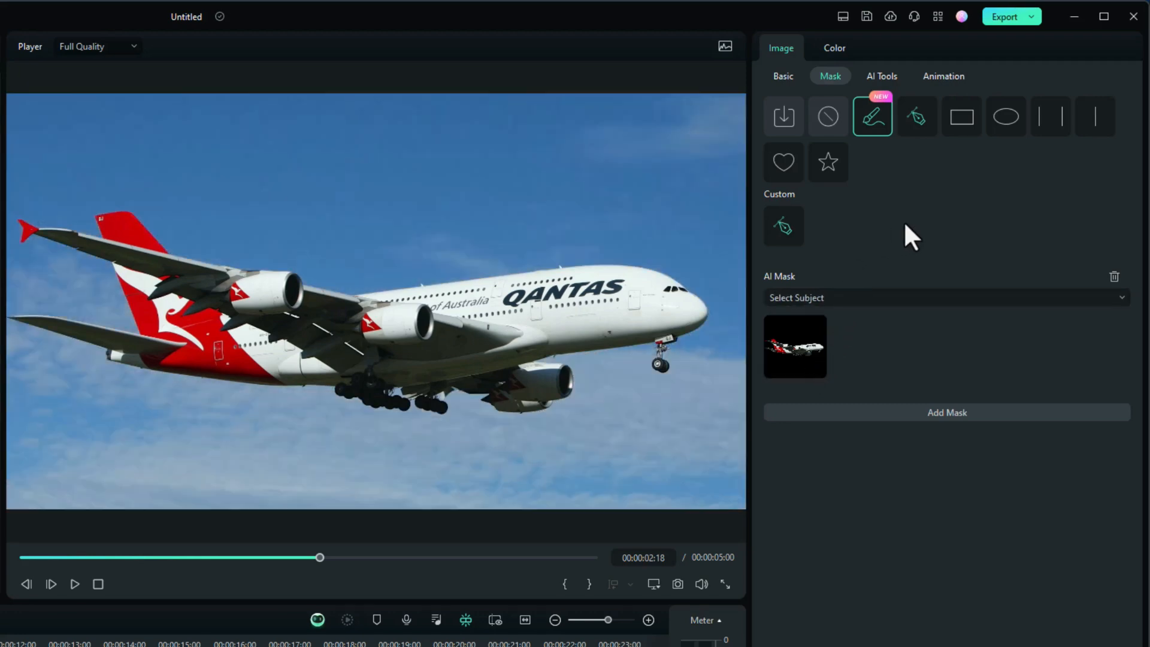
{"action": "left_click", "coordinate": [917, 117]}
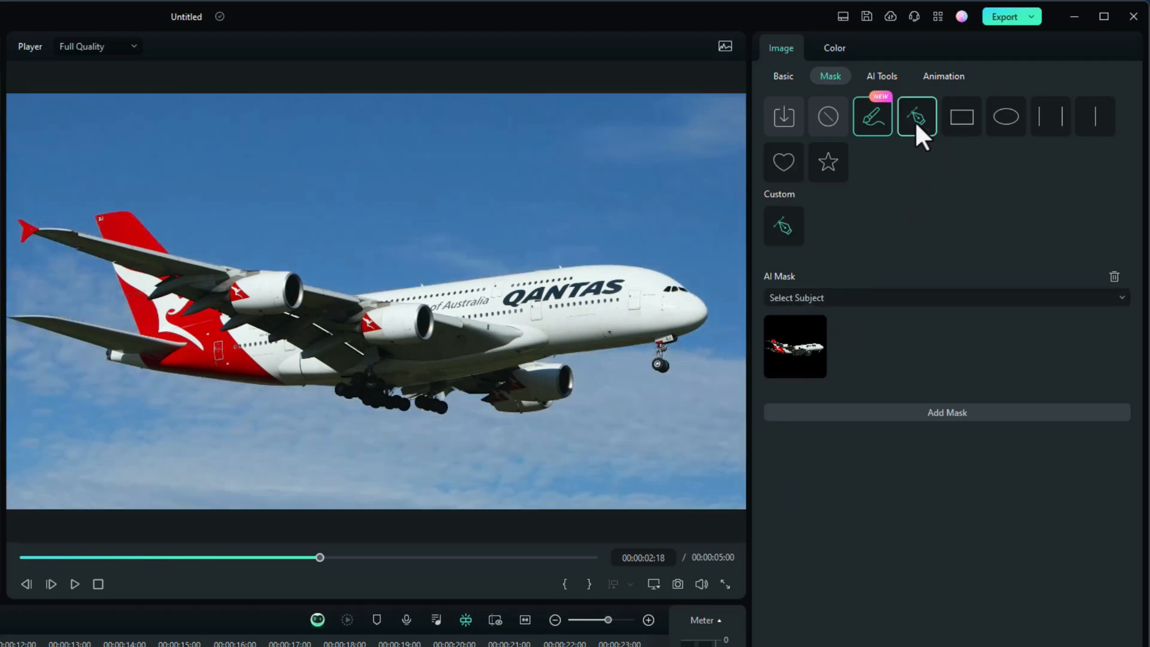
{"action": "left_click", "coordinate": [917, 116]}
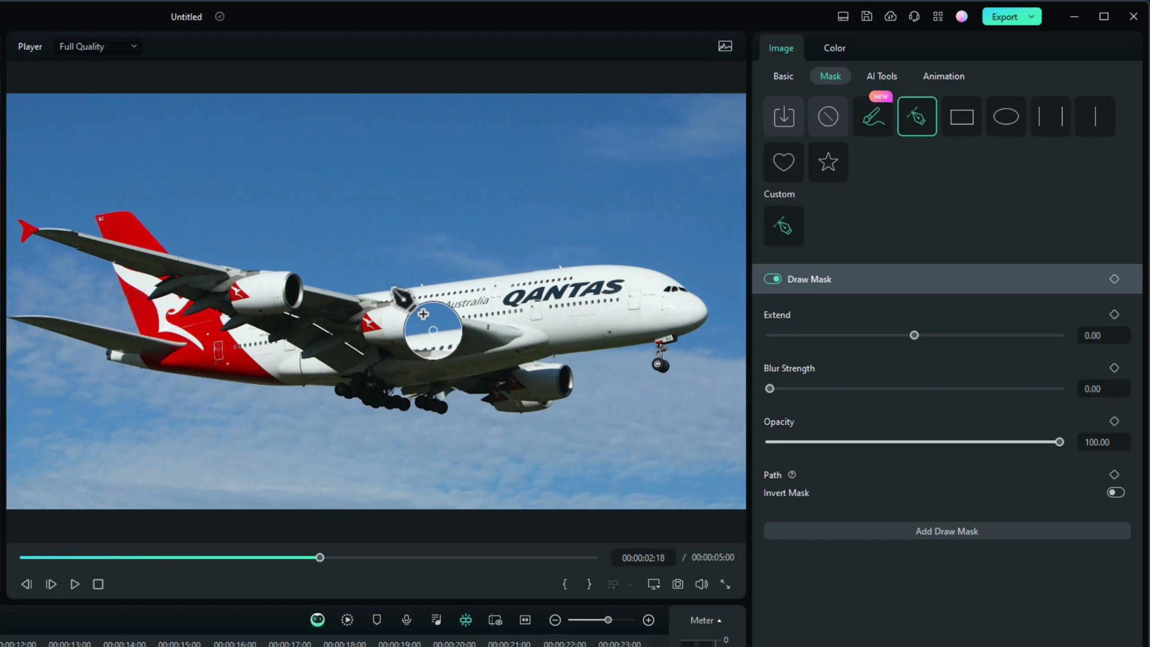
{"action": "mouse_move", "coordinate": [433, 330]}
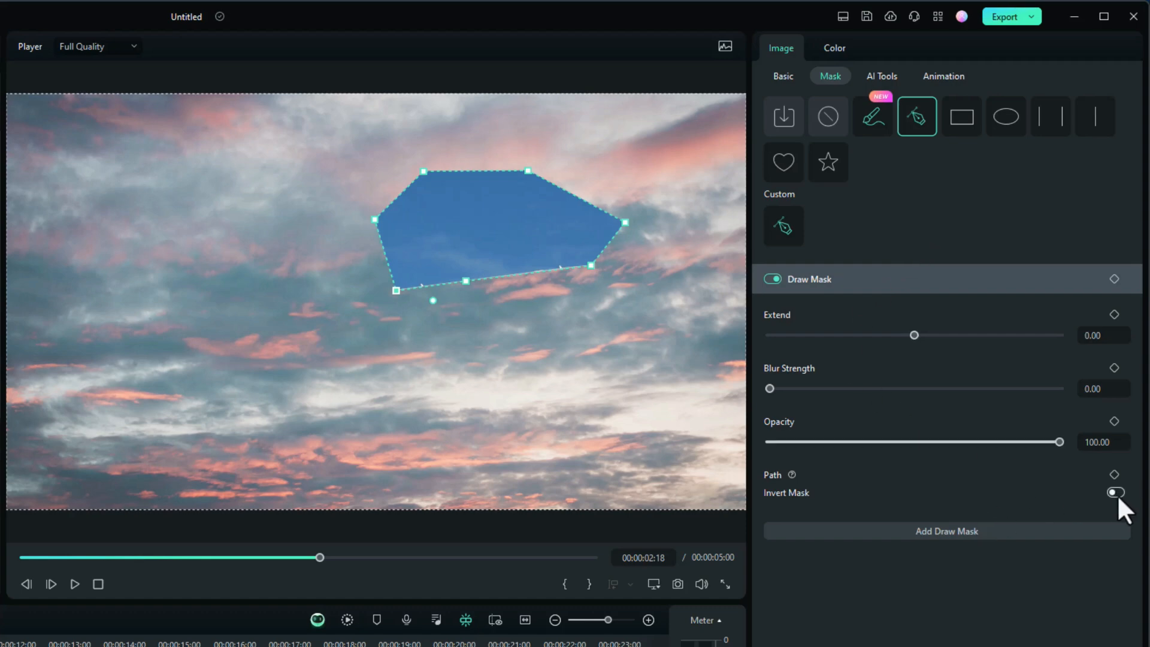
{"action": "left_click", "coordinate": [1114, 493]}
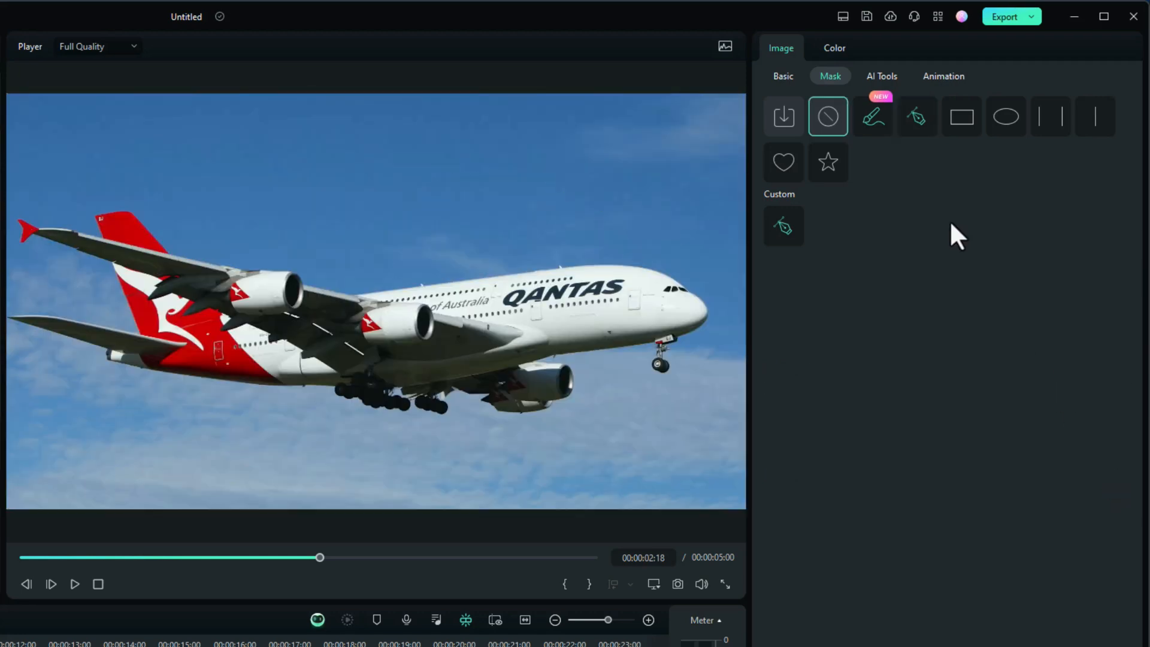
Try a rectangle mask on the airliner photo, then set the mask back to none
{"action": "left_click", "coordinate": [961, 116]}
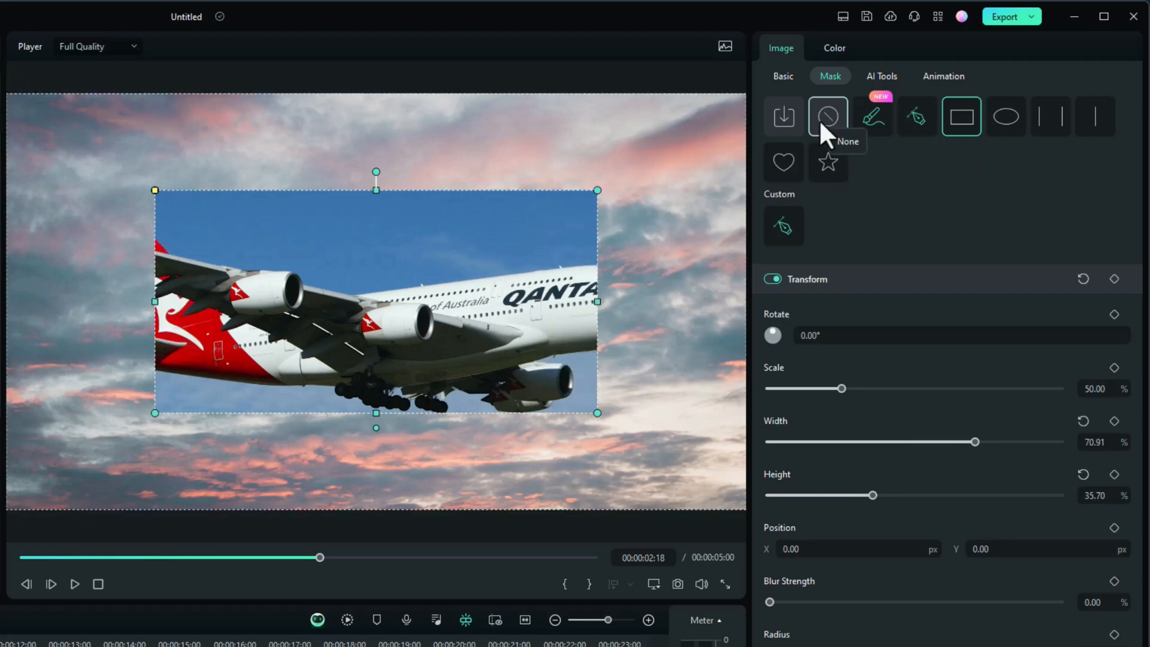
{"action": "left_click", "coordinate": [1005, 117]}
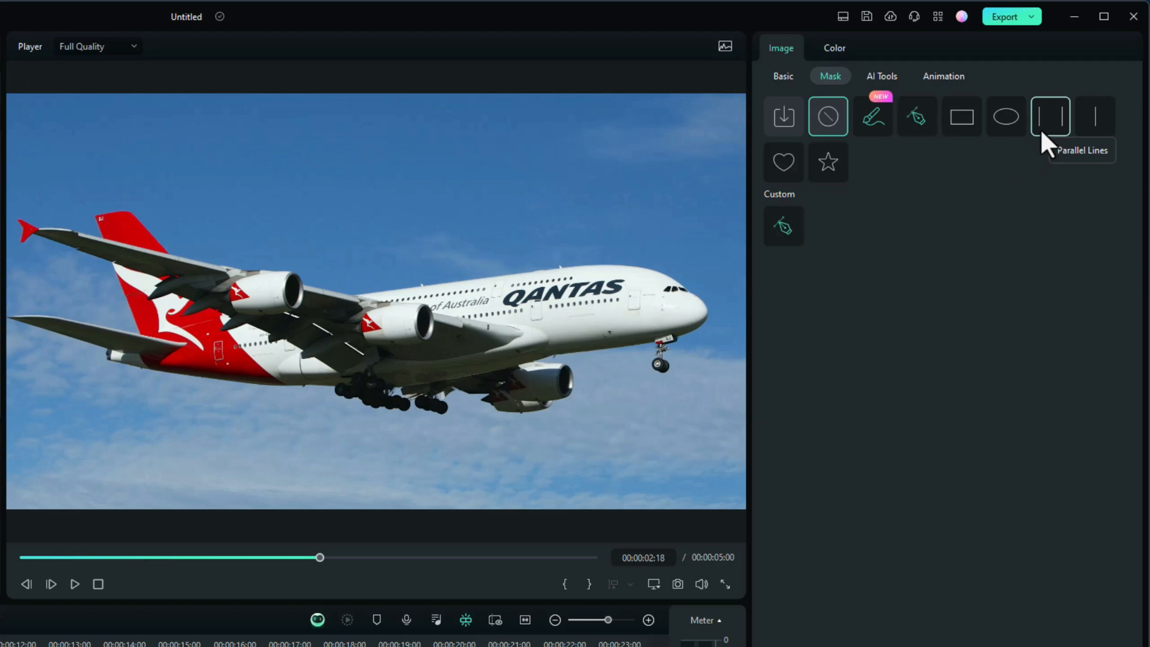
{"action": "mouse_move", "coordinate": [828, 116]}
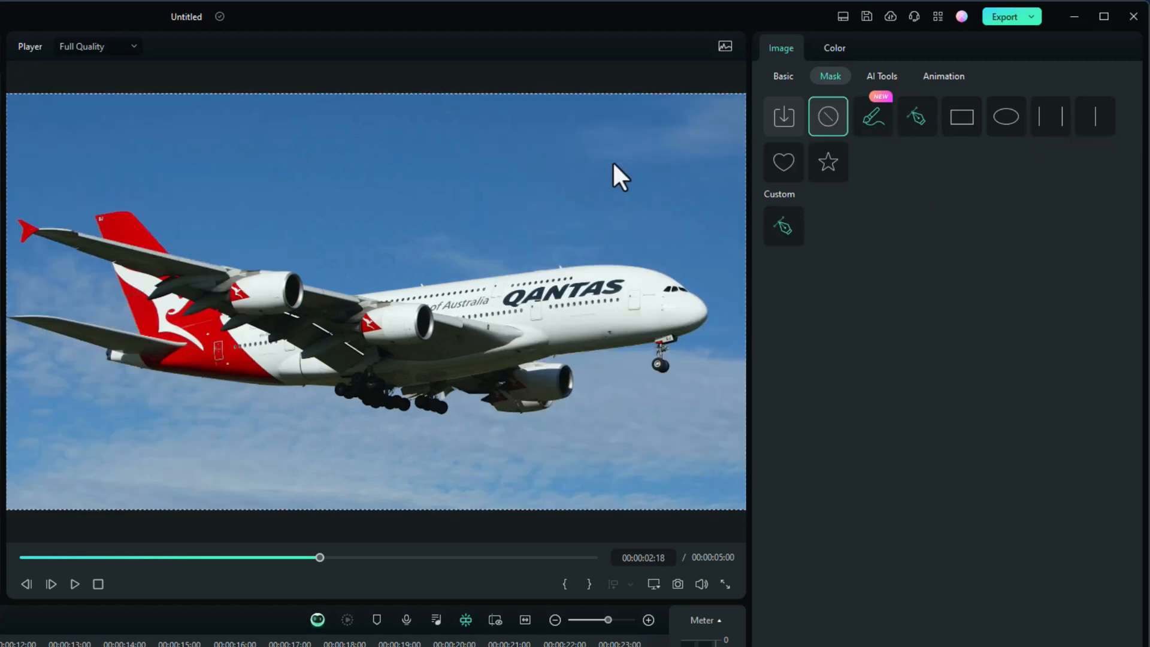
{"action": "mouse_move", "coordinate": [426, 338]}
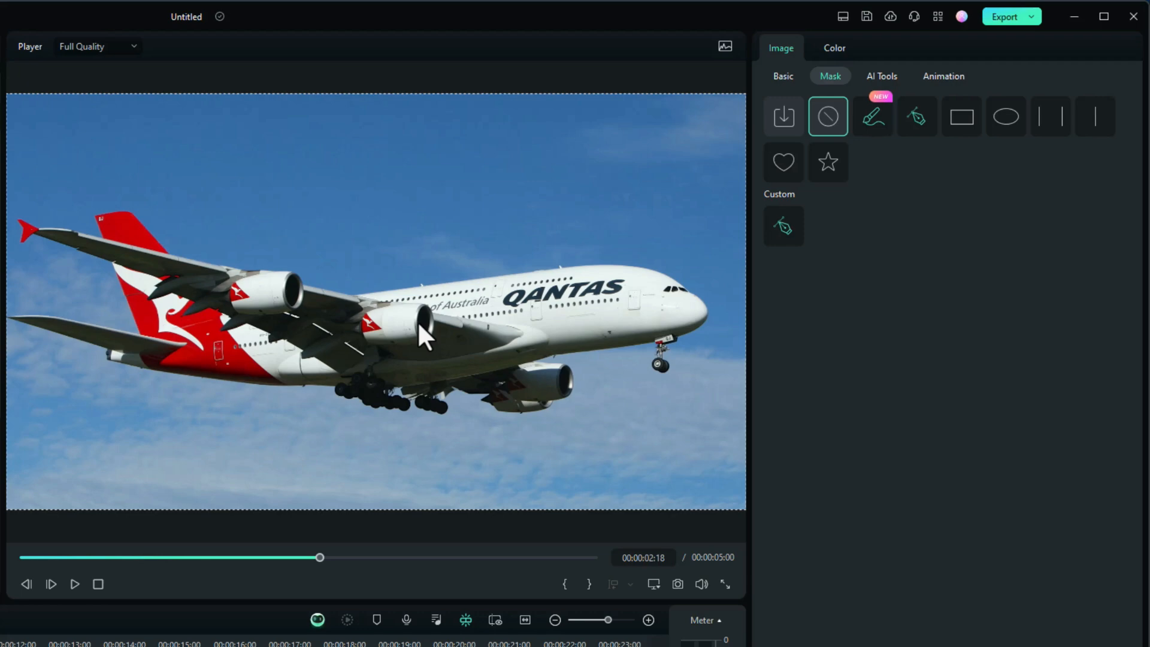
{"action": "mouse_move", "coordinate": [872, 117]}
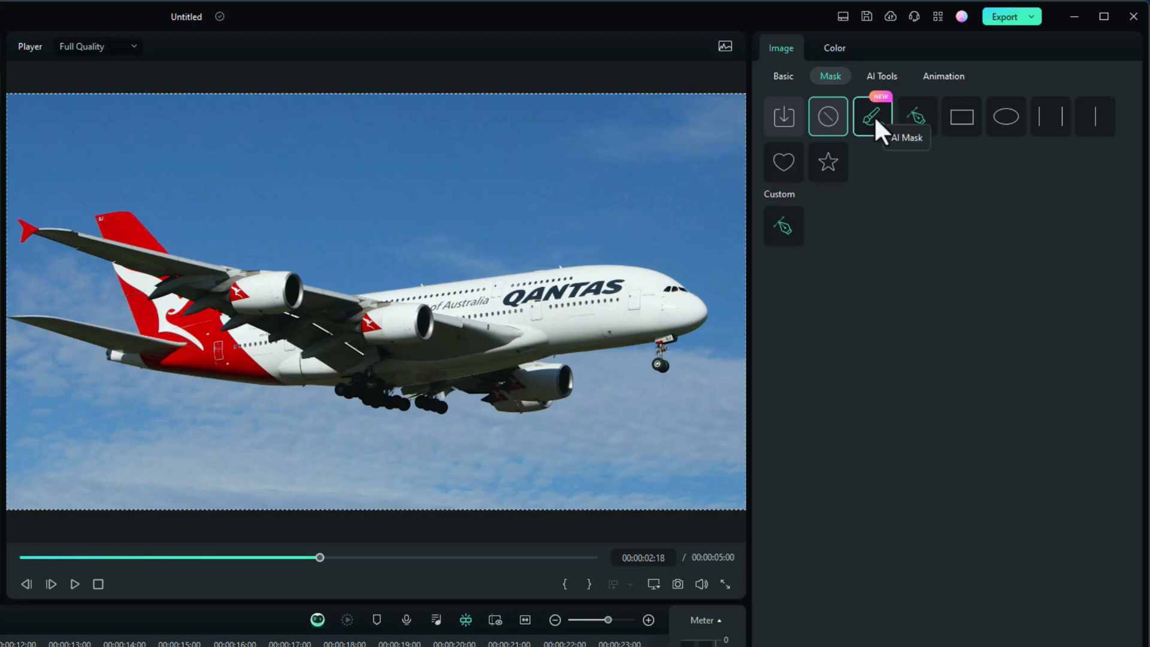
Cut the airliner out of its sky with AI Mask before moving to the particle-wave project
{"action": "left_click", "coordinate": [872, 116]}
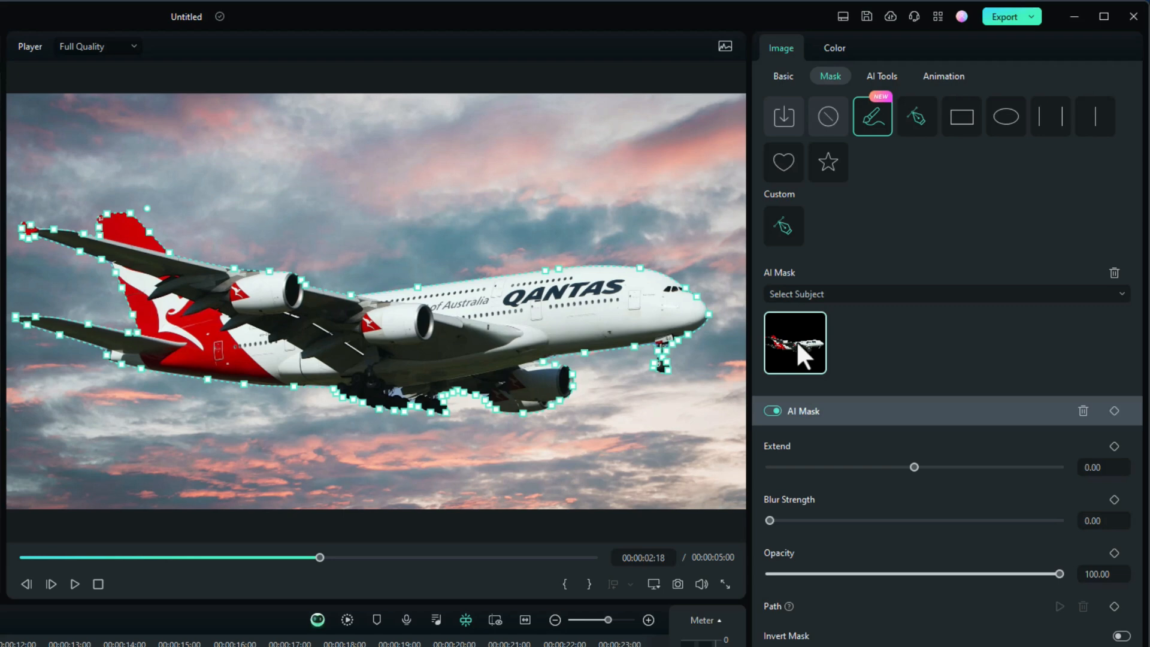
{"action": "mouse_move", "coordinate": [518, 449]}
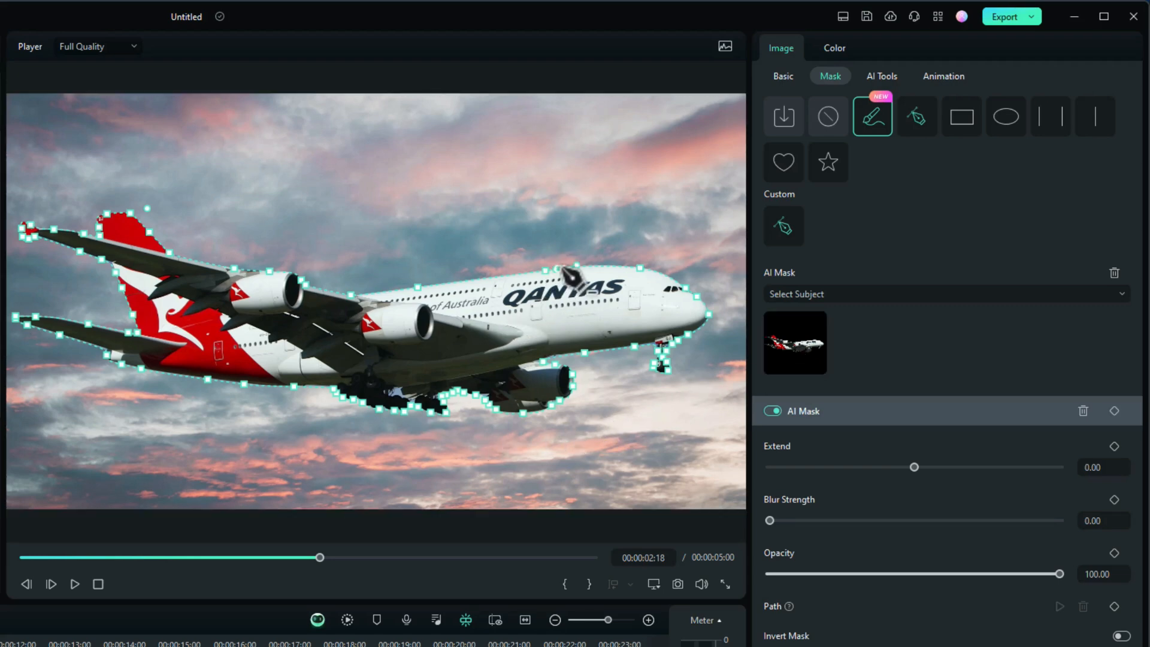
{"action": "mouse_move", "coordinate": [605, 304]}
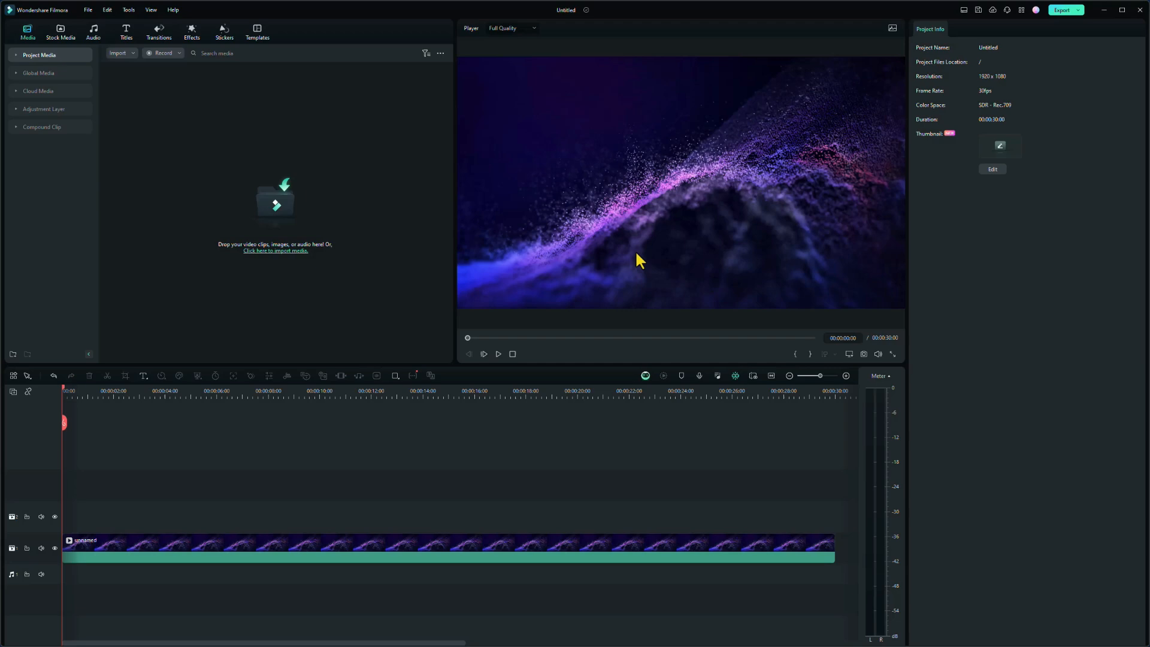
Launch the AI Music Generator from the audio library's AI Music section
{"action": "left_click", "coordinate": [94, 31]}
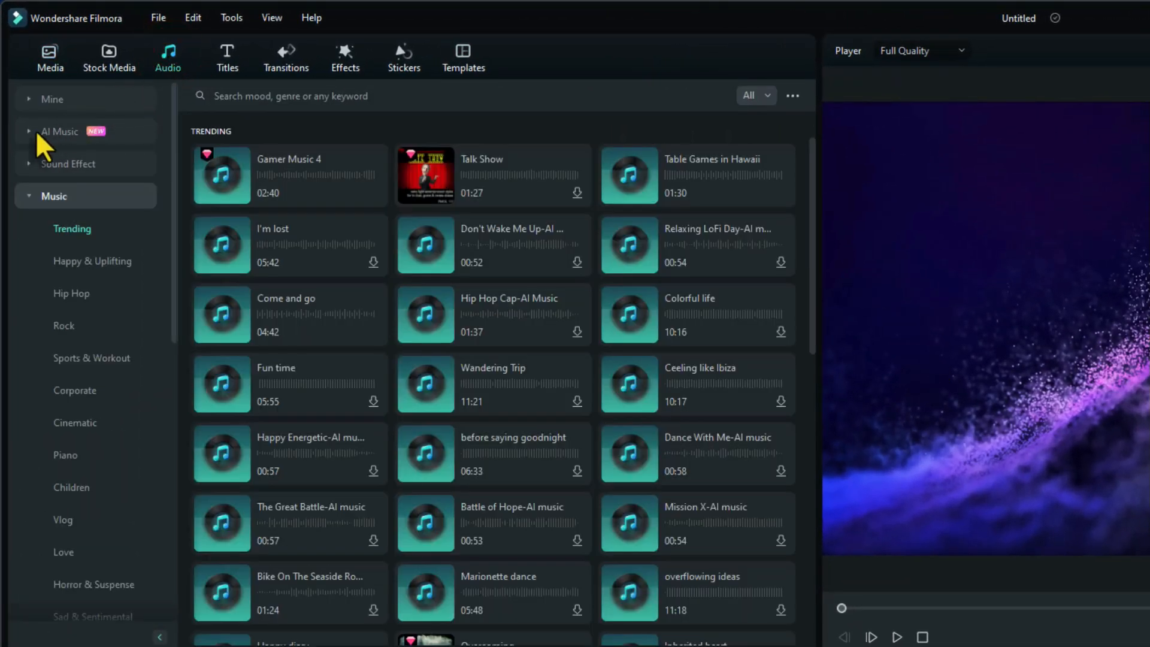
{"action": "left_click", "coordinate": [60, 132]}
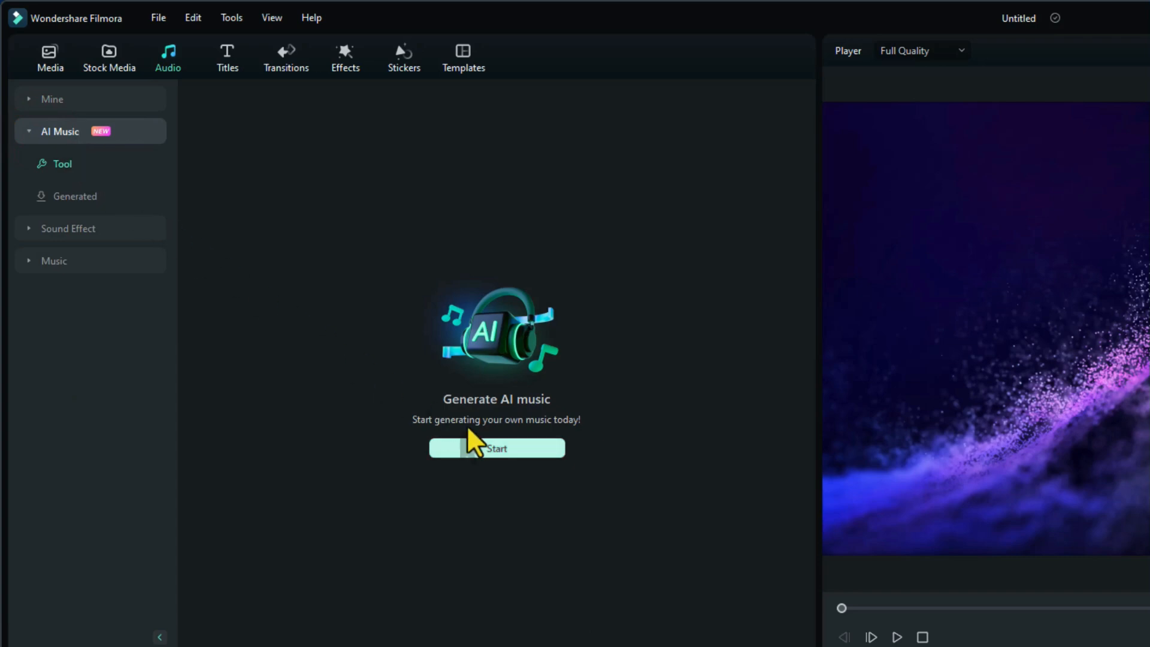
{"action": "left_click", "coordinate": [497, 448]}
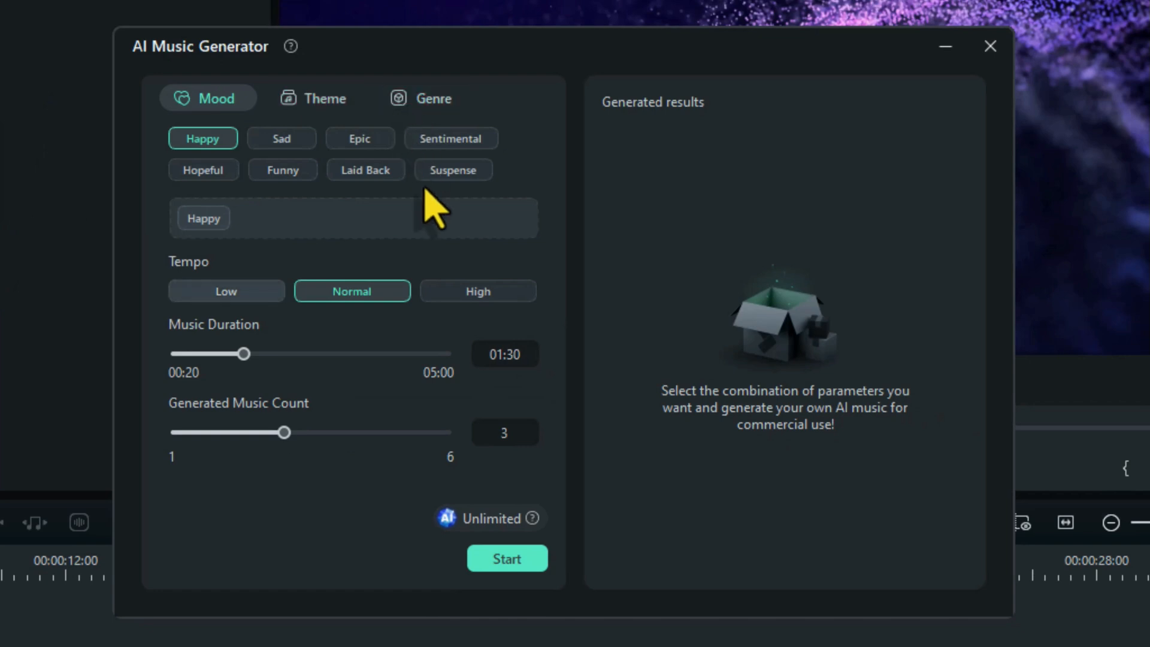
{"action": "mouse_move", "coordinate": [447, 345]}
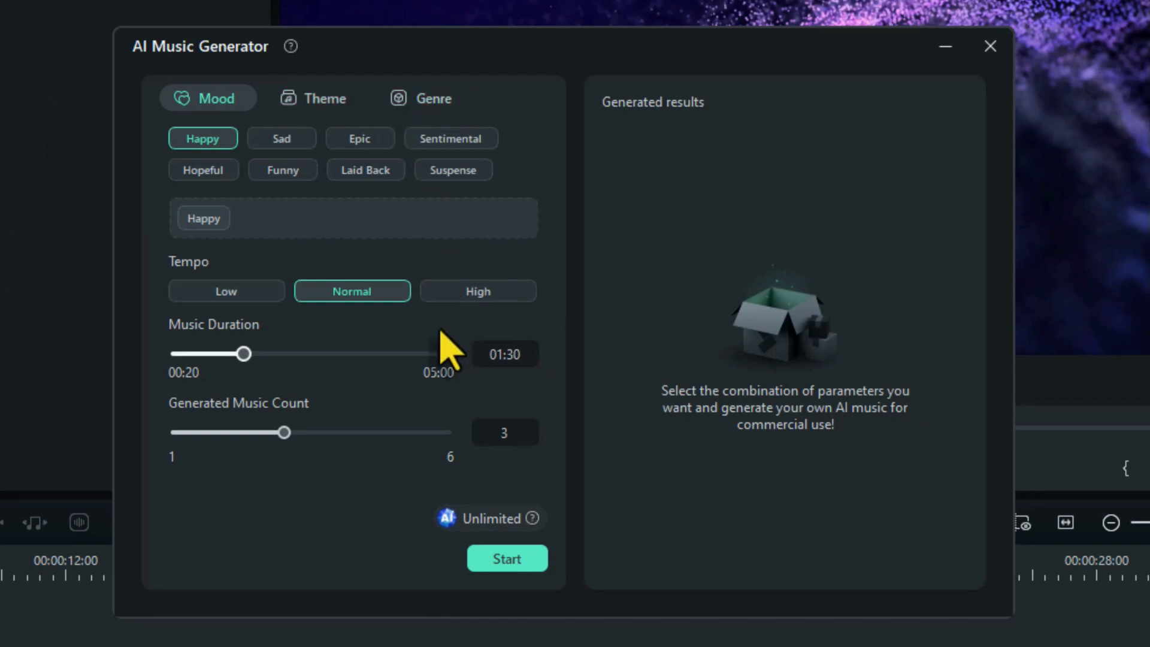
{"action": "mouse_move", "coordinate": [401, 374]}
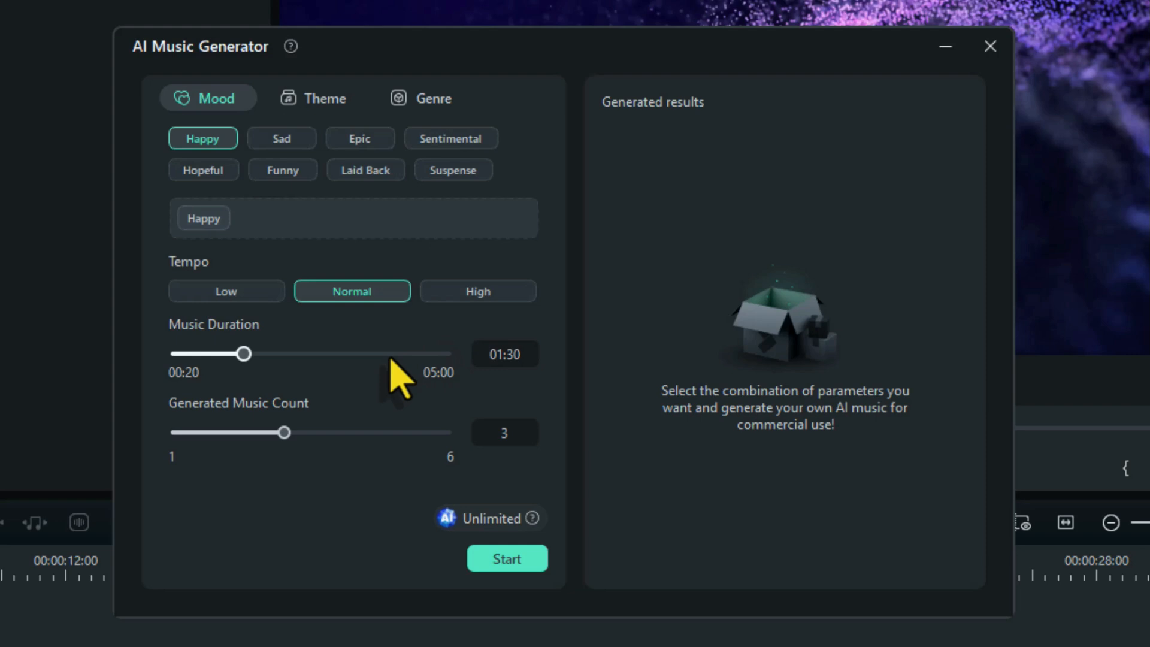
{"action": "mouse_move", "coordinate": [366, 473]}
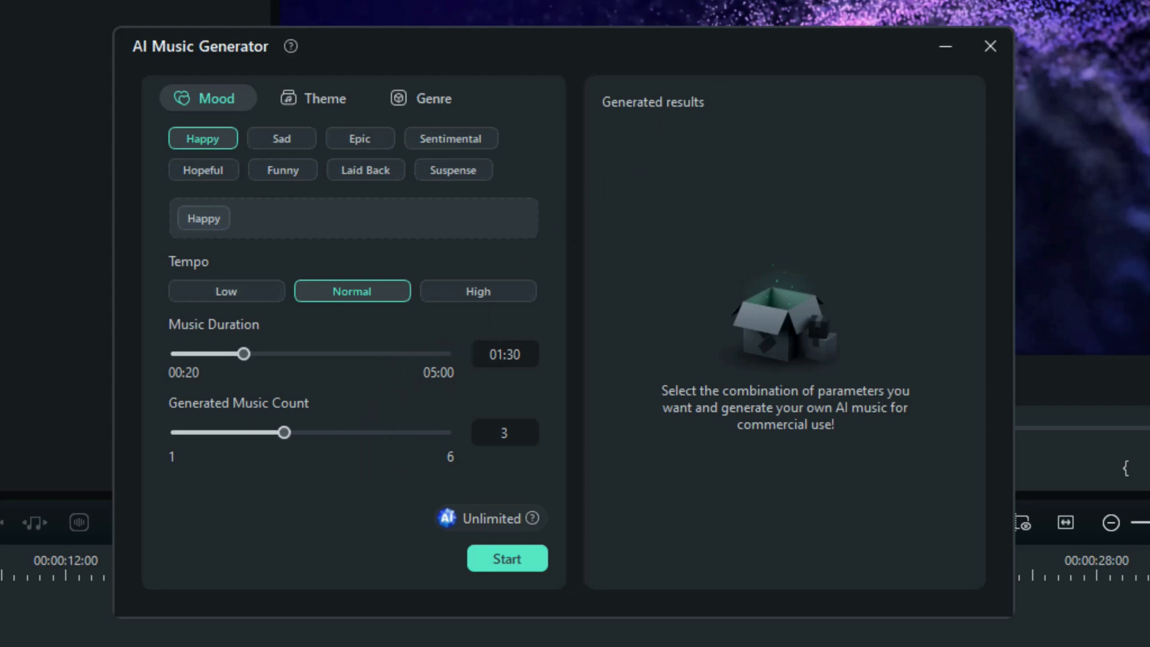
Set mood Epic, theme Cinematic, genre Electro&Dance, duration 30 and track count 1
{"action": "left_click", "coordinate": [359, 138]}
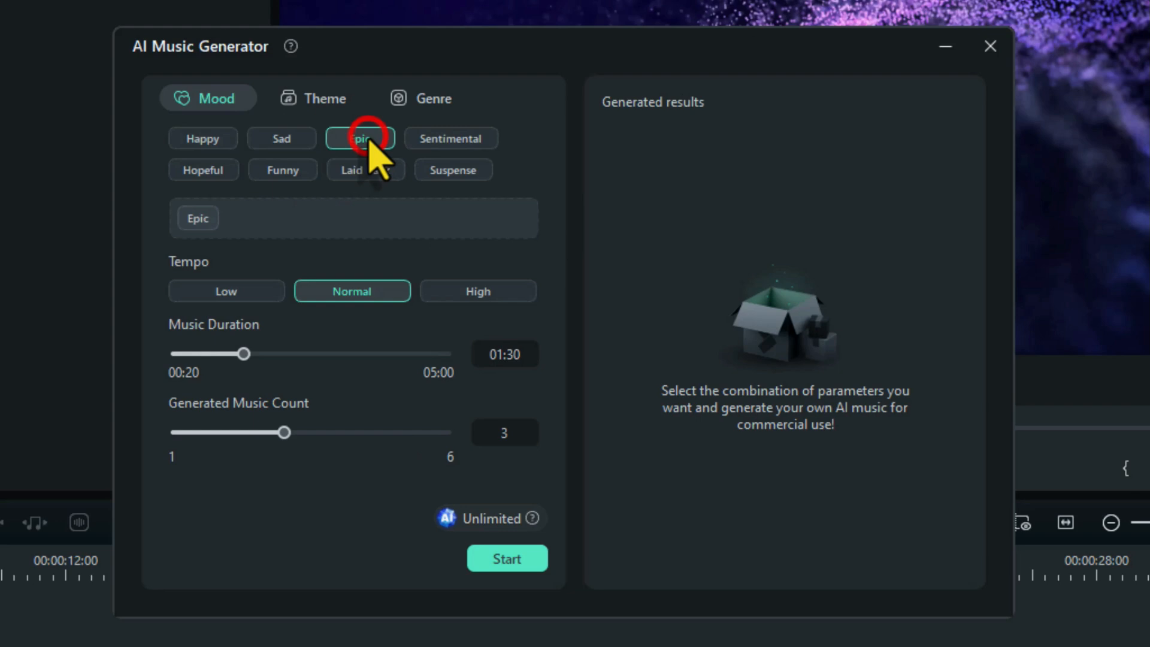
{"action": "left_click", "coordinate": [316, 97]}
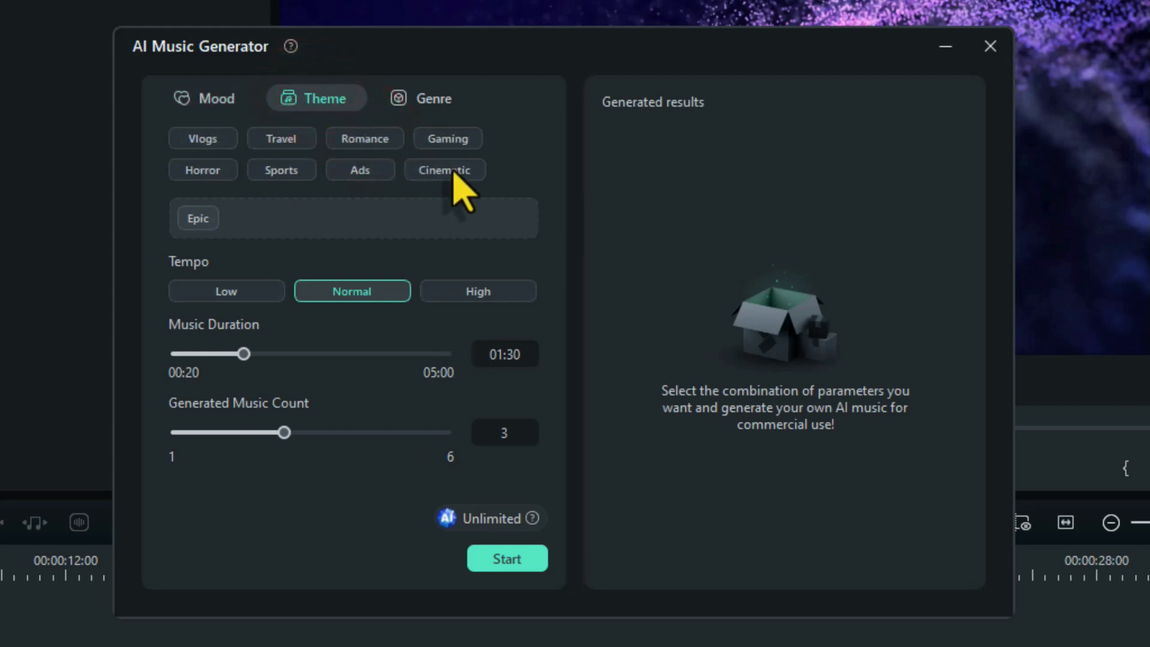
{"action": "left_click", "coordinate": [432, 97]}
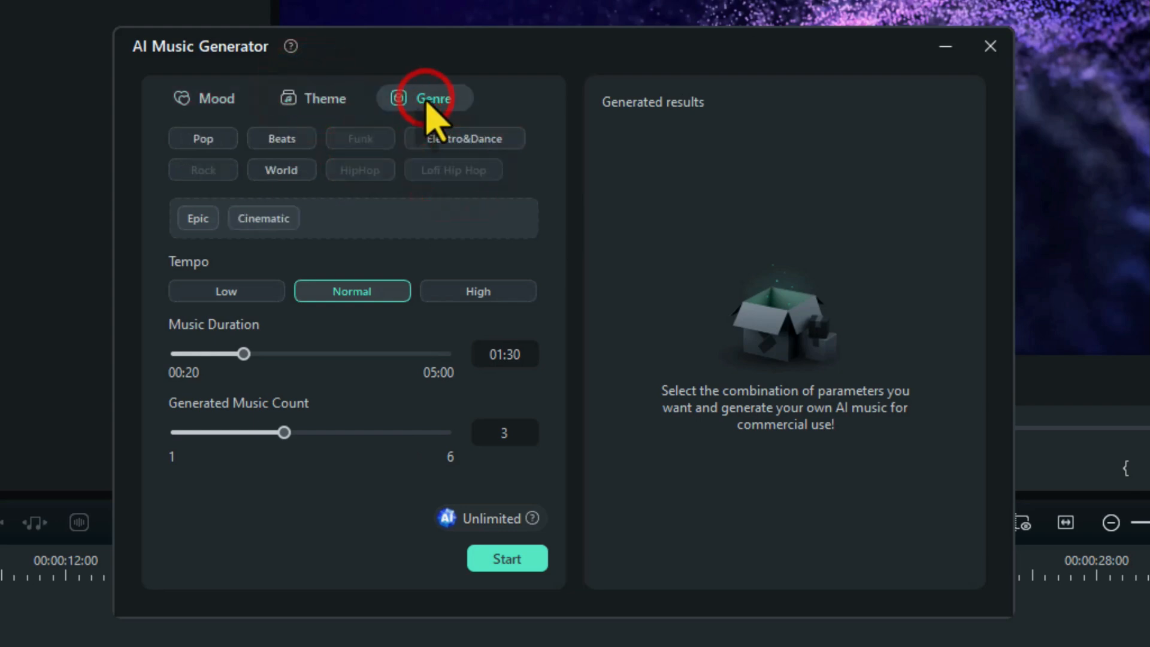
{"action": "left_click", "coordinate": [464, 139]}
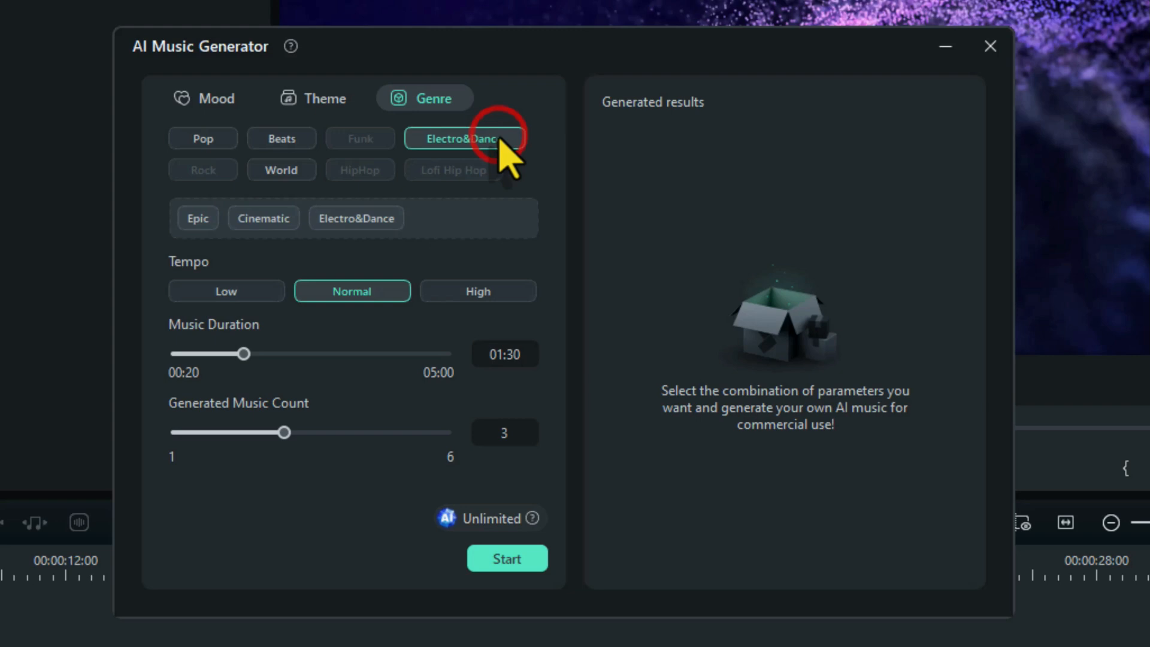
{"action": "mouse_move", "coordinate": [367, 326]}
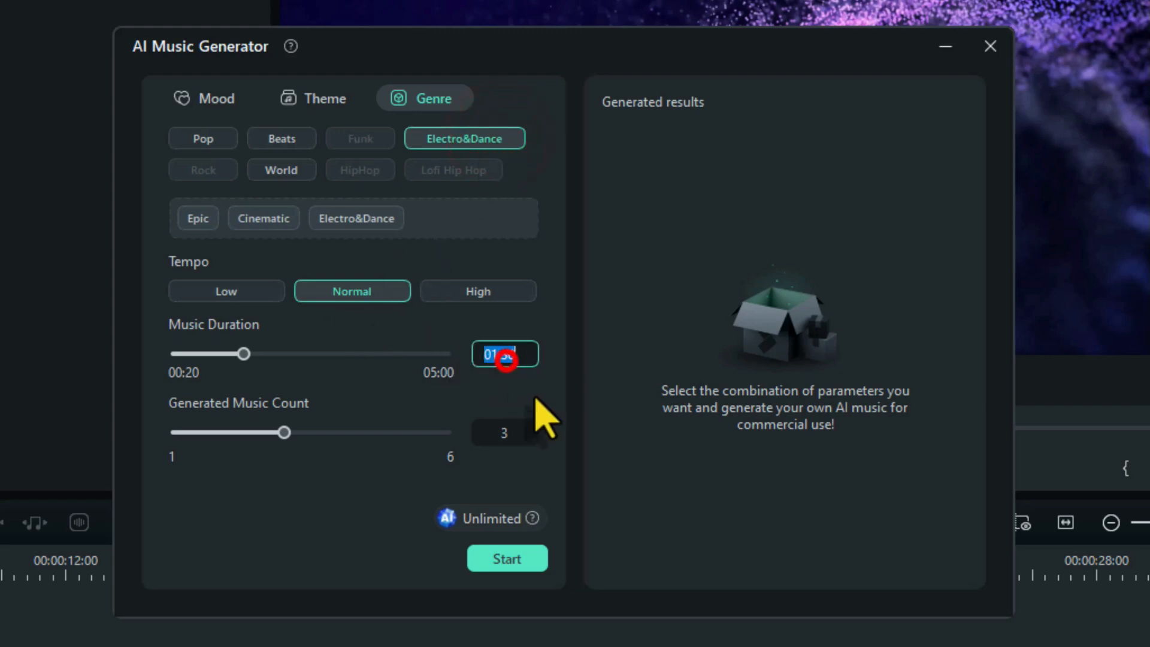
{"action": "type", "text": "30"}
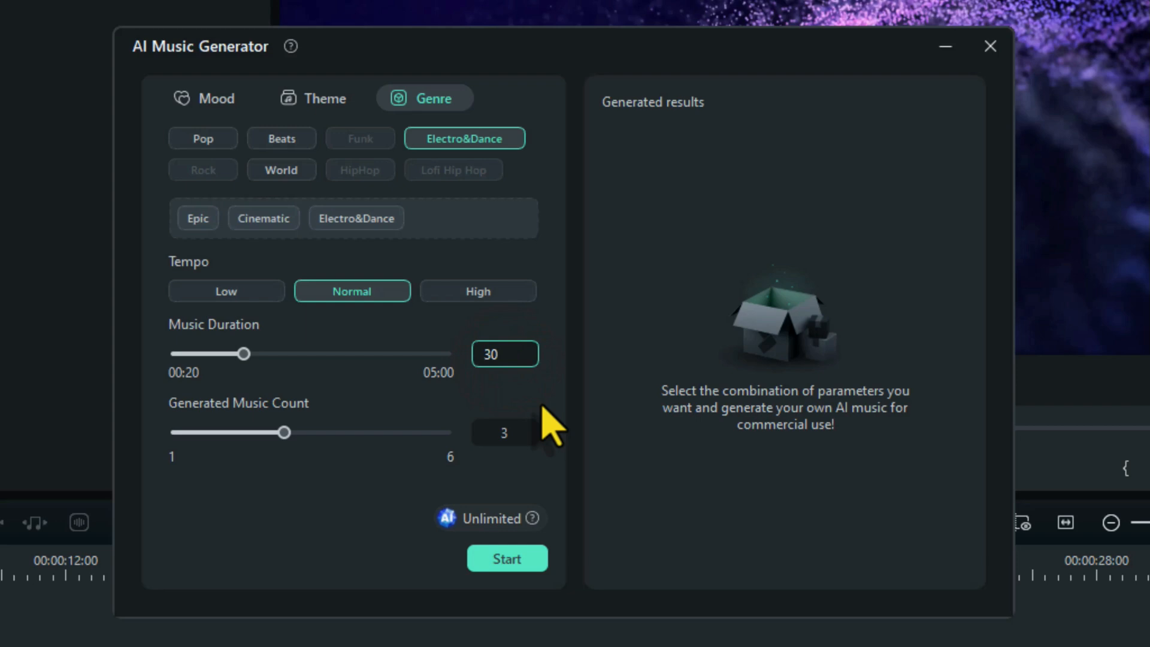
{"action": "left_click", "coordinate": [505, 433]}
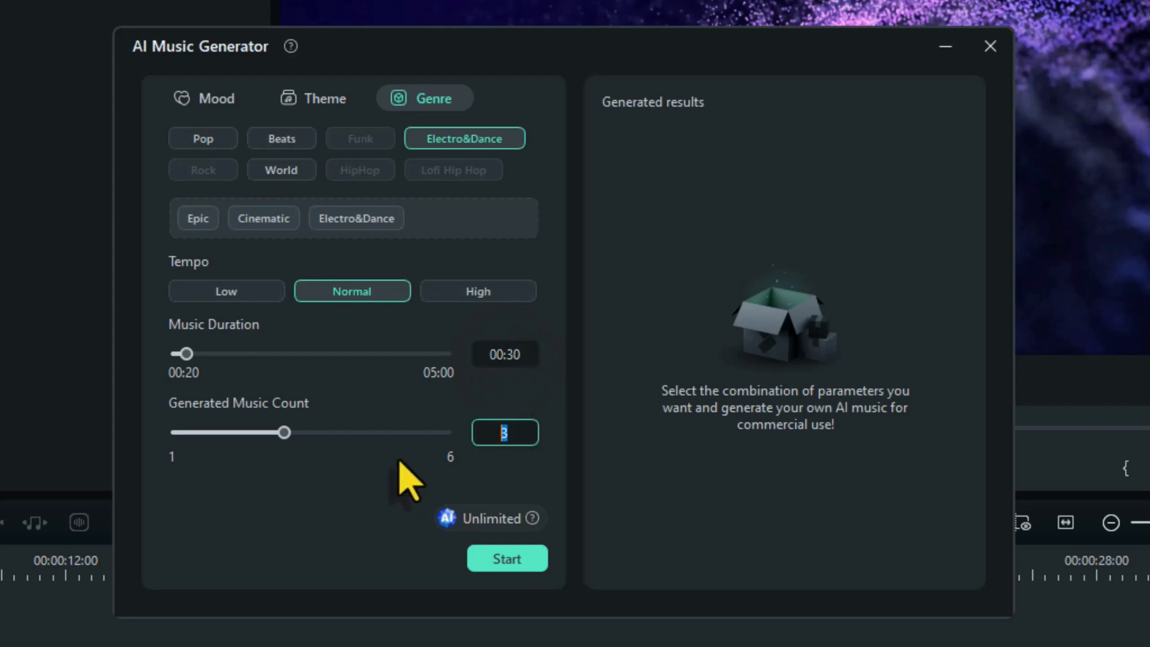
{"action": "type", "text": "1"}
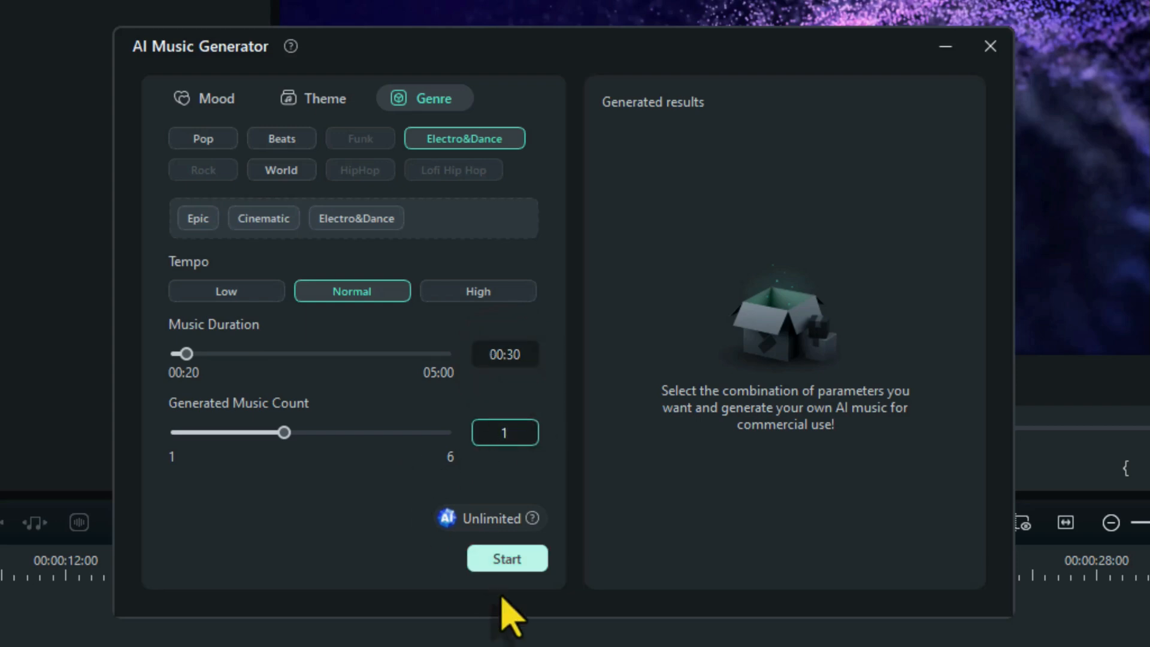
{"action": "mouse_move", "coordinate": [507, 558]}
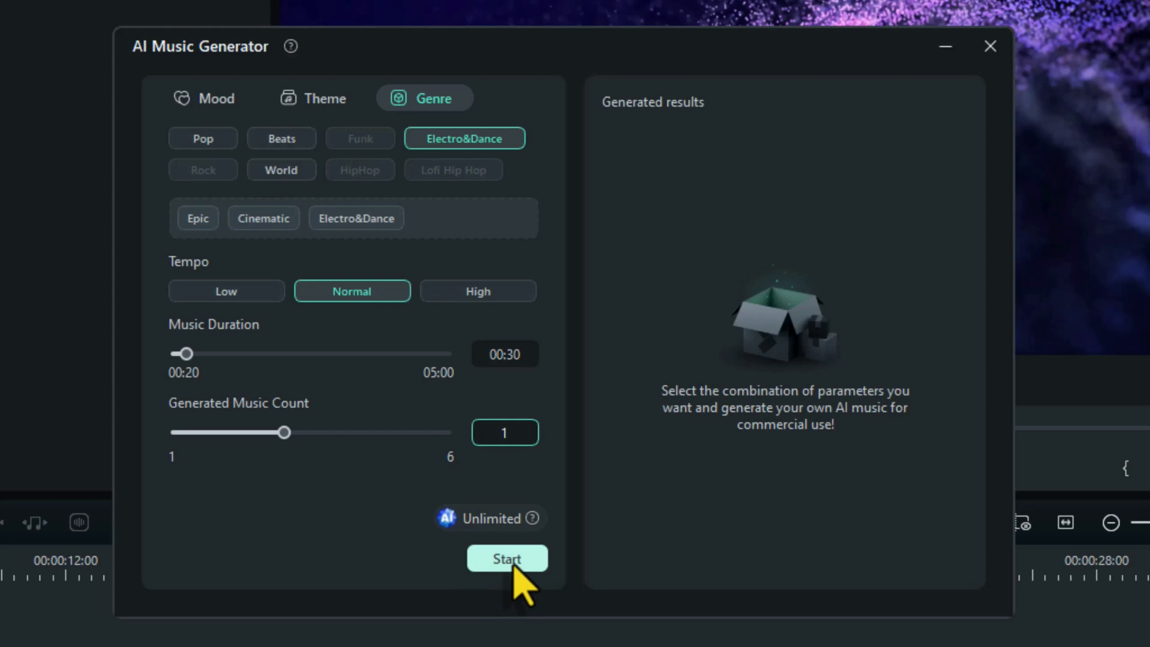
Generate the AI track and preview the result
{"action": "left_click", "coordinate": [506, 558]}
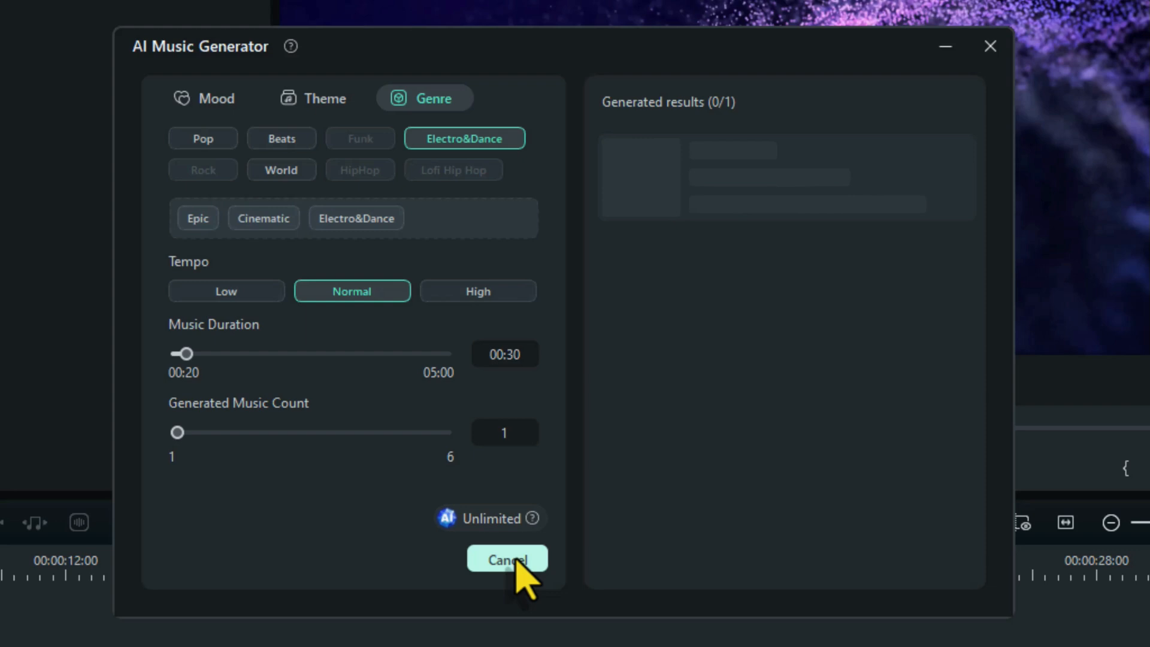
{"action": "left_click", "coordinate": [507, 559]}
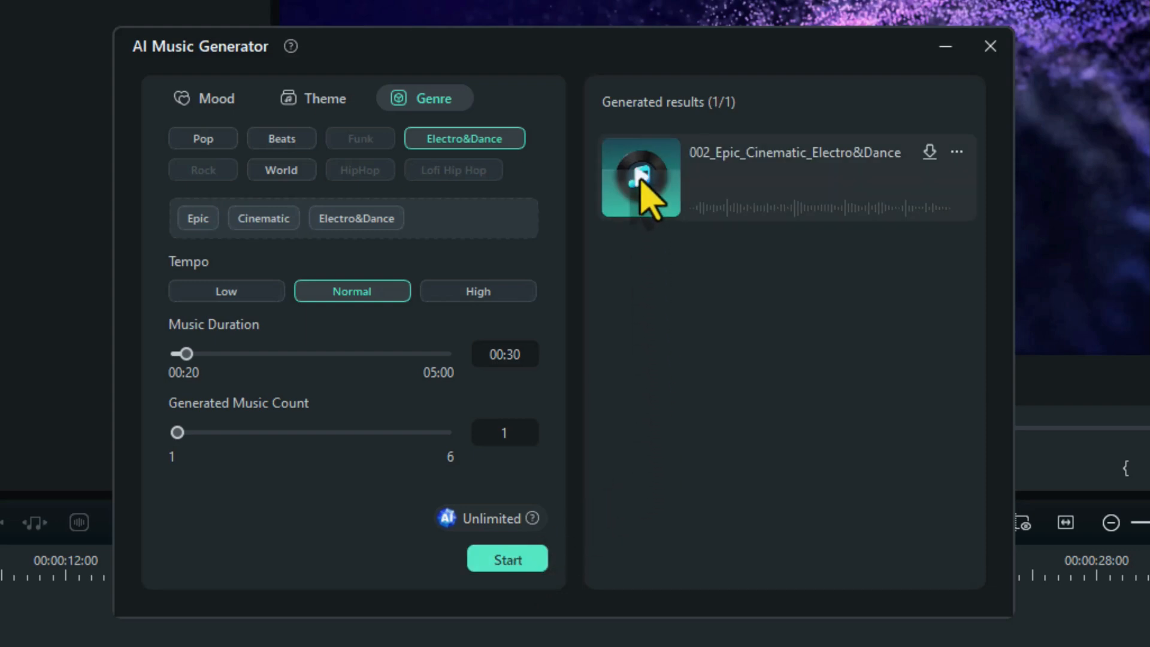
{"action": "left_click", "coordinate": [640, 177]}
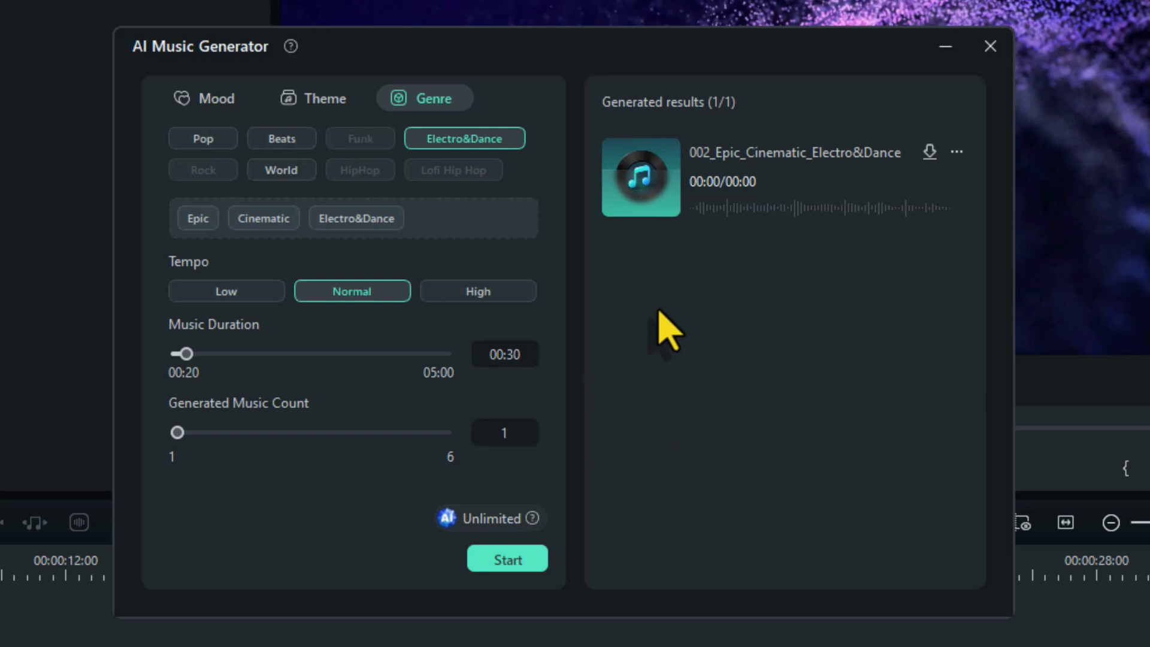
{"action": "left_click", "coordinate": [639, 177]}
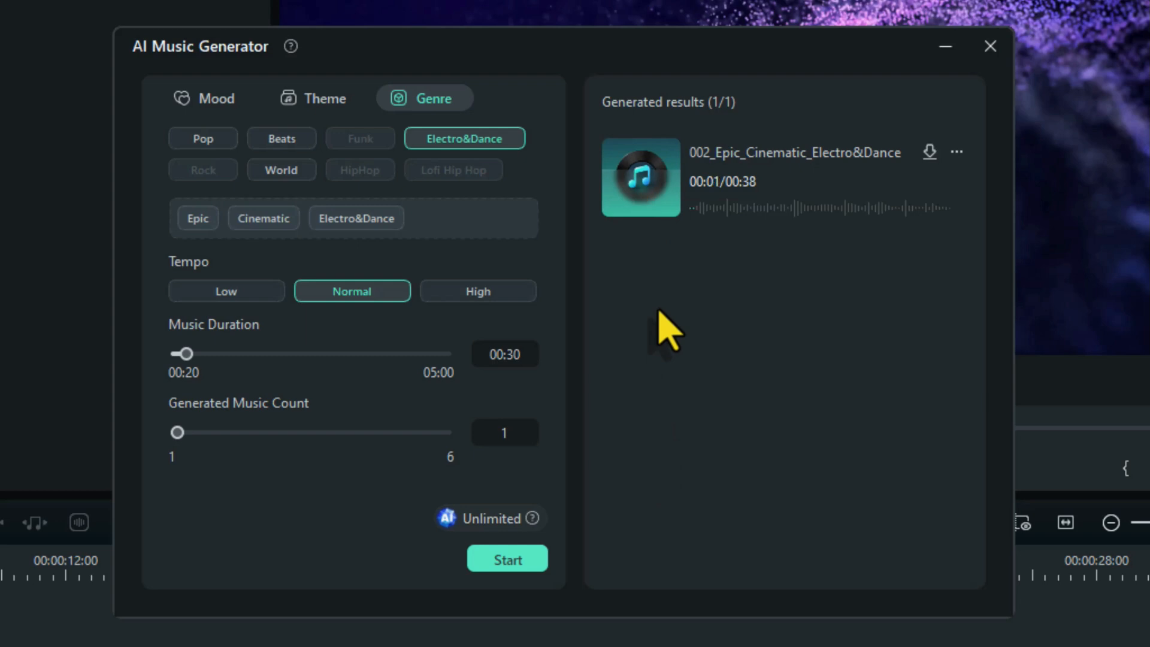
{"action": "left_click", "coordinate": [640, 178]}
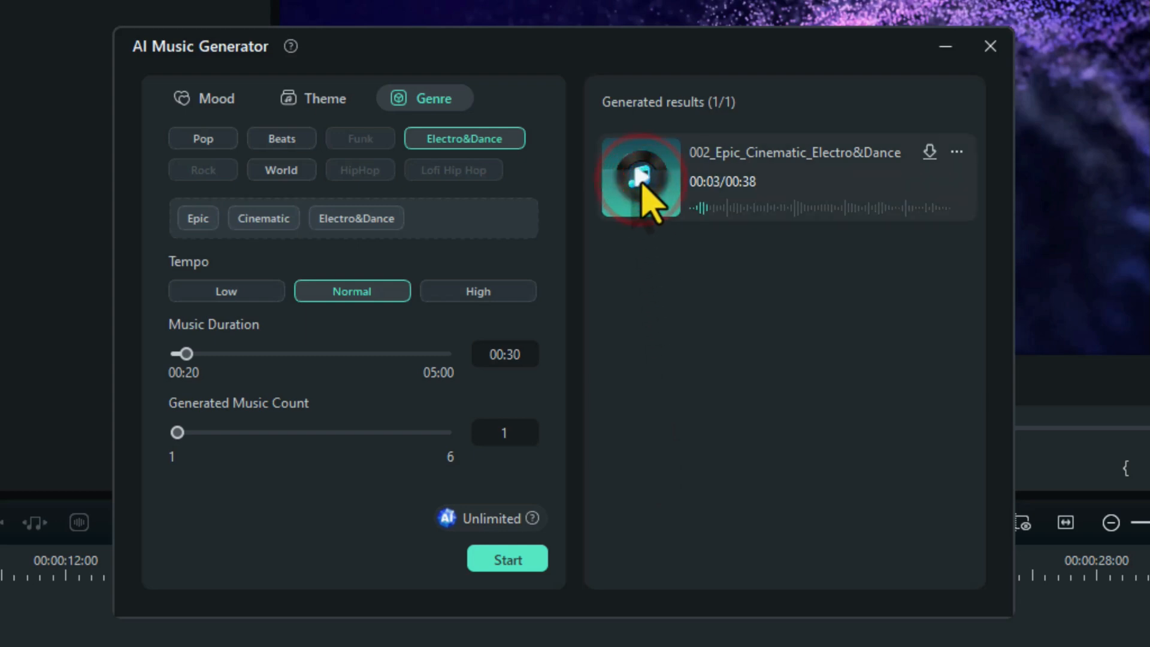
{"action": "mouse_move", "coordinate": [930, 152]}
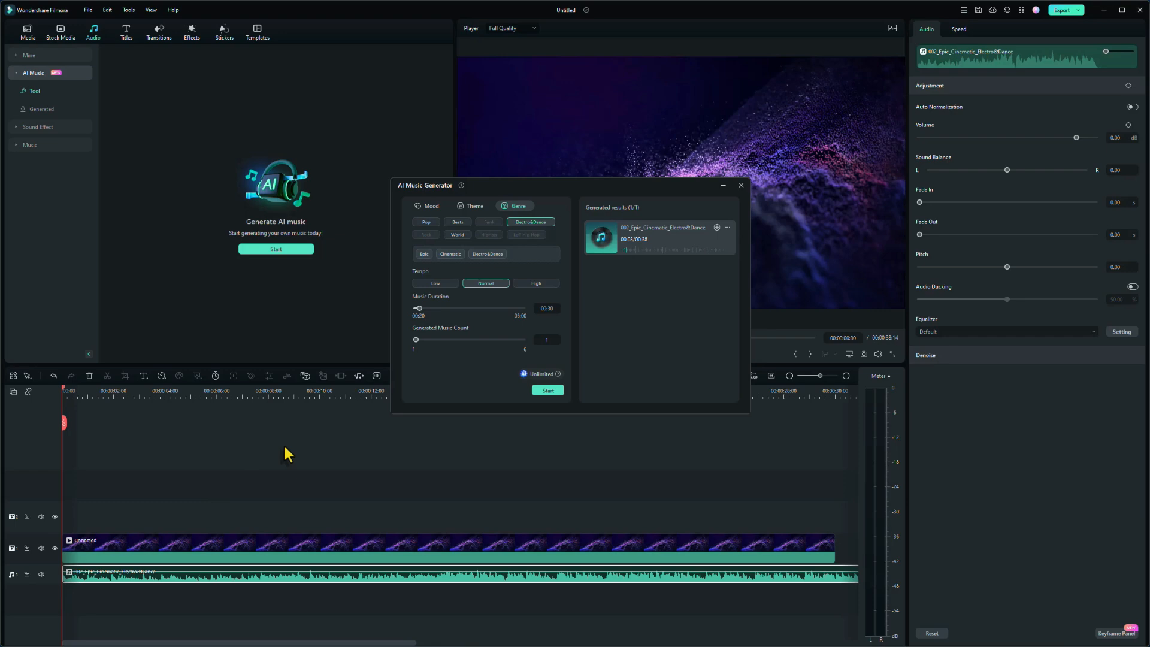
{"action": "left_click", "coordinate": [741, 185]}
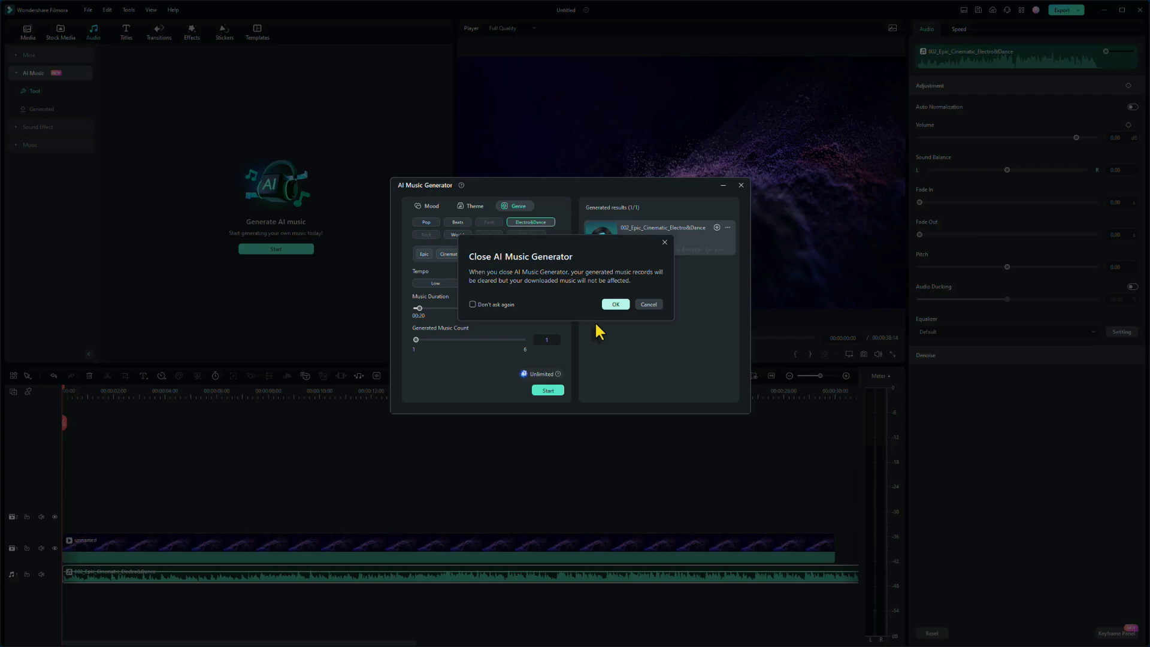
{"action": "mouse_move", "coordinate": [619, 313]}
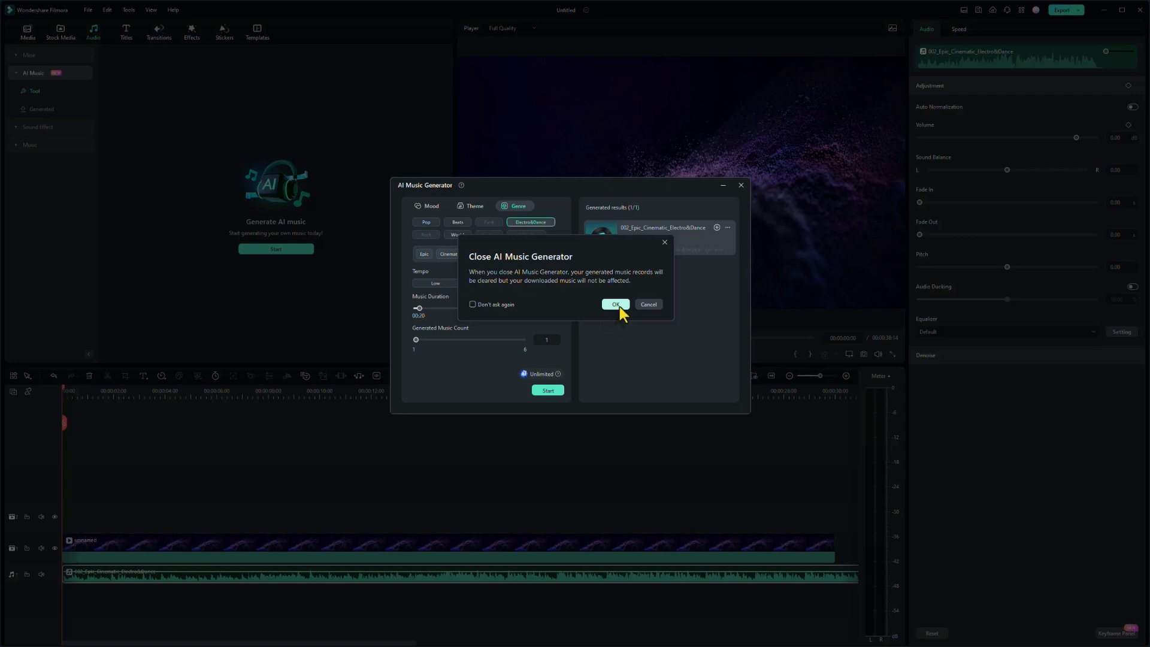
{"action": "left_click", "coordinate": [615, 305]}
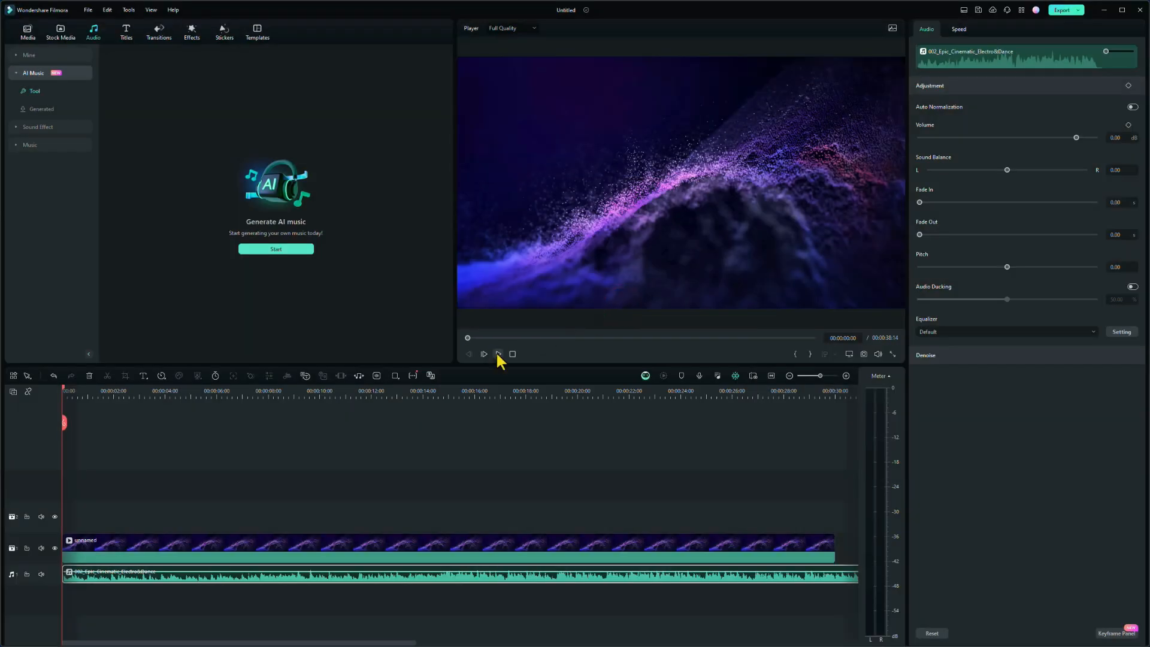
{"action": "left_click", "coordinate": [484, 354]}
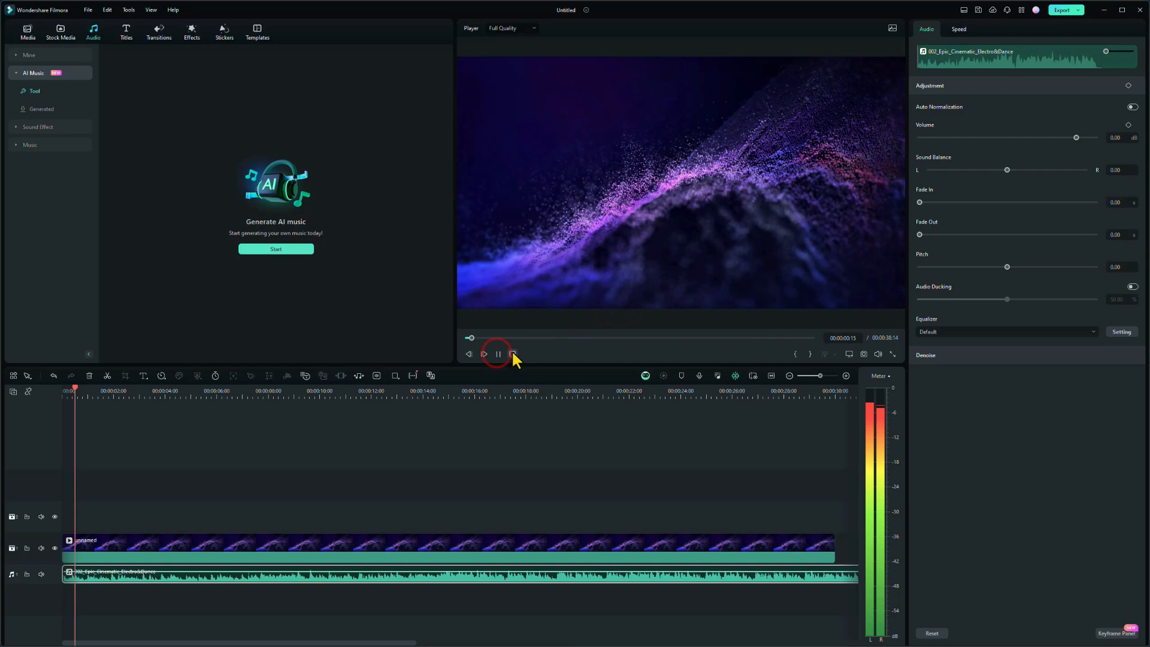
{"action": "left_click", "coordinate": [483, 355]}
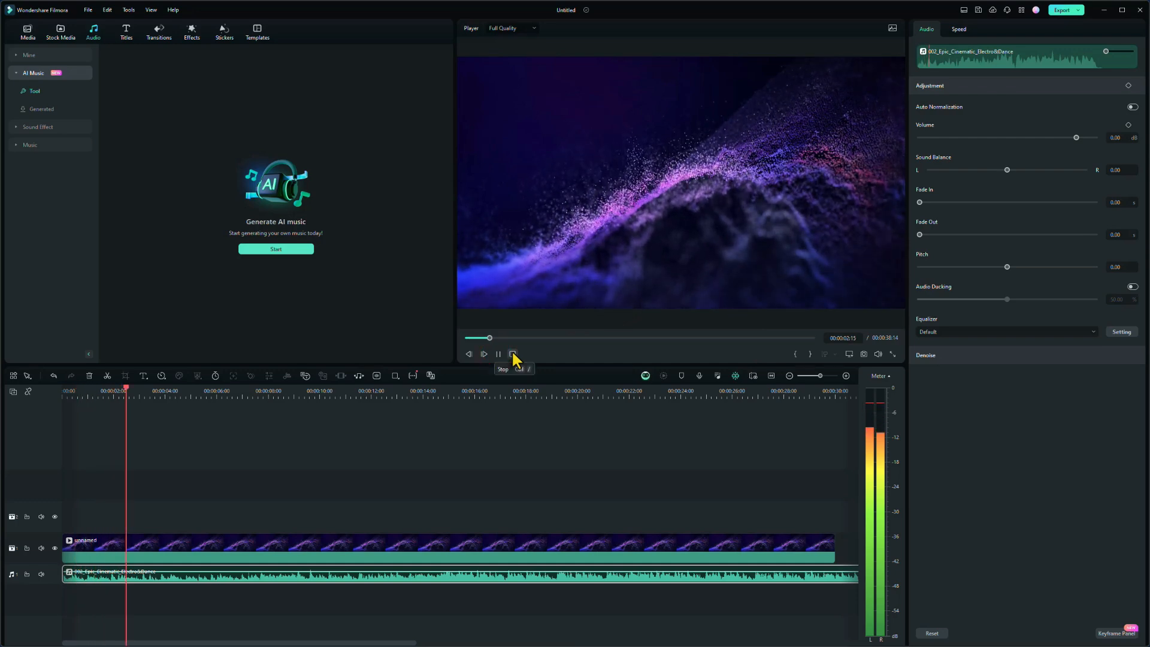
{"action": "left_click", "coordinate": [483, 355]}
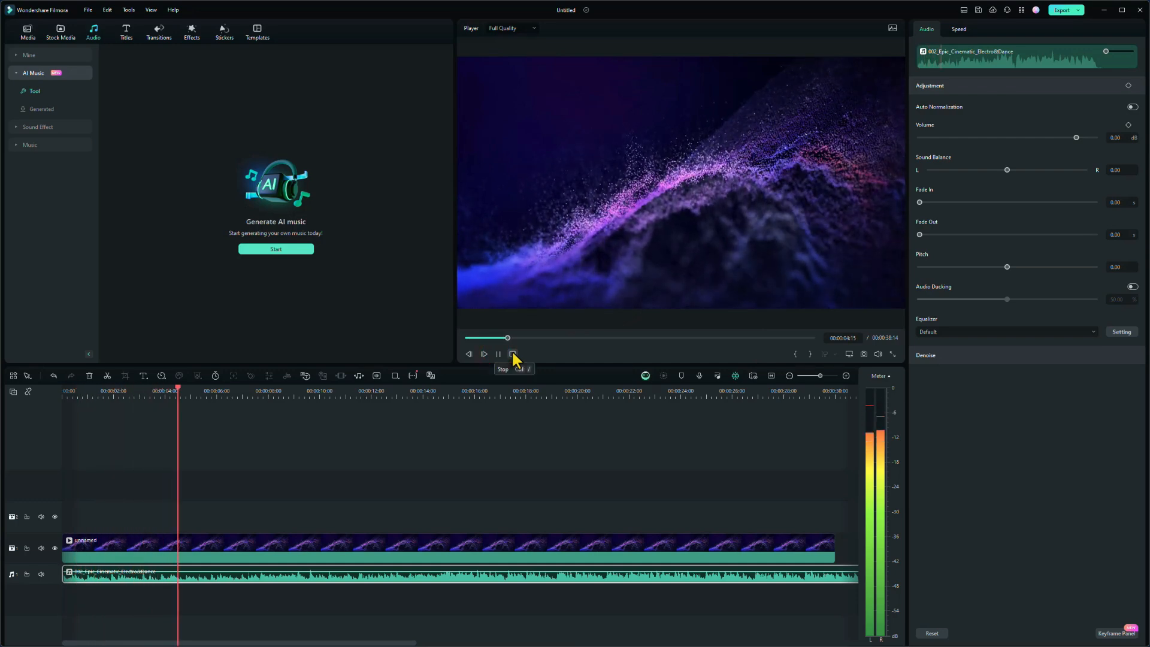
{"action": "left_click", "coordinate": [513, 353]}
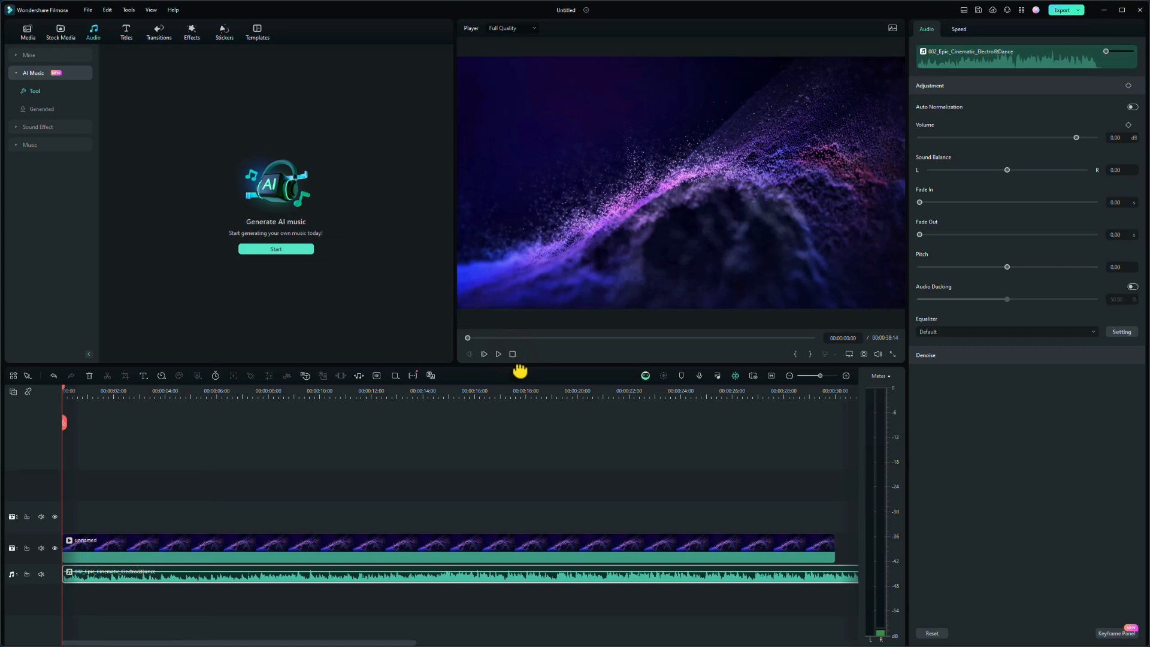
{"action": "mouse_move", "coordinate": [1009, 507]}
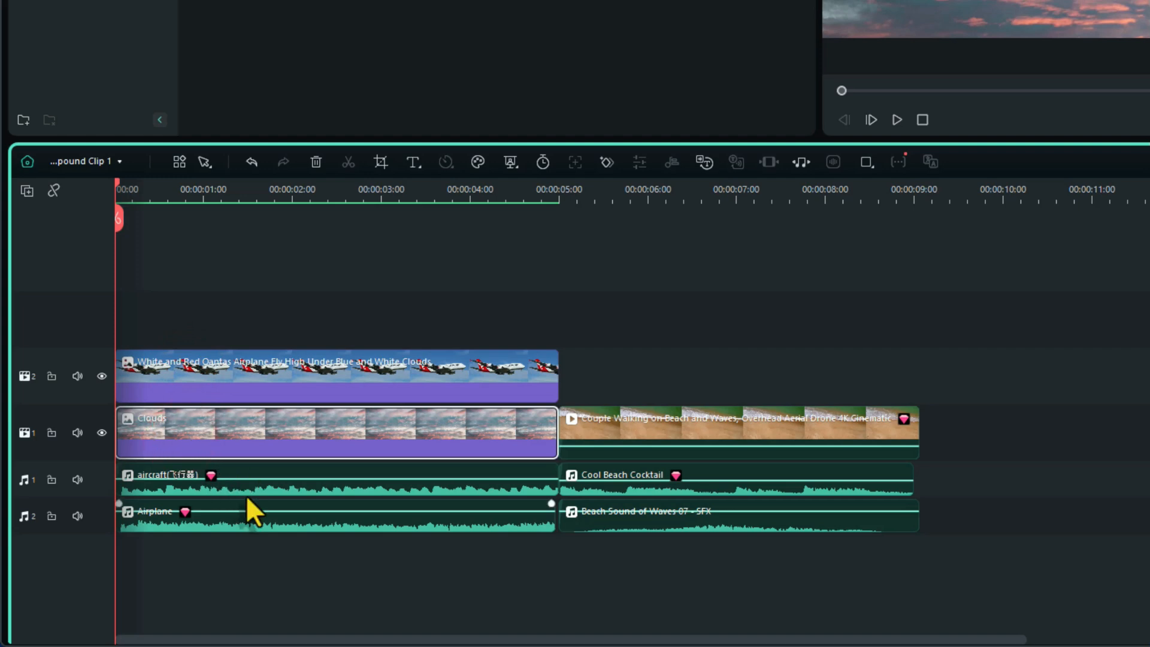
{"action": "mouse_move", "coordinate": [455, 470]}
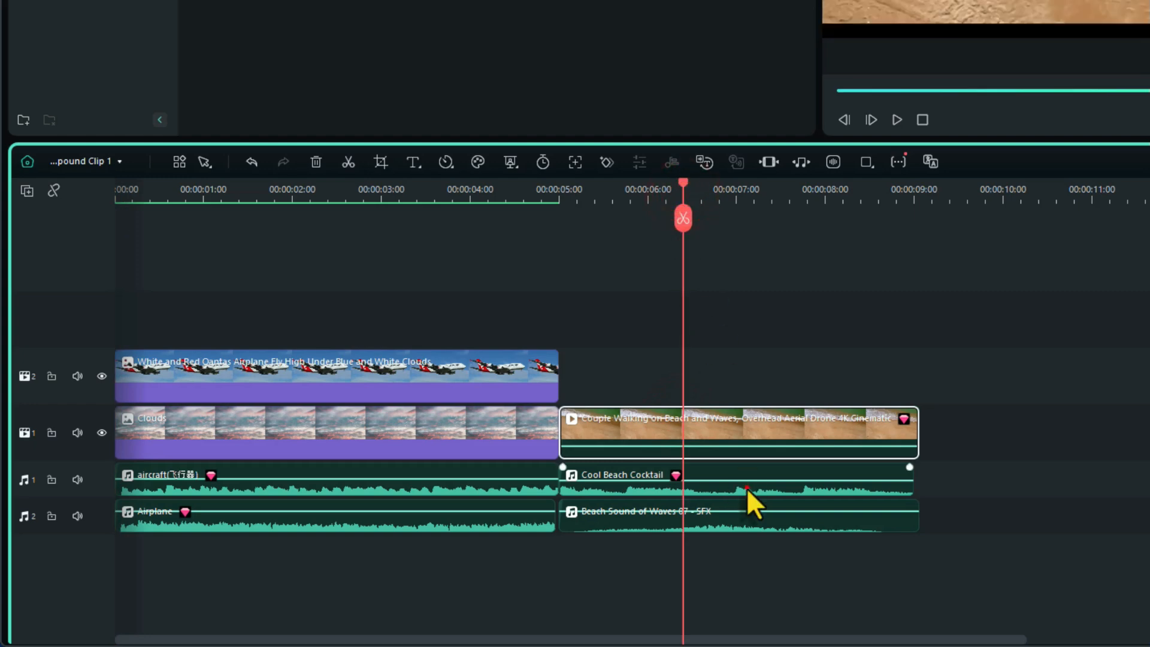
Select a clip in the beach section of Compound Clip 1's timeline
{"action": "left_click", "coordinate": [741, 514]}
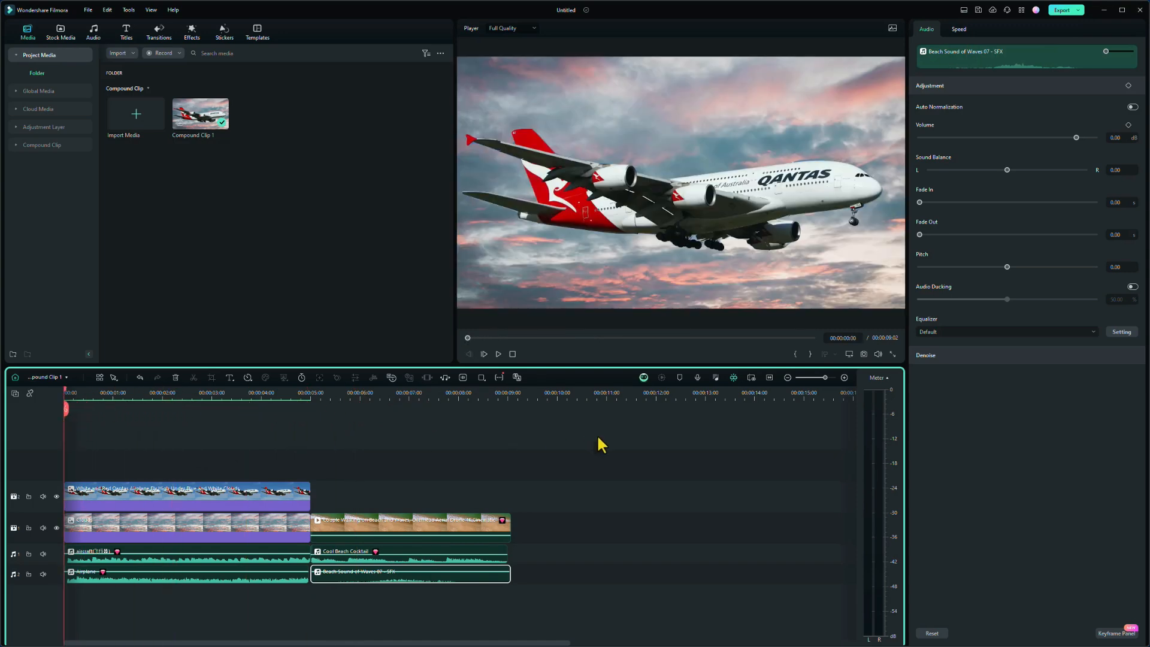
{"action": "mouse_move", "coordinate": [541, 601]}
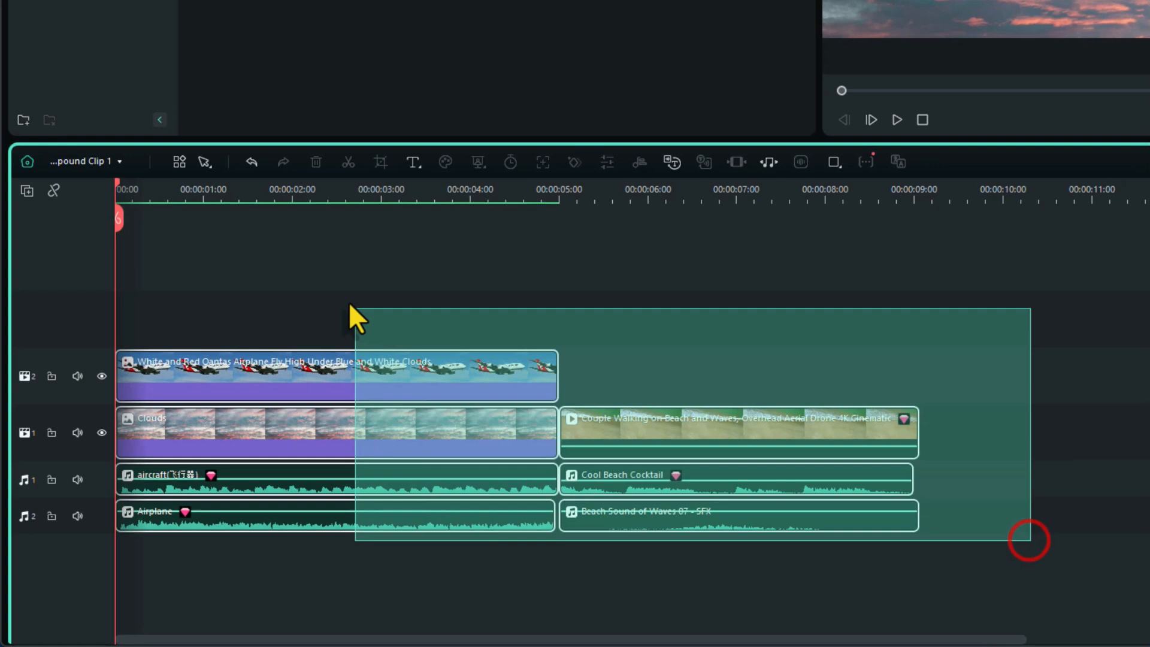
Create Compound Clip 2 from the selected clips and raise its volume in the Audio settings
{"action": "right_click", "coordinate": [447, 381]}
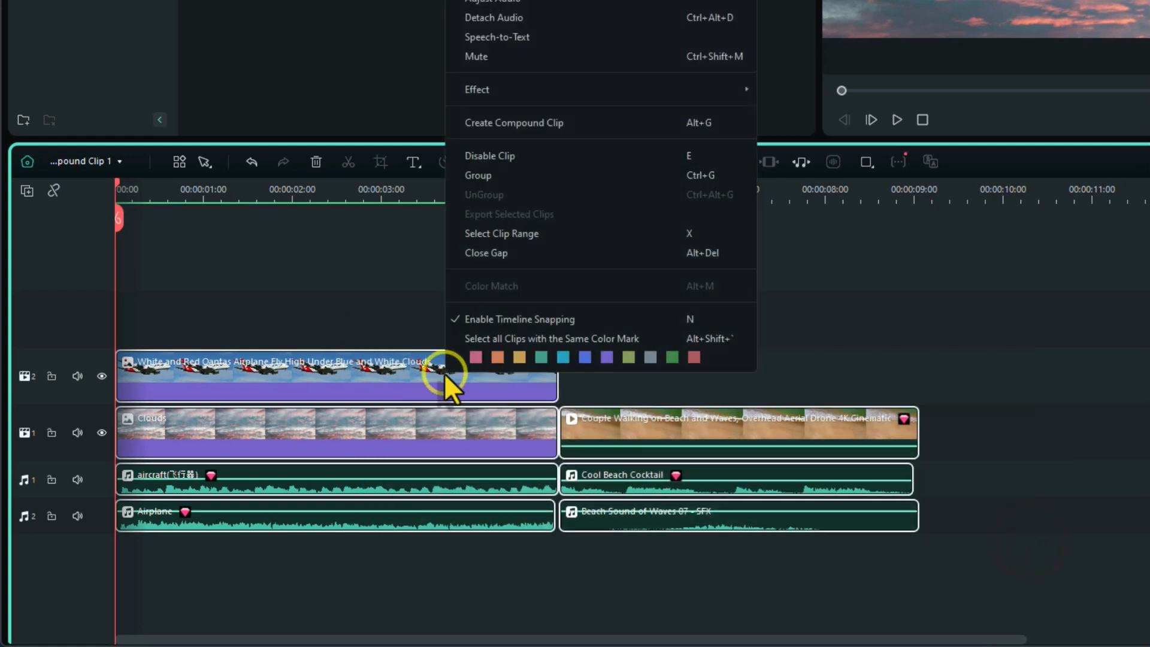
{"action": "left_click", "coordinate": [514, 122]}
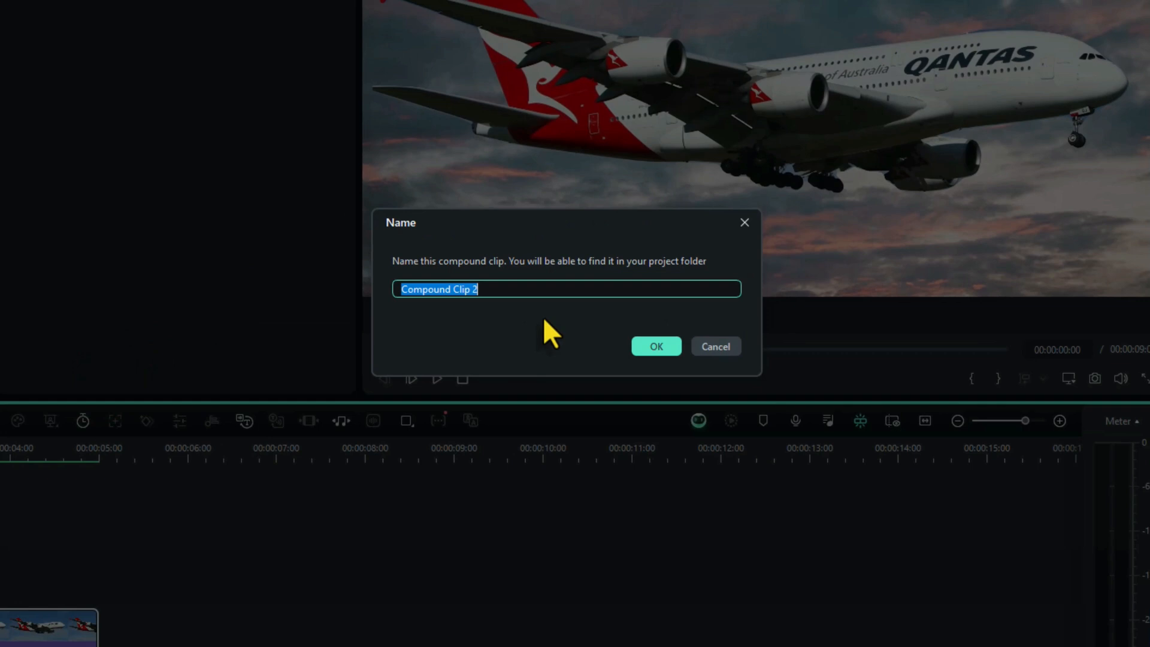
{"action": "left_click", "coordinate": [655, 345]}
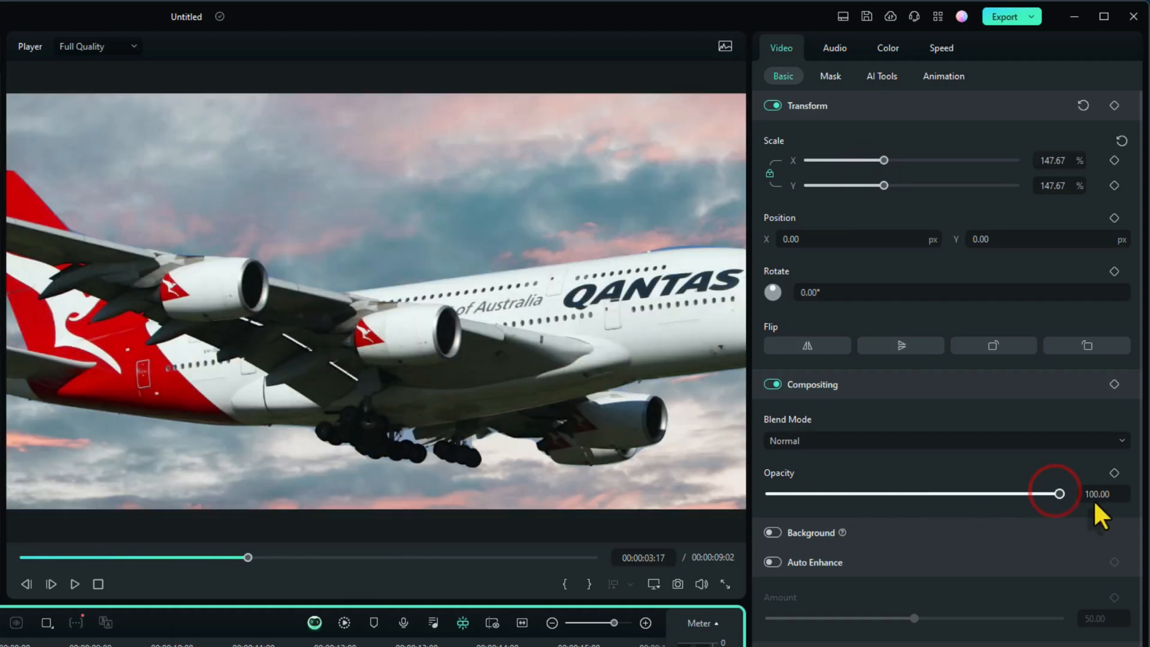
{"action": "left_click", "coordinate": [834, 48]}
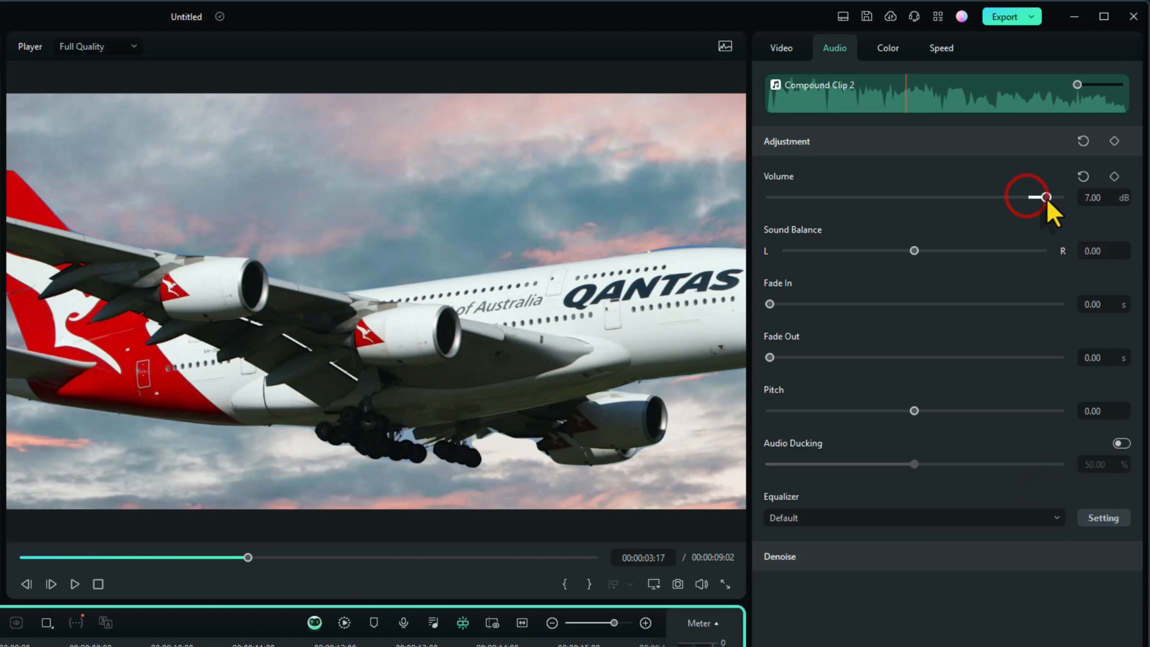
{"action": "left_click", "coordinate": [888, 48]}
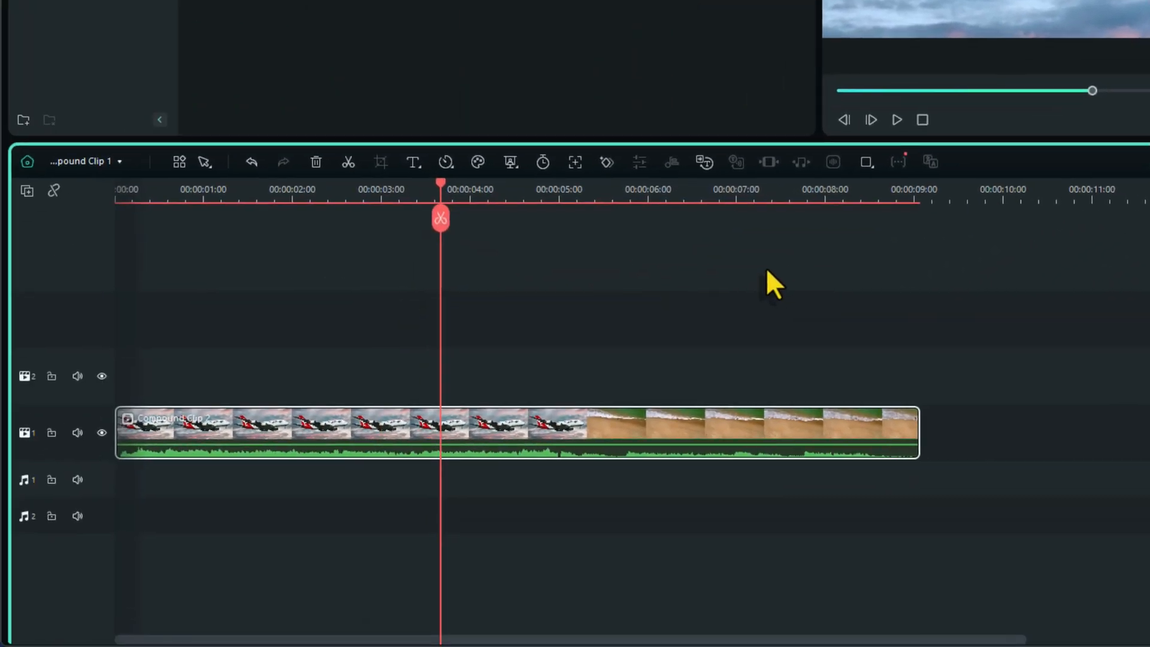
Switch the timeline to Compound Clip 2 and dismiss the composite-clip effects reminder
{"action": "left_click", "coordinate": [84, 162]}
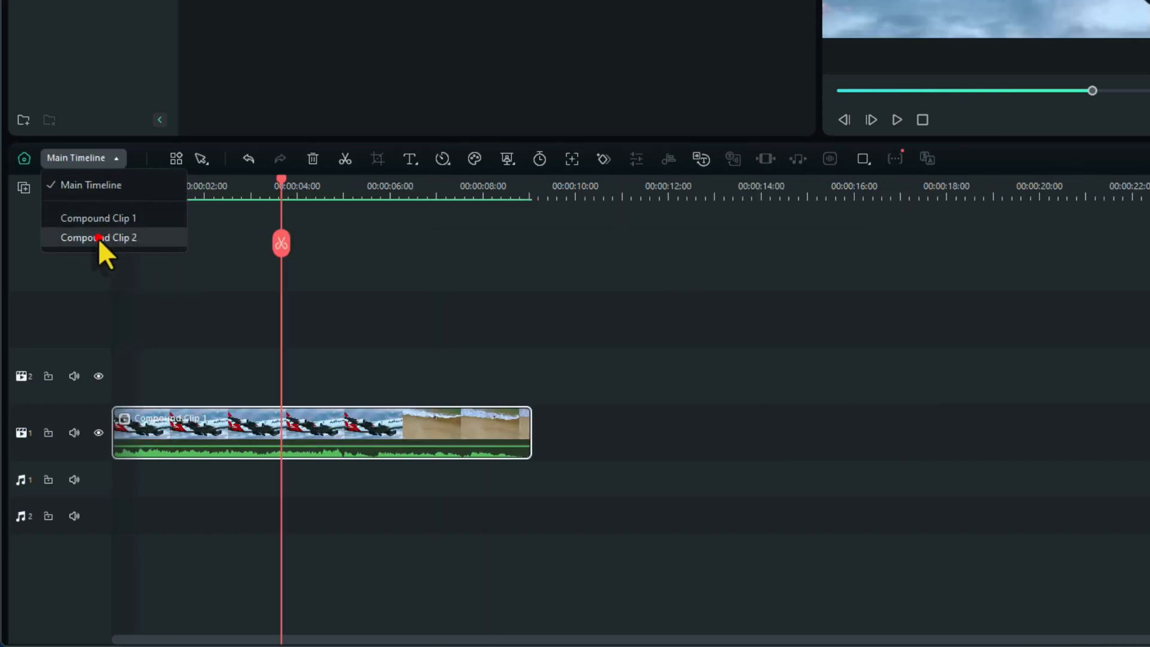
{"action": "left_click", "coordinate": [98, 237]}
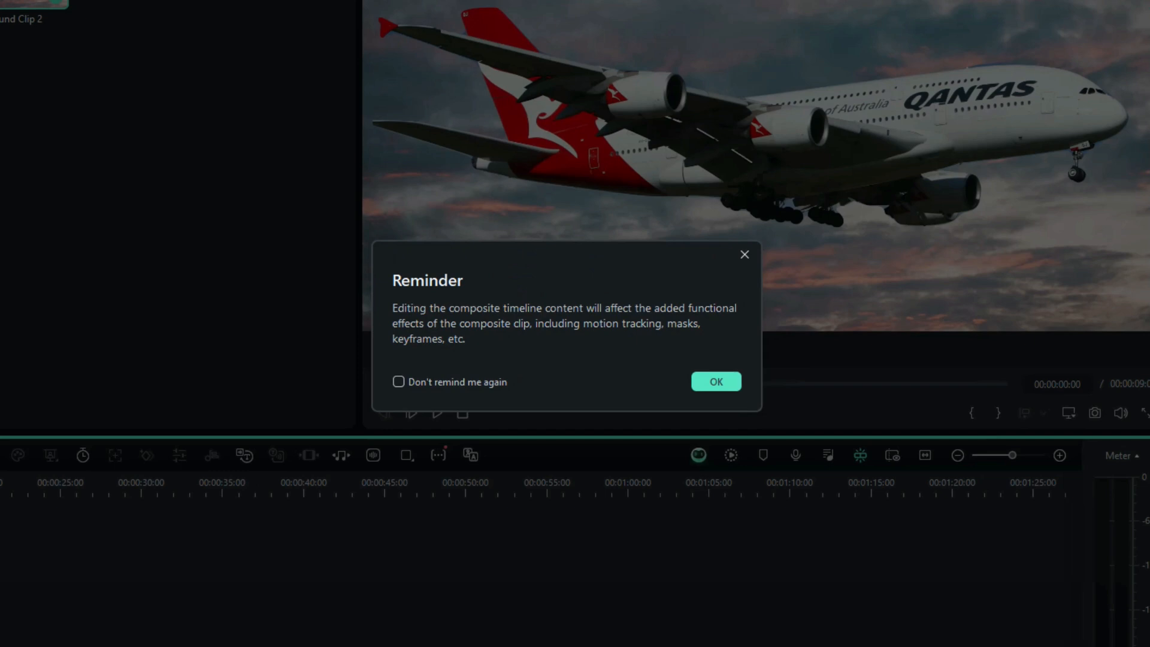
{"action": "mouse_move", "coordinate": [521, 352]}
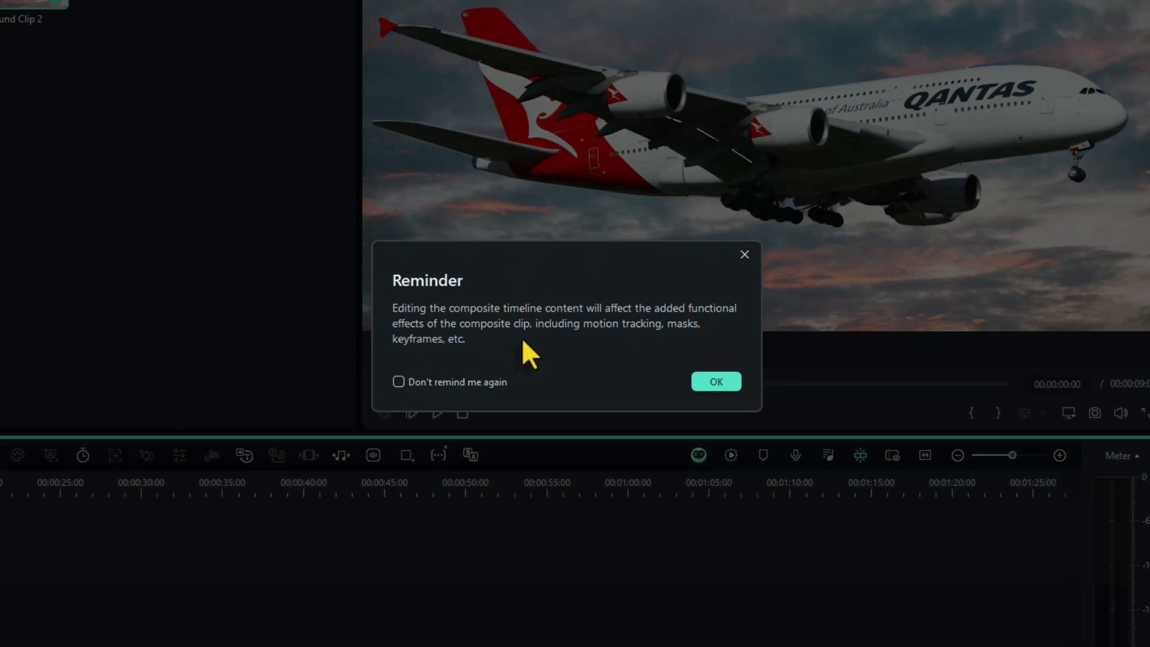
{"action": "mouse_move", "coordinate": [596, 370]}
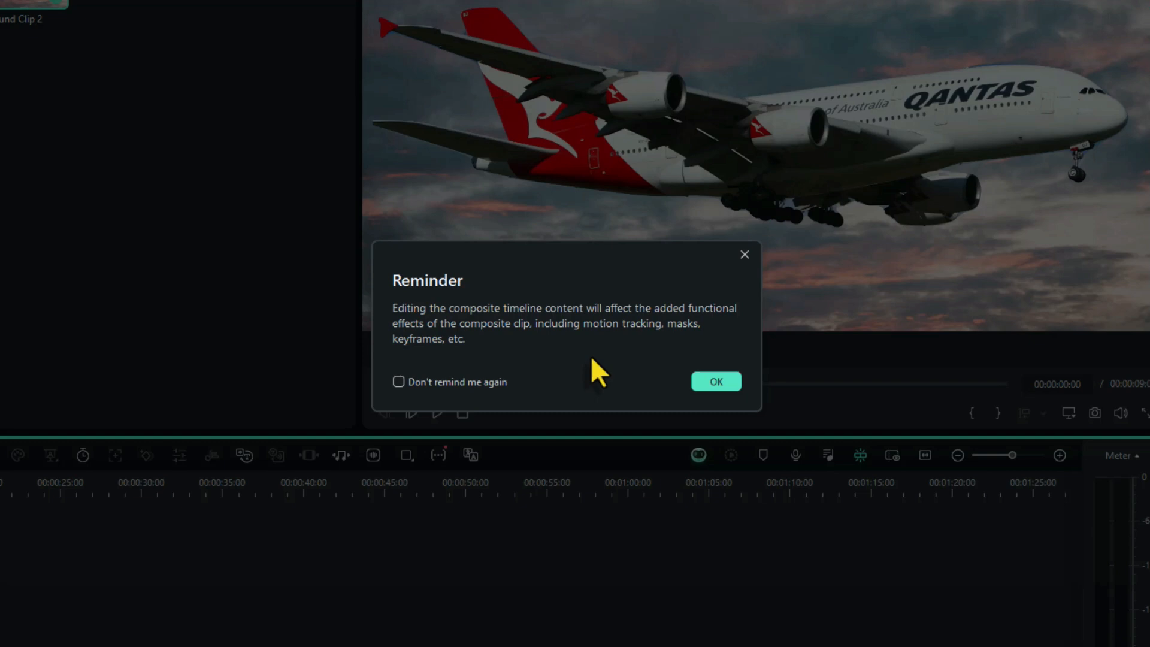
{"action": "mouse_move", "coordinate": [646, 367]}
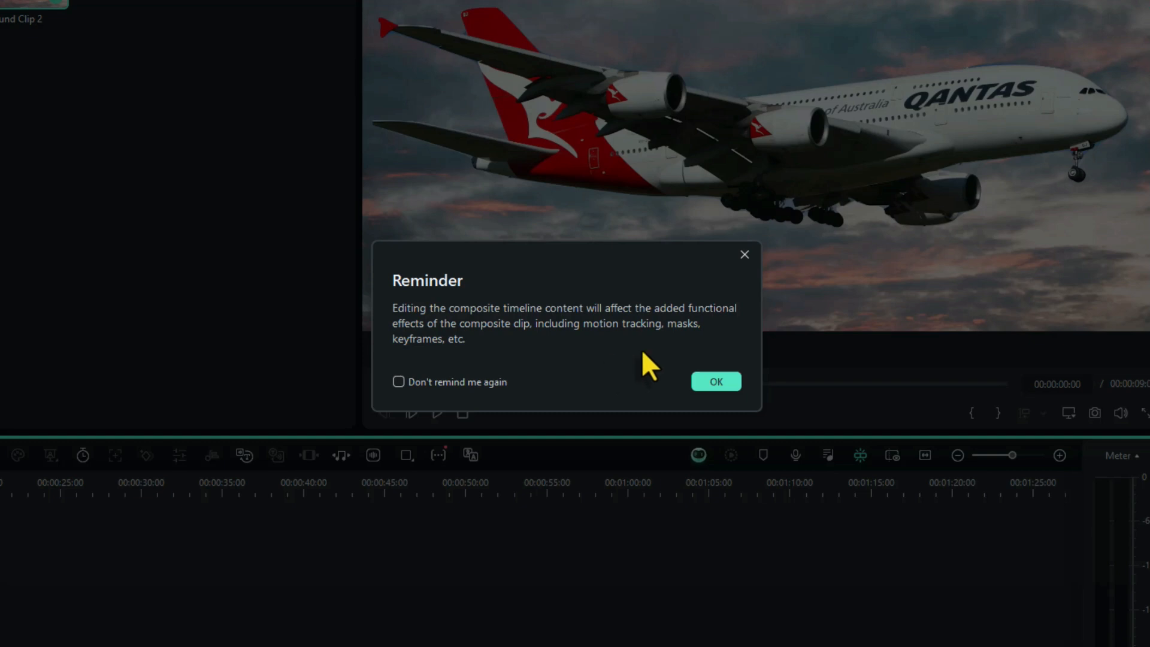
{"action": "left_click", "coordinate": [715, 381]}
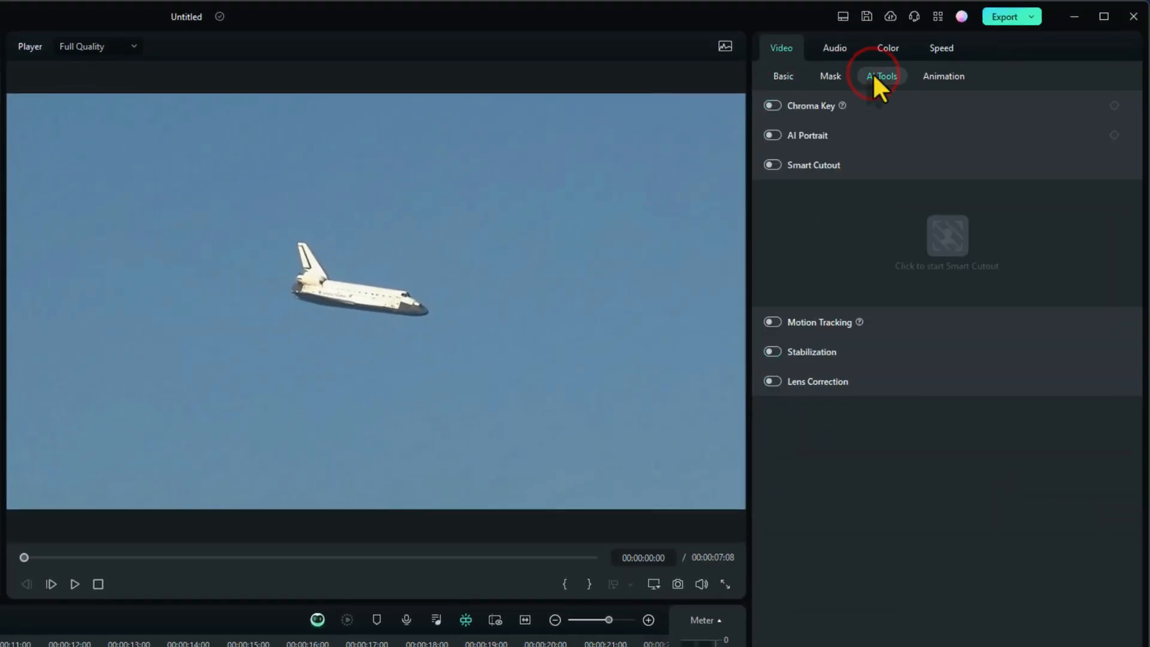
Enable Smart Cutout for the space shuttle clip under AI Tools and start its editor
{"action": "left_click", "coordinate": [772, 164]}
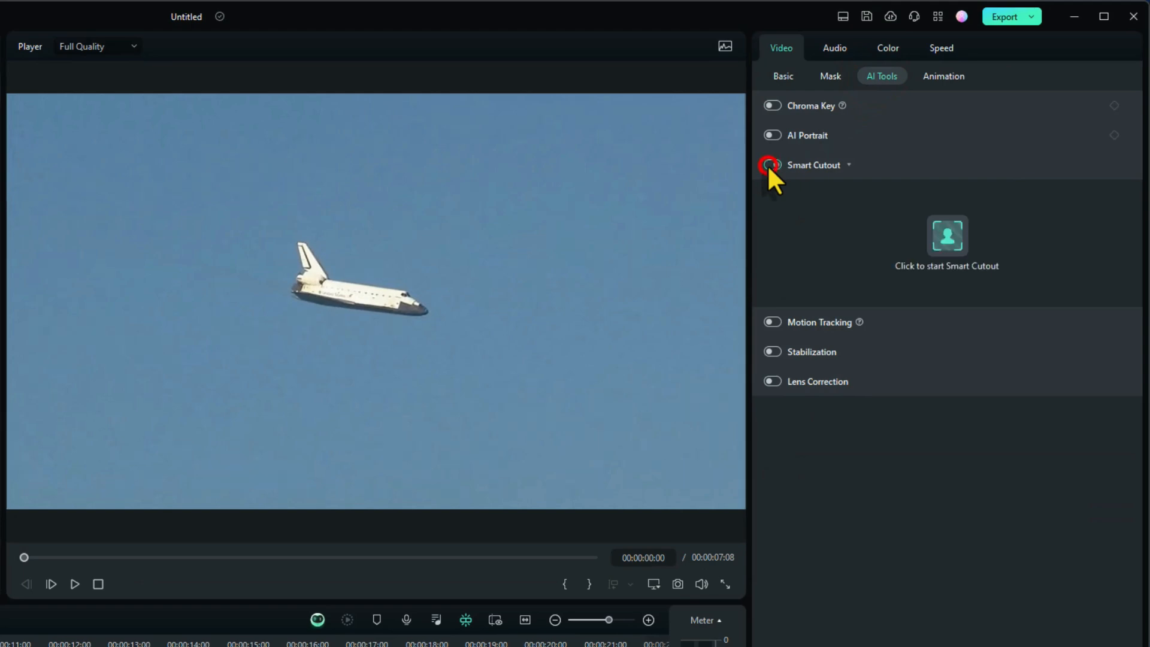
{"action": "left_click", "coordinate": [772, 165]}
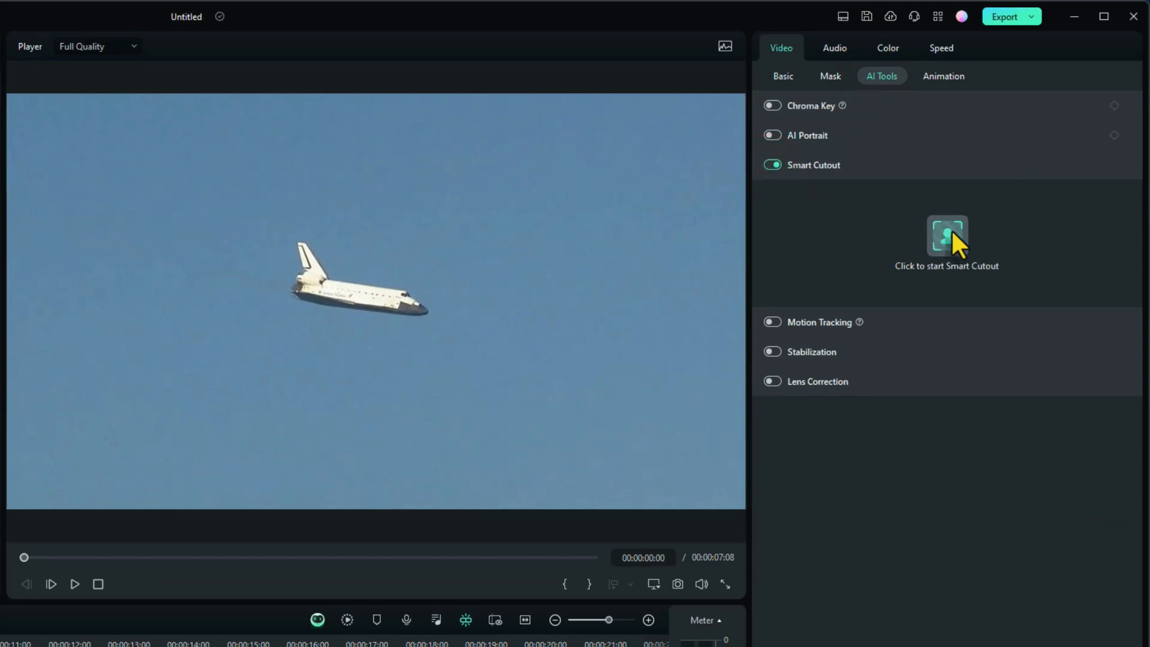
{"action": "left_click", "coordinate": [947, 238]}
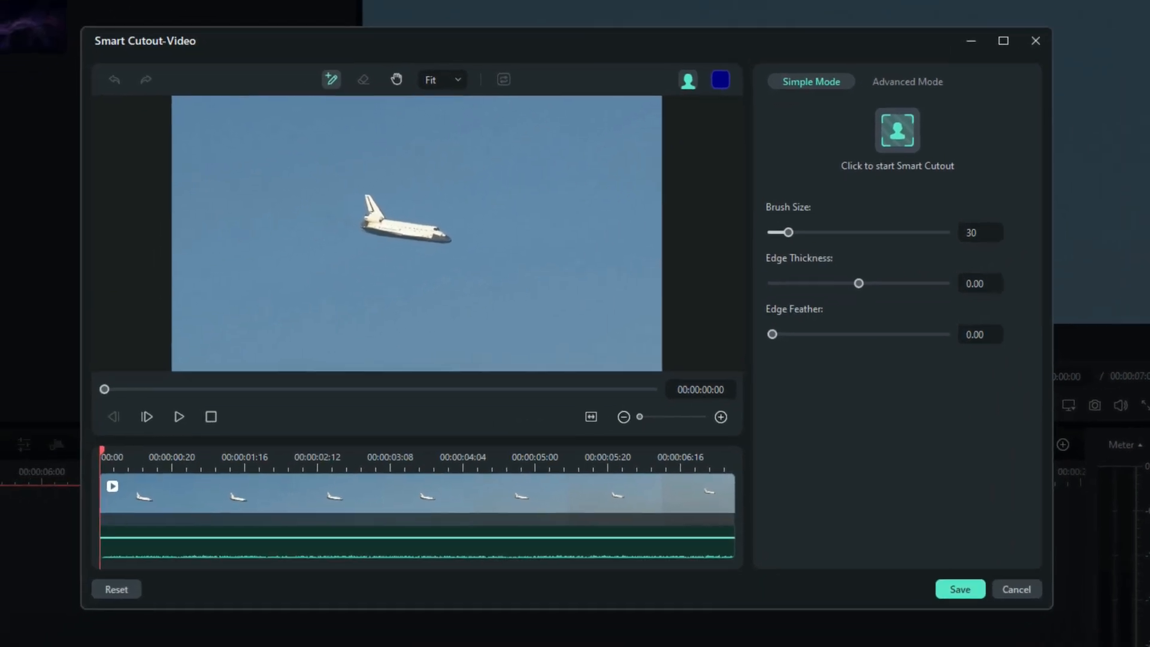
{"action": "mouse_move", "coordinate": [424, 239]}
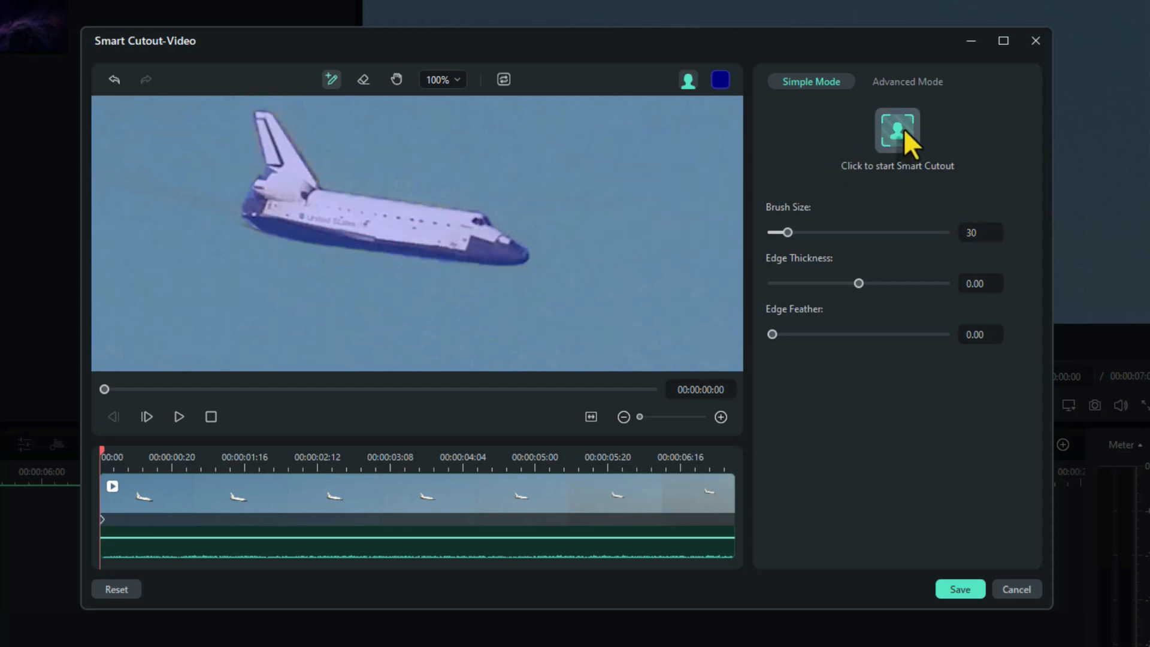
Track the brushed shuttle across the clip, refit the preview and save the cutout
{"action": "left_click", "coordinate": [897, 131]}
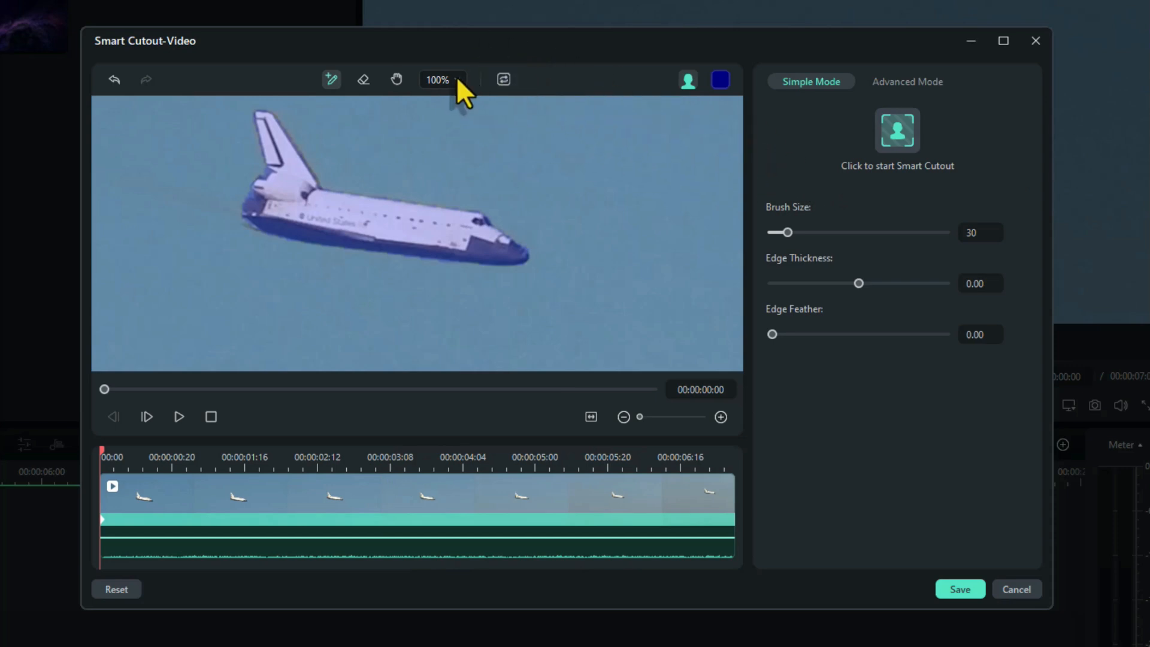
{"action": "left_click", "coordinate": [441, 79]}
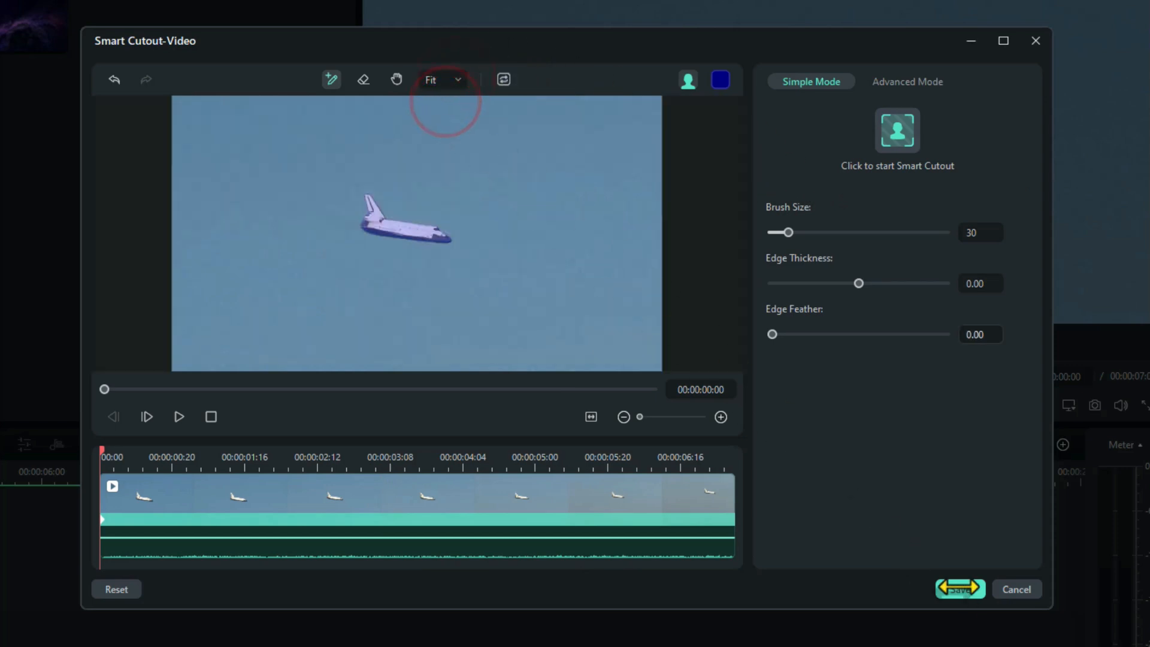
{"action": "left_click", "coordinate": [959, 590]}
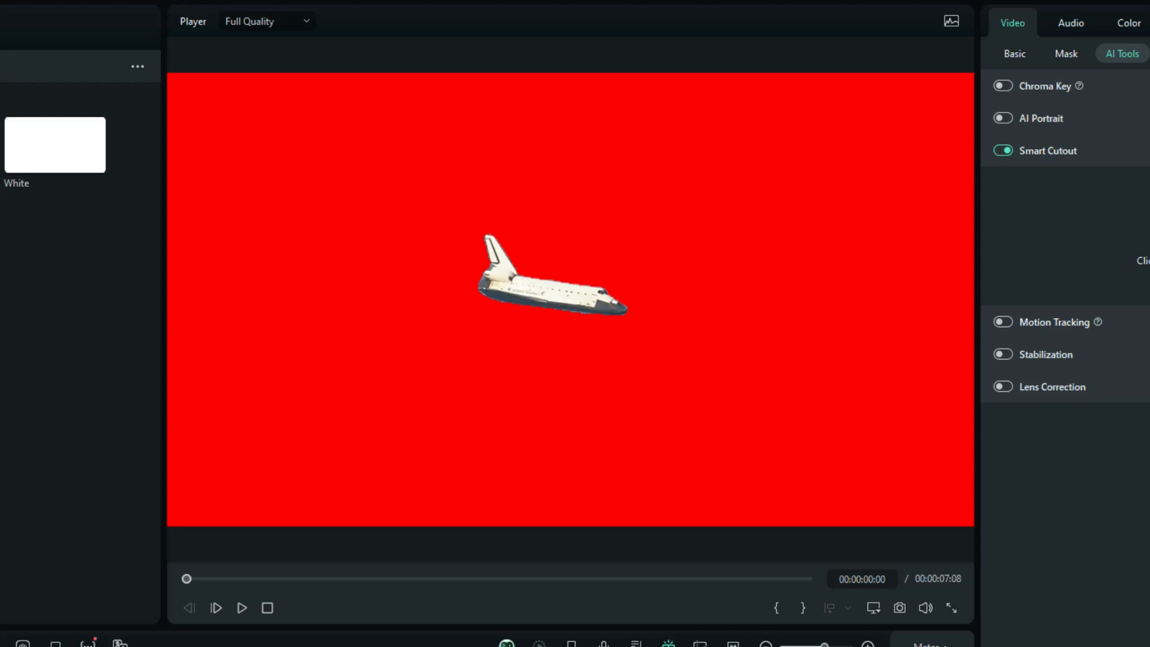
Play back the cut-out shuttle gliding over the solid red background
{"action": "left_click", "coordinate": [241, 608]}
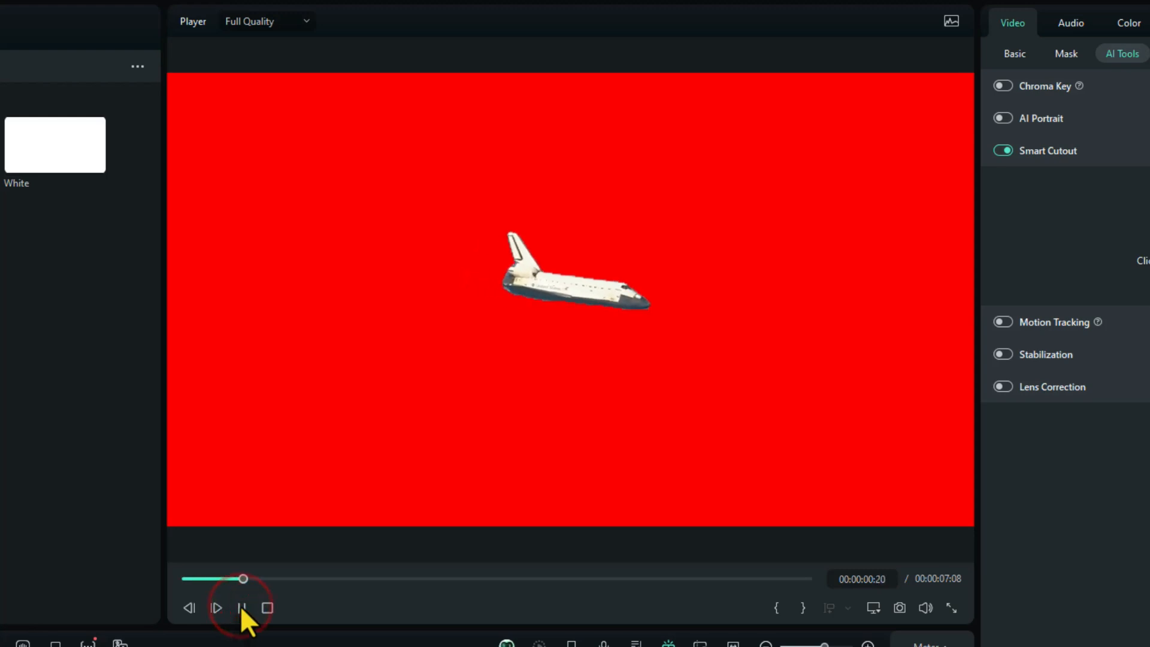
{"action": "left_click", "coordinate": [215, 608]}
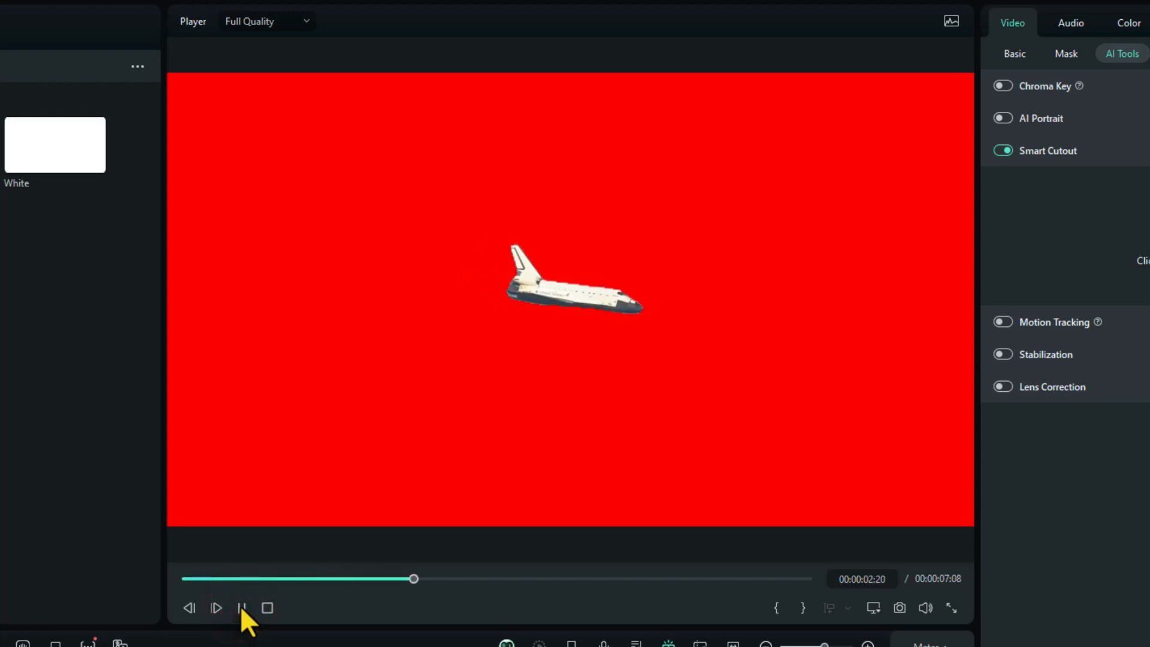
{"action": "left_click", "coordinate": [242, 608]}
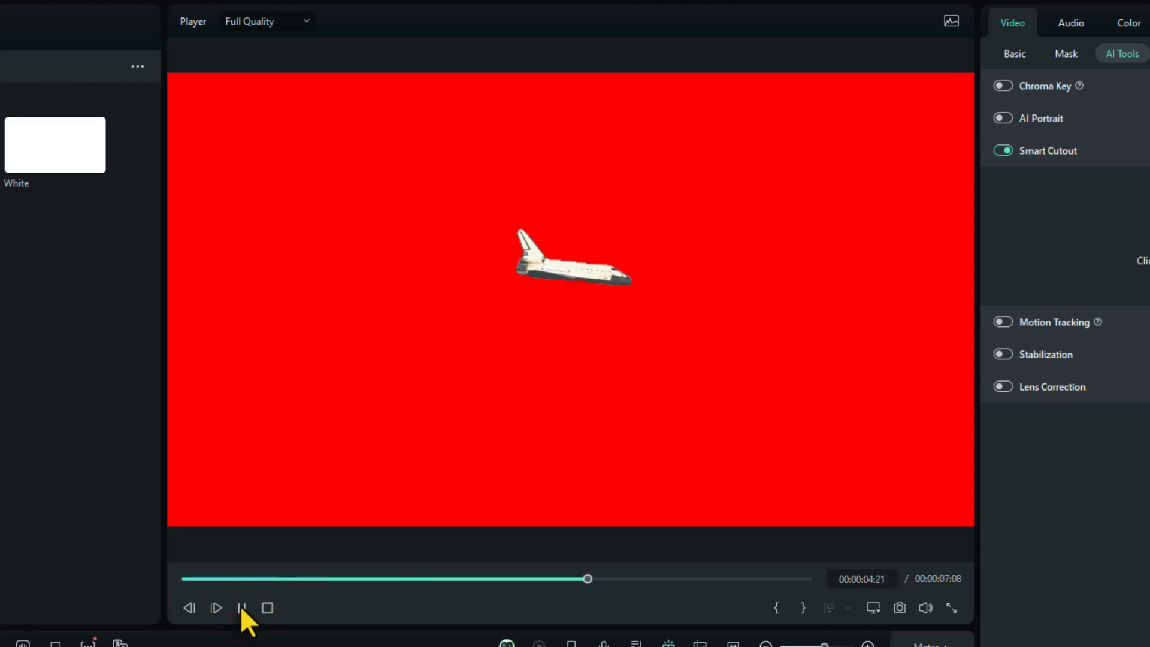
{"action": "left_click", "coordinate": [241, 607]}
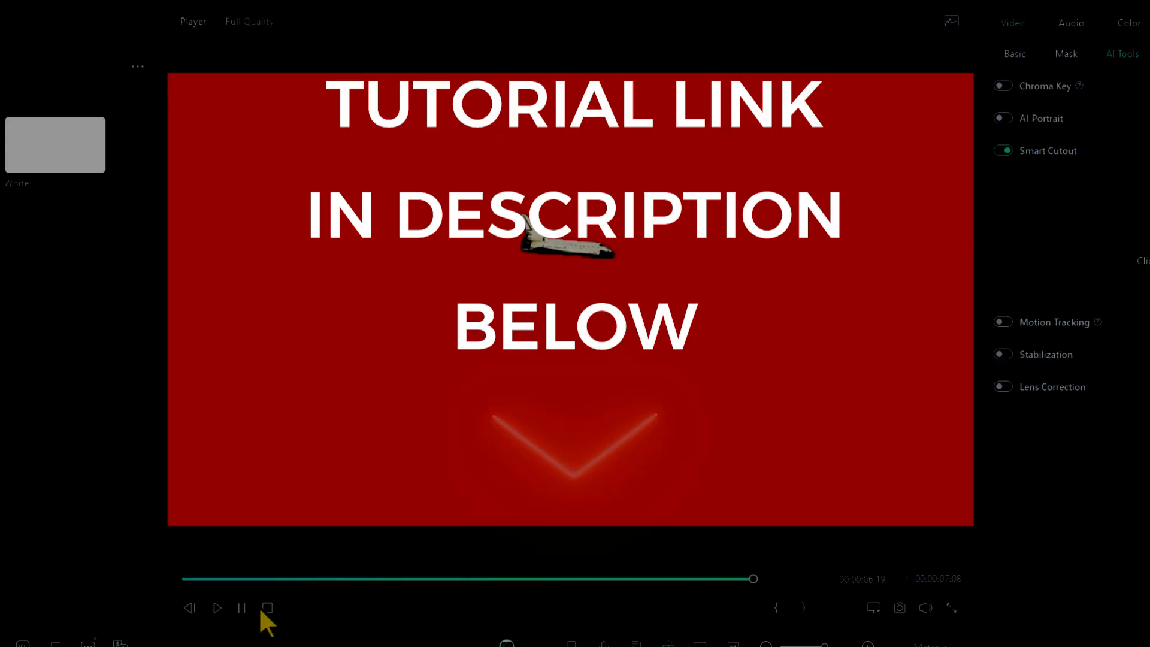